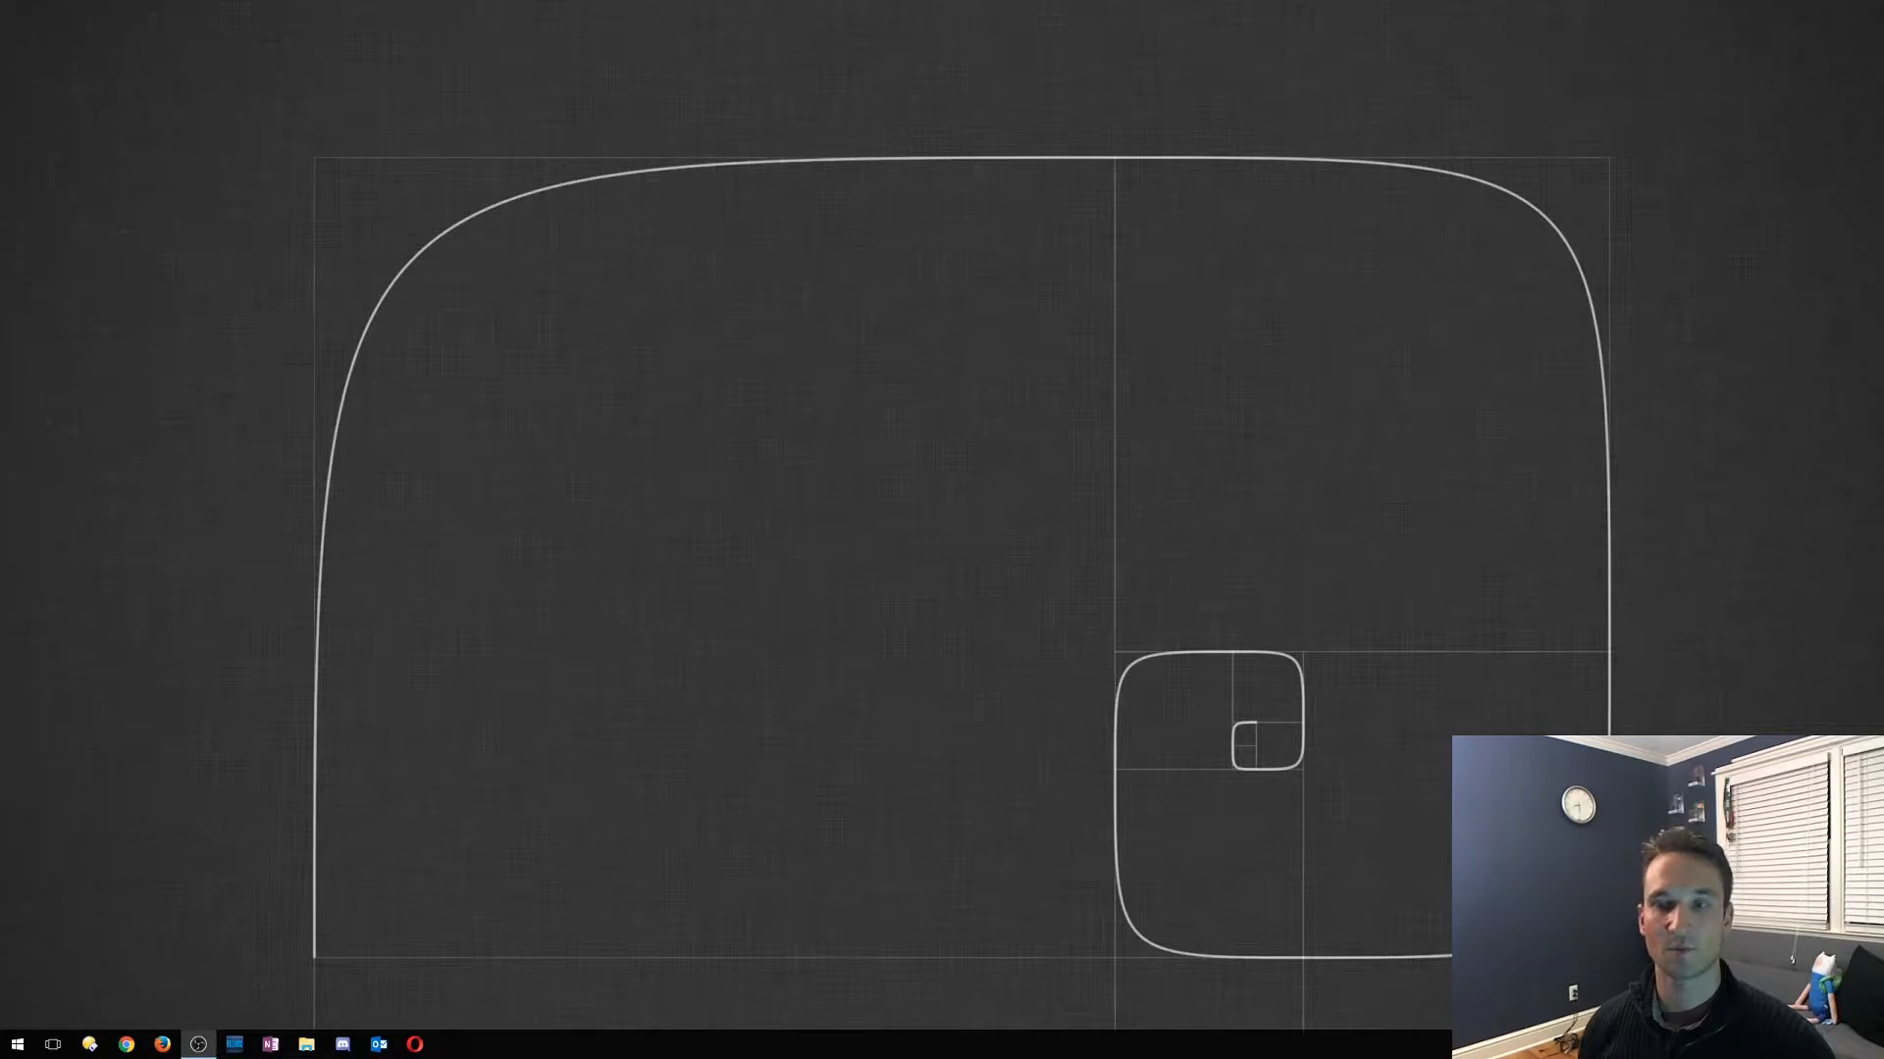
Launch File Explorer from the taskbar onto the USB DISK drive
{"action": "left_click", "coordinate": [306, 1042]}
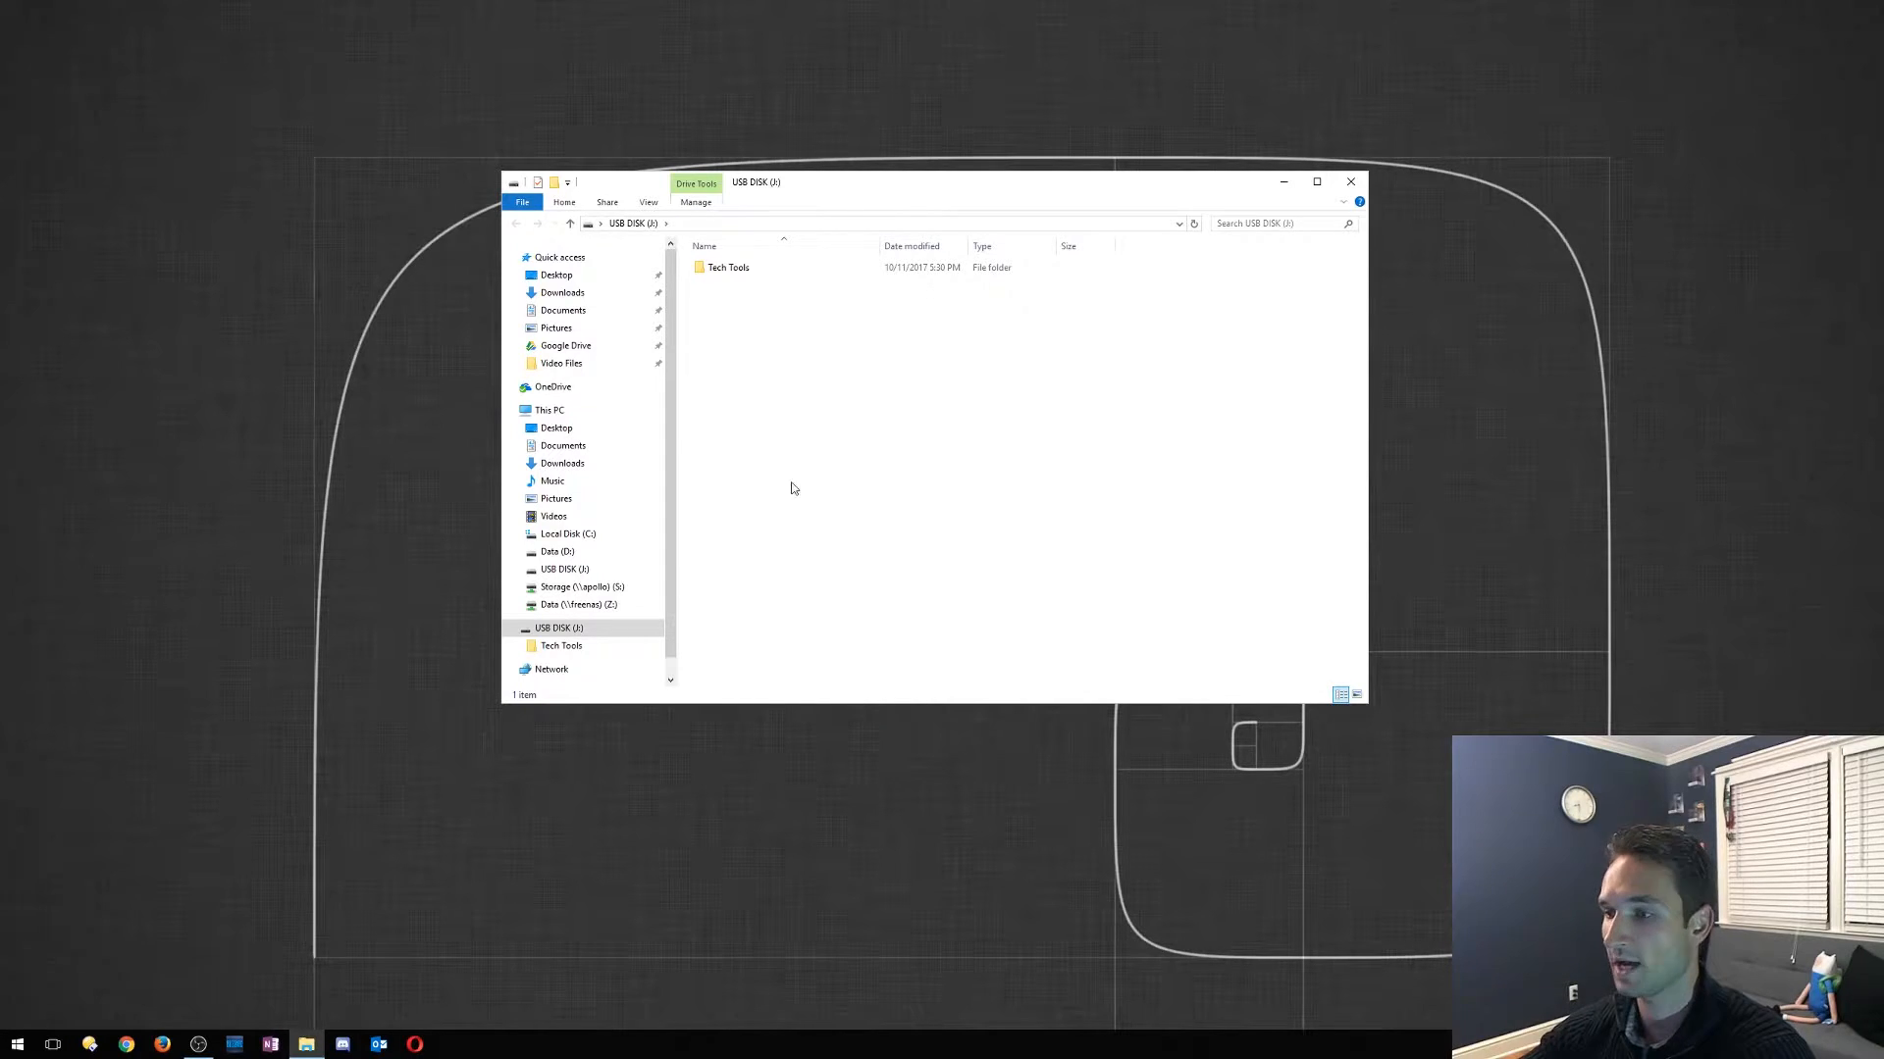
Browse into USB DISK's Tech Tools folder and look over its 26 portable utilities
{"action": "left_click", "coordinate": [563, 628]}
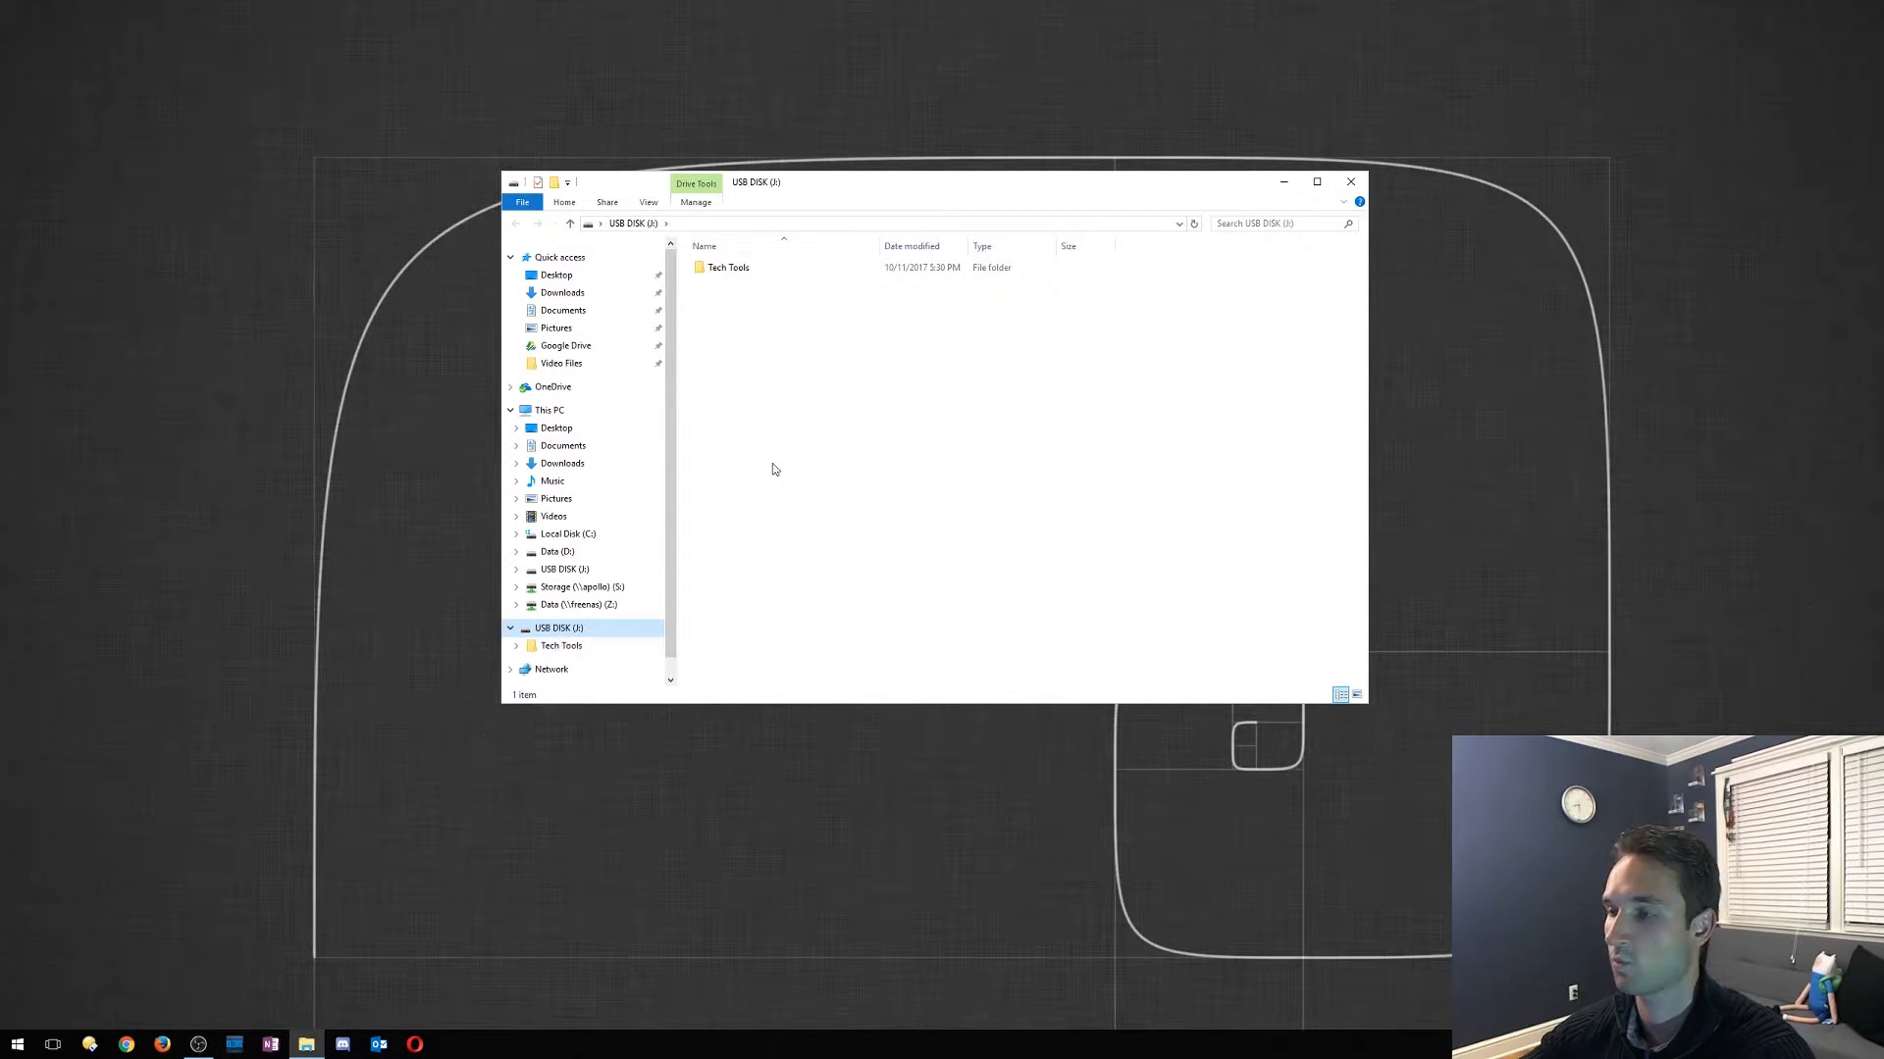
{"action": "double_click", "coordinate": [730, 267]}
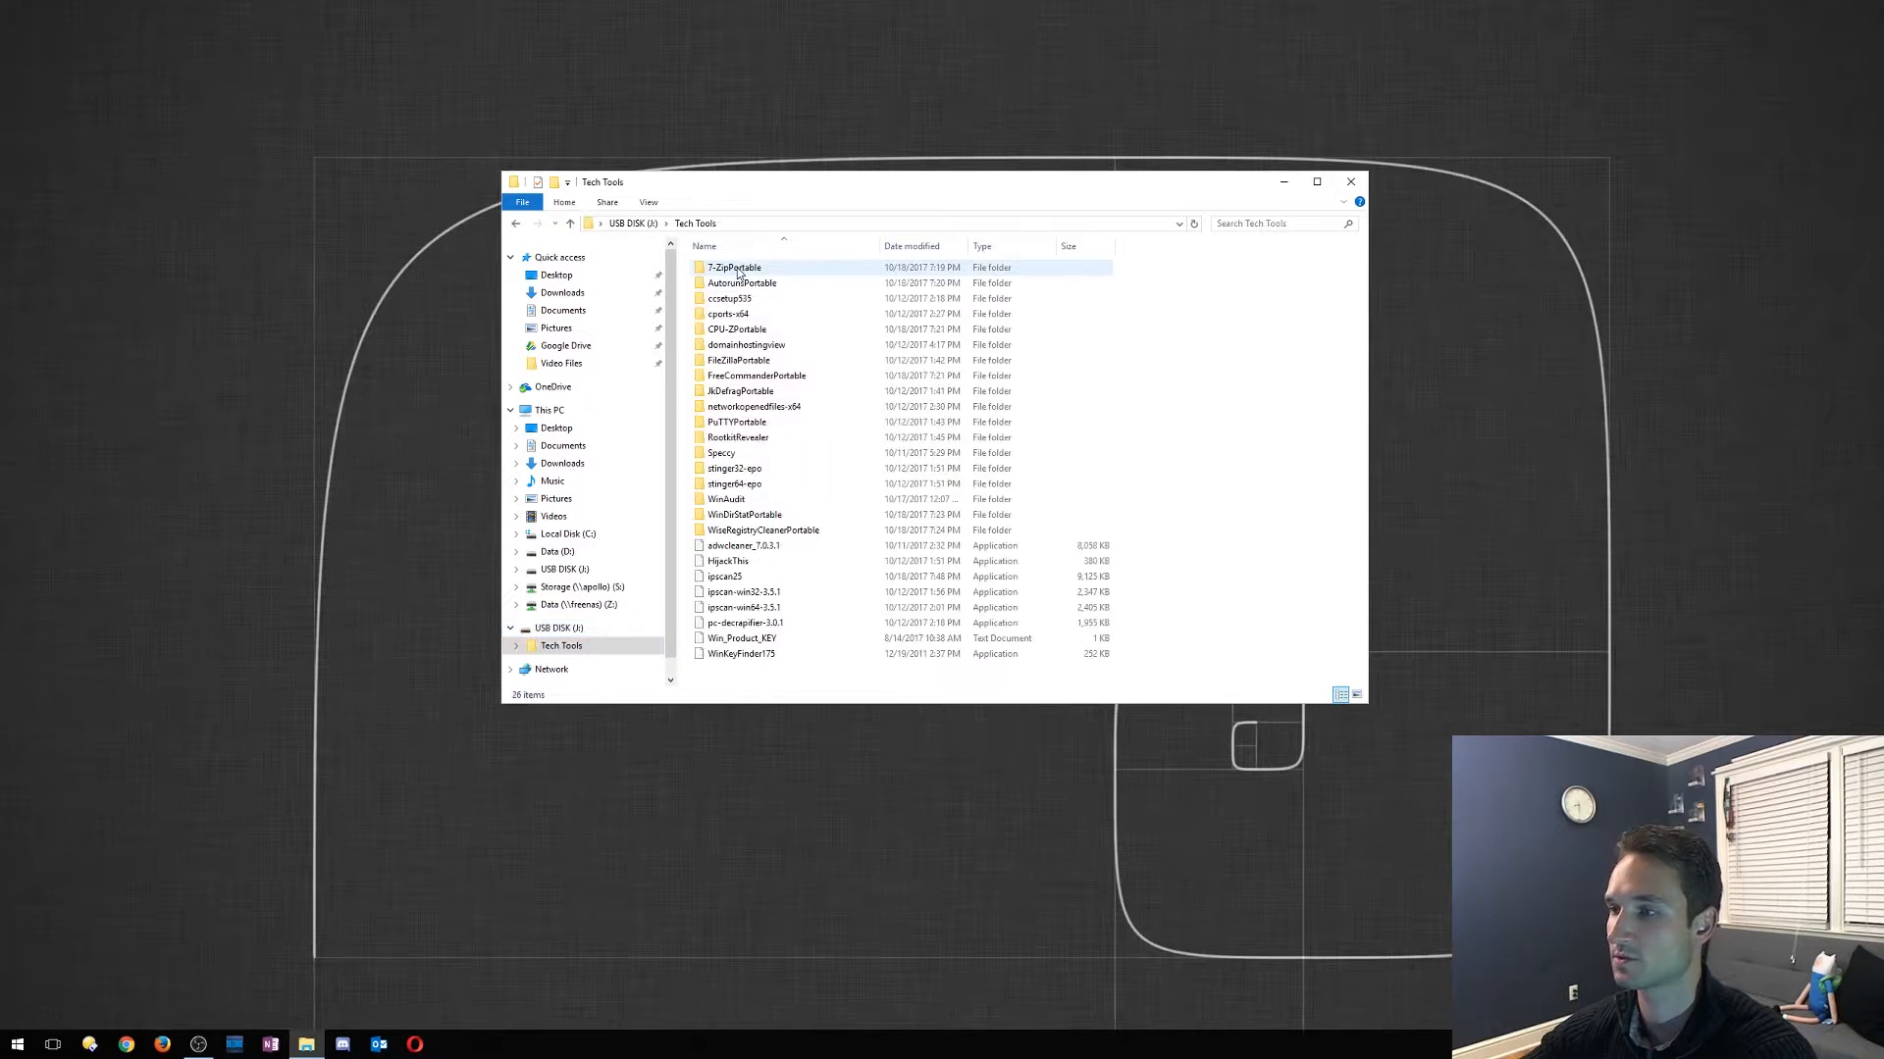
{"action": "left_click", "coordinate": [763, 530]}
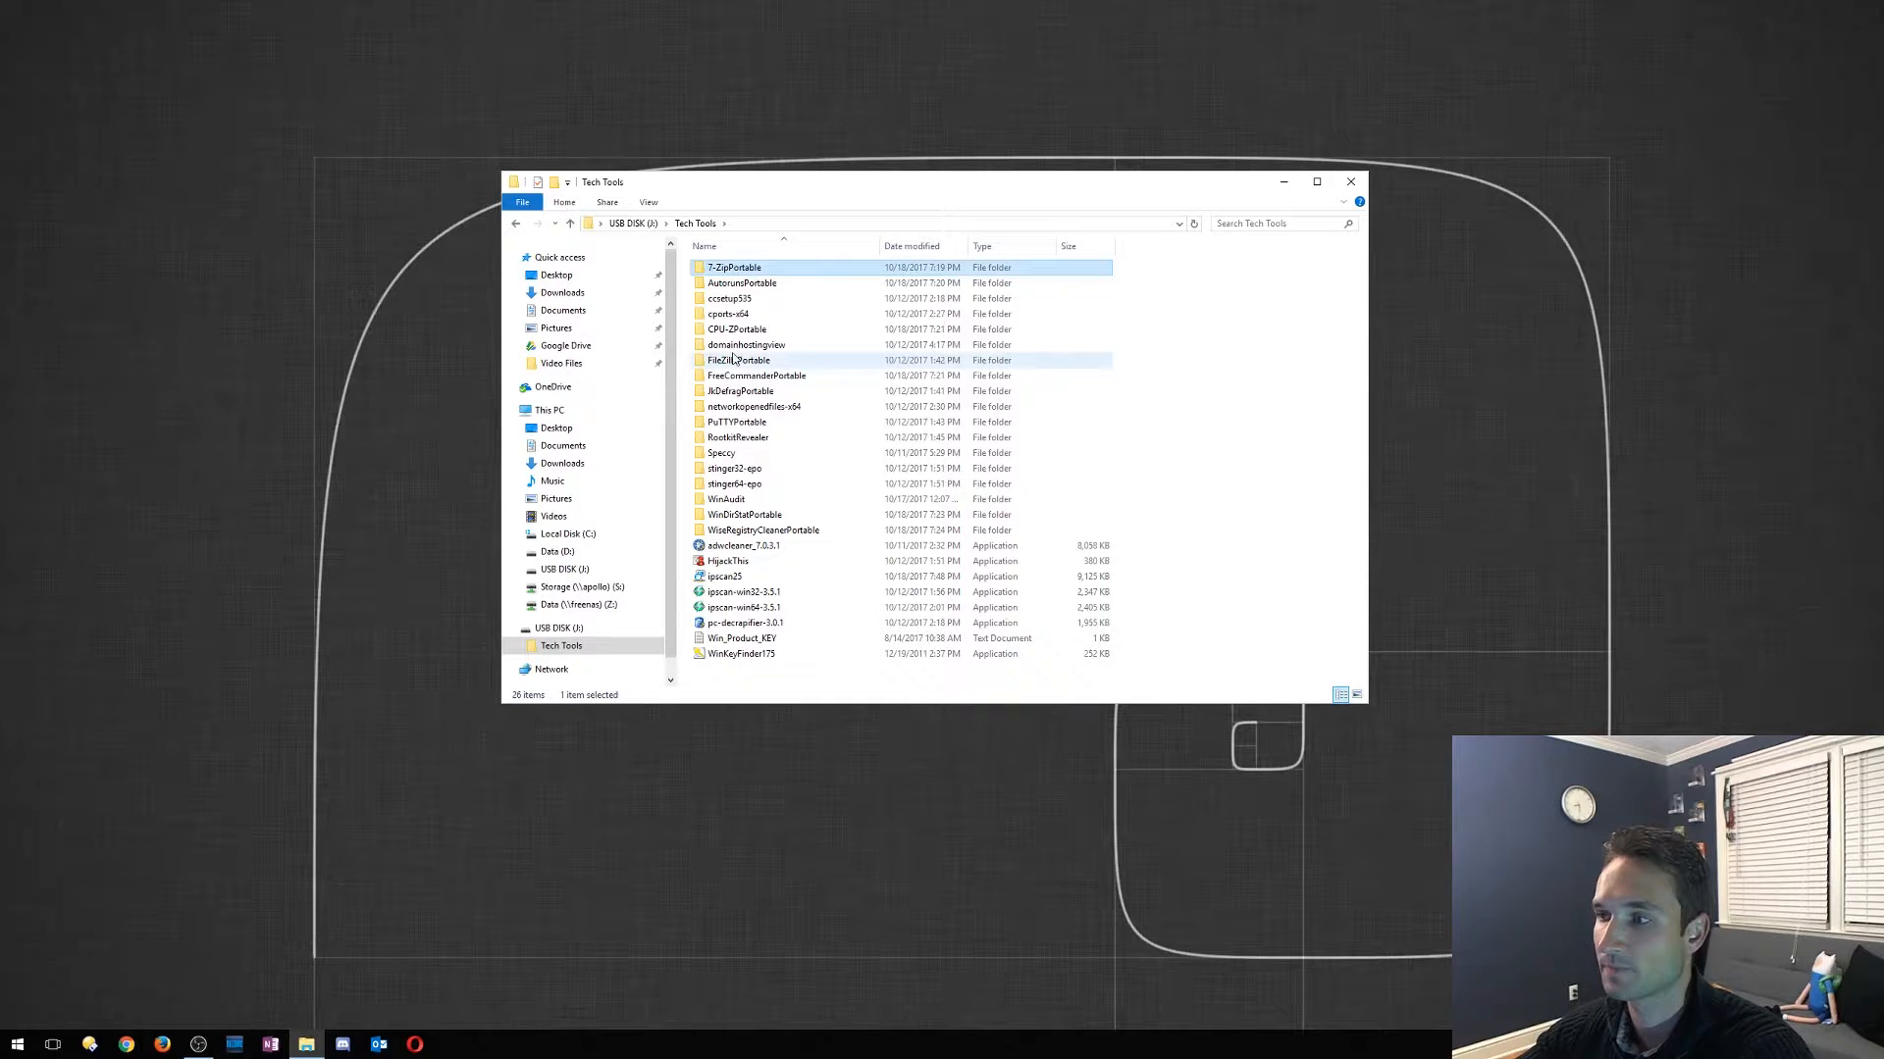
{"action": "left_click", "coordinate": [732, 267]}
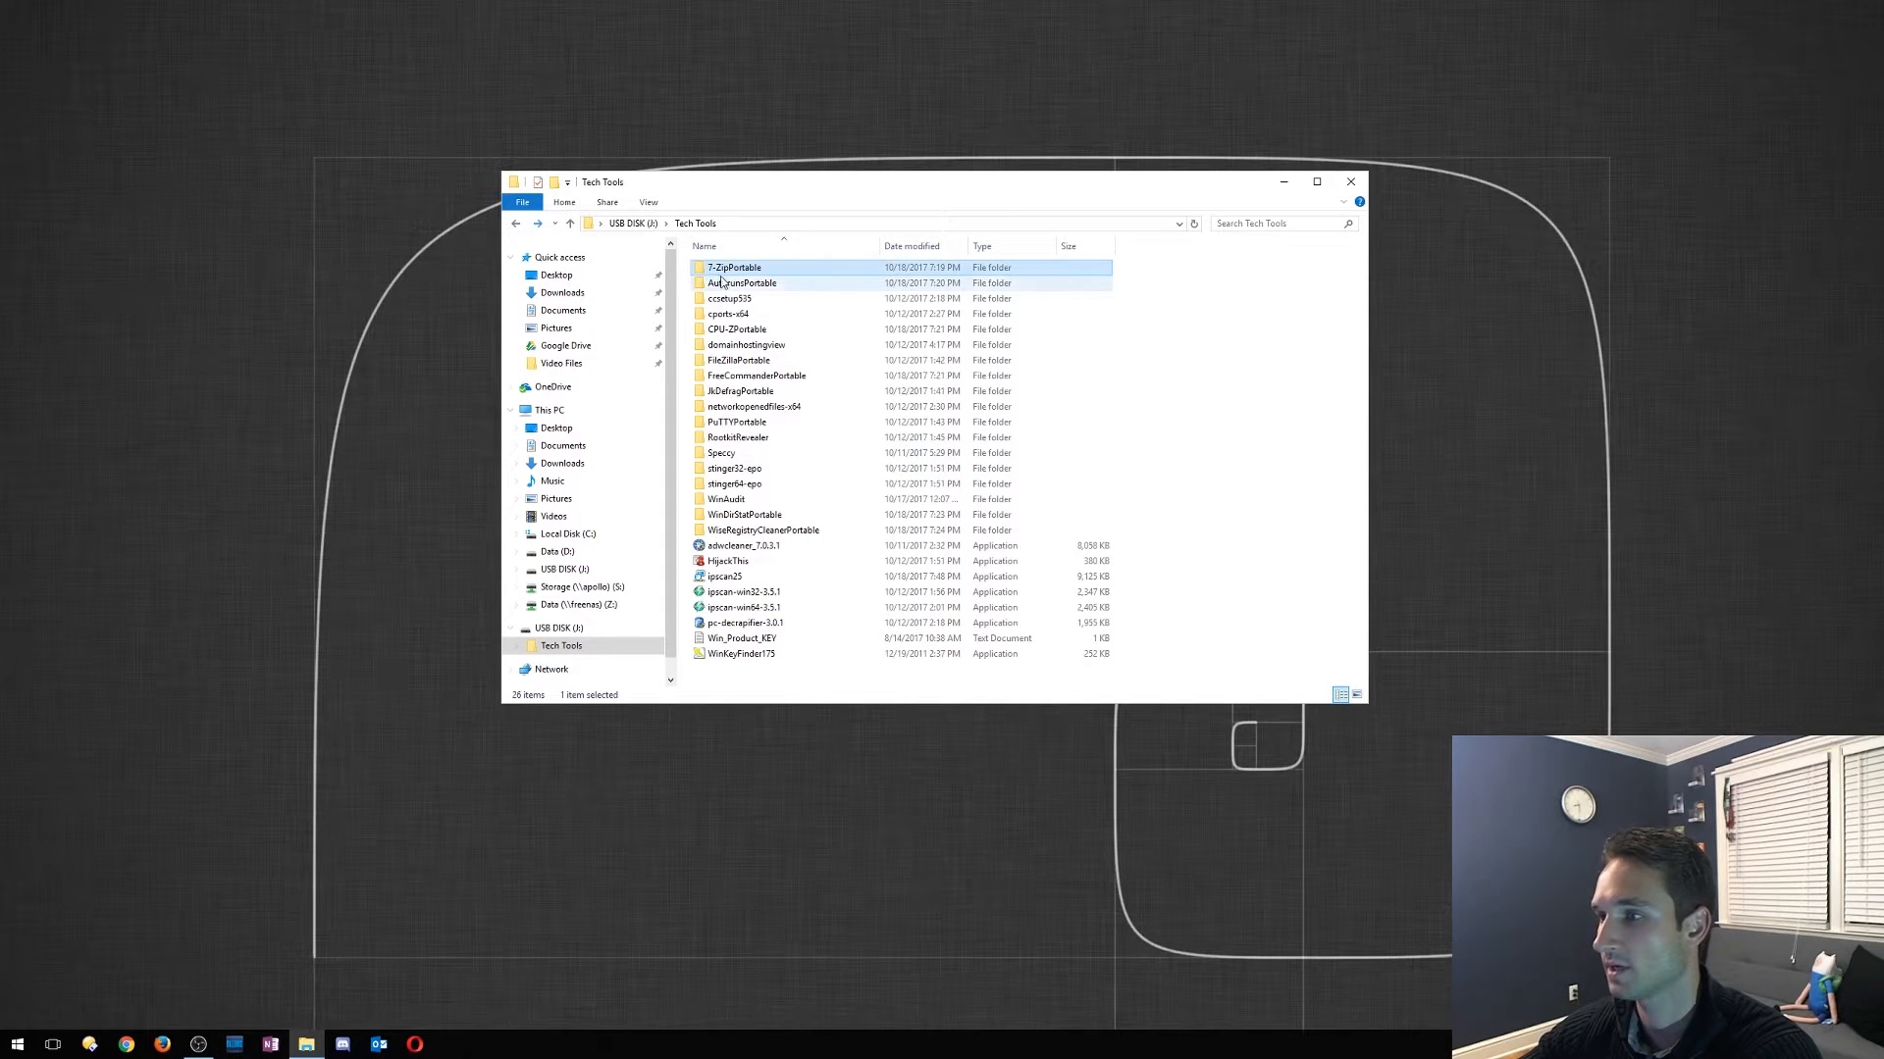
Launch Autoruns from the AutorunsPortable folder
{"action": "double_click", "coordinate": [742, 282]}
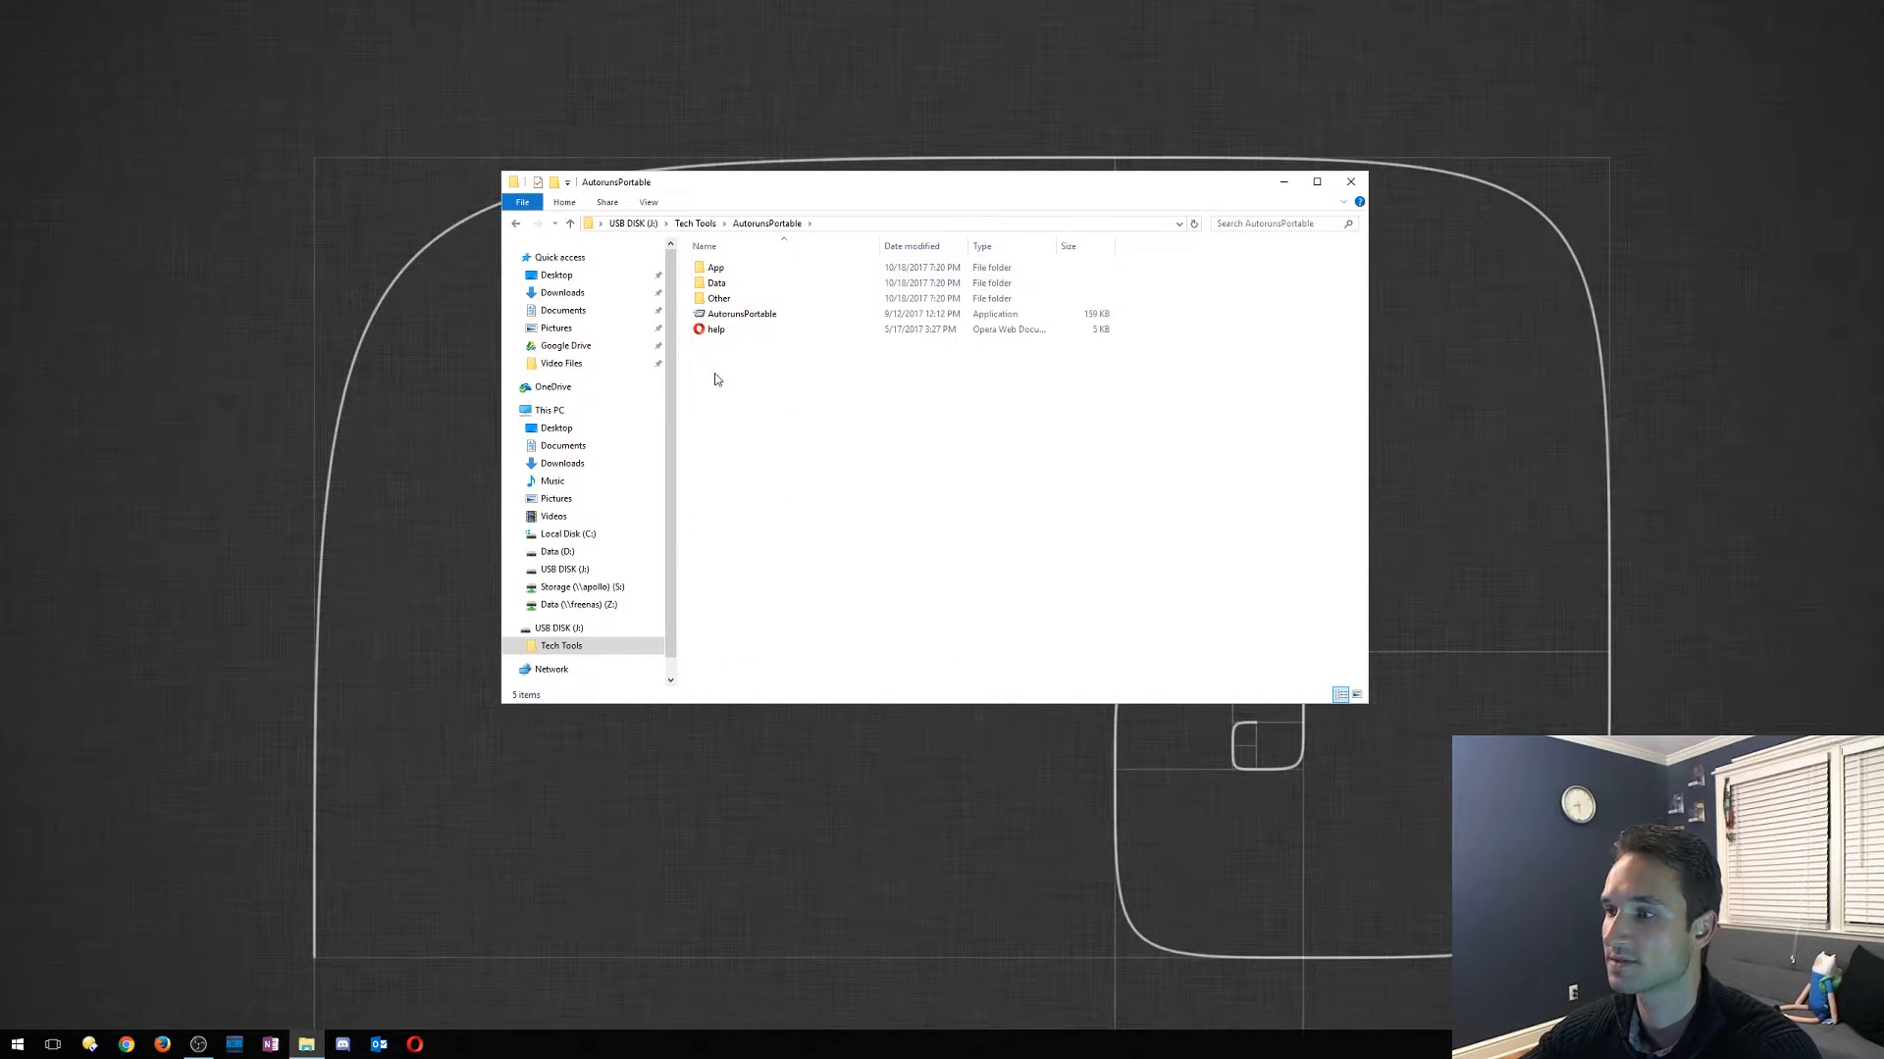
{"action": "left_click", "coordinate": [741, 314]}
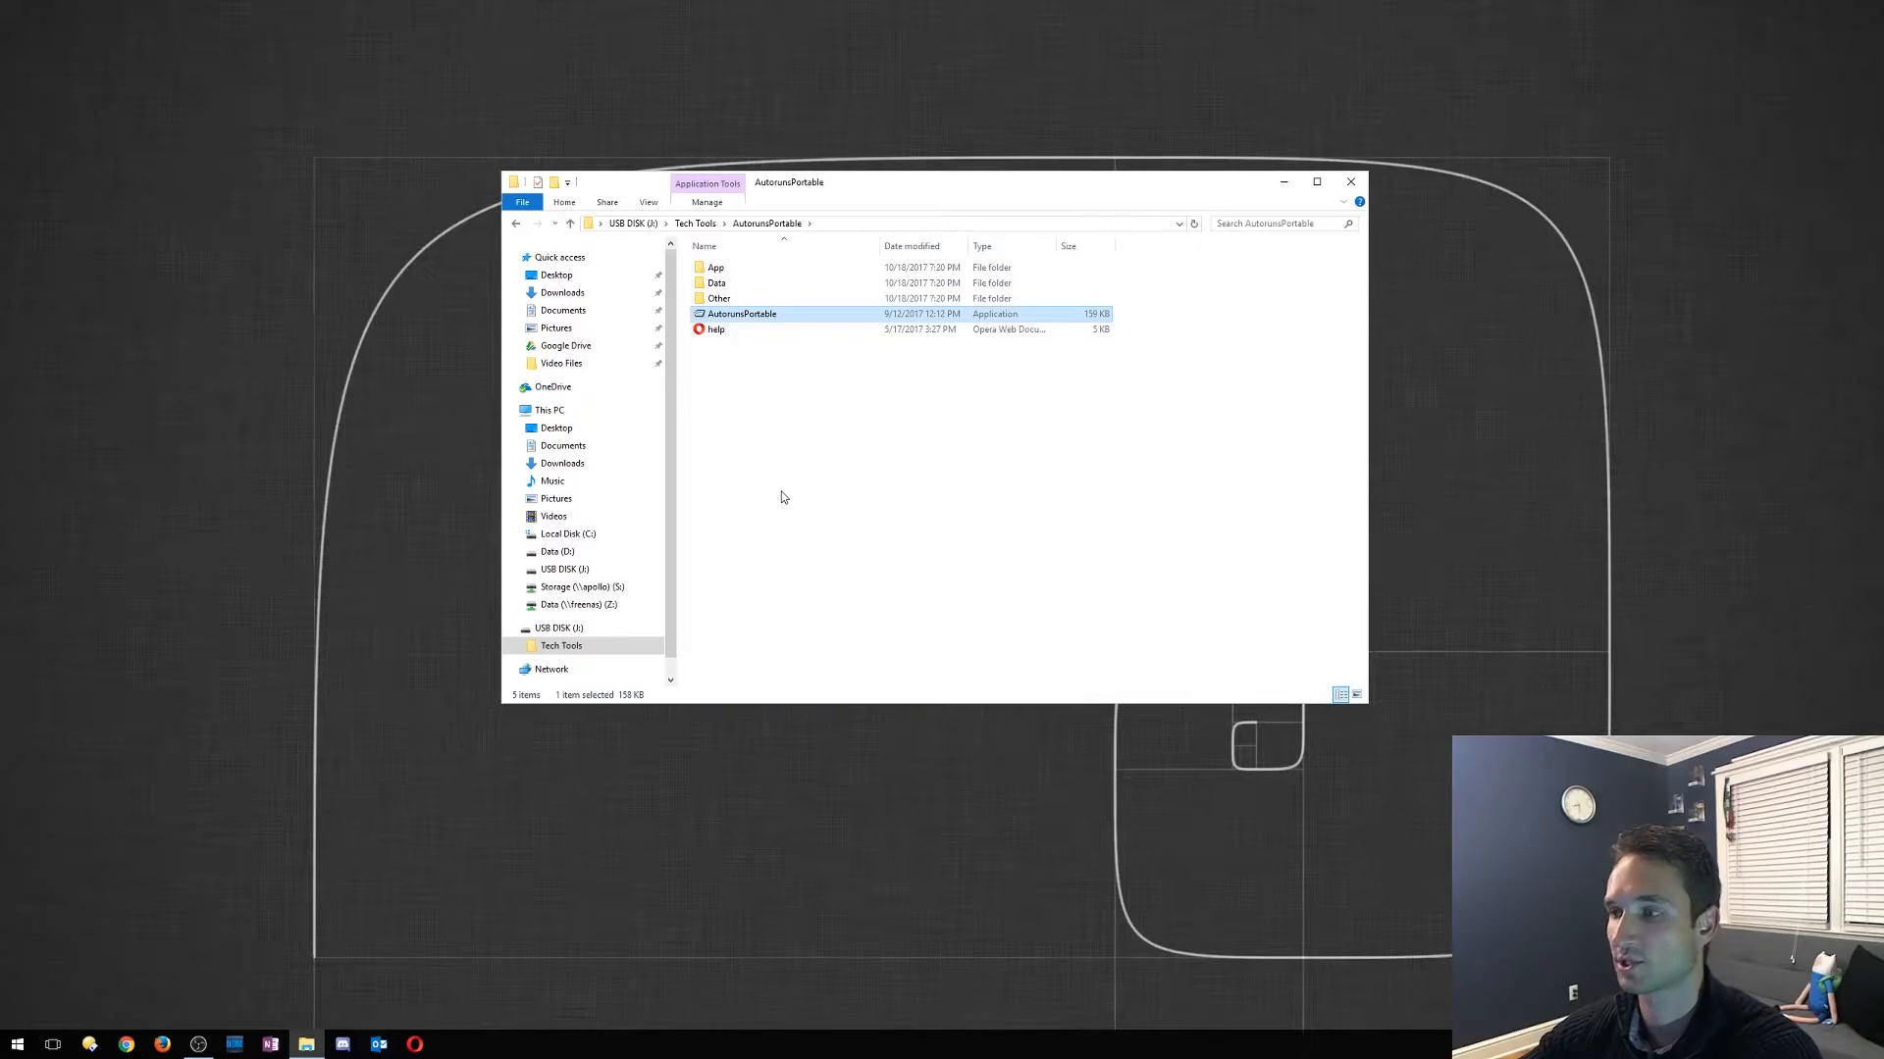
{"action": "double_click", "coordinate": [741, 314]}
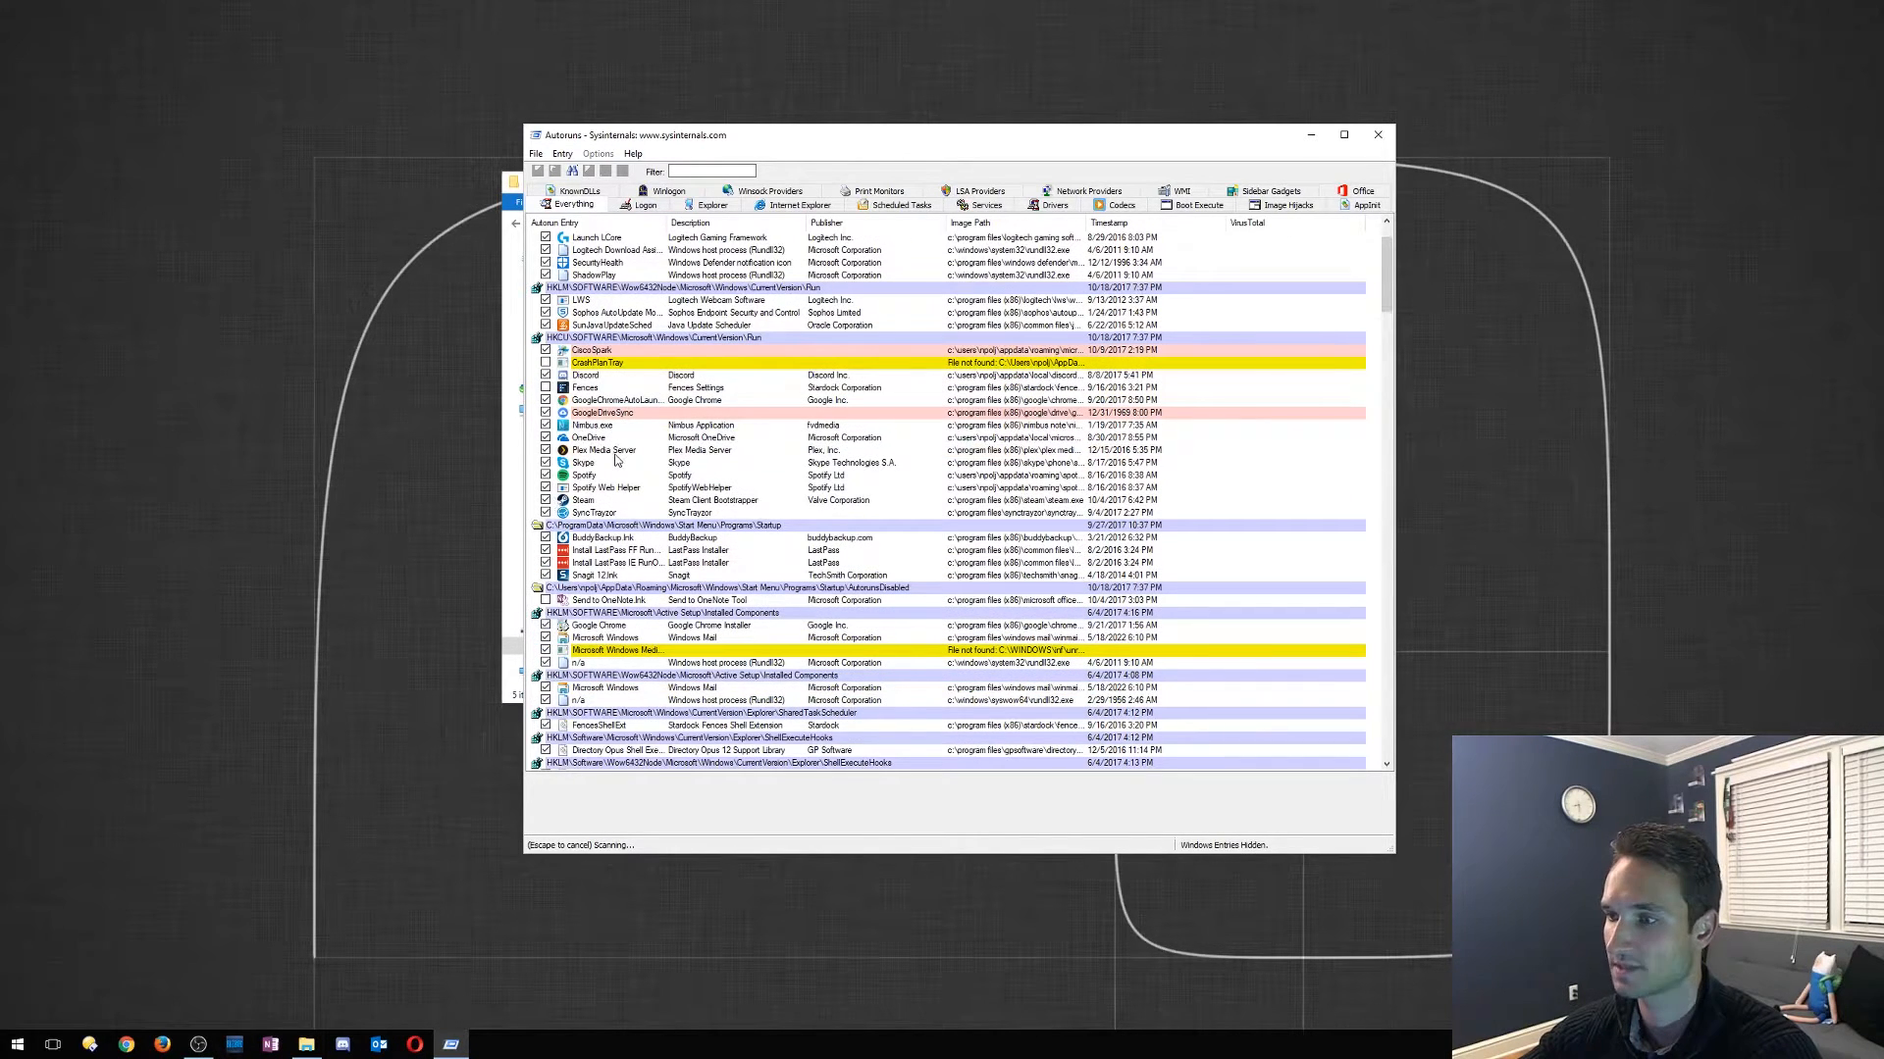
Review the Logon startup entries and then the Drivers that load at startup
{"action": "left_click", "coordinate": [602, 451]}
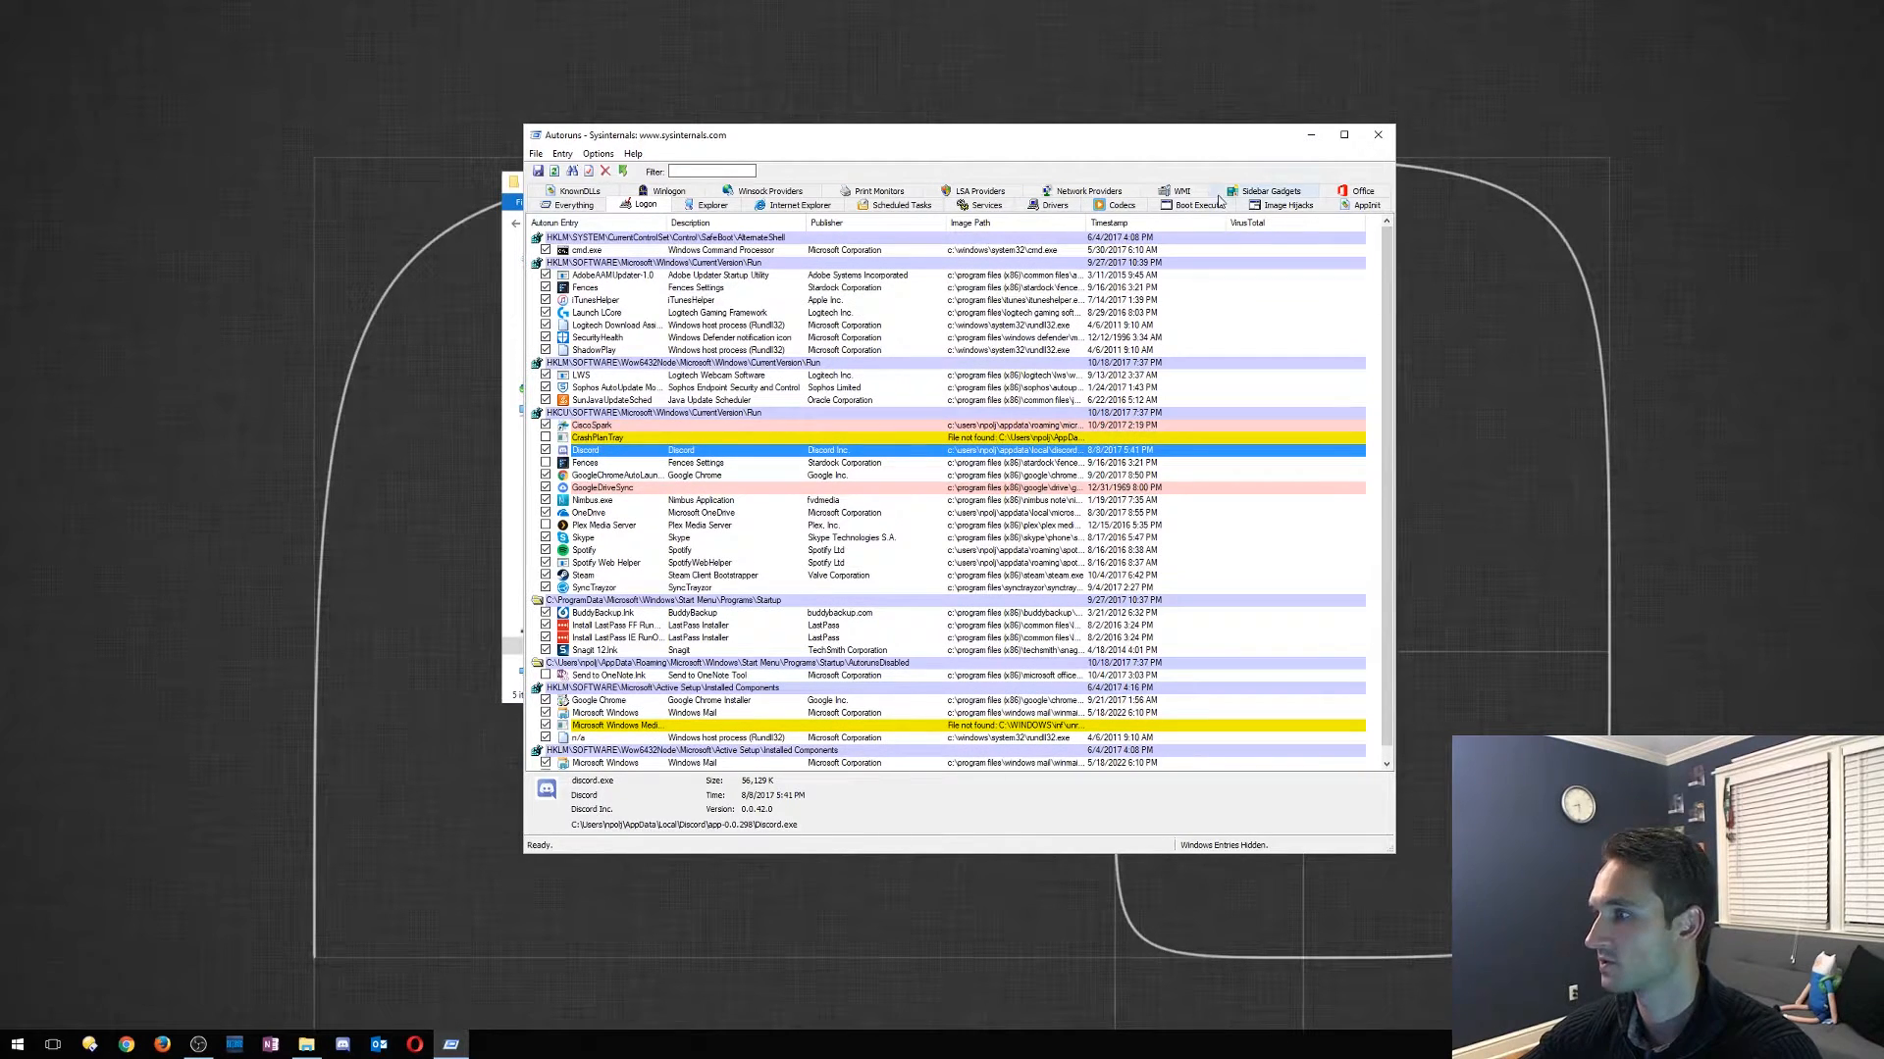
{"action": "left_click", "coordinate": [1051, 204]}
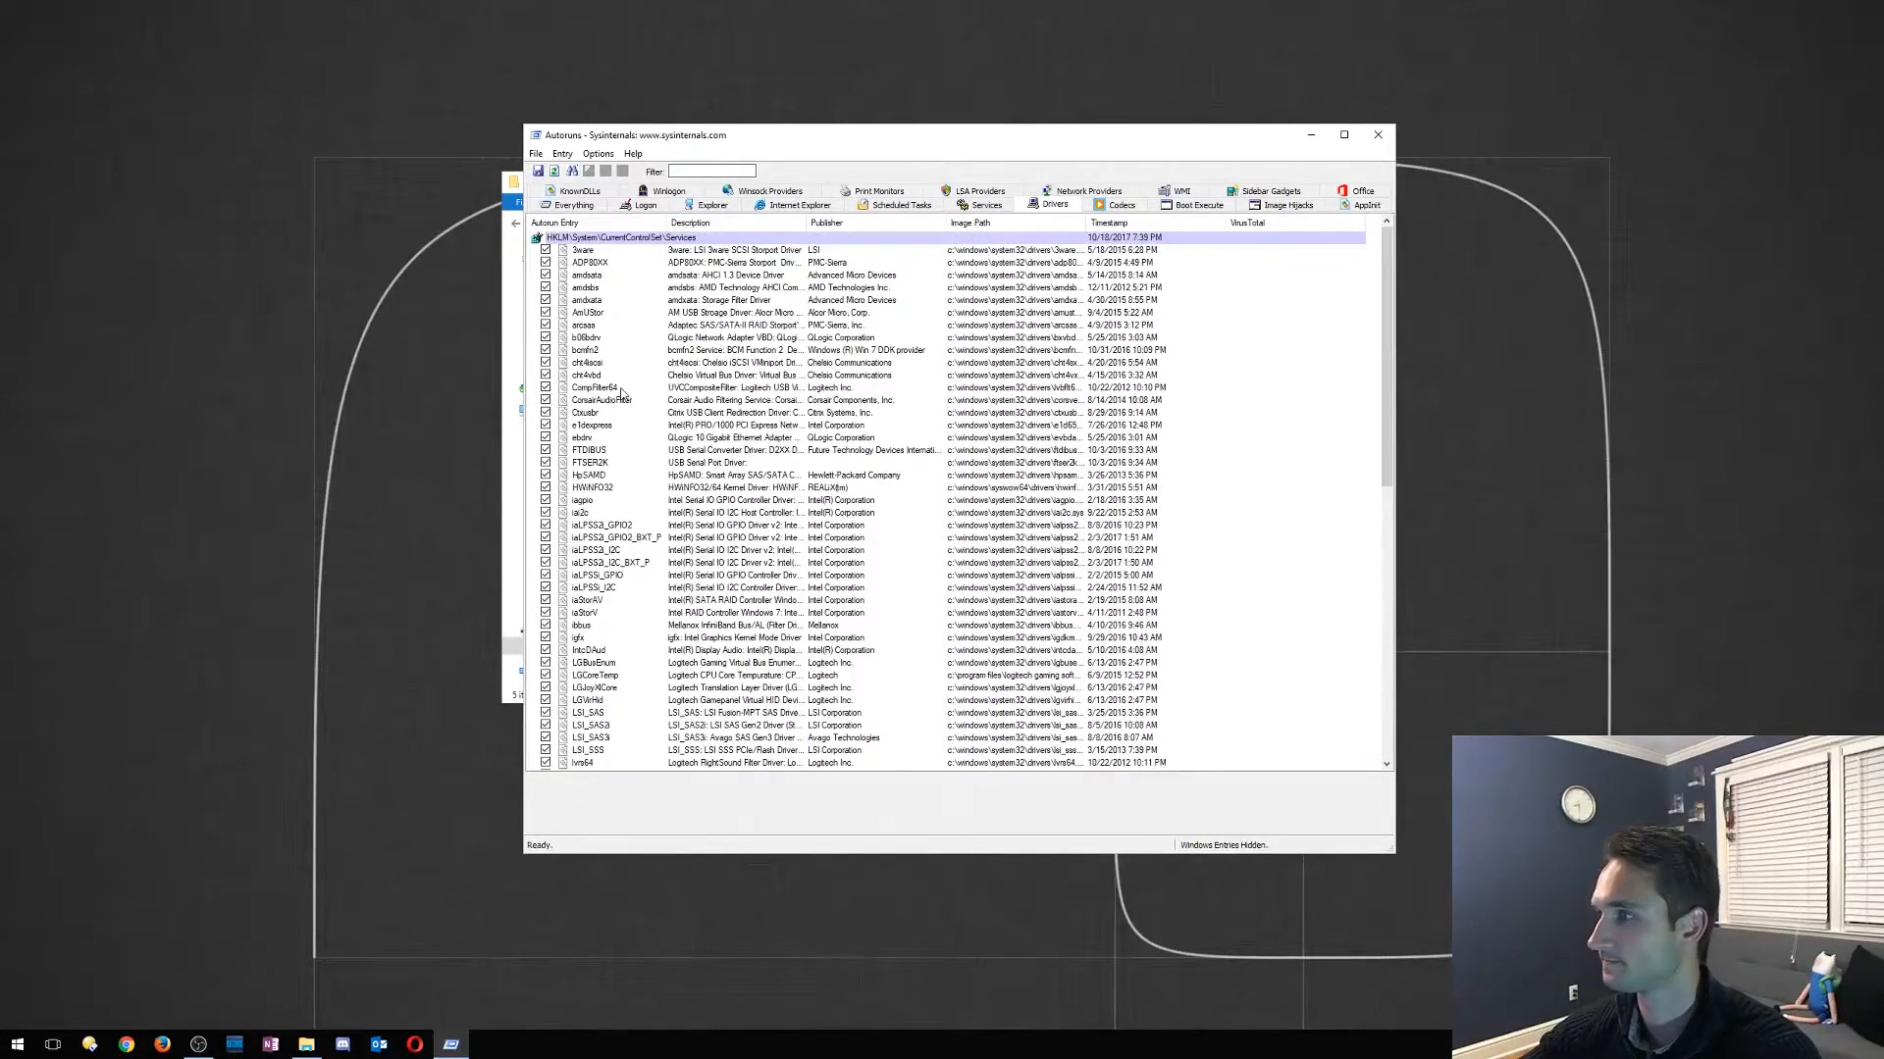
{"action": "mouse_move", "coordinate": [1309, 159]}
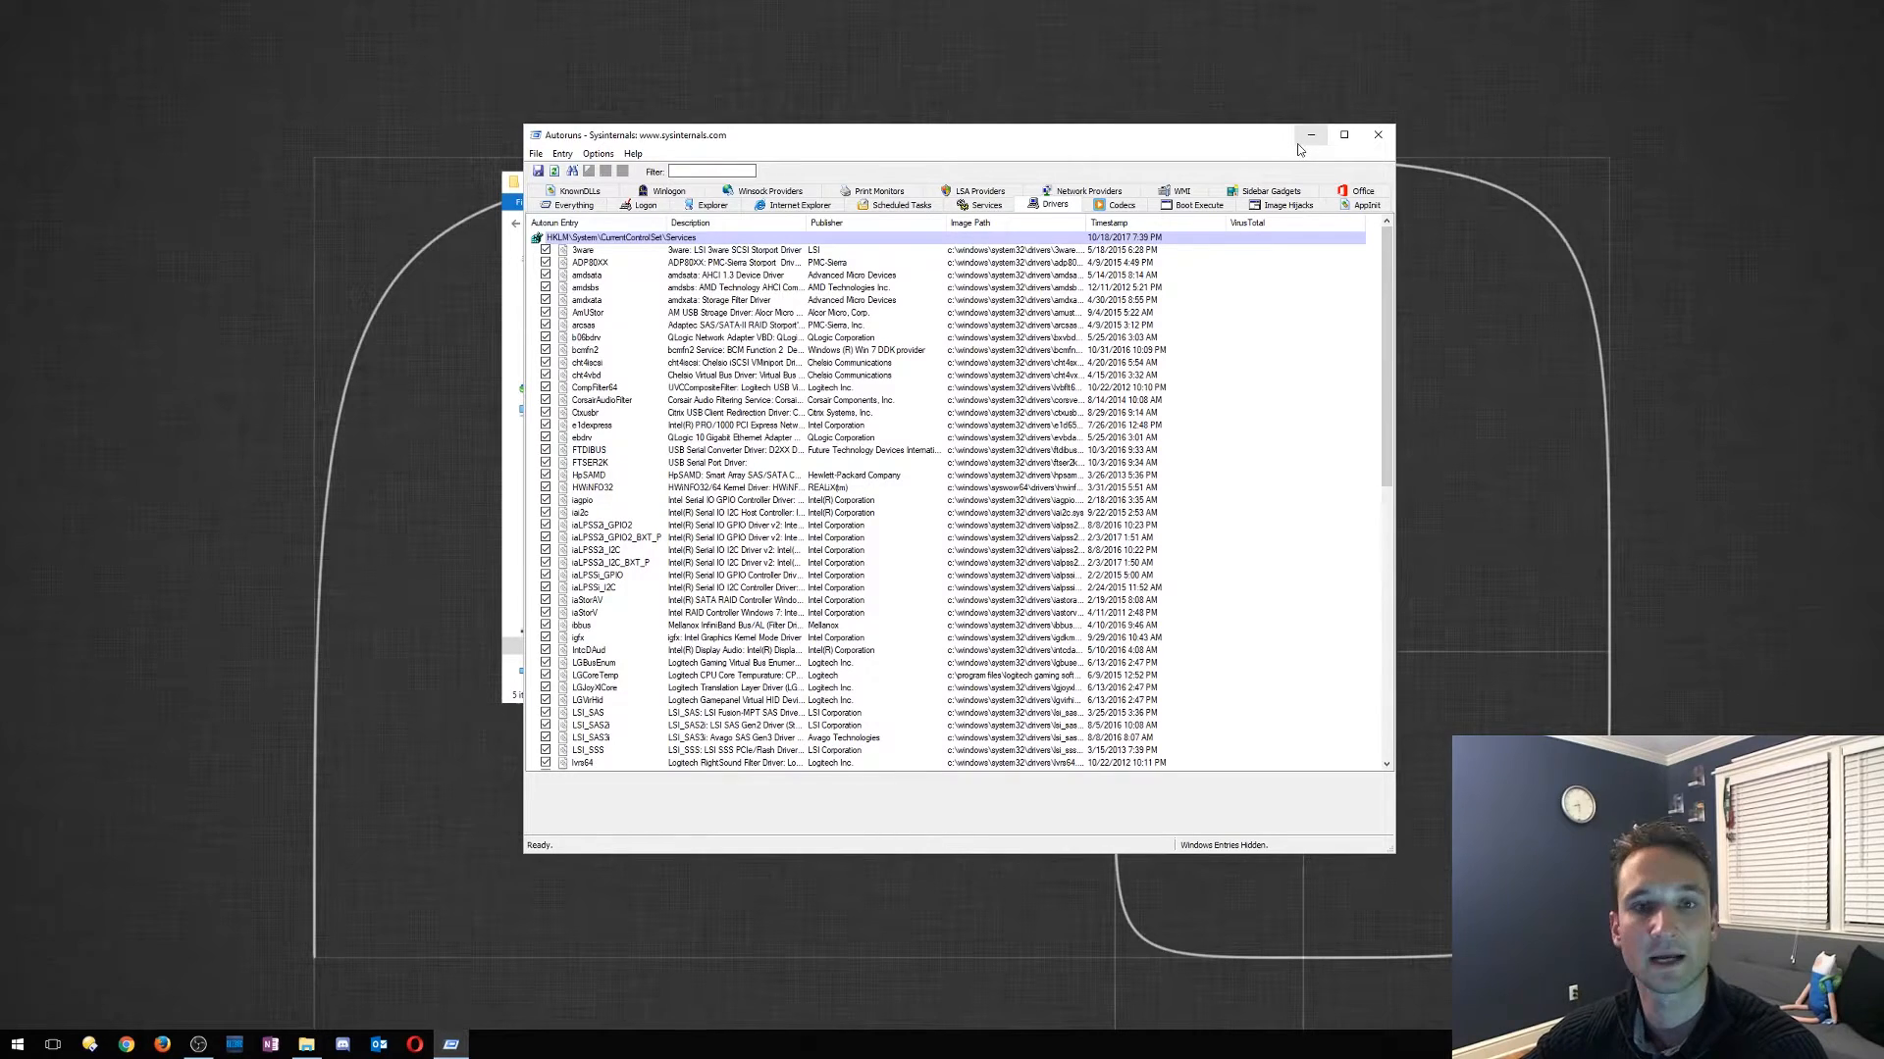
{"action": "mouse_move", "coordinate": [1308, 136]}
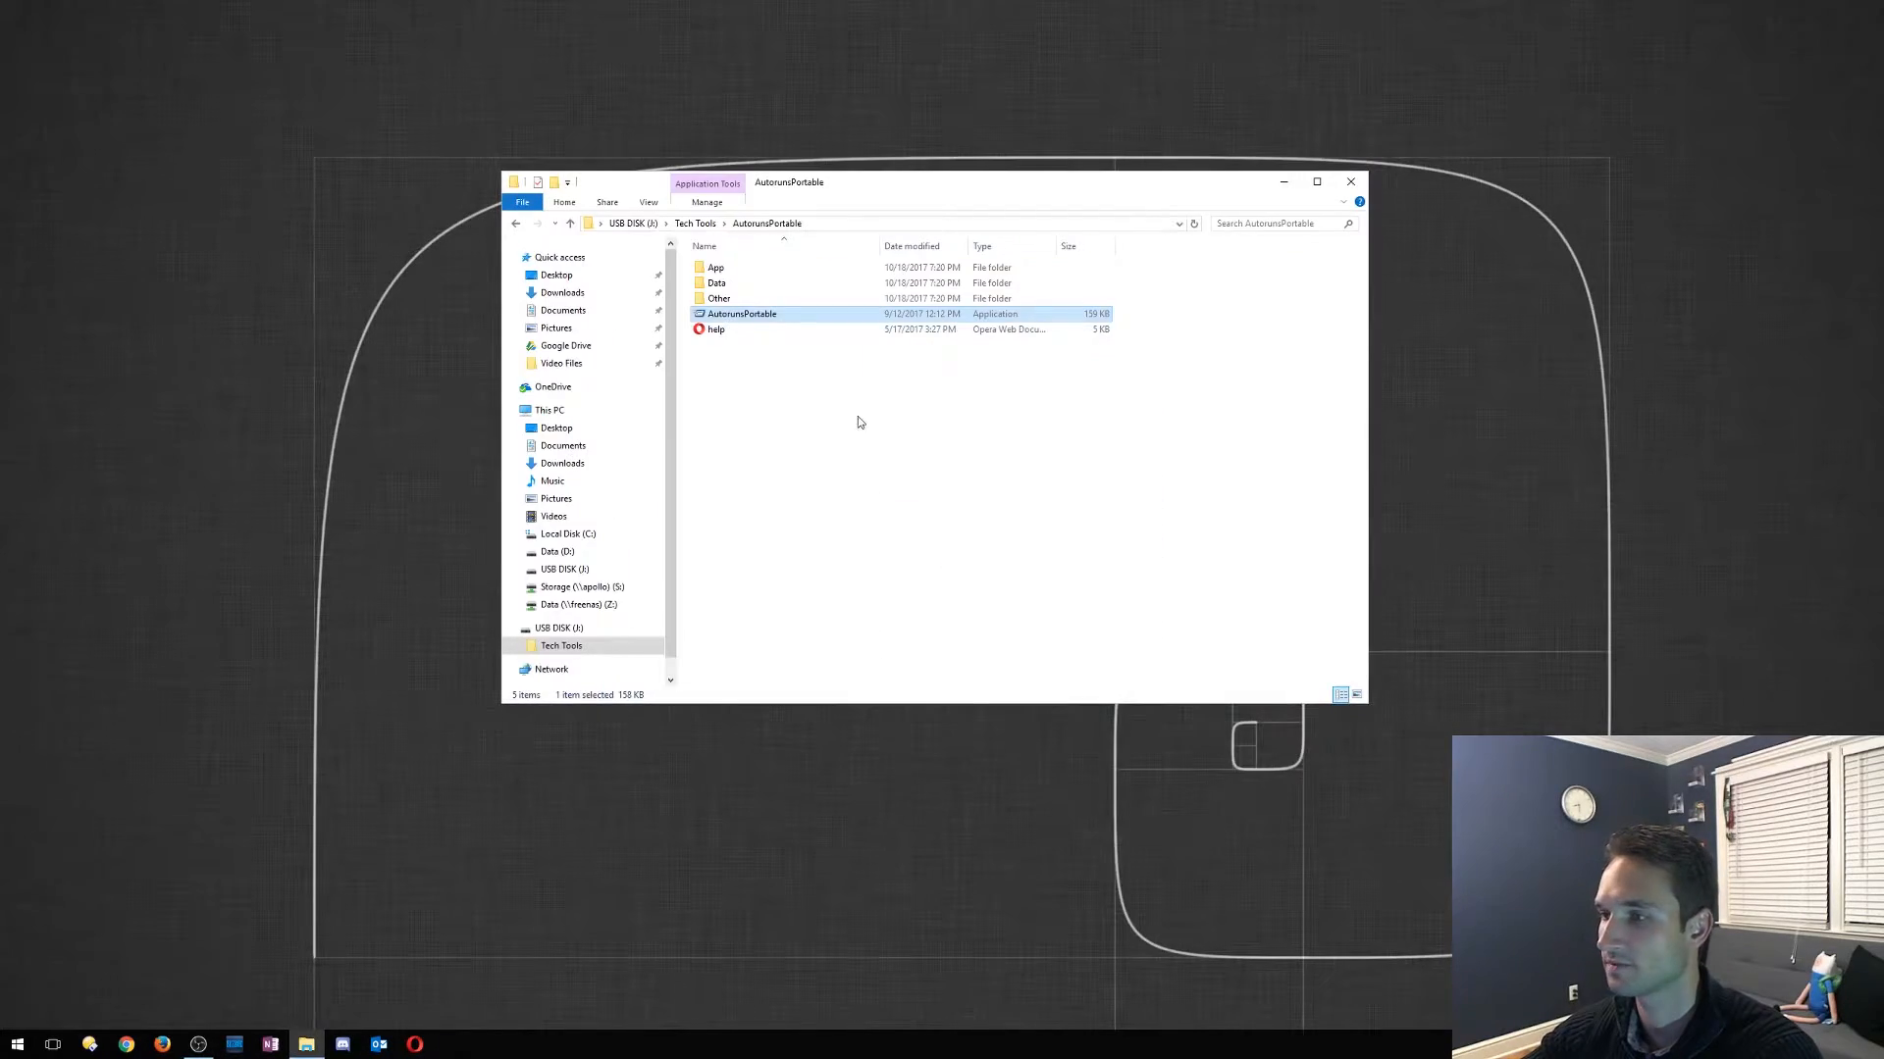
Run CCleaner64 from the ccsetup535 folder, view its Cleaner checklist, and close it
{"action": "left_click", "coordinate": [569, 224]}
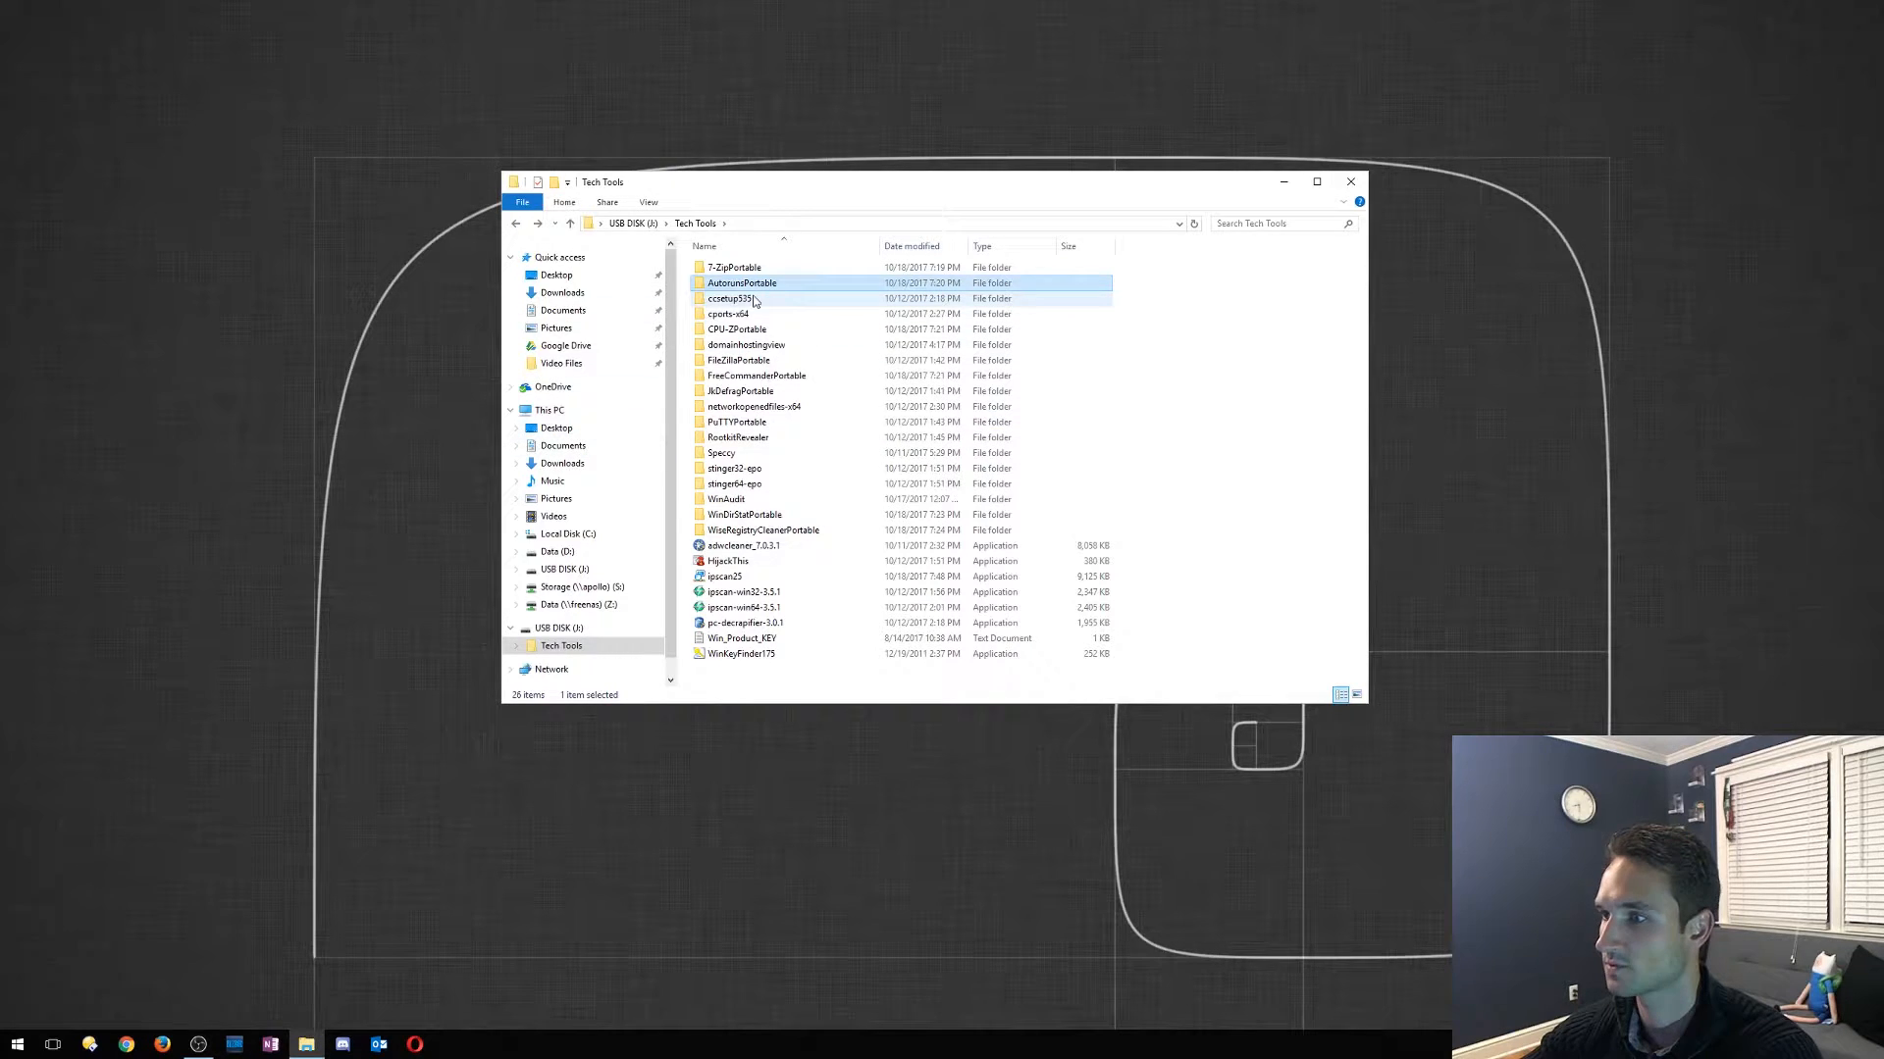
{"action": "left_click", "coordinate": [740, 298]}
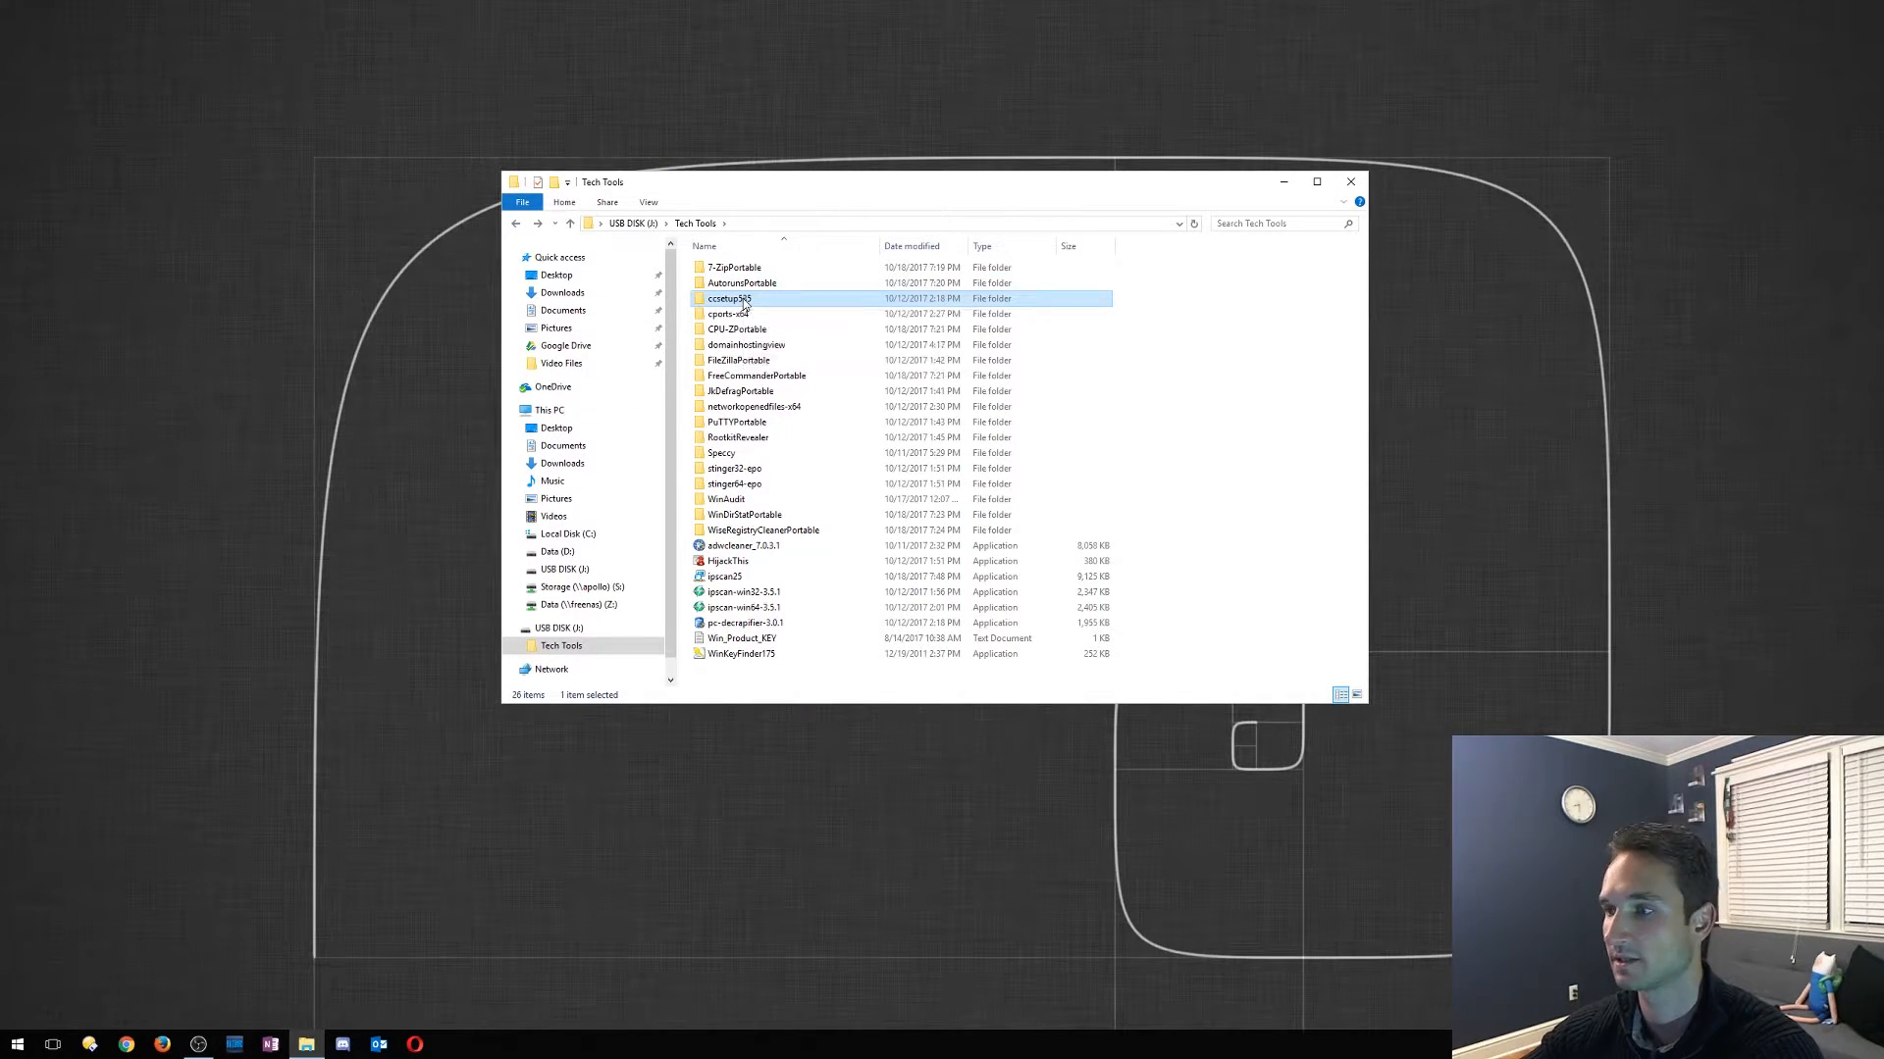
{"action": "double_click", "coordinate": [729, 299]}
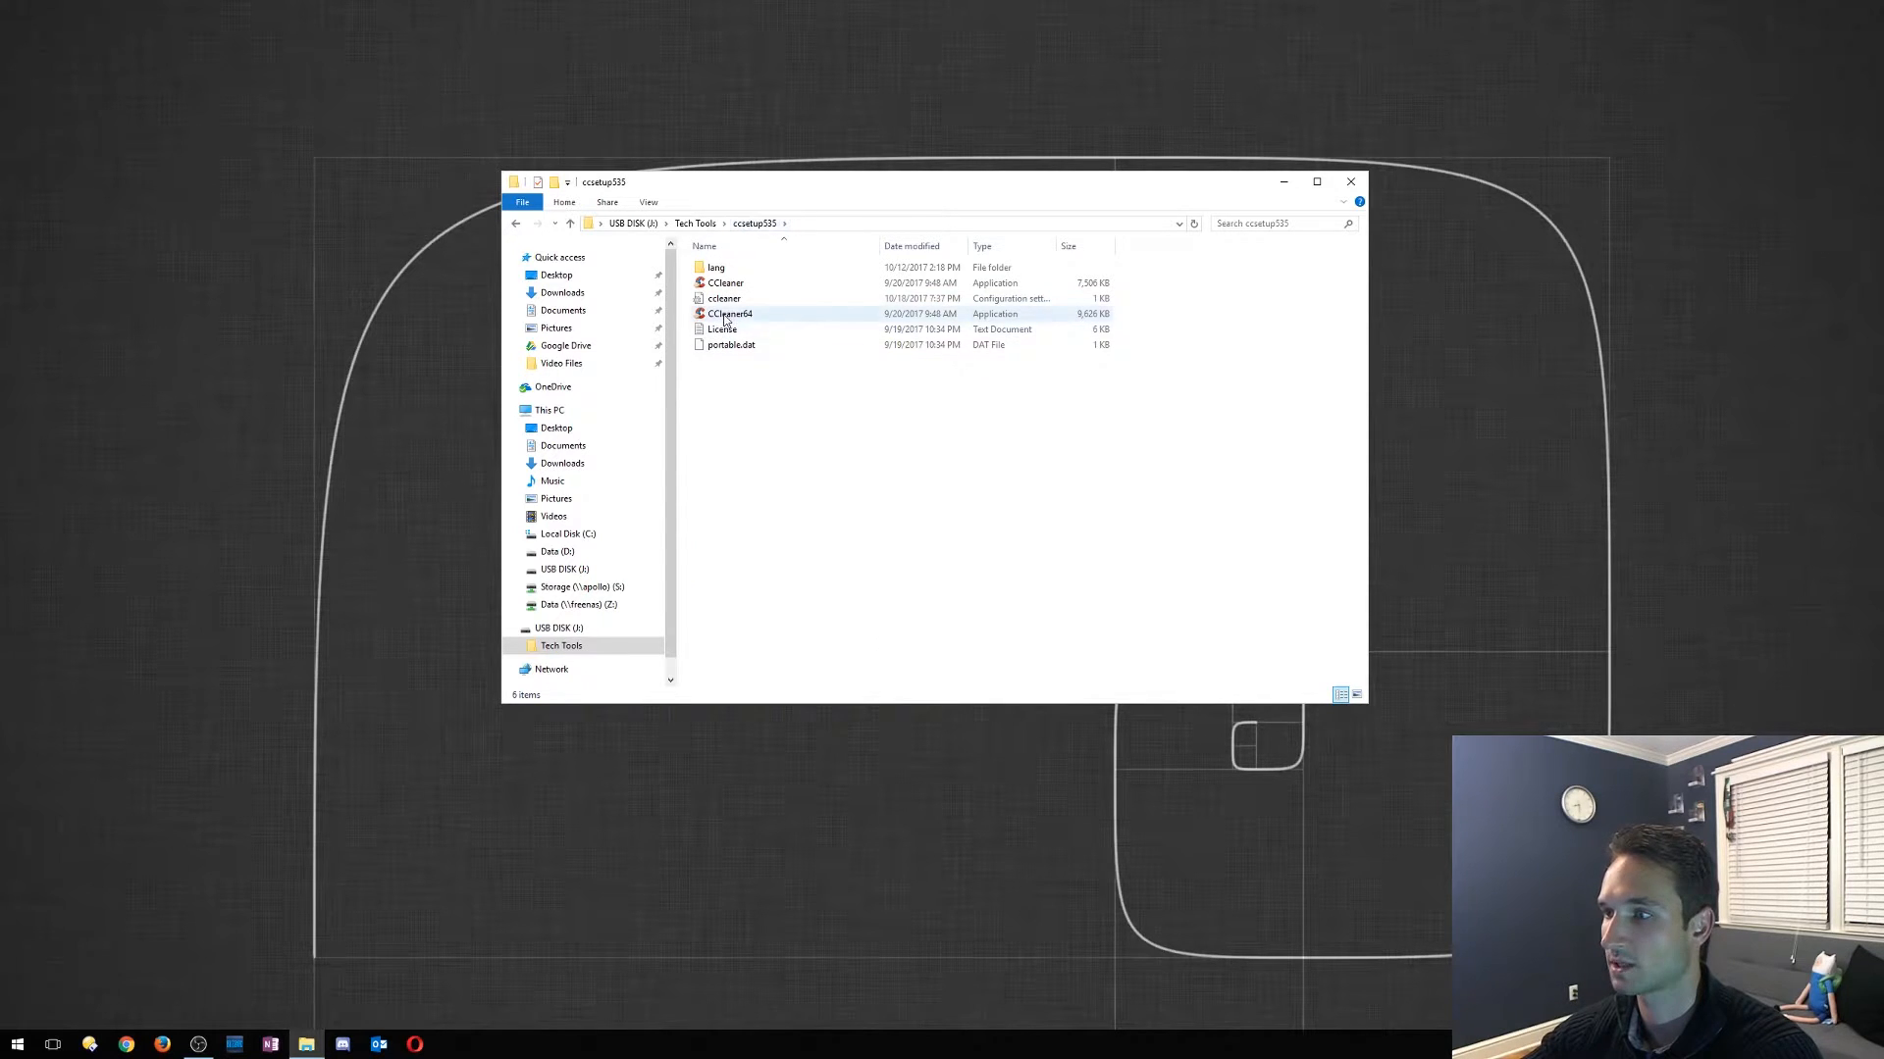
{"action": "double_click", "coordinate": [730, 314]}
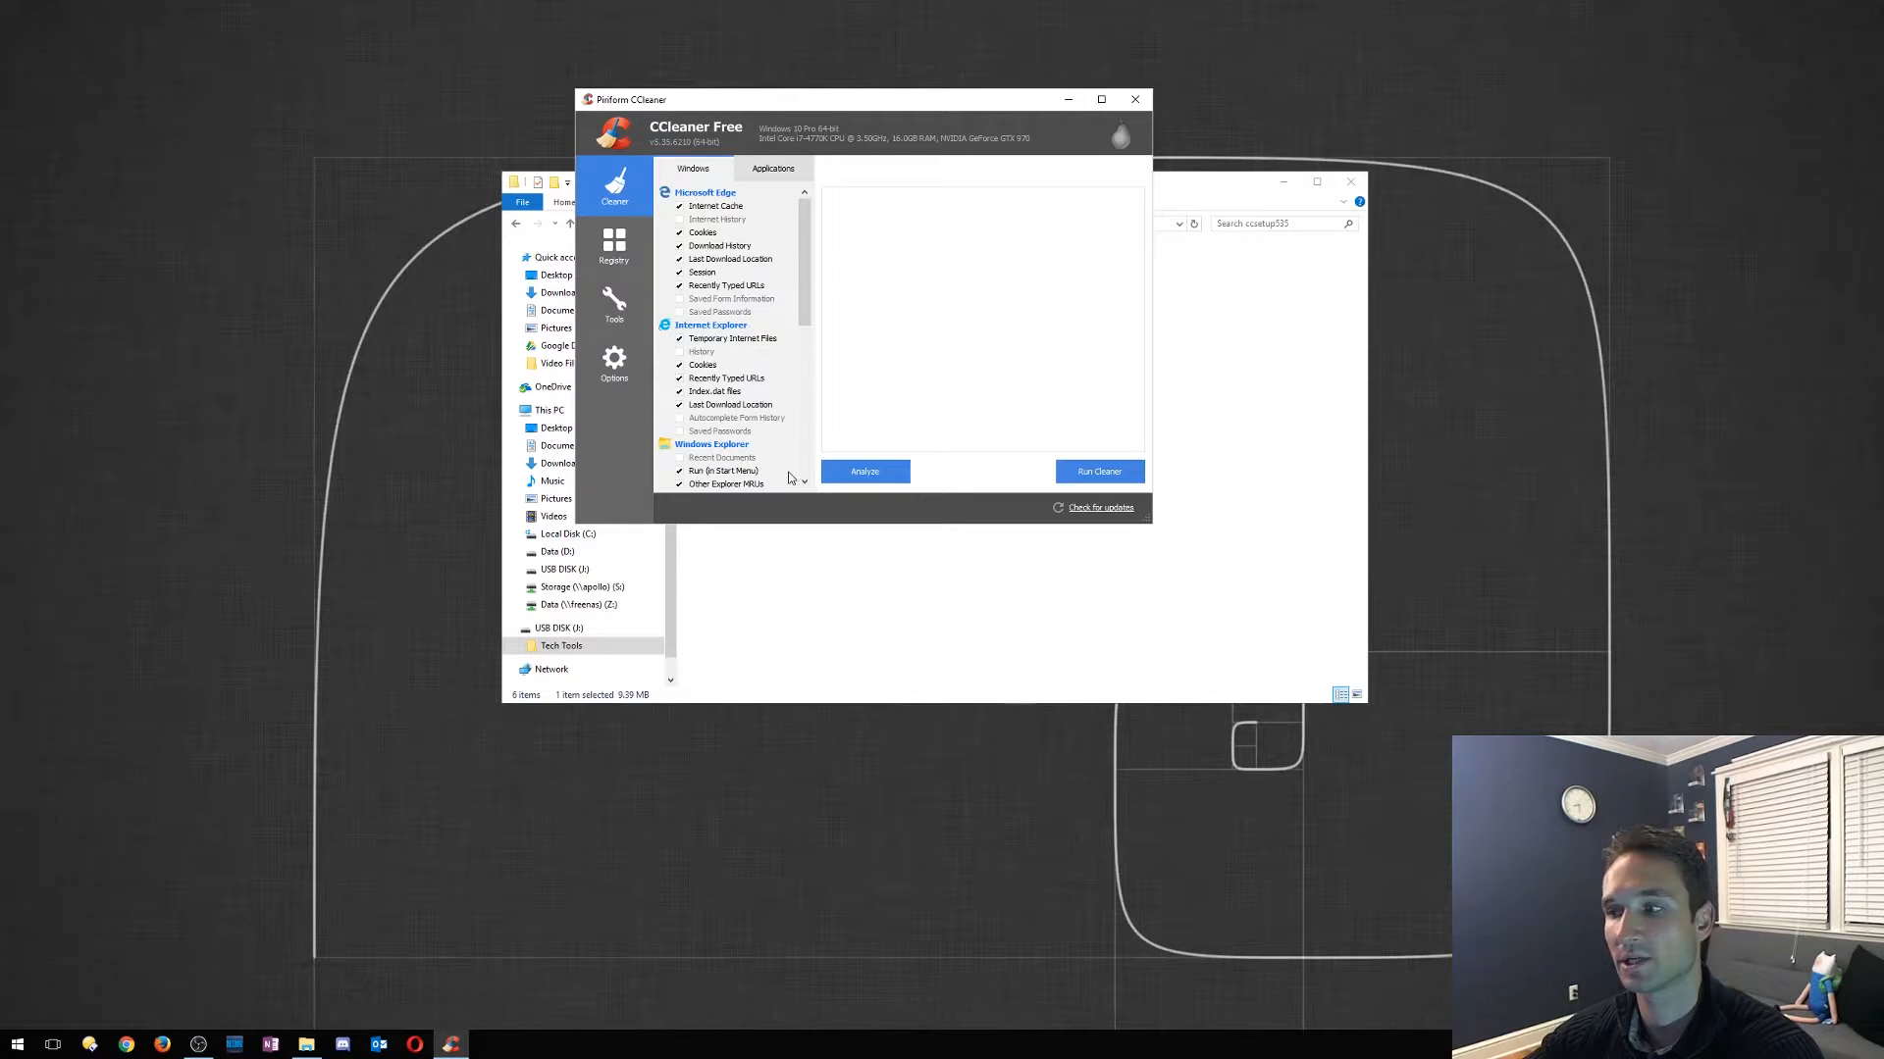
{"action": "mouse_move", "coordinate": [887, 436]}
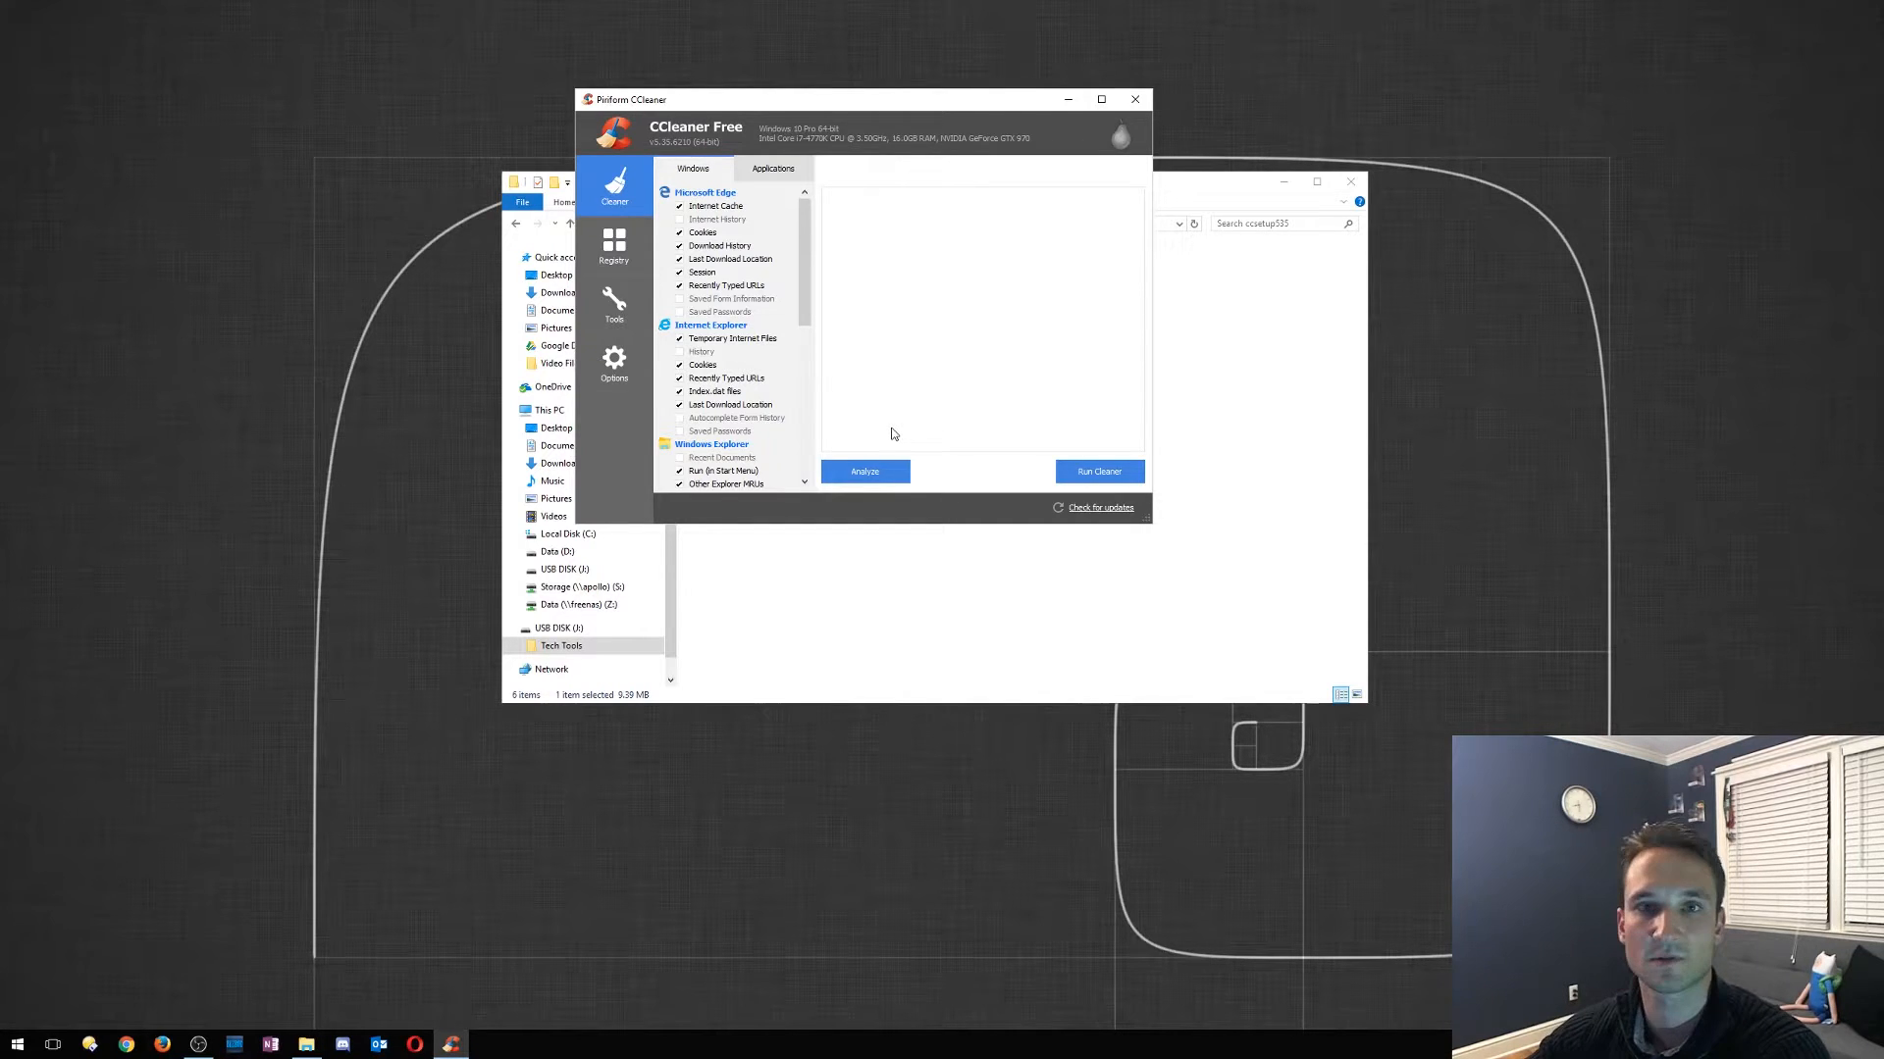
{"action": "left_click", "coordinate": [614, 247]}
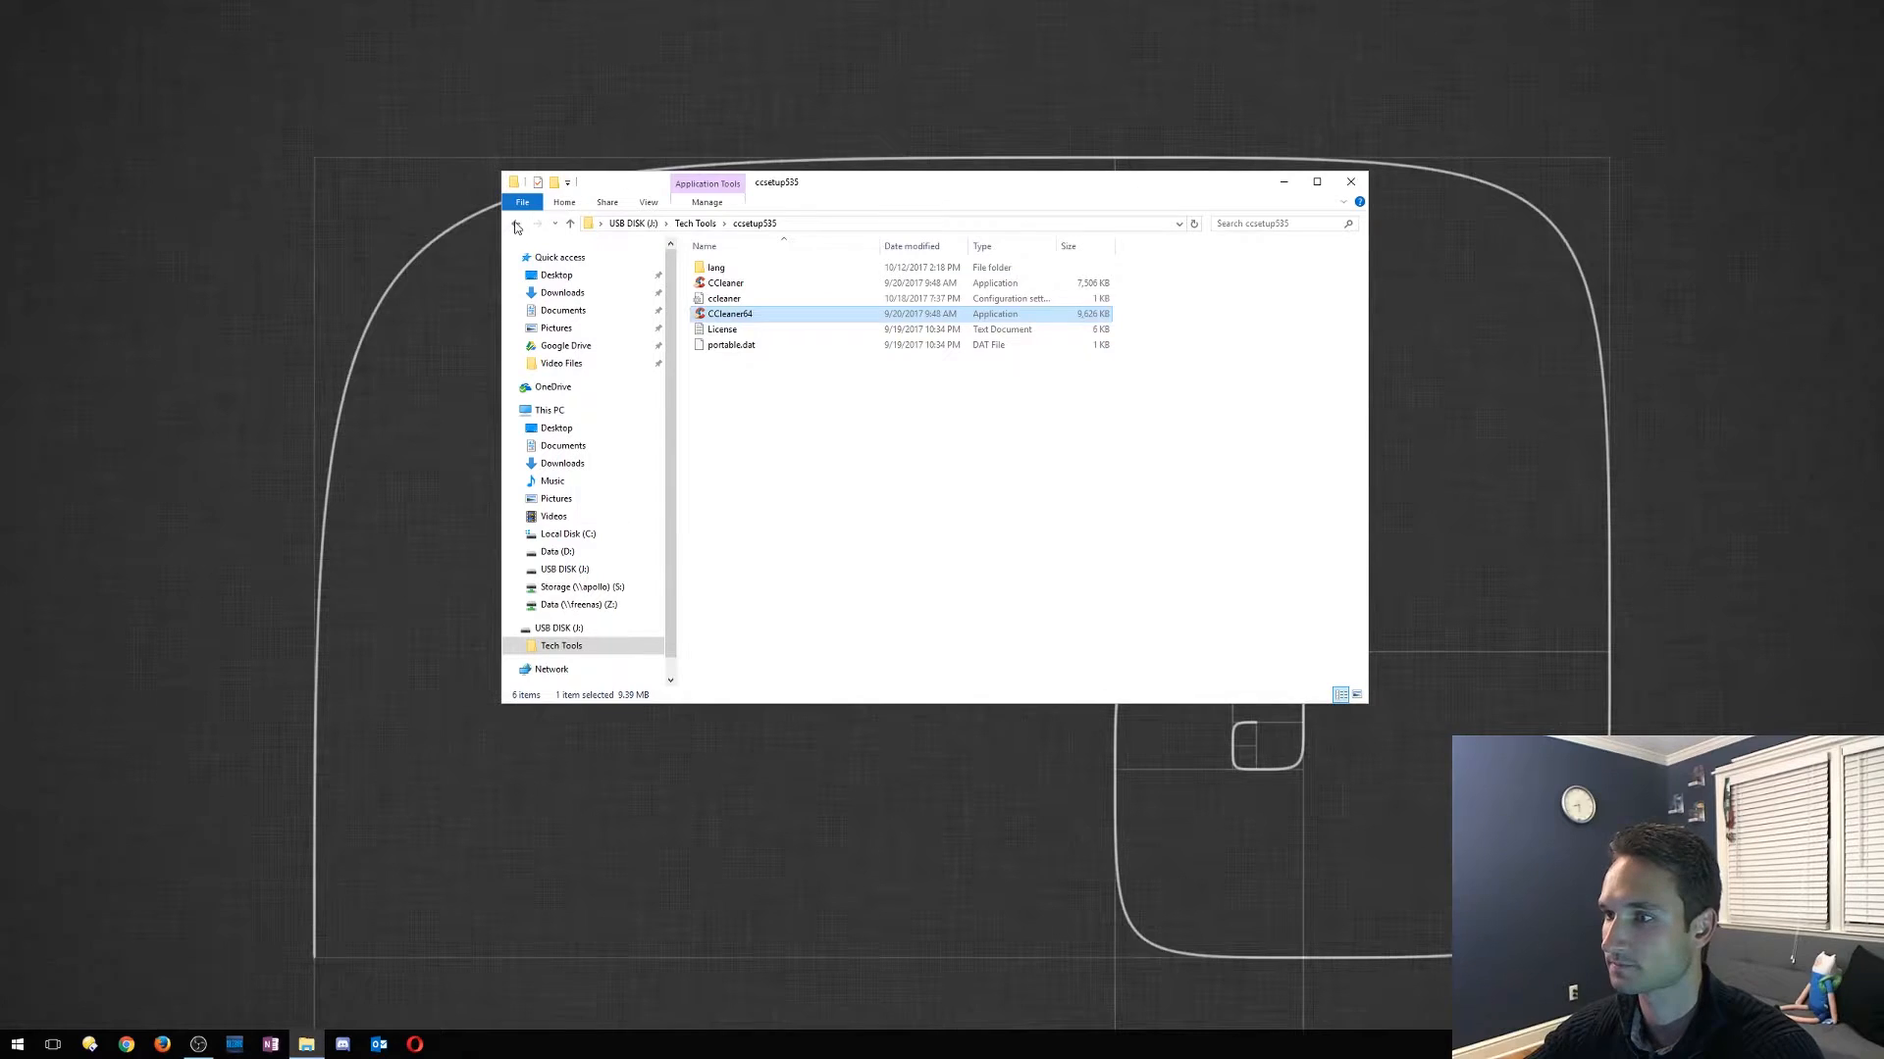
Run FreeCommander XE from the FreeCommanderPortable folder and browse This PC in it
{"action": "left_click", "coordinate": [516, 223]}
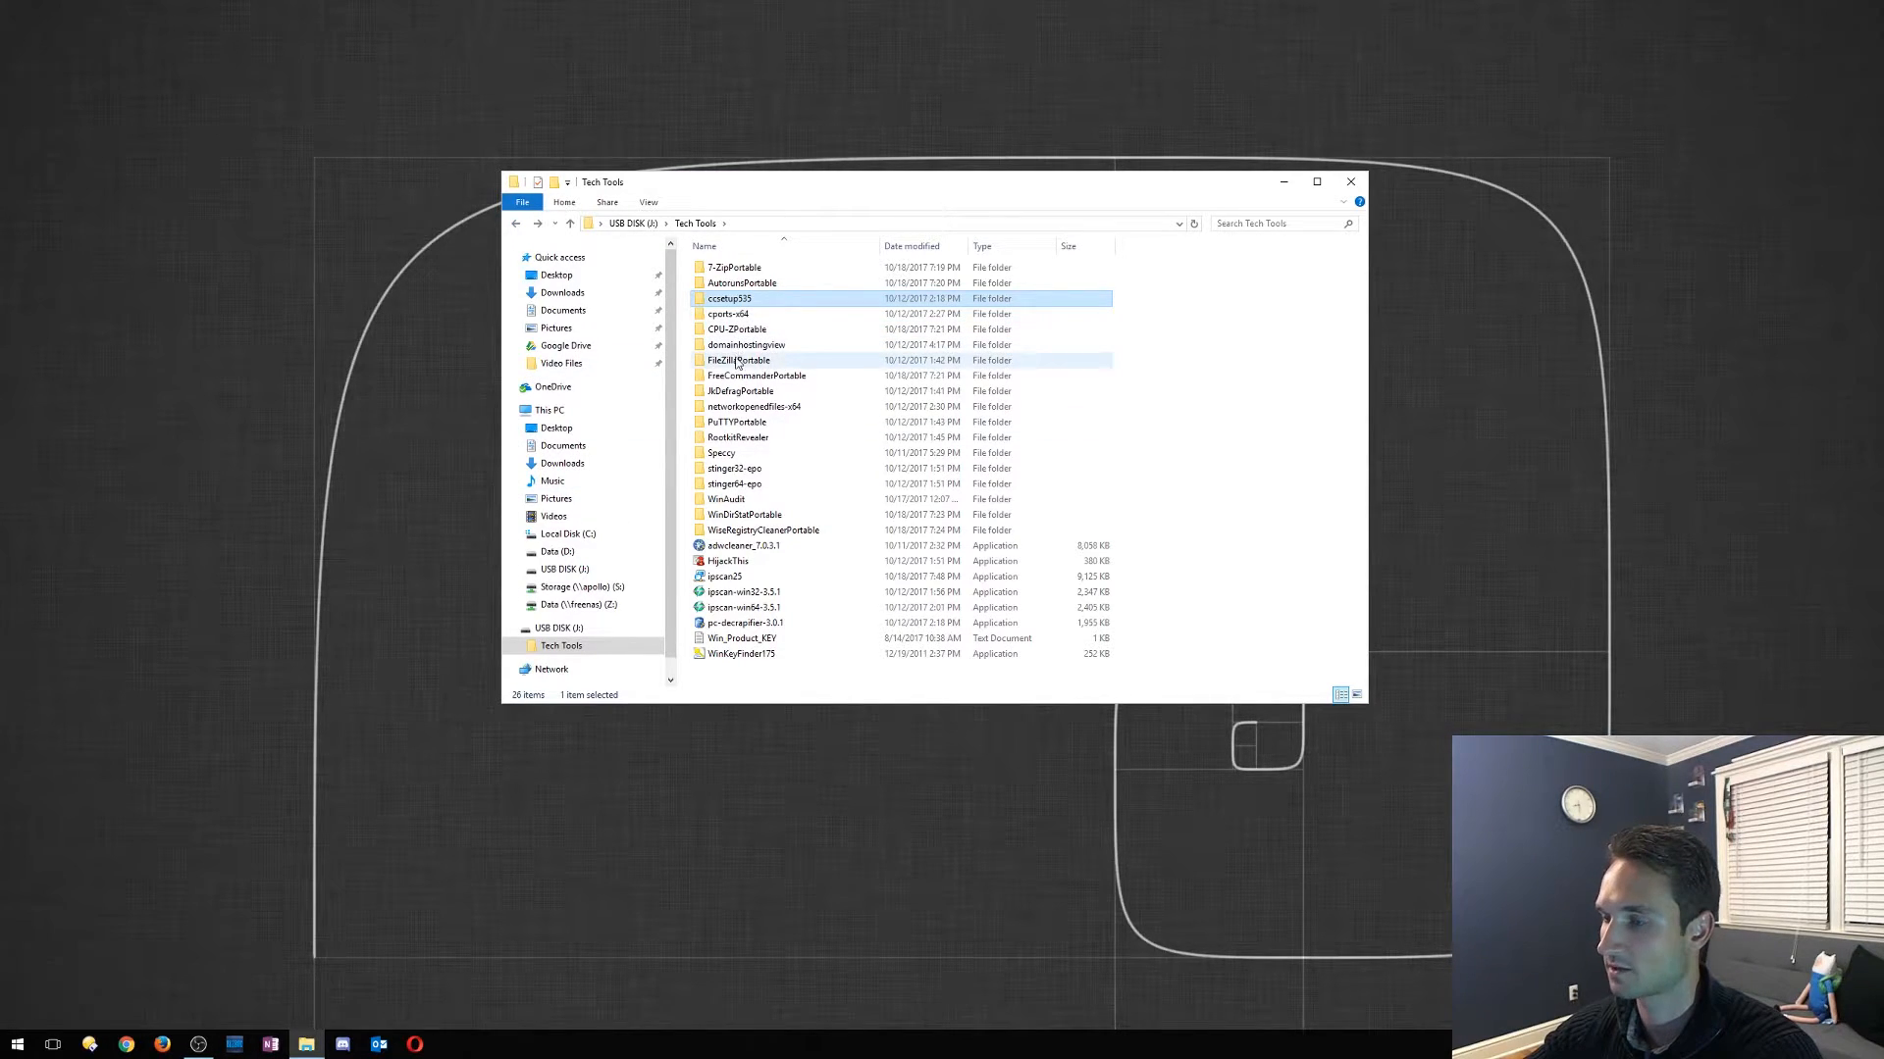
{"action": "left_click", "coordinate": [754, 374]}
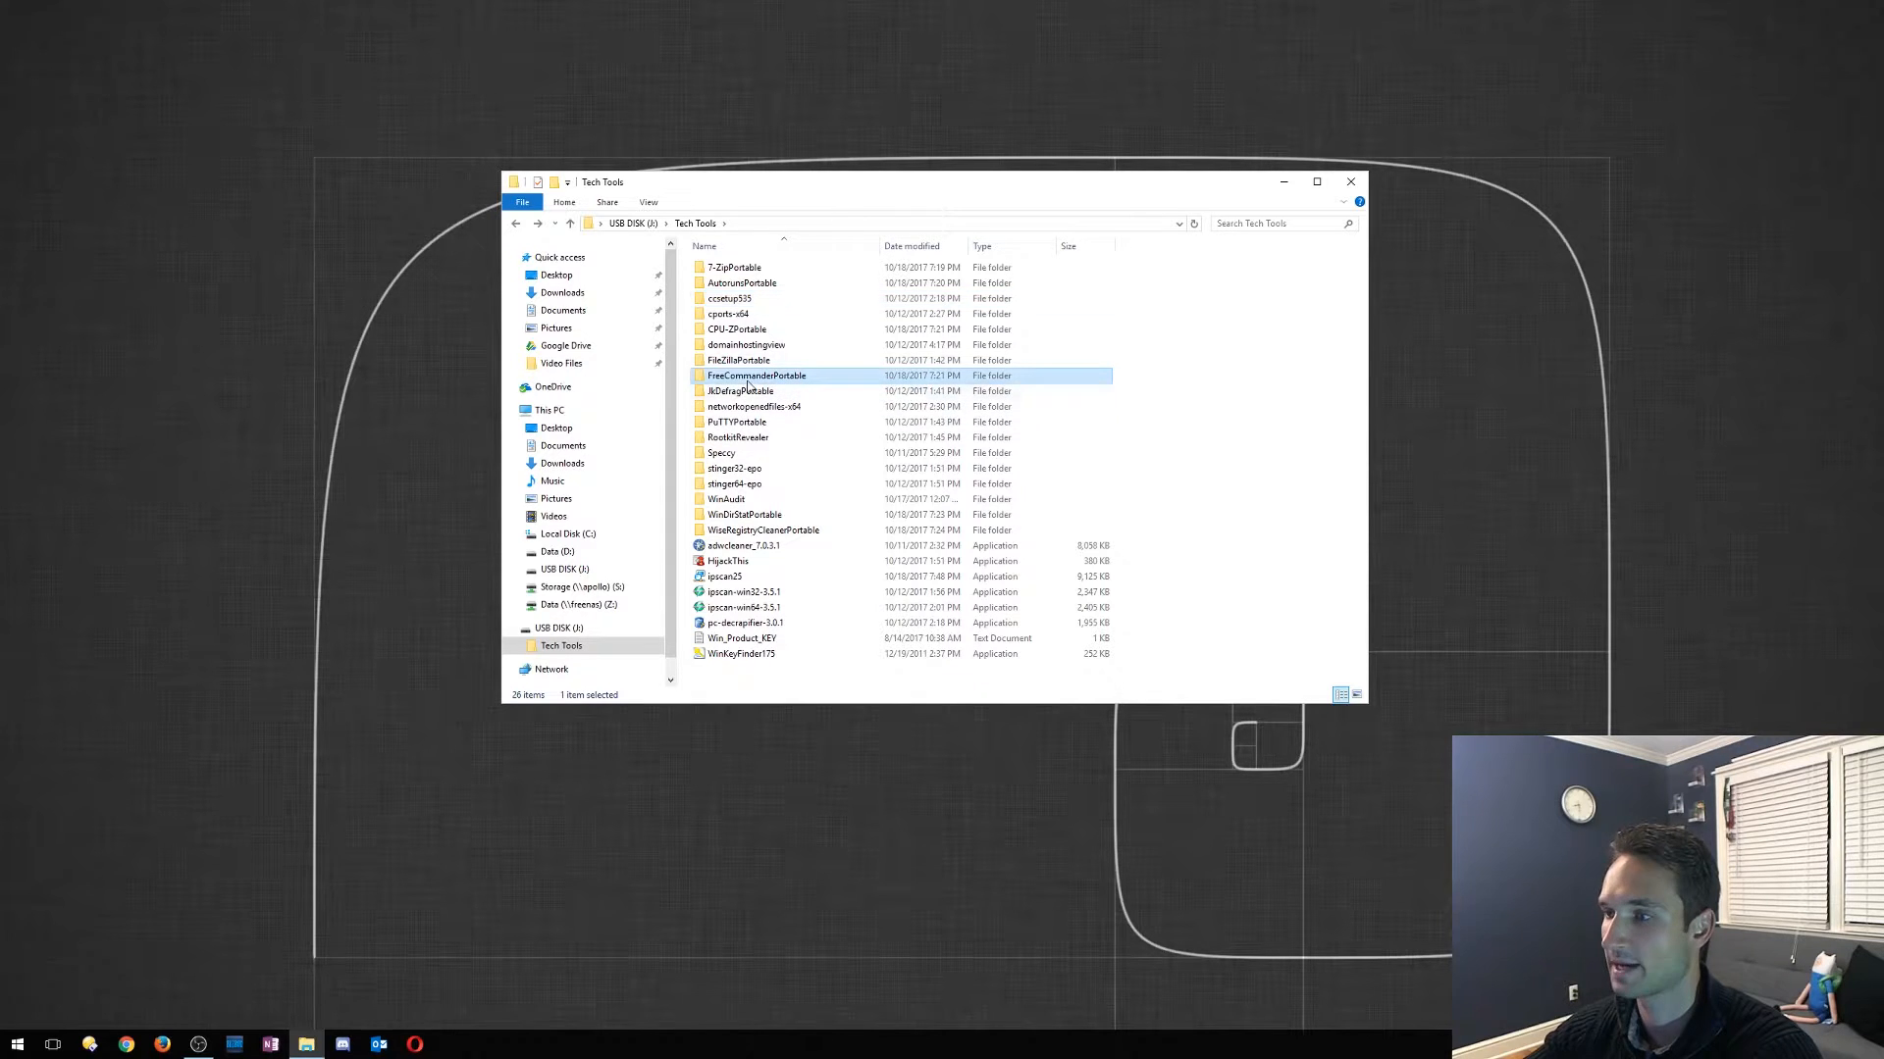
{"action": "double_click", "coordinate": [755, 375]}
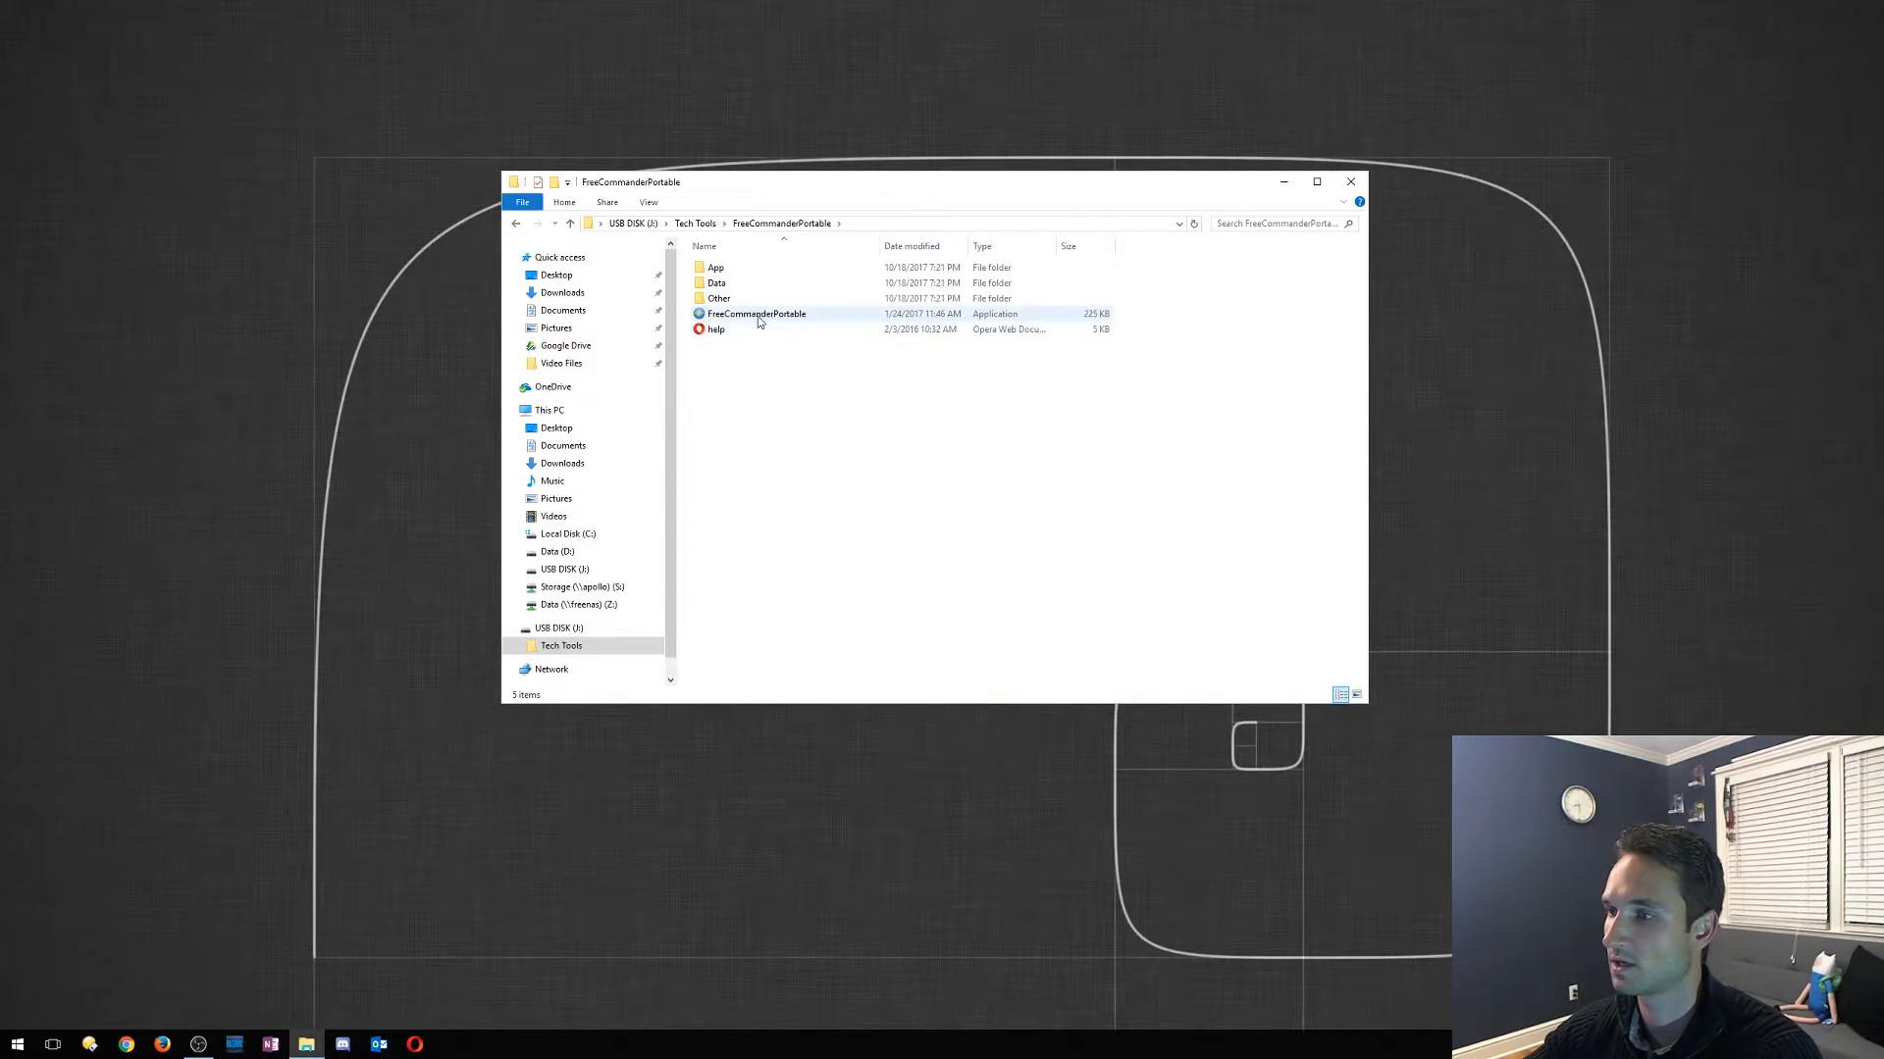
{"action": "left_click", "coordinate": [757, 314]}
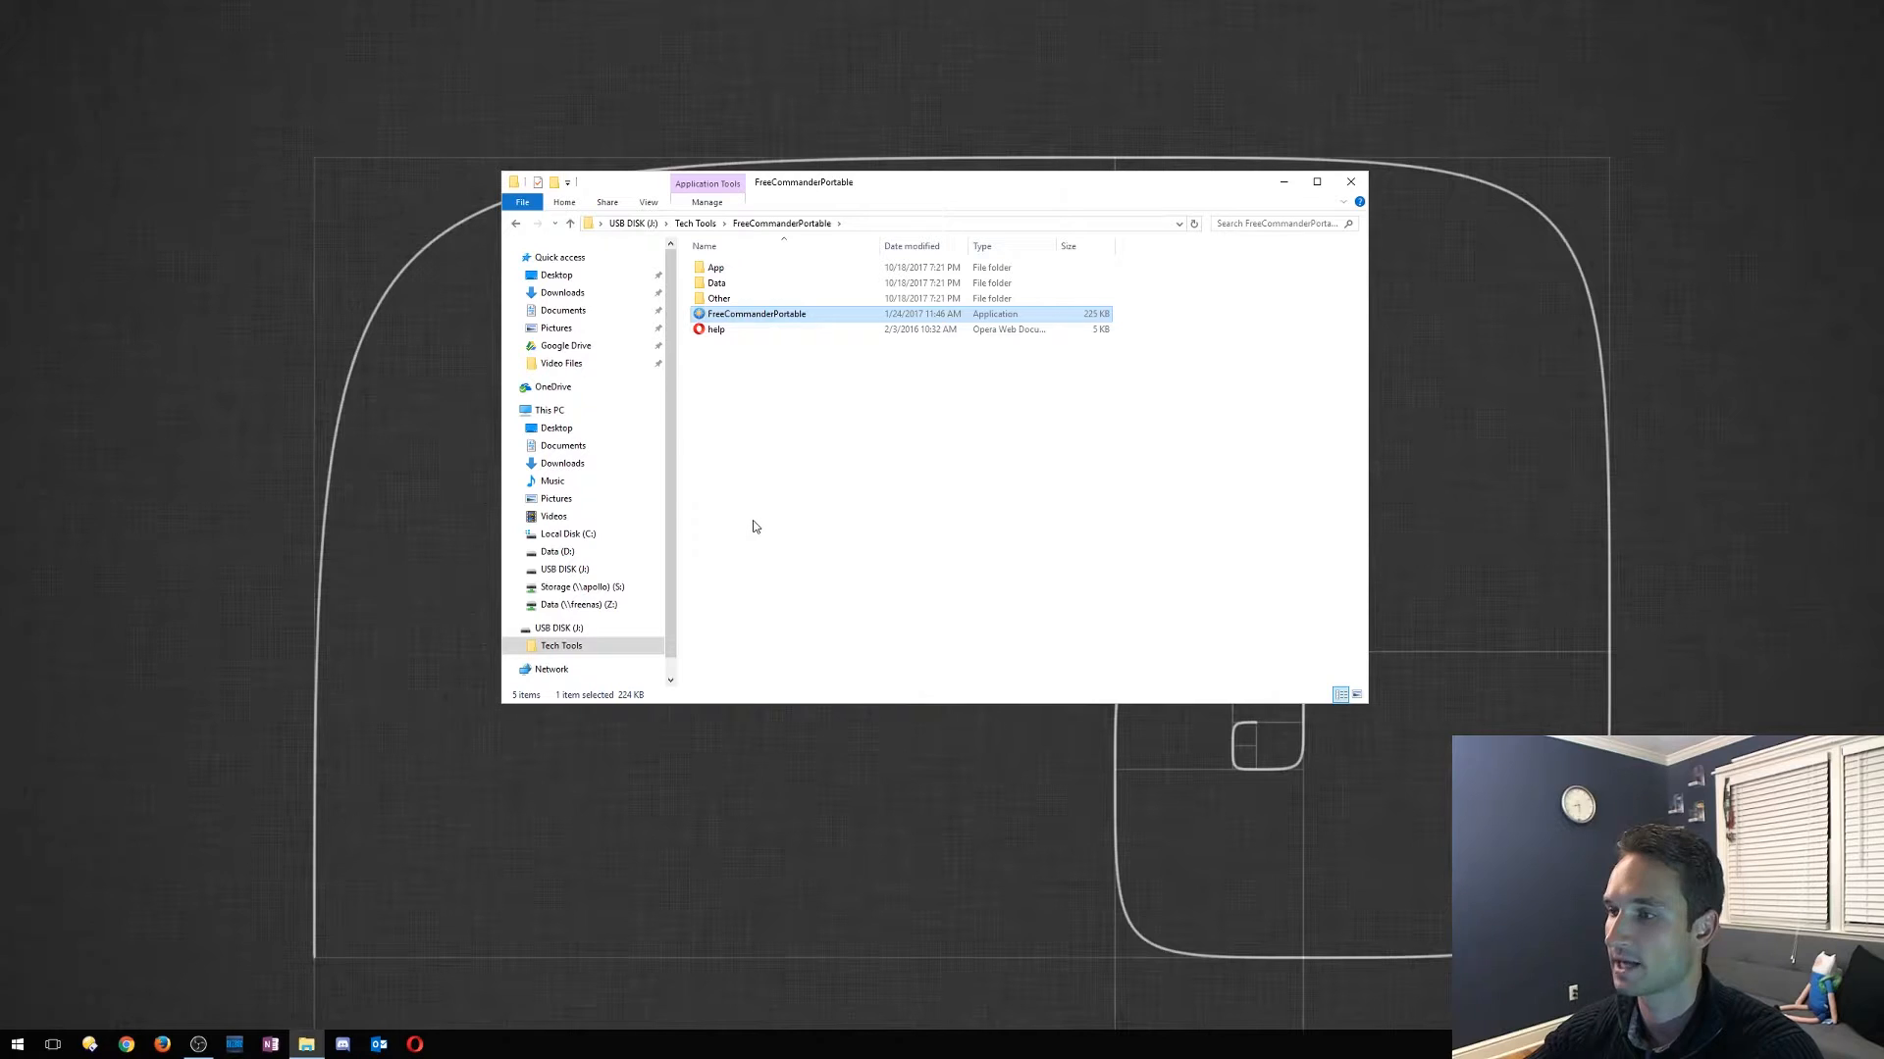
{"action": "mouse_move", "coordinate": [747, 500]}
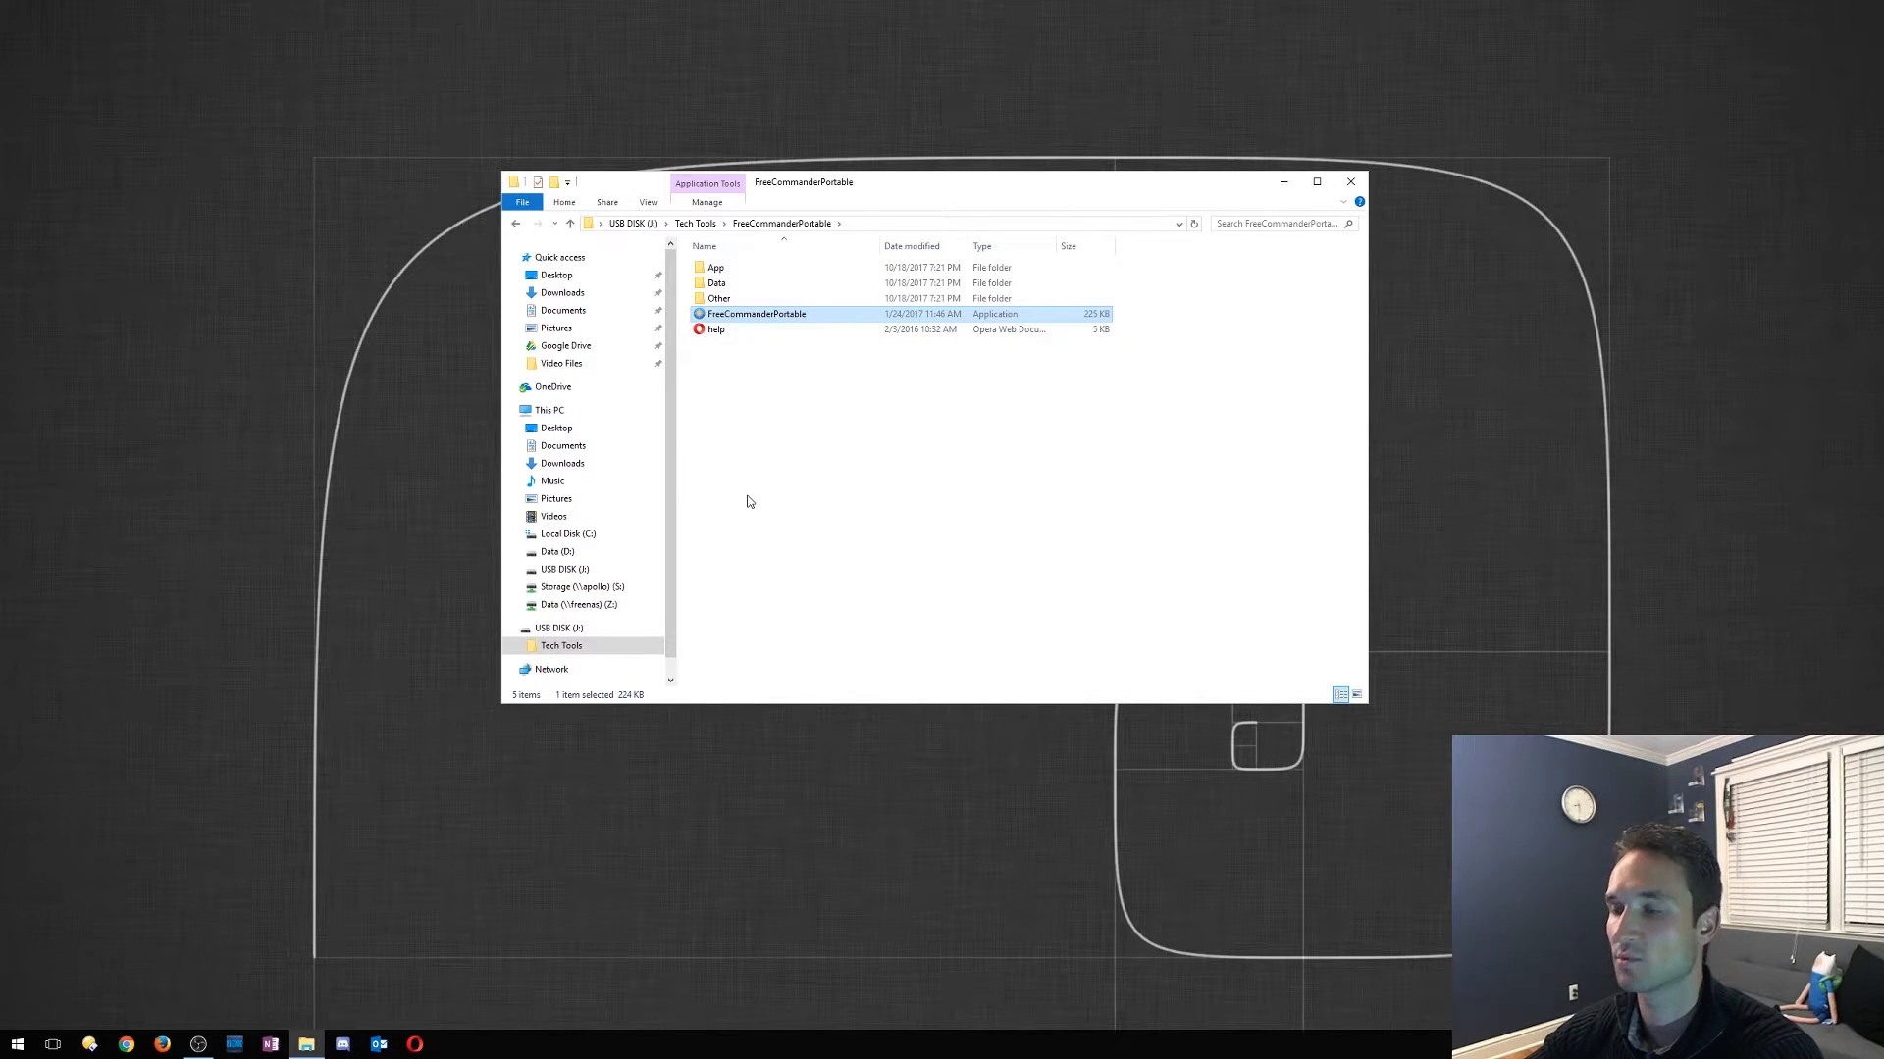
{"action": "double_click", "coordinate": [756, 314]}
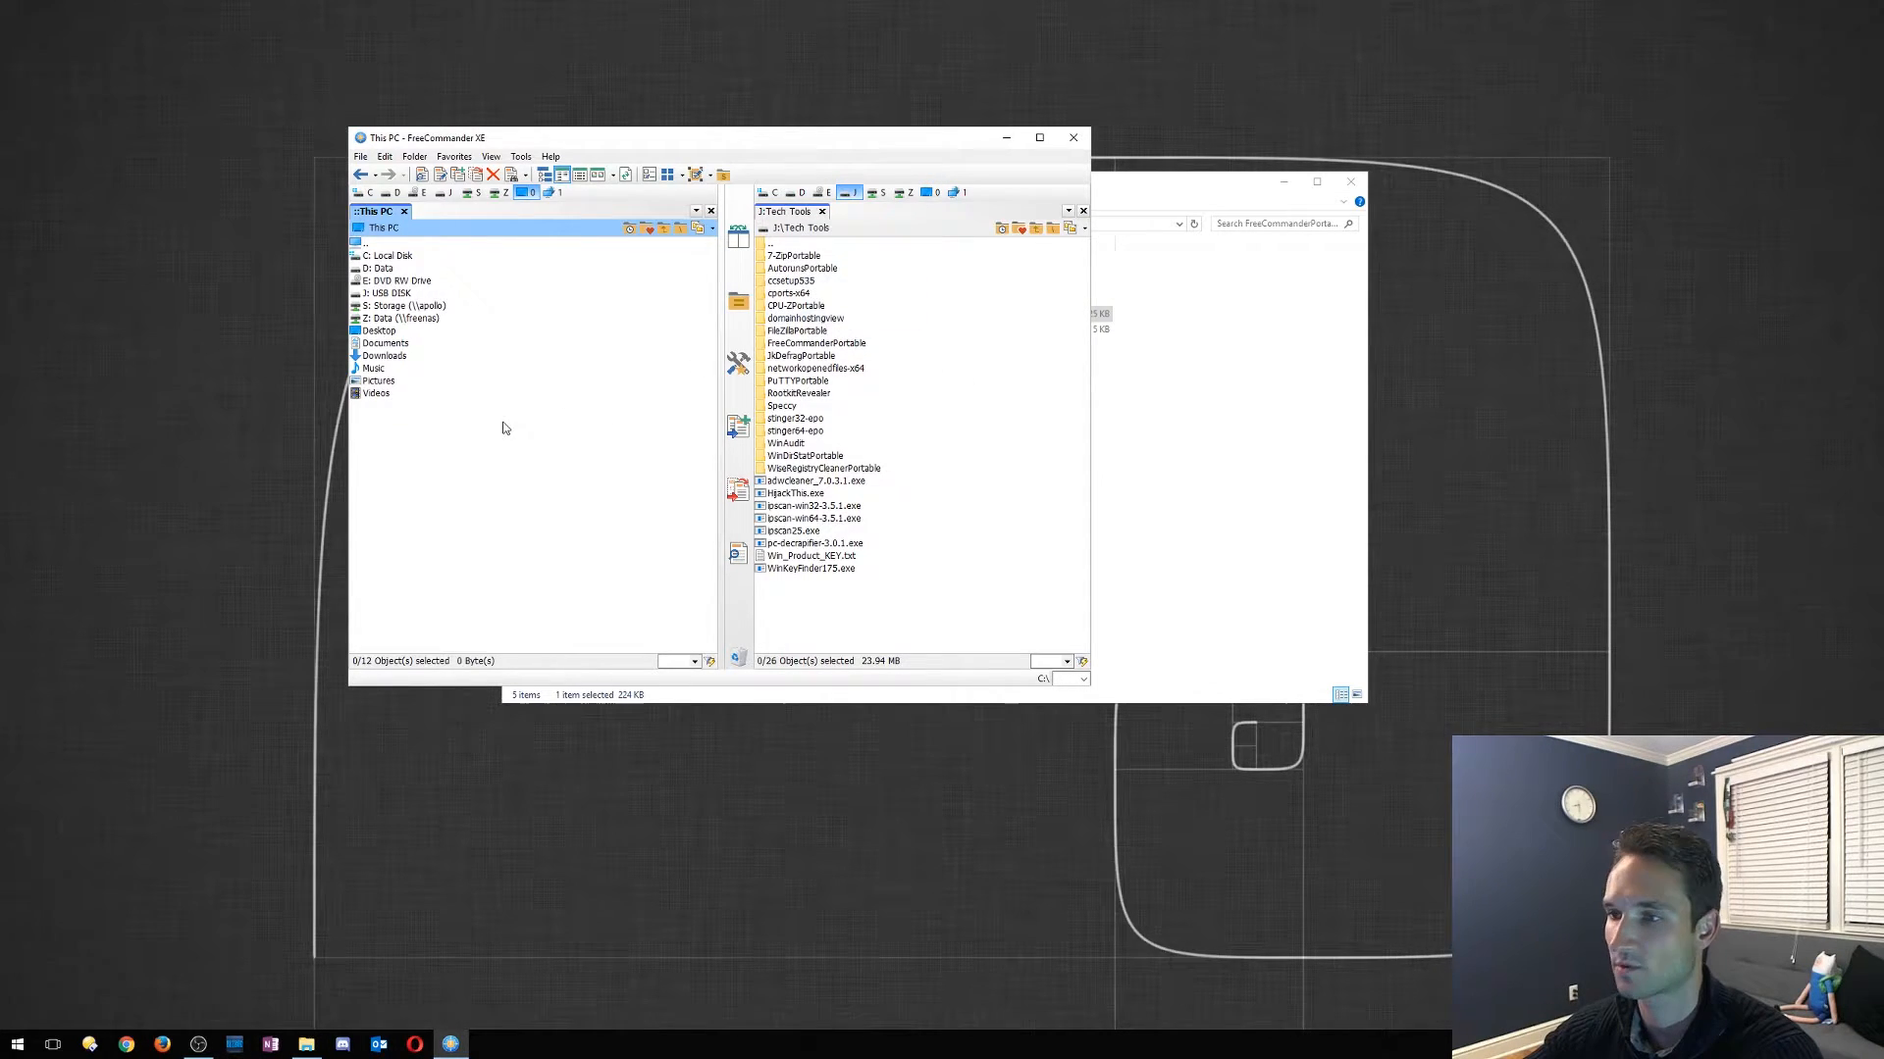
{"action": "left_click", "coordinate": [379, 330]}
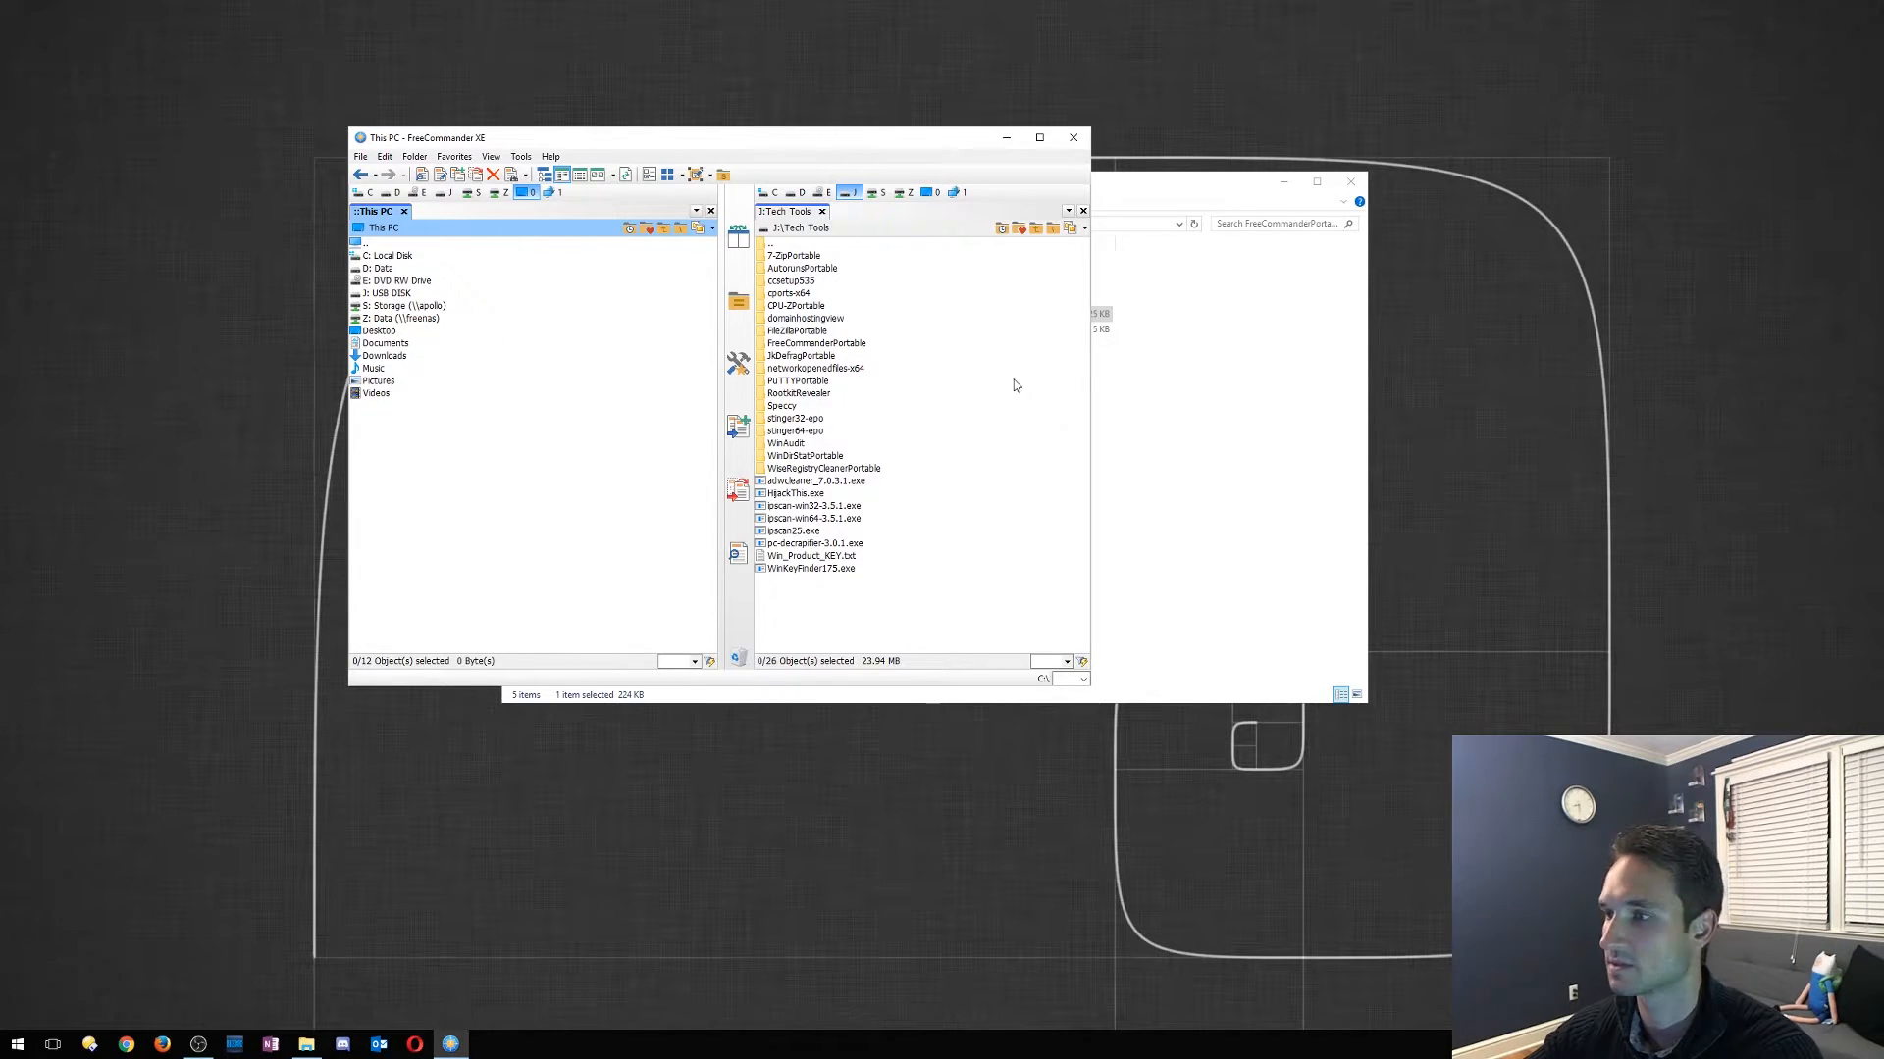
{"action": "mouse_move", "coordinate": [612, 422]}
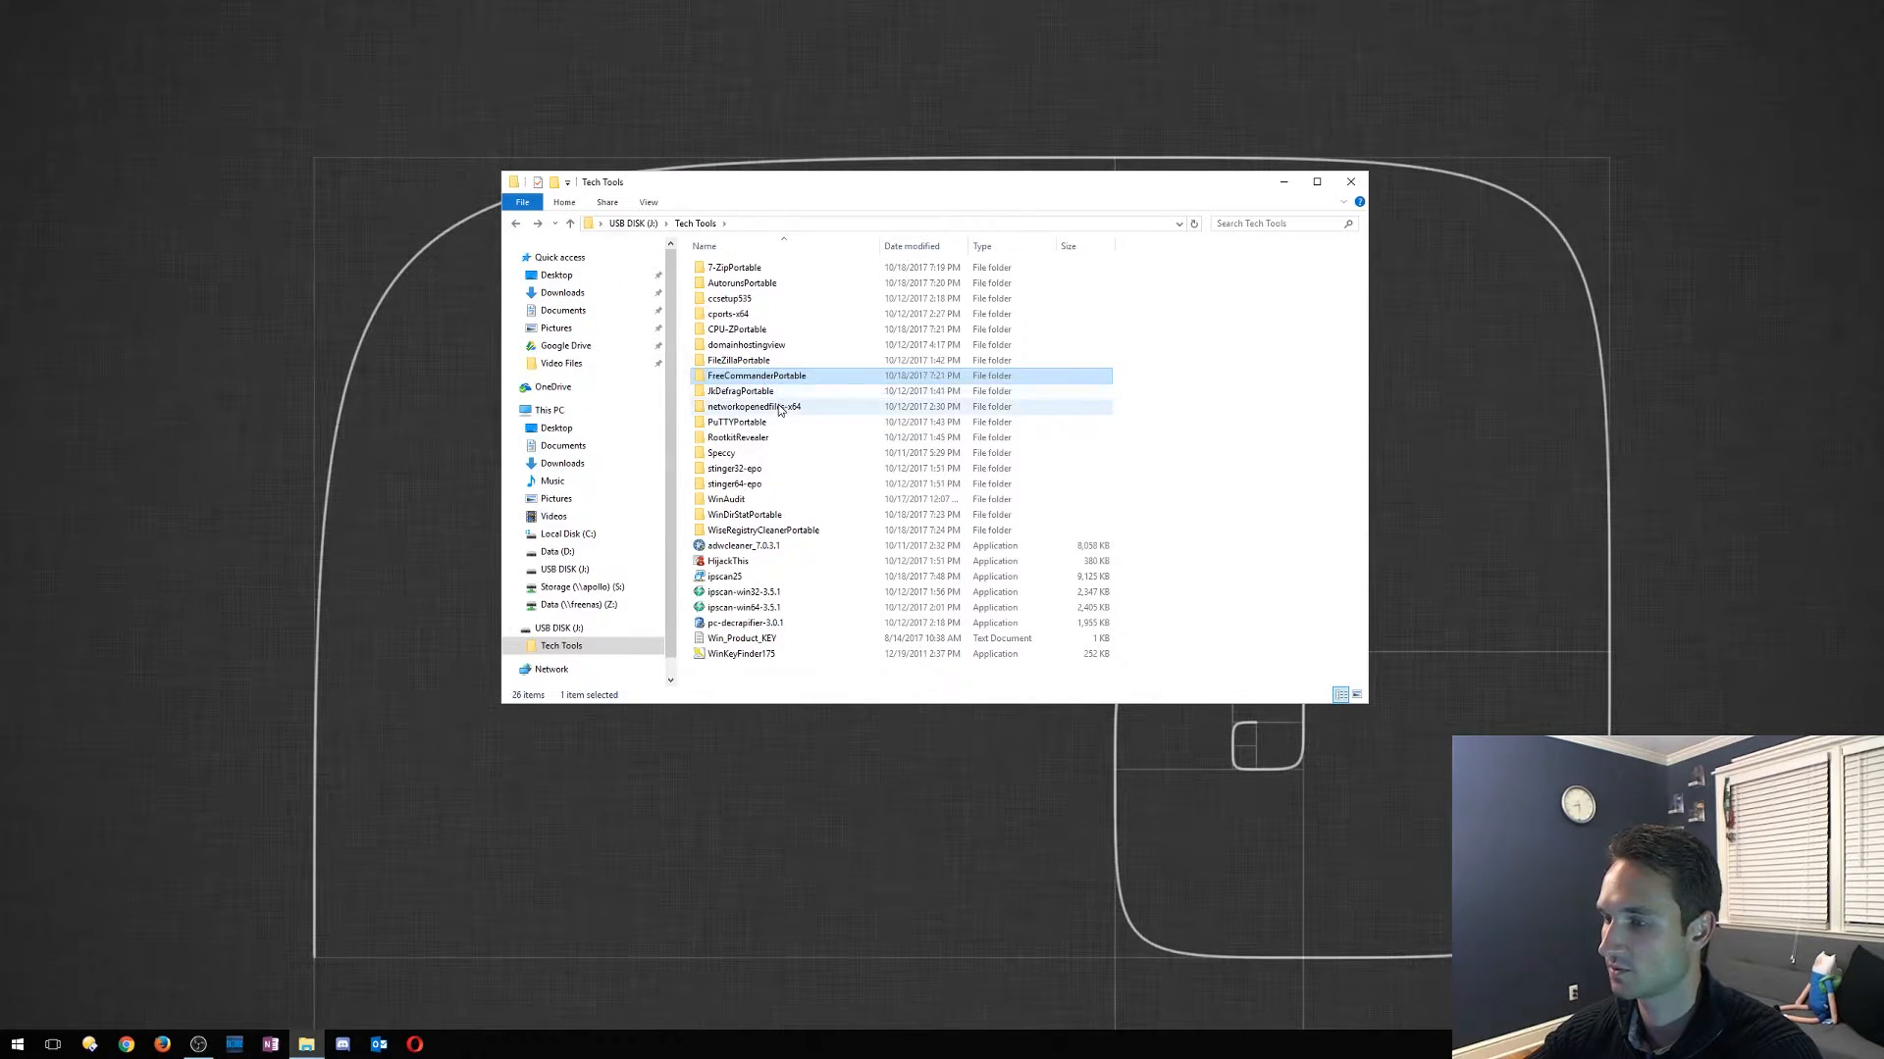
Run PuTTY from the PuTTYPortable folder and cancel its Configuration dialog without connecting
{"action": "double_click", "coordinate": [736, 422]}
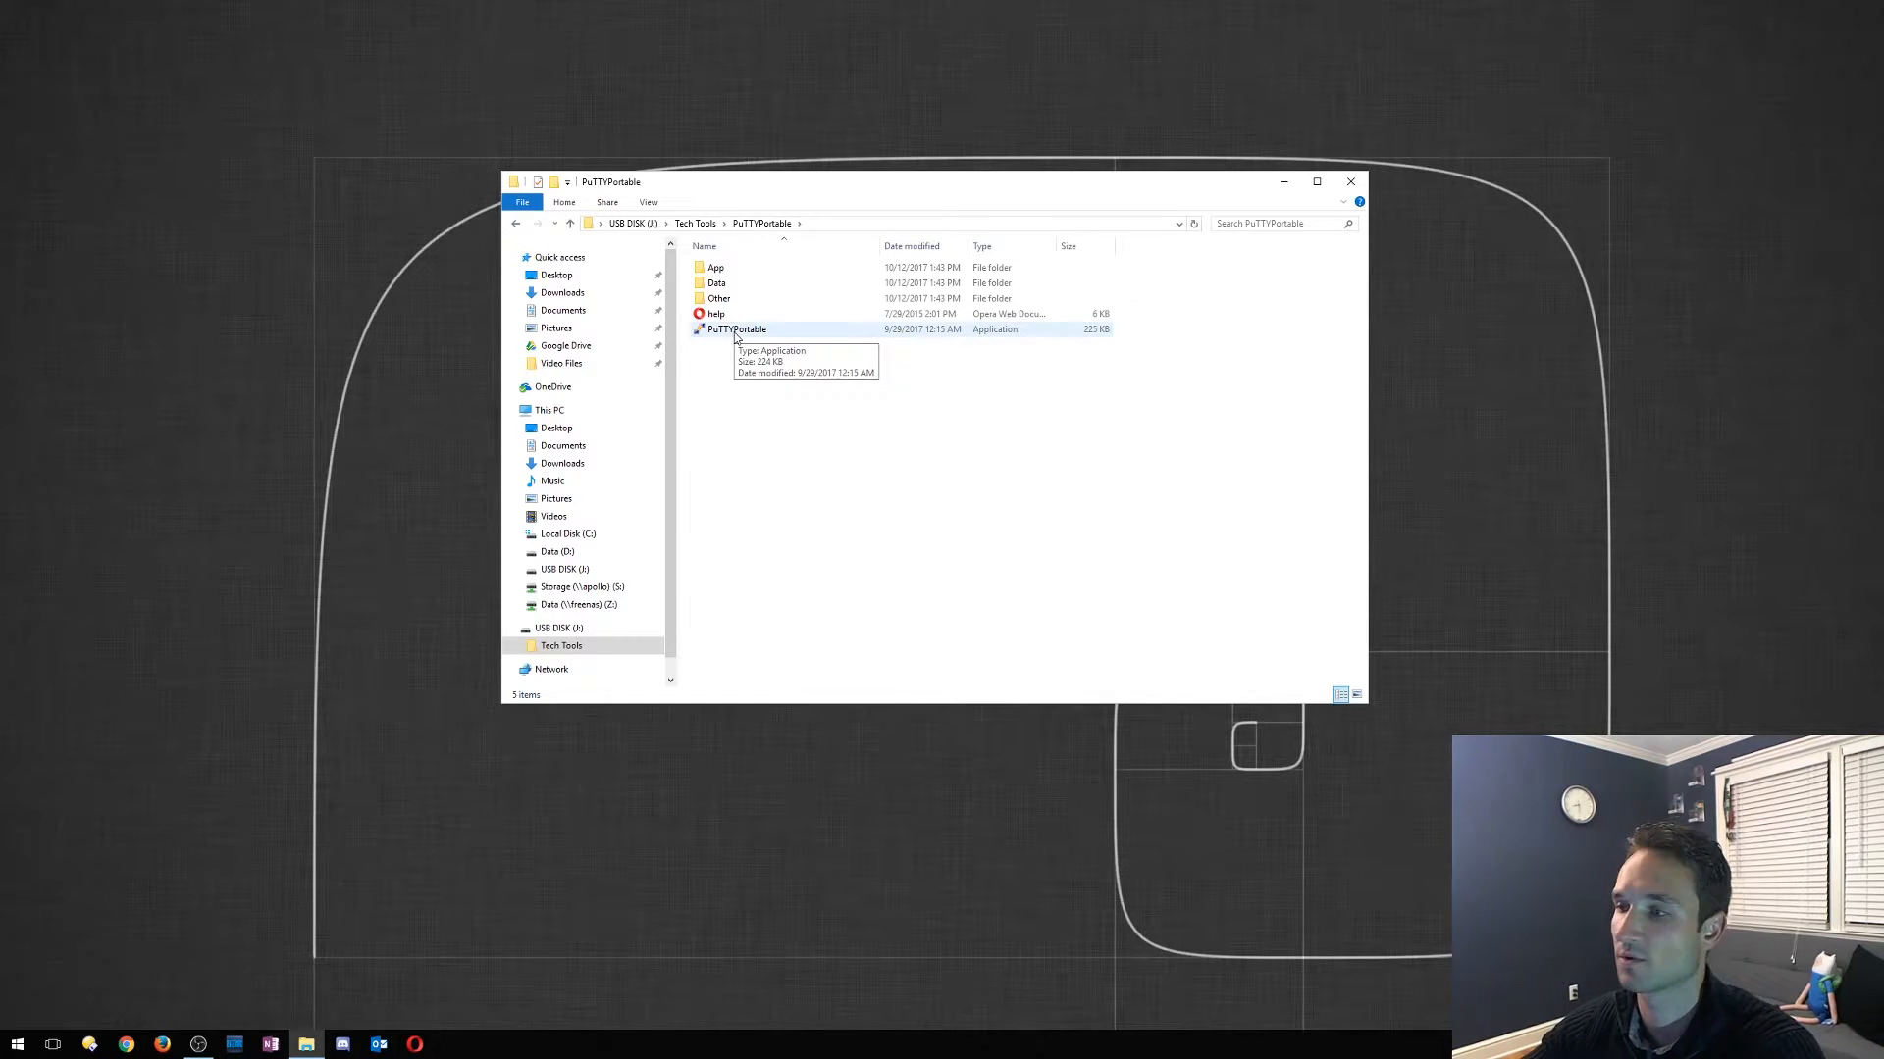
{"action": "left_click", "coordinate": [736, 329]}
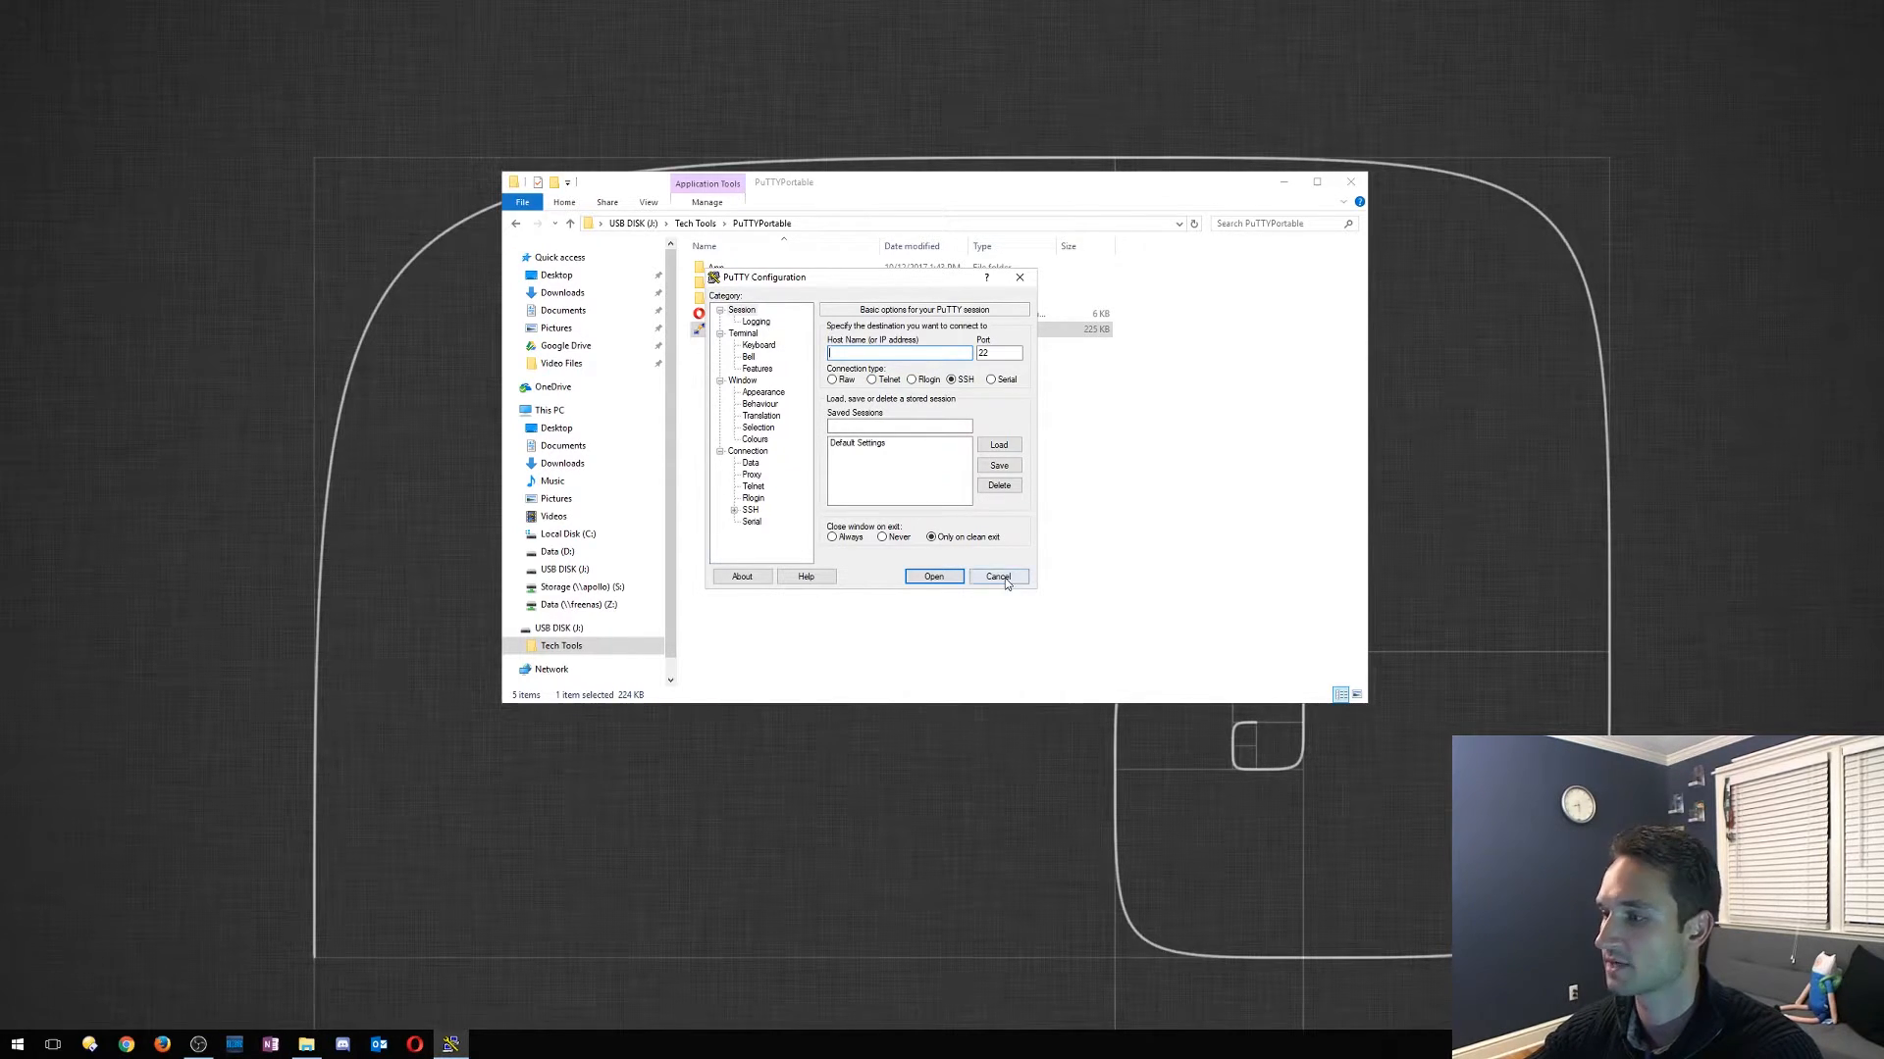
{"action": "left_click", "coordinate": [997, 577]}
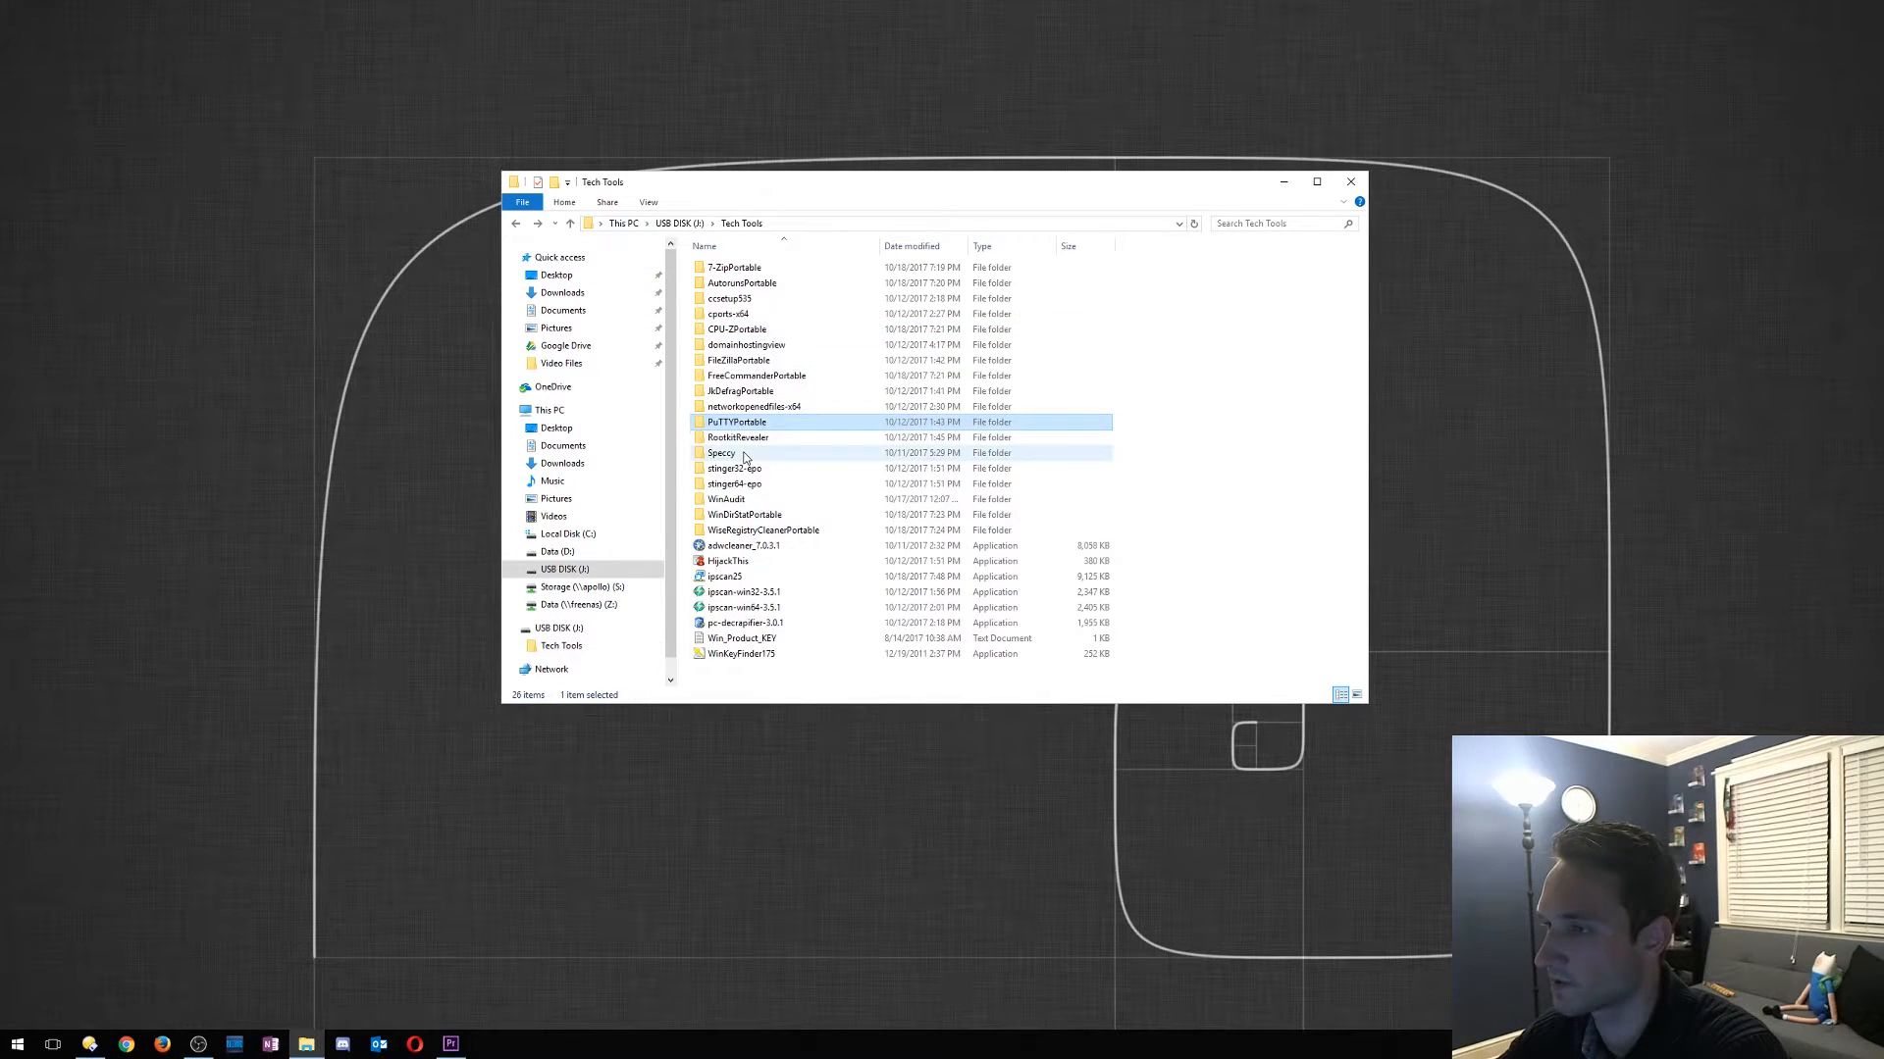
Run Speccy64 from the Speccy folder and review the hardware summary
{"action": "double_click", "coordinate": [722, 454]}
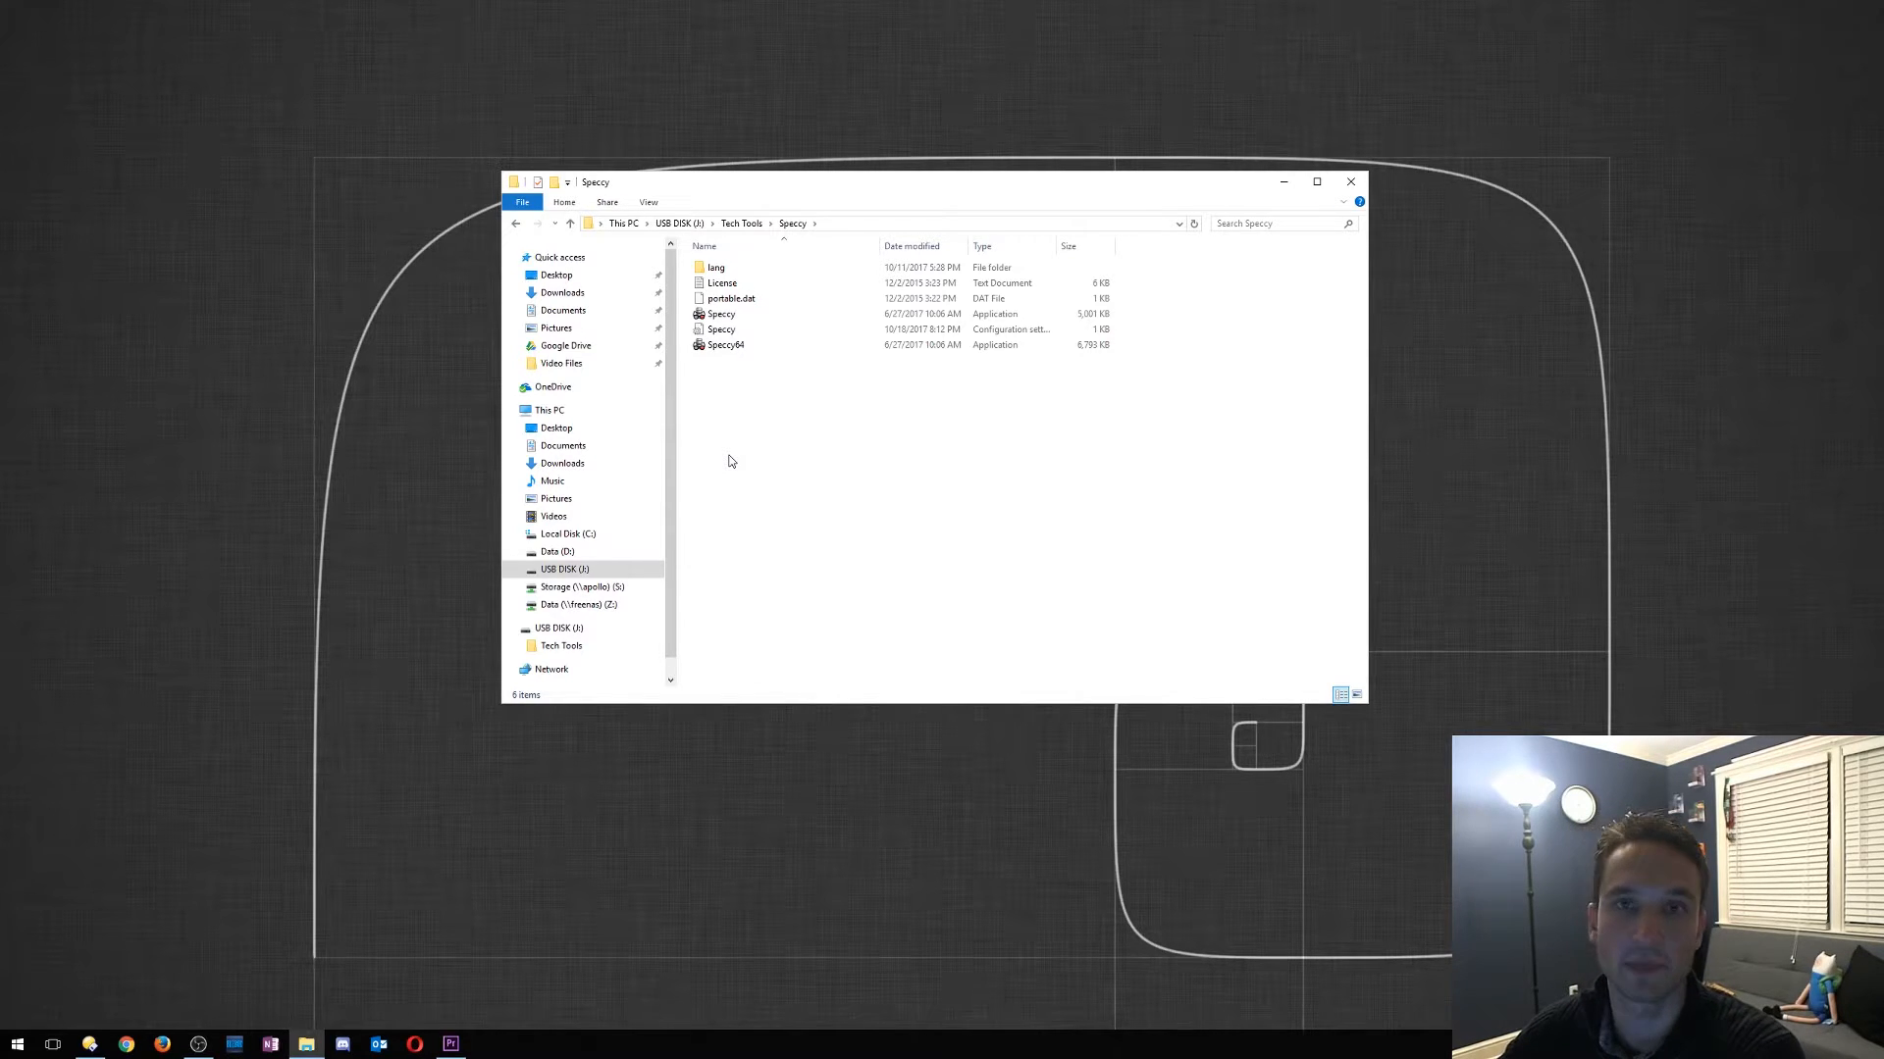
{"action": "left_click", "coordinate": [726, 346]}
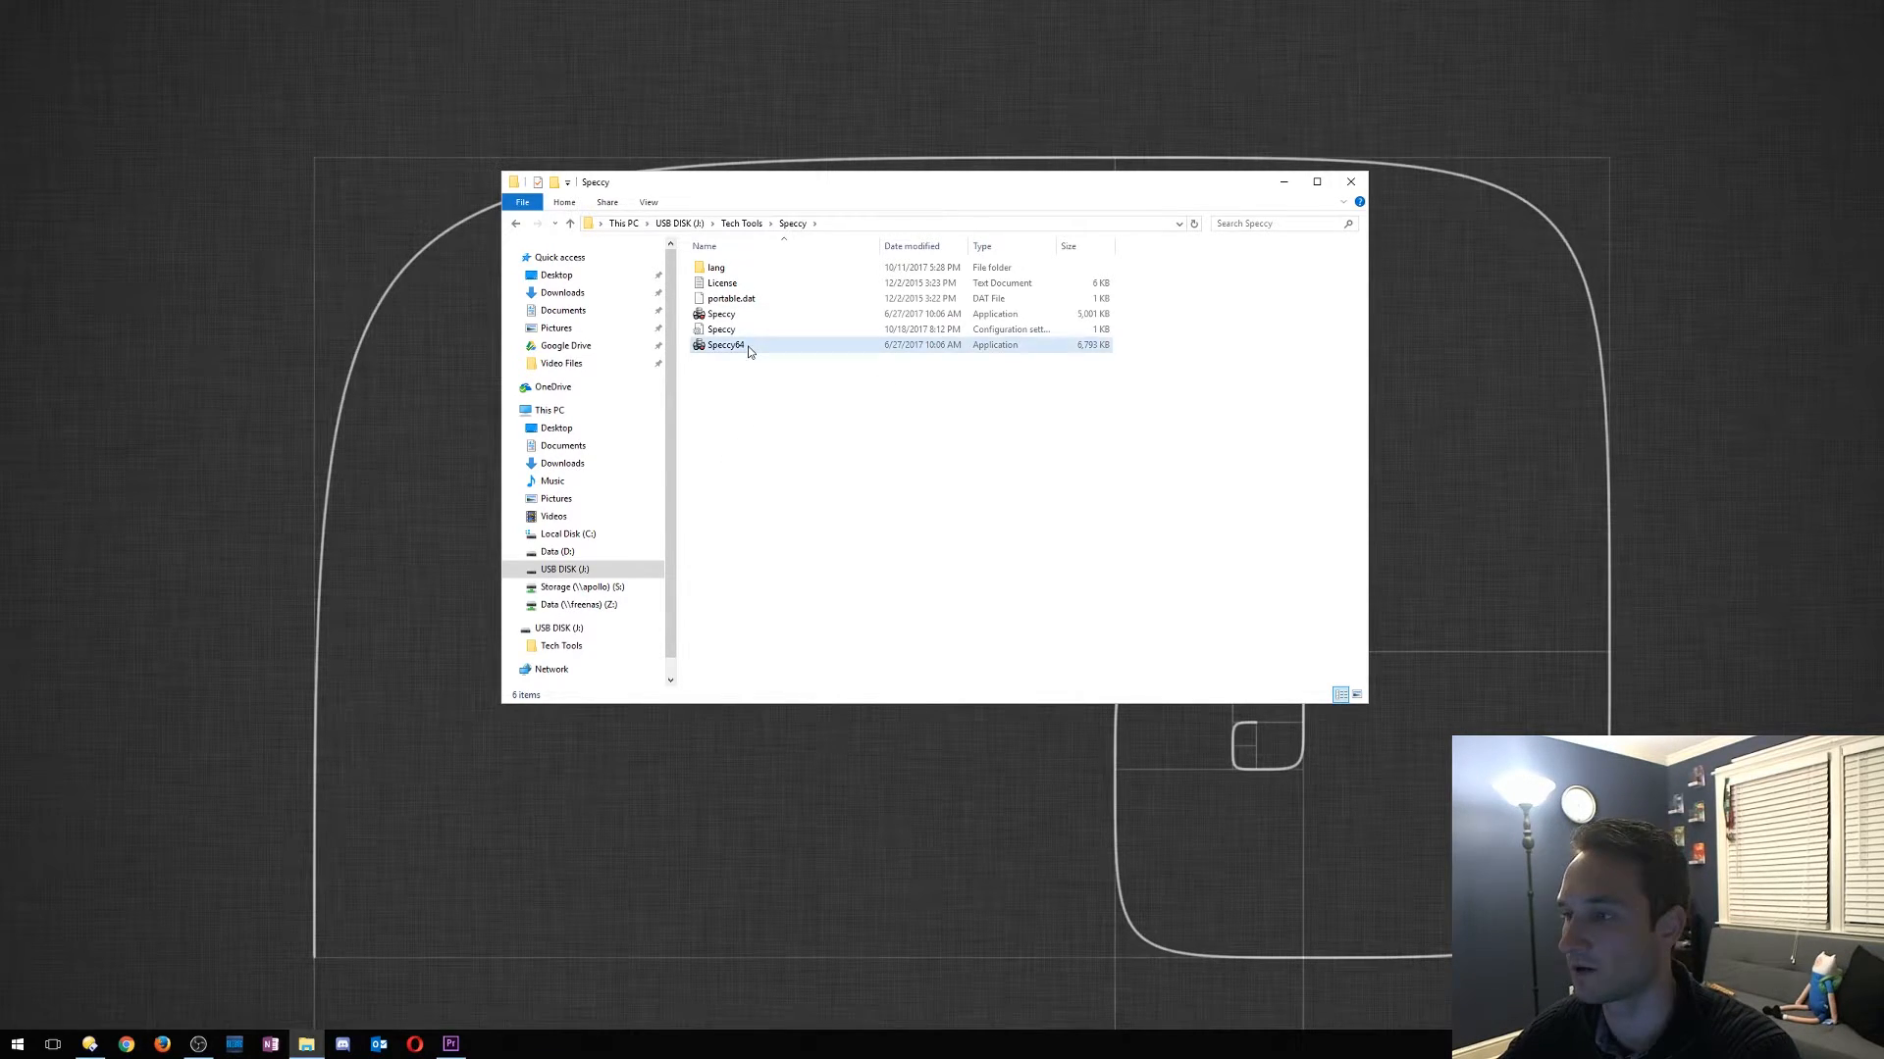
{"action": "double_click", "coordinate": [726, 346]}
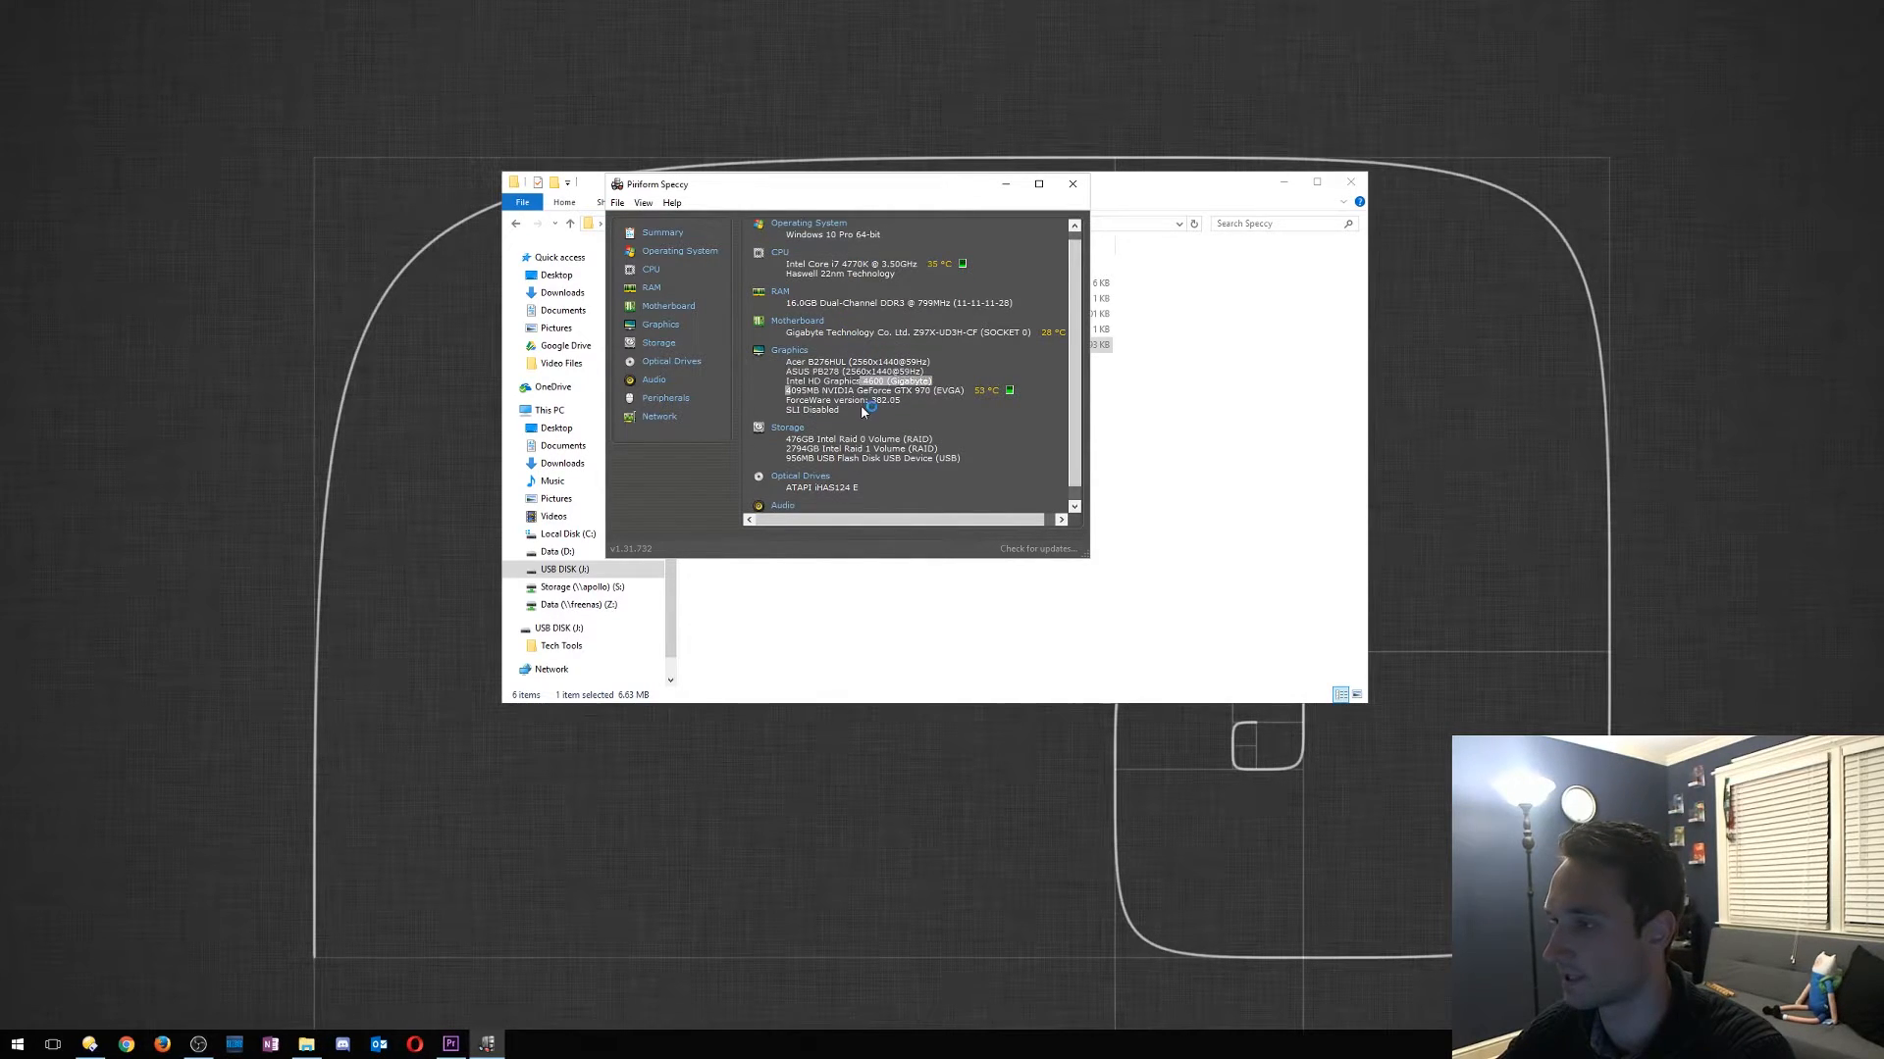
{"action": "scroll", "scroll_direction": "down", "scroll_amount": 3}
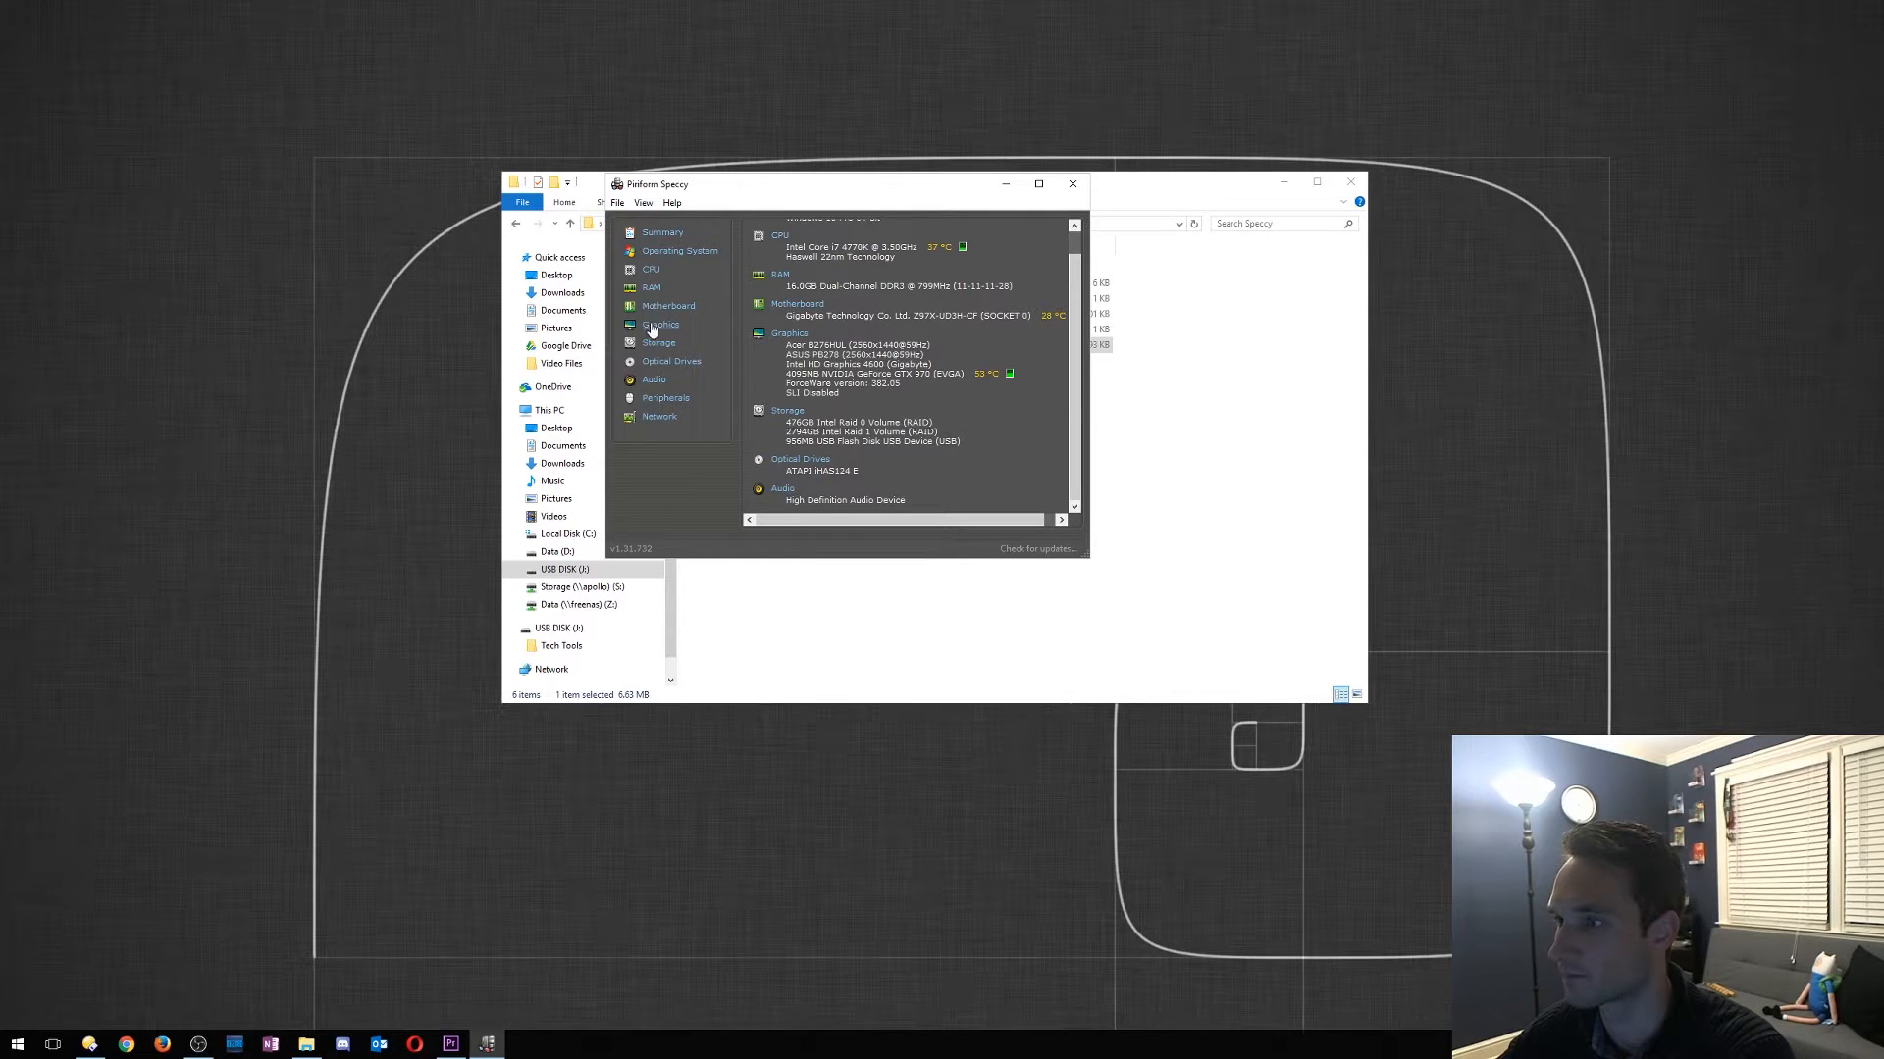
Inspect the detailed RAM information, then close Speccy
{"action": "left_click", "coordinate": [651, 286]}
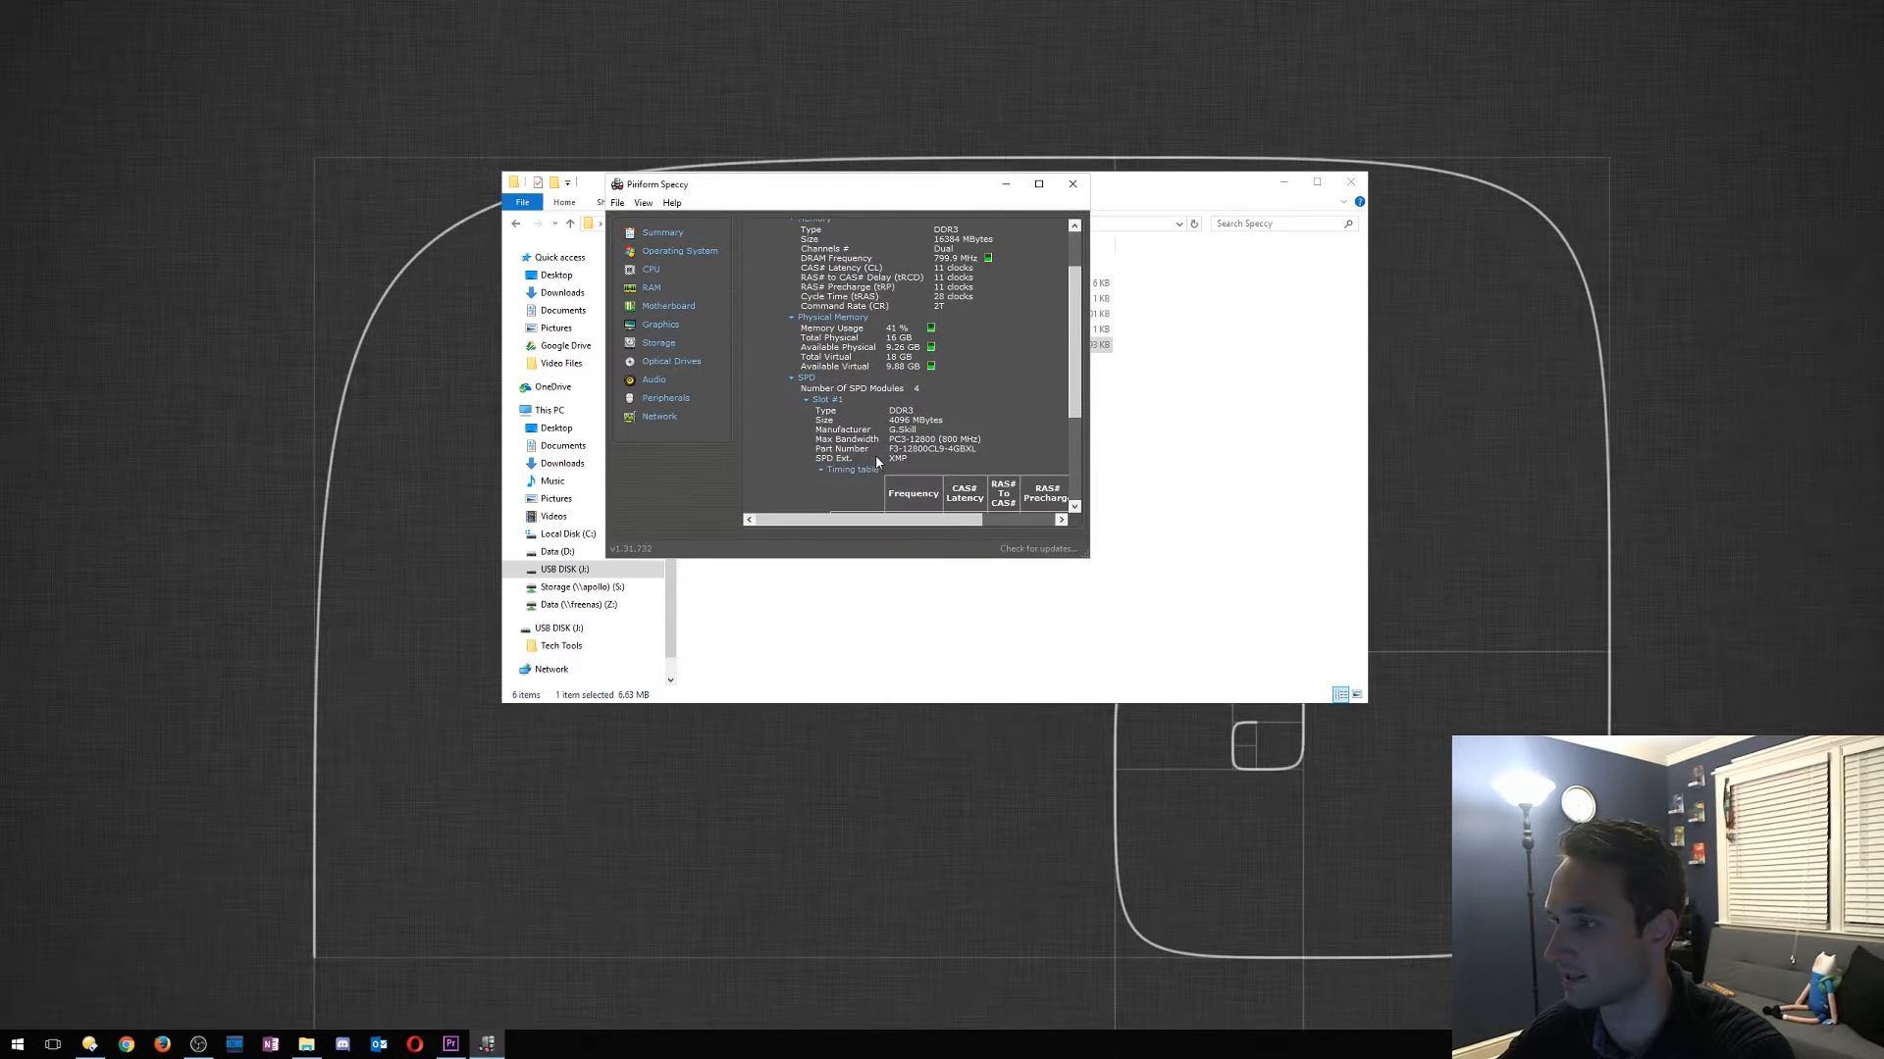
{"action": "scroll", "scroll_direction": "down", "scroll_amount": 3}
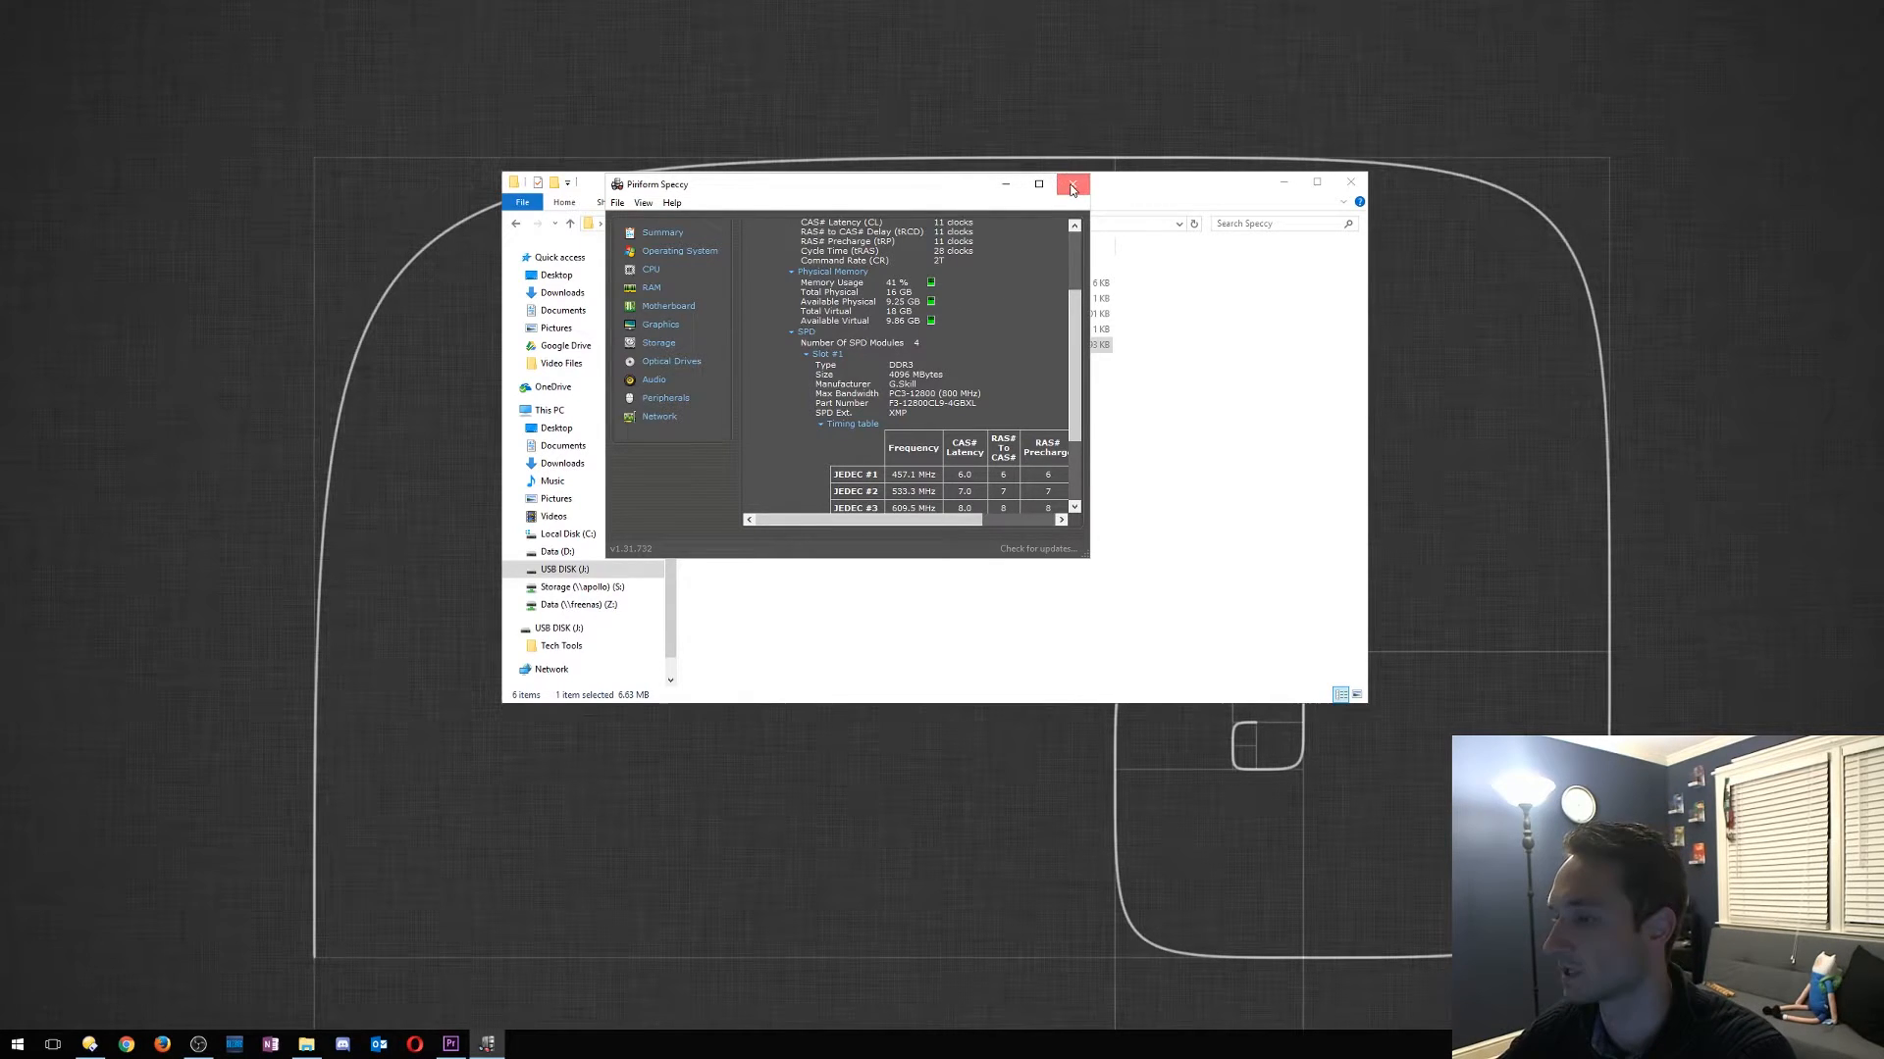
{"action": "left_click", "coordinate": [1071, 185]}
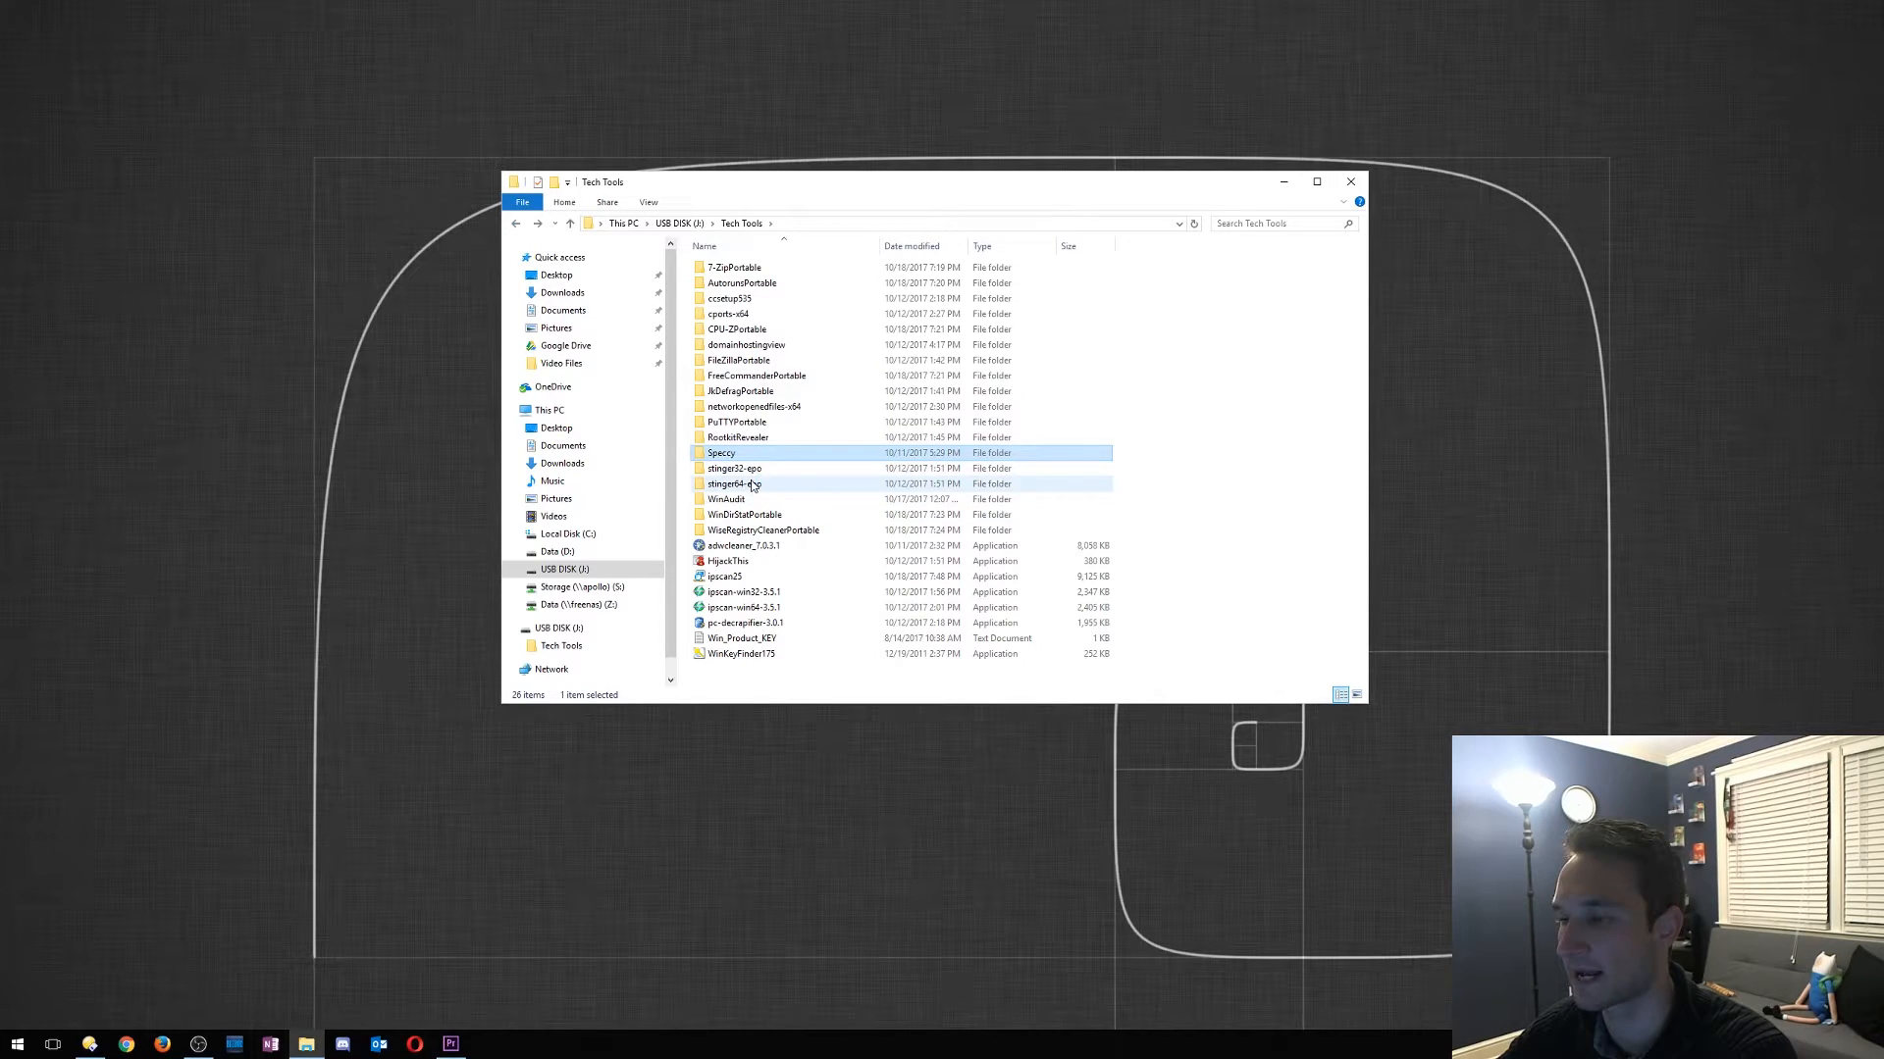
Pass over stinger64-epo, then run WinDirStatPortable.exe from the WinDirStatPortable folder
{"action": "left_click", "coordinate": [736, 483]}
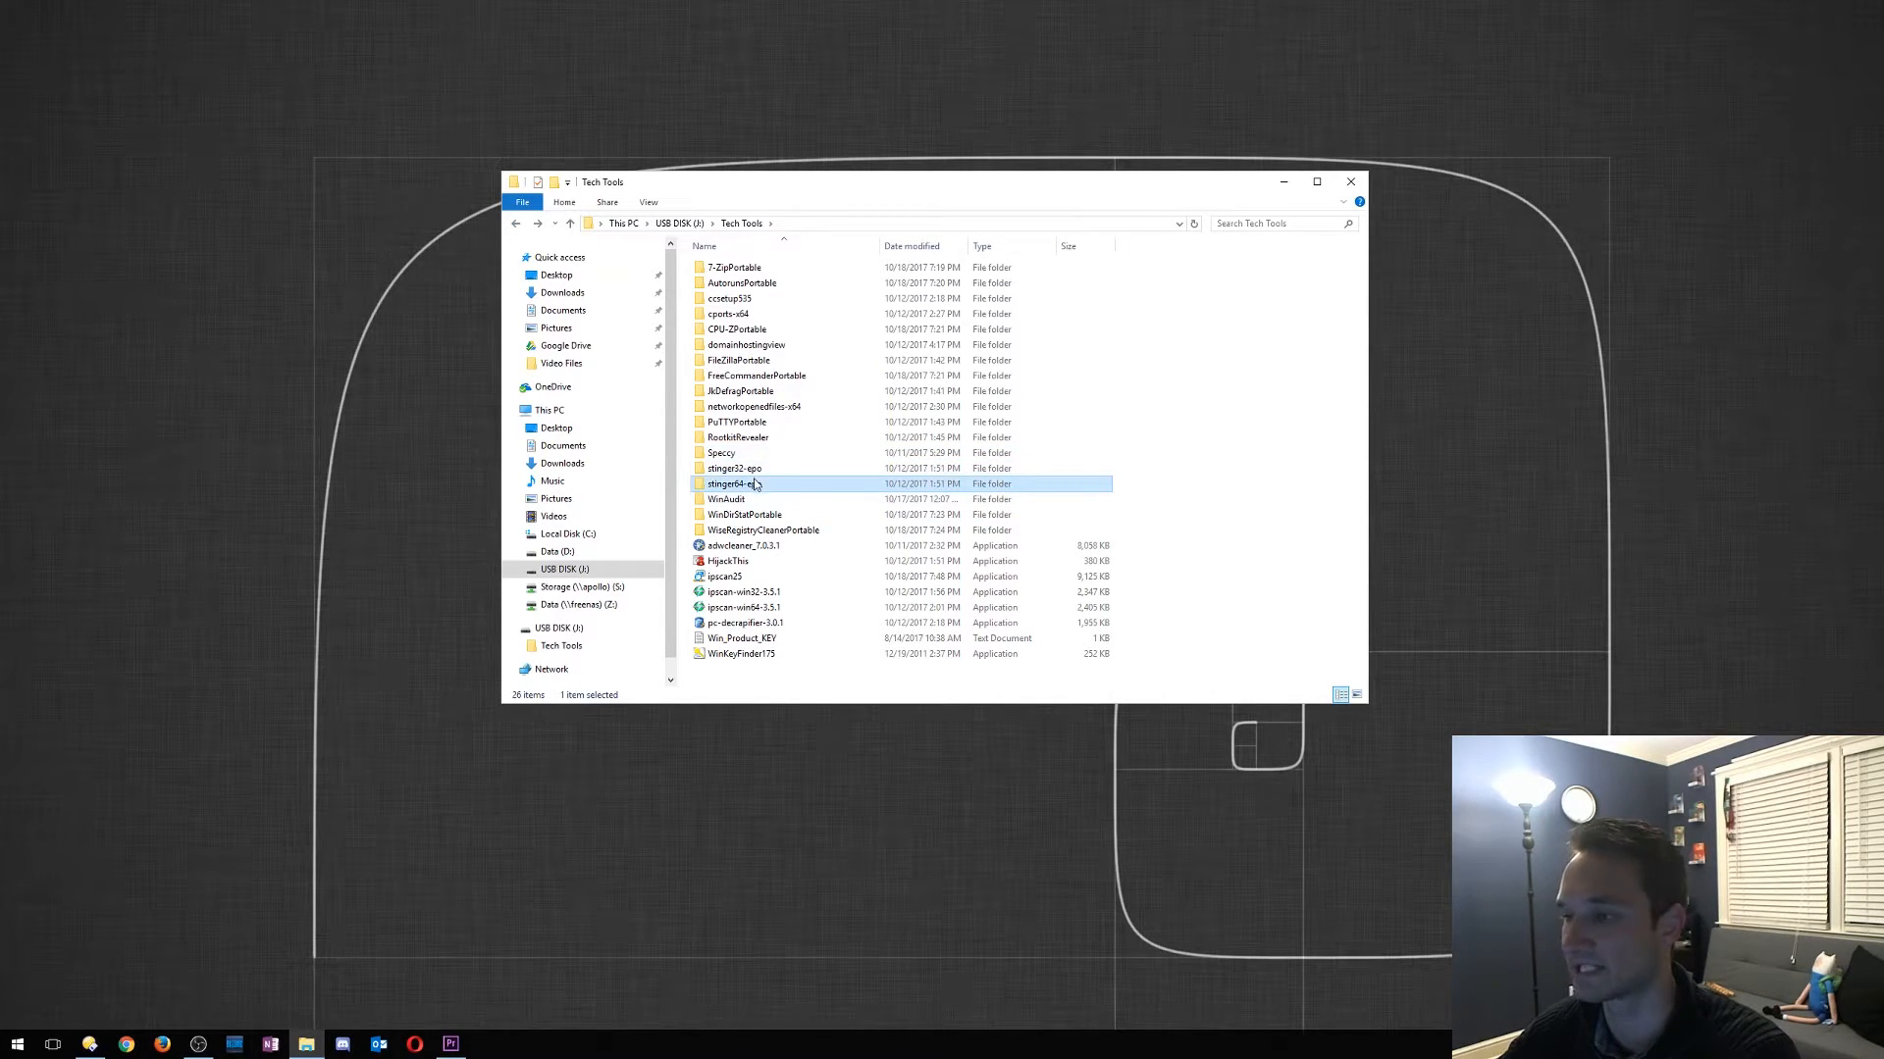
{"action": "mouse_move", "coordinate": [752, 482]}
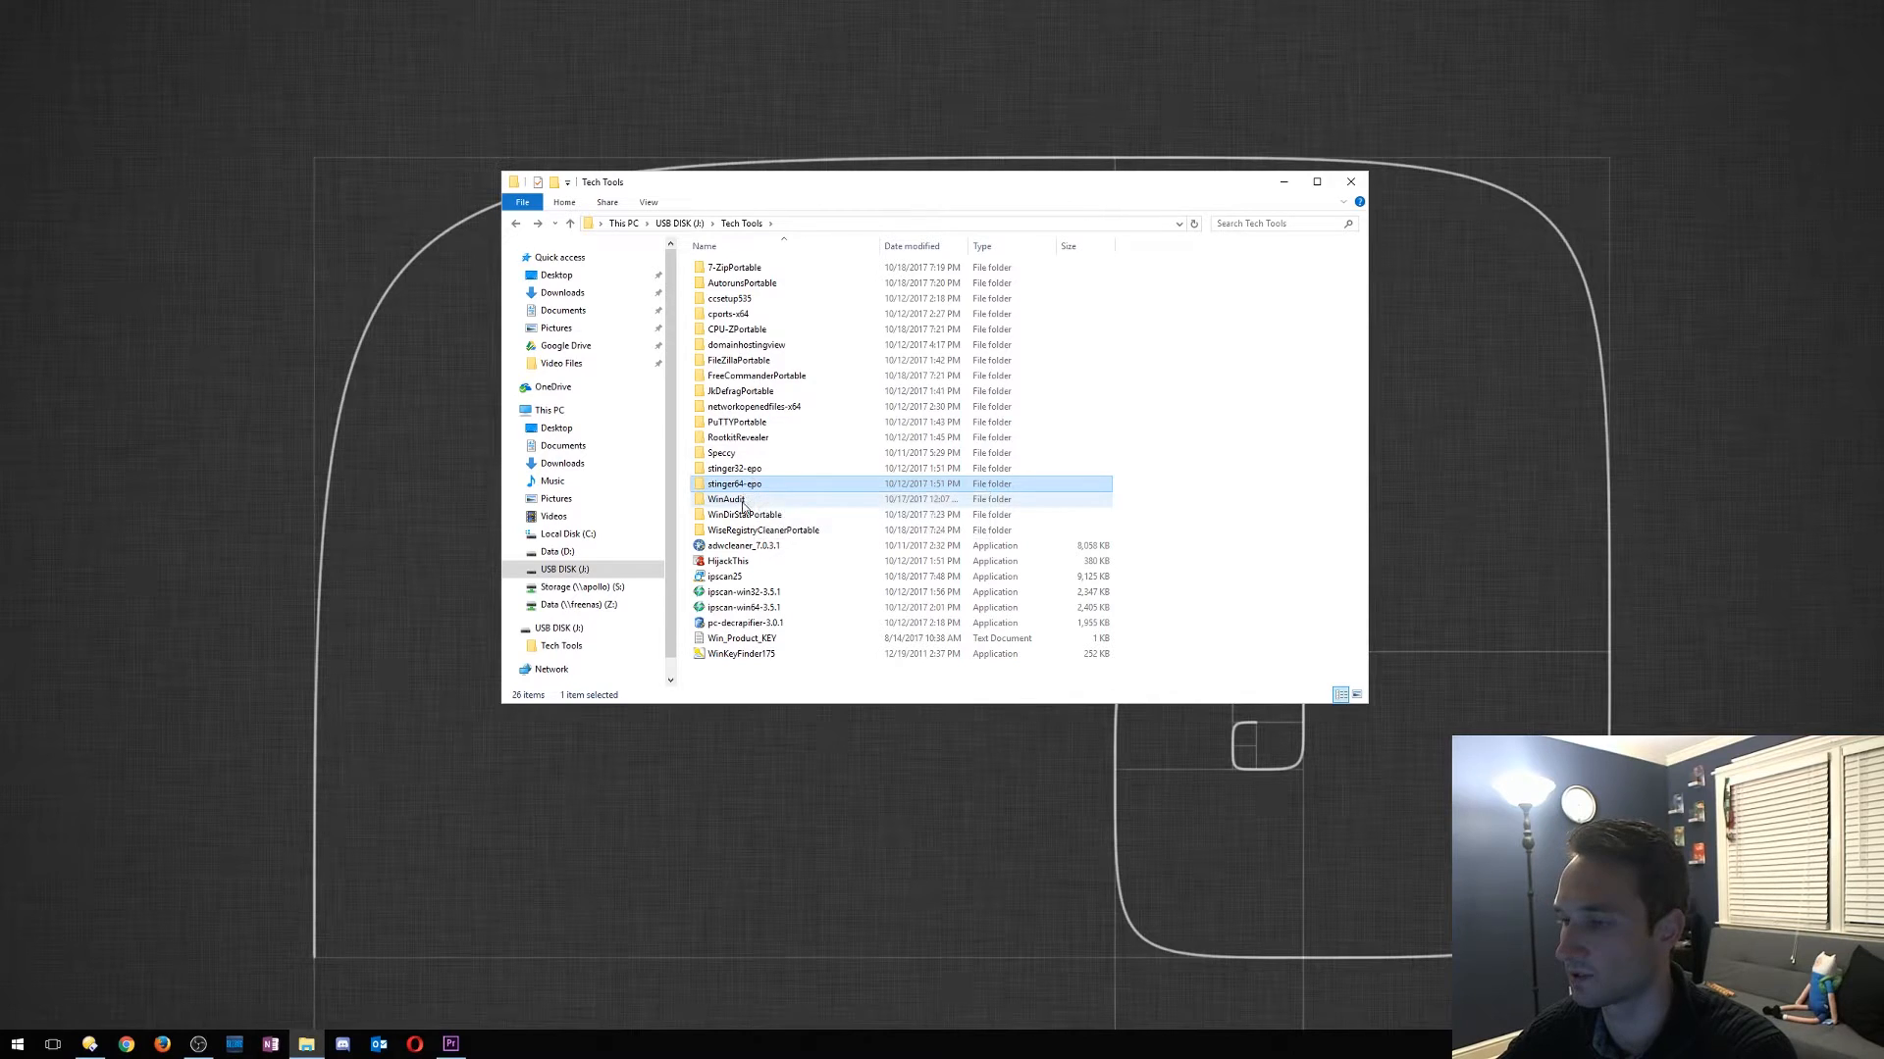
{"action": "left_click", "coordinate": [742, 514]}
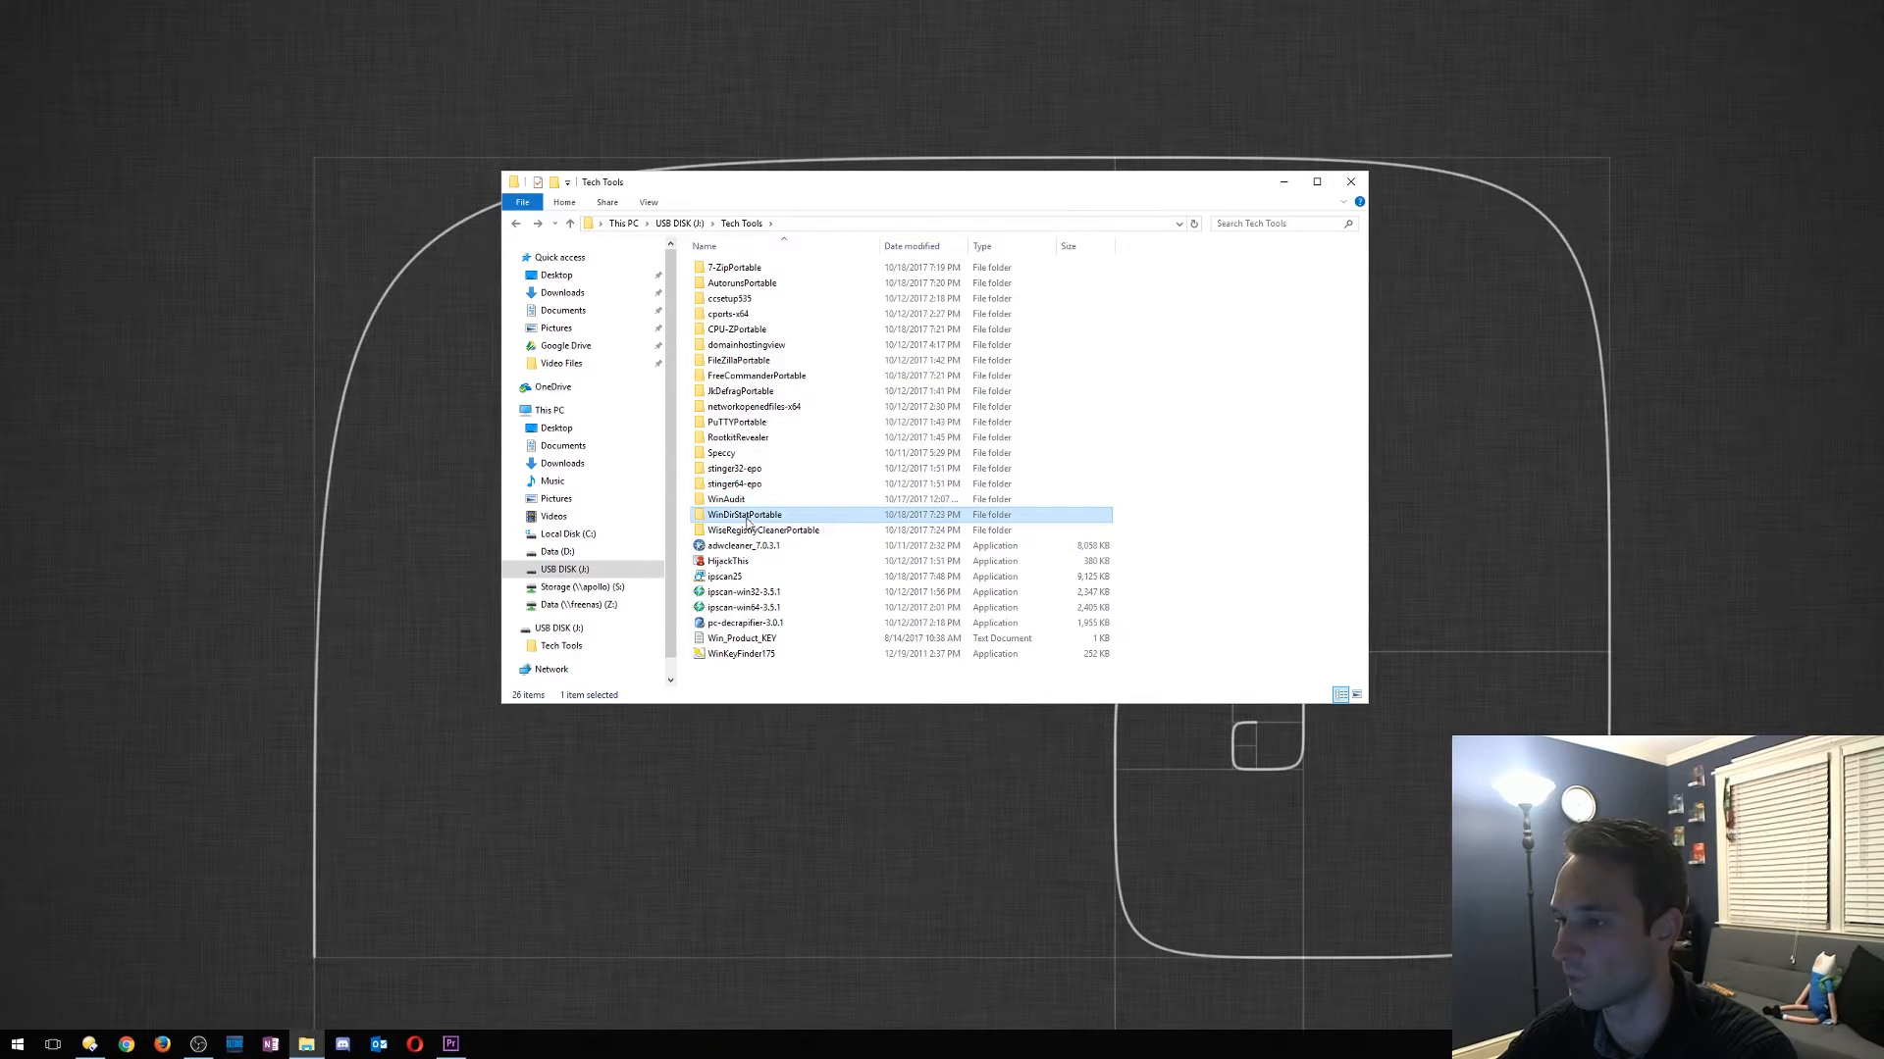
{"action": "double_click", "coordinate": [741, 514]}
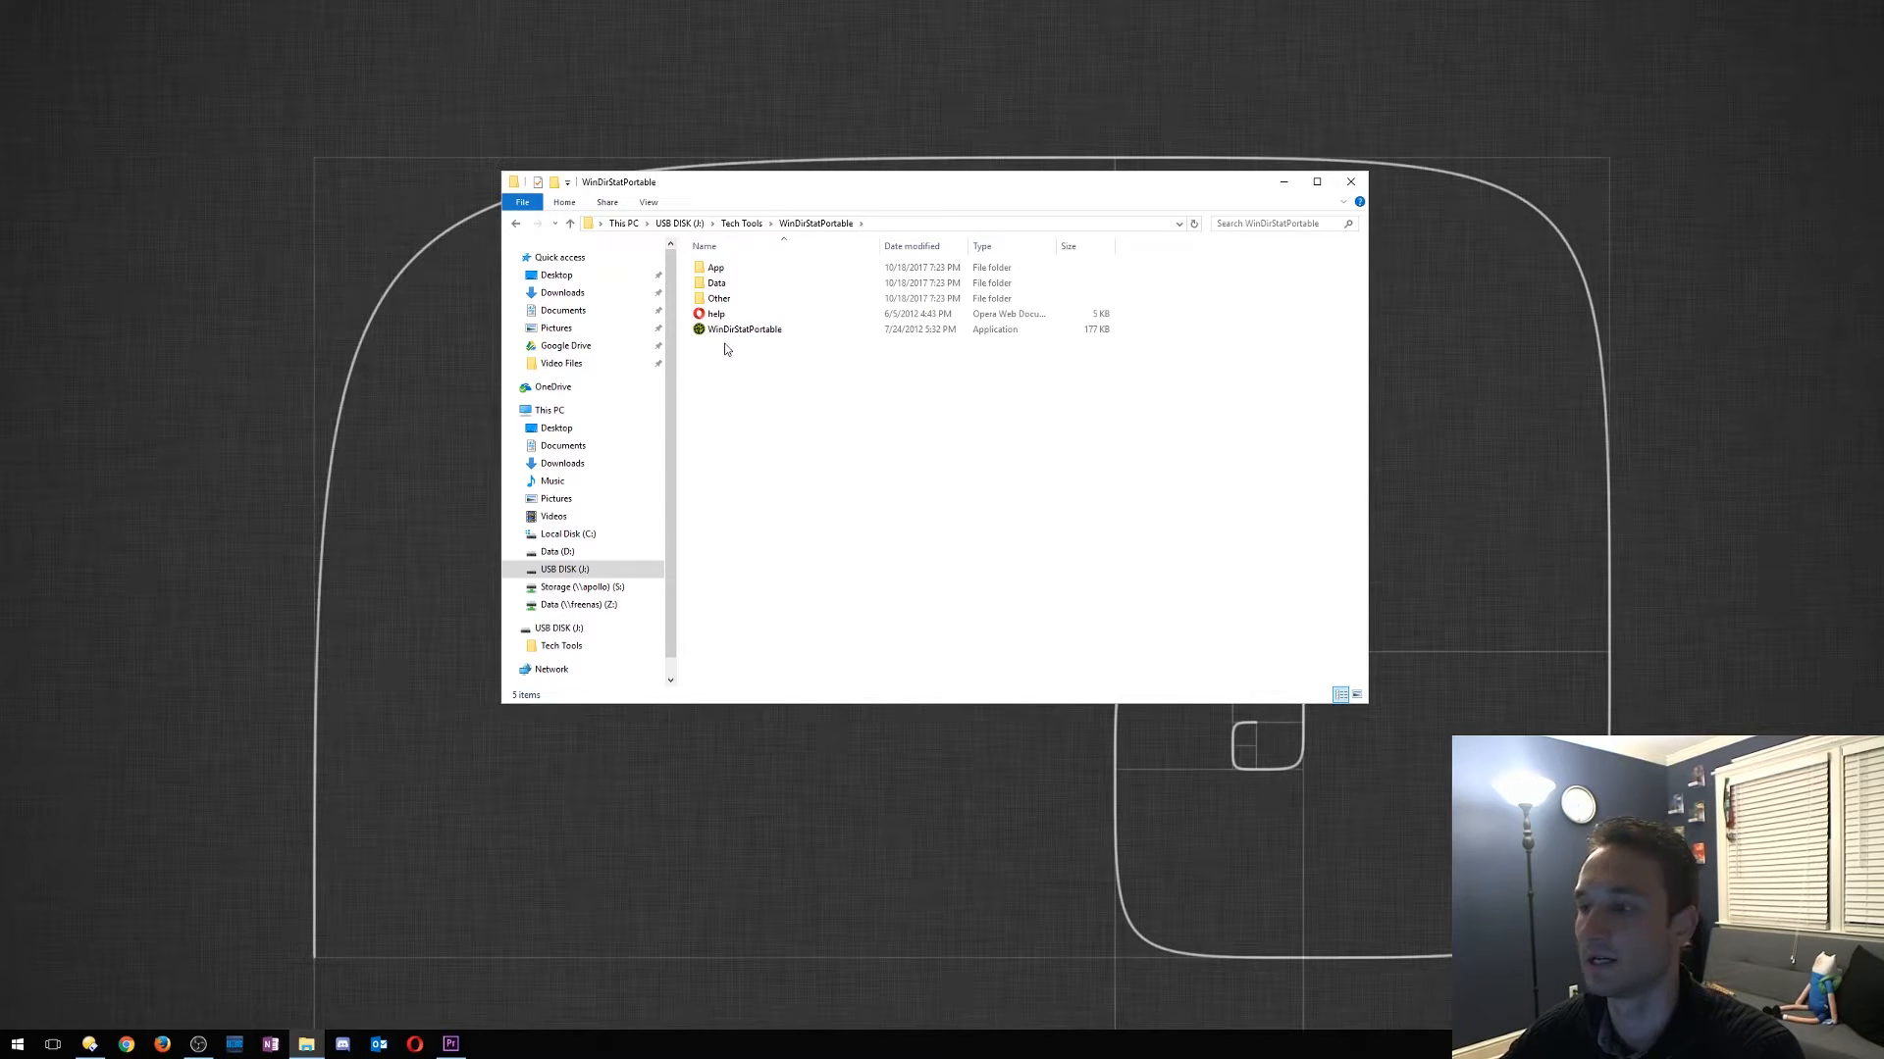
{"action": "left_click", "coordinate": [742, 330]}
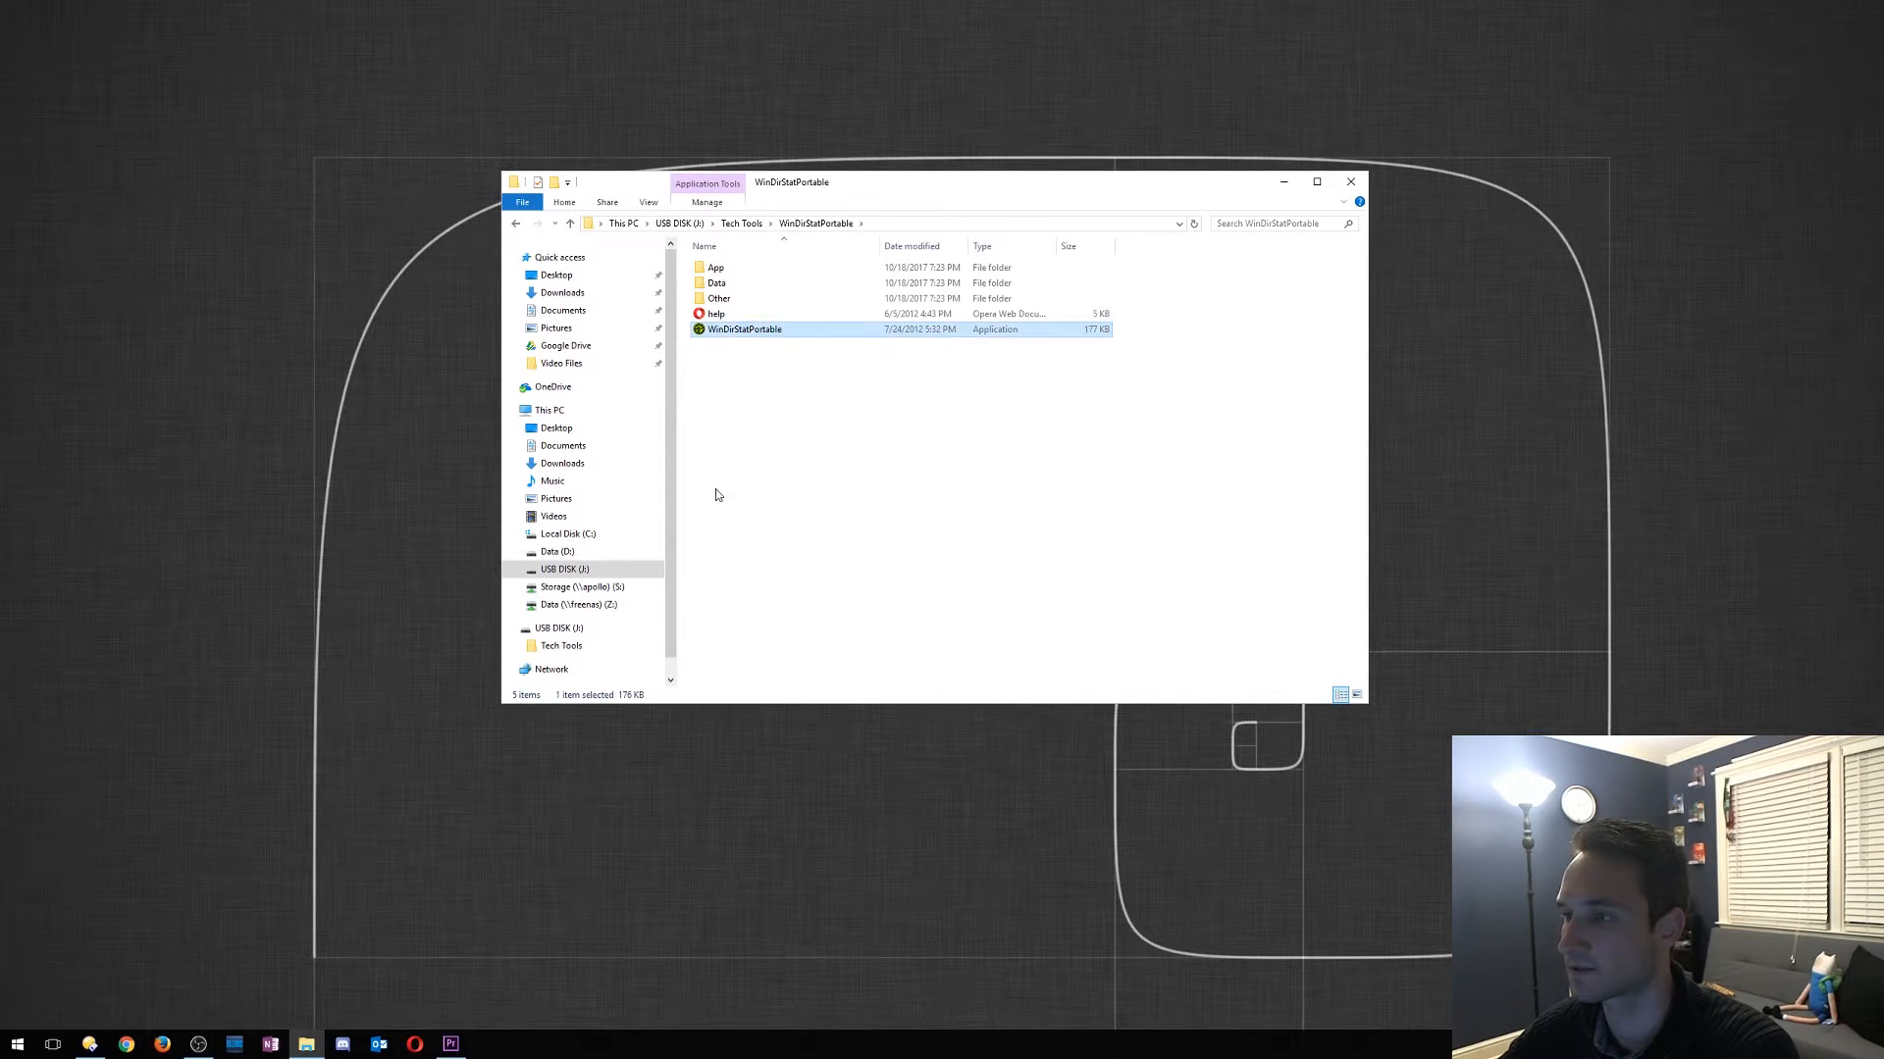
{"action": "double_click", "coordinate": [742, 330]}
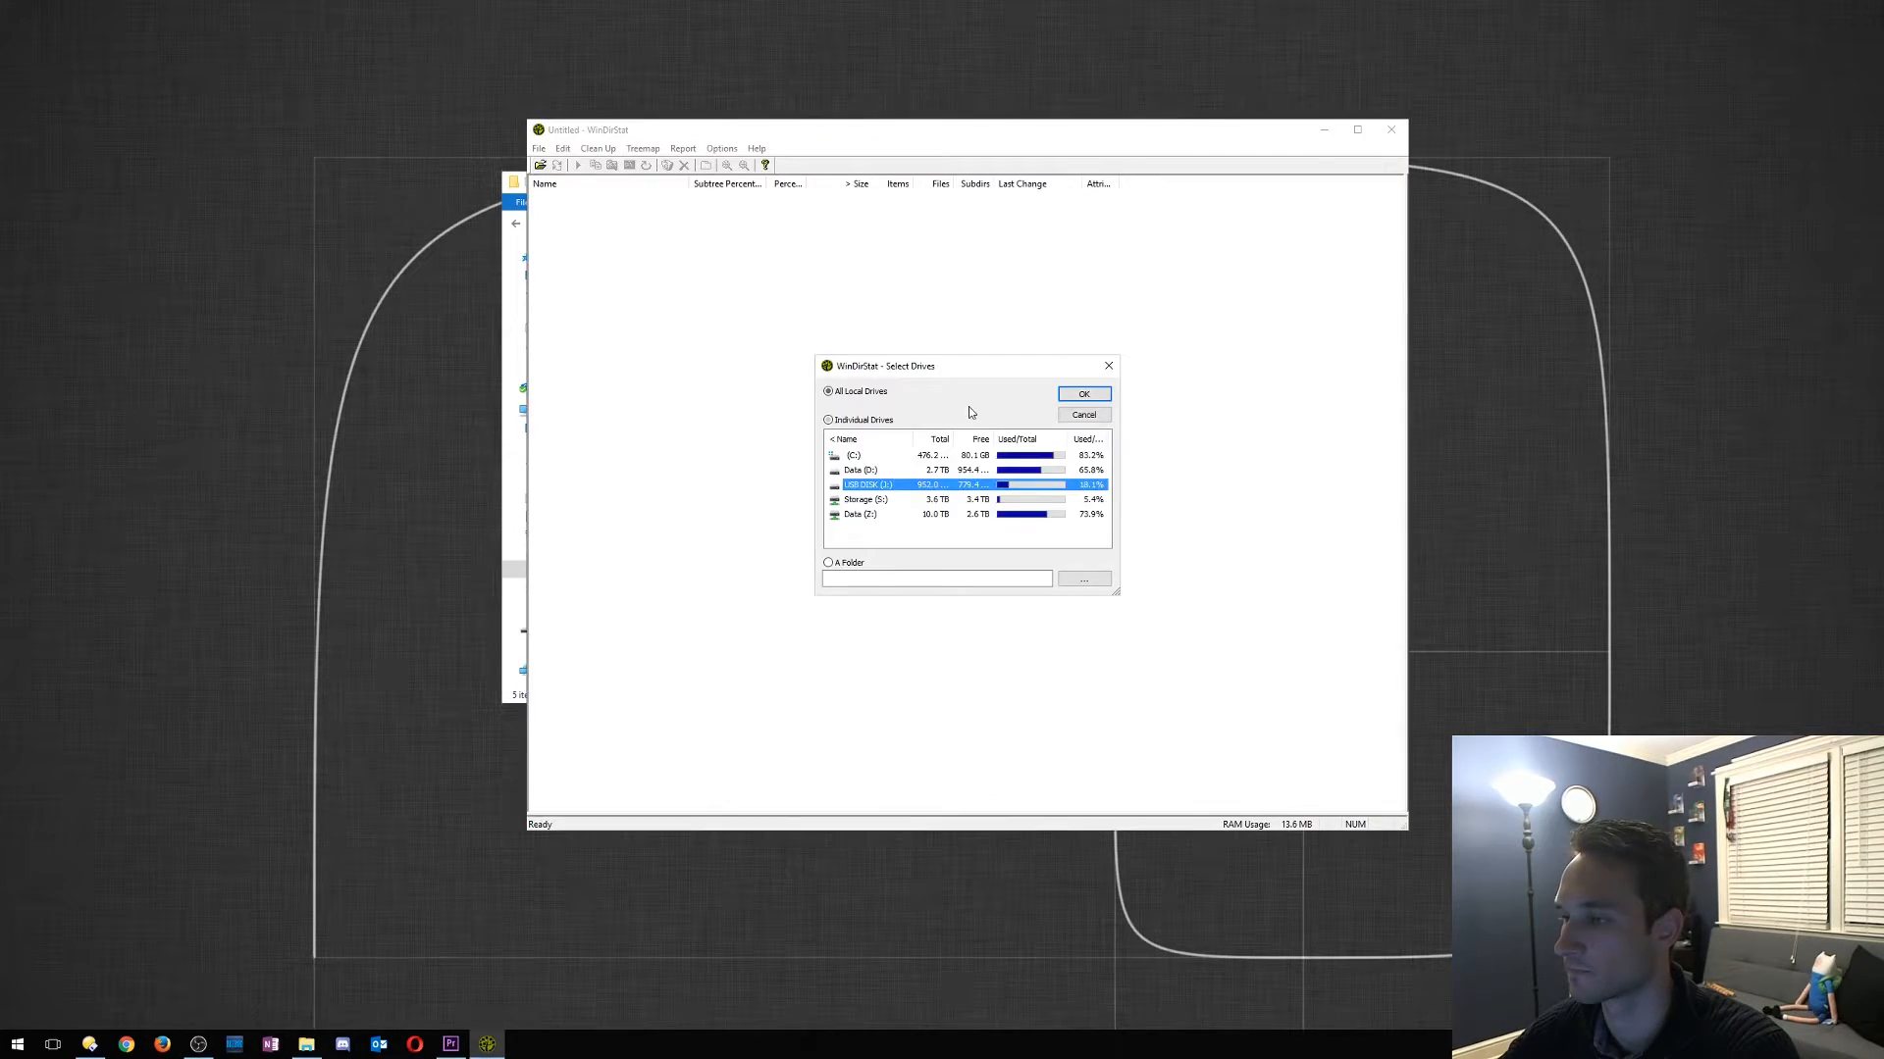
Scan only the USB DISK drive and find FileZillaPortable as the largest Tech Tools folder
{"action": "left_click", "coordinate": [828, 420]}
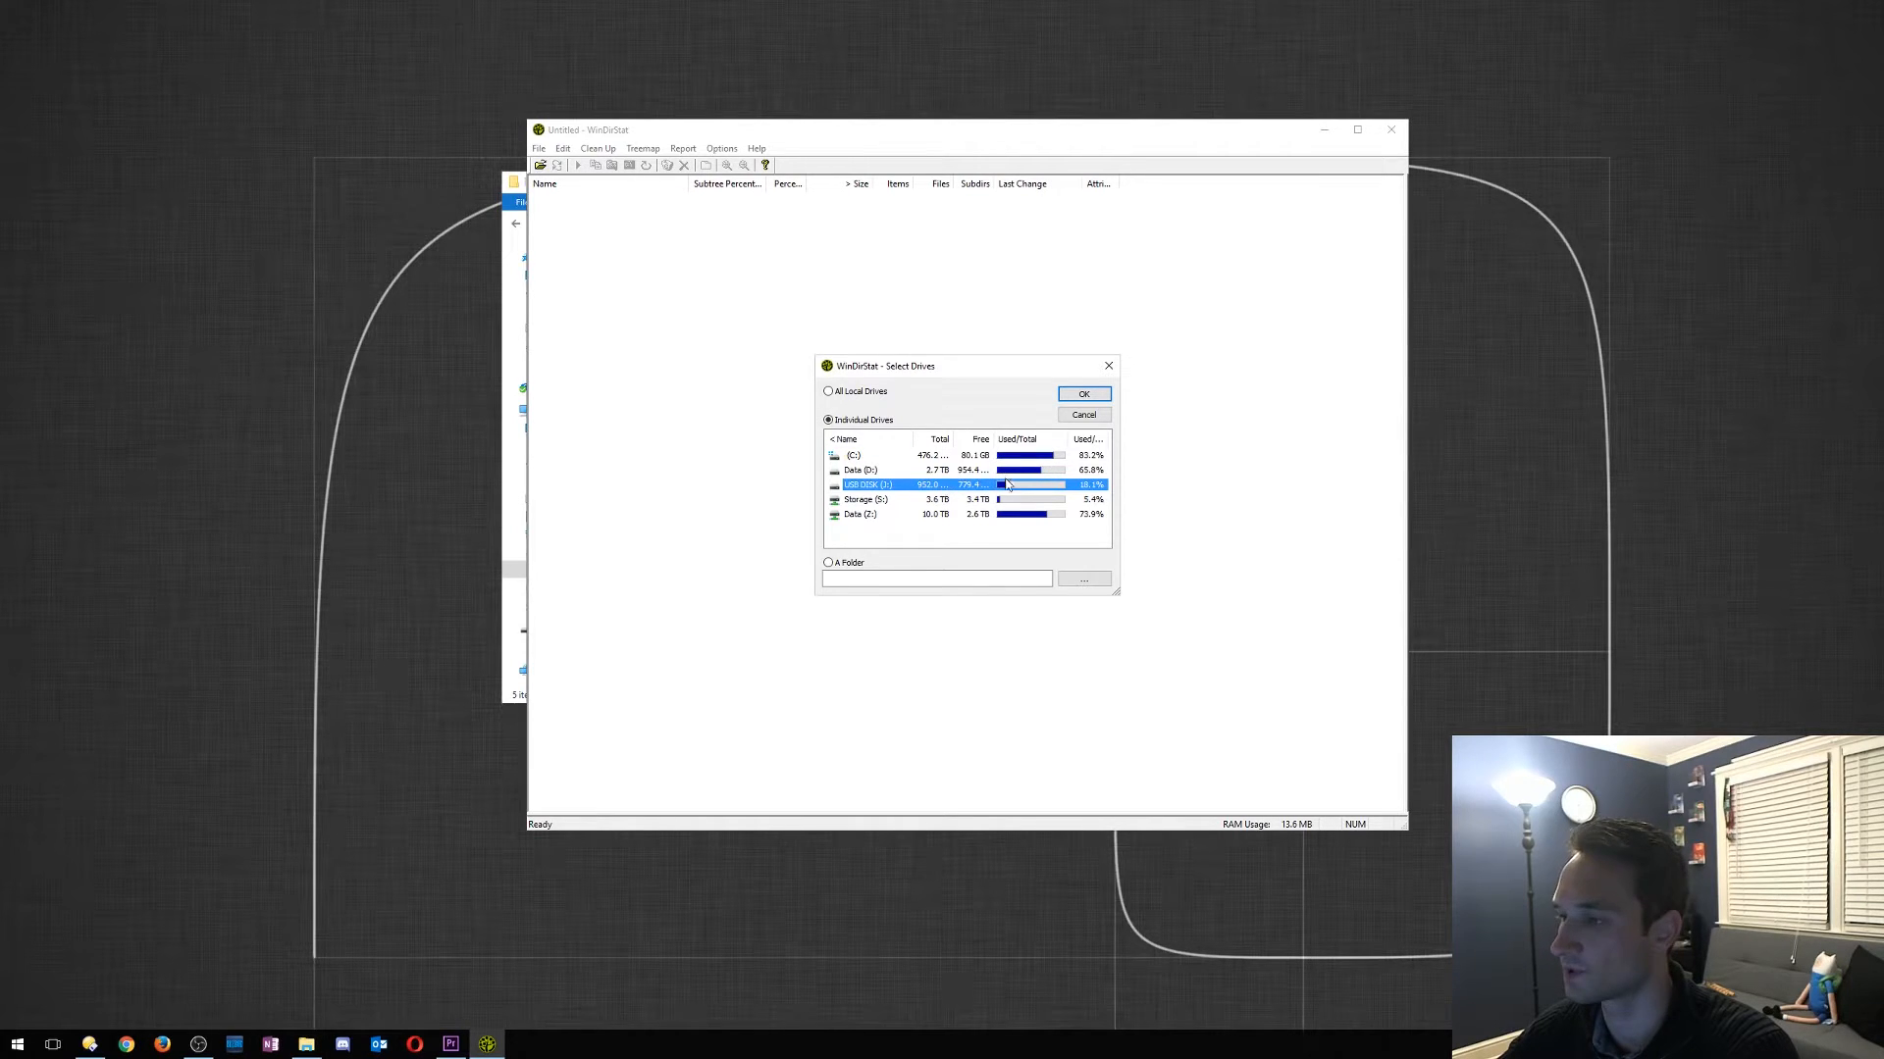
{"action": "left_click", "coordinate": [1081, 395]}
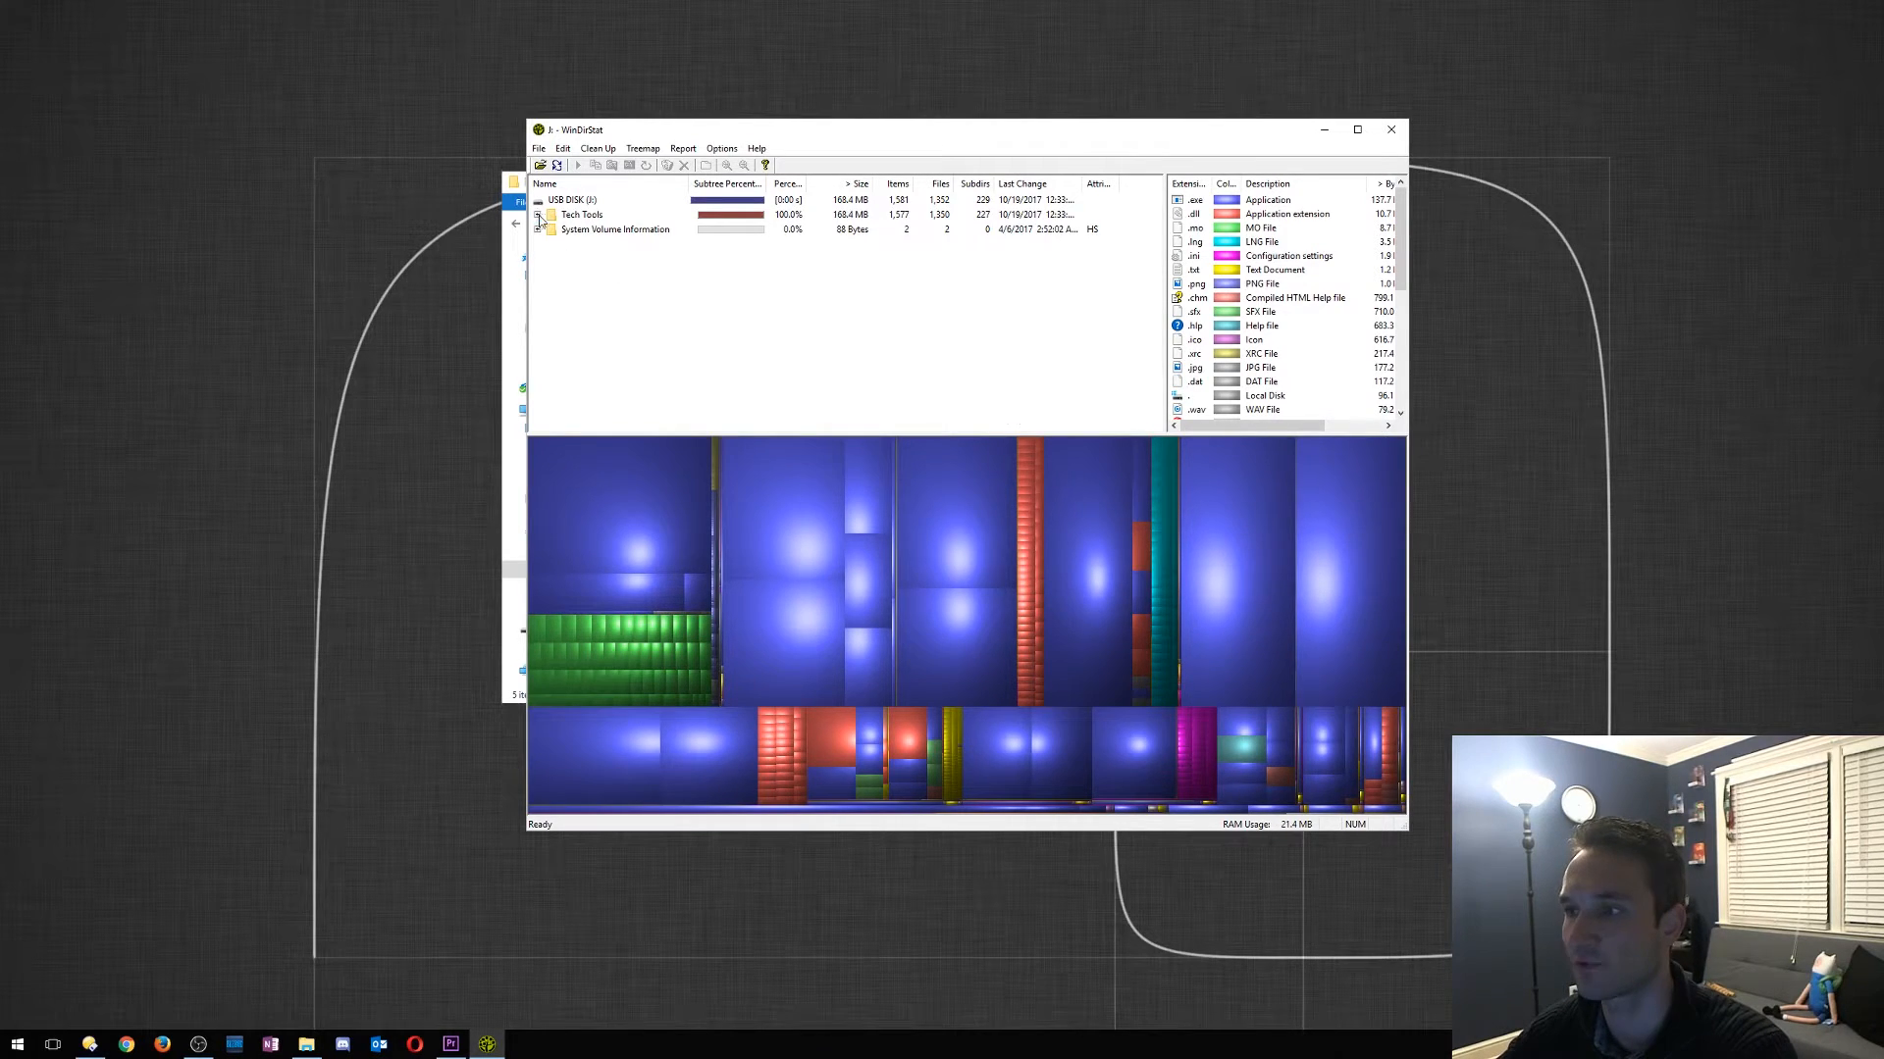
{"action": "left_click", "coordinate": [549, 216]}
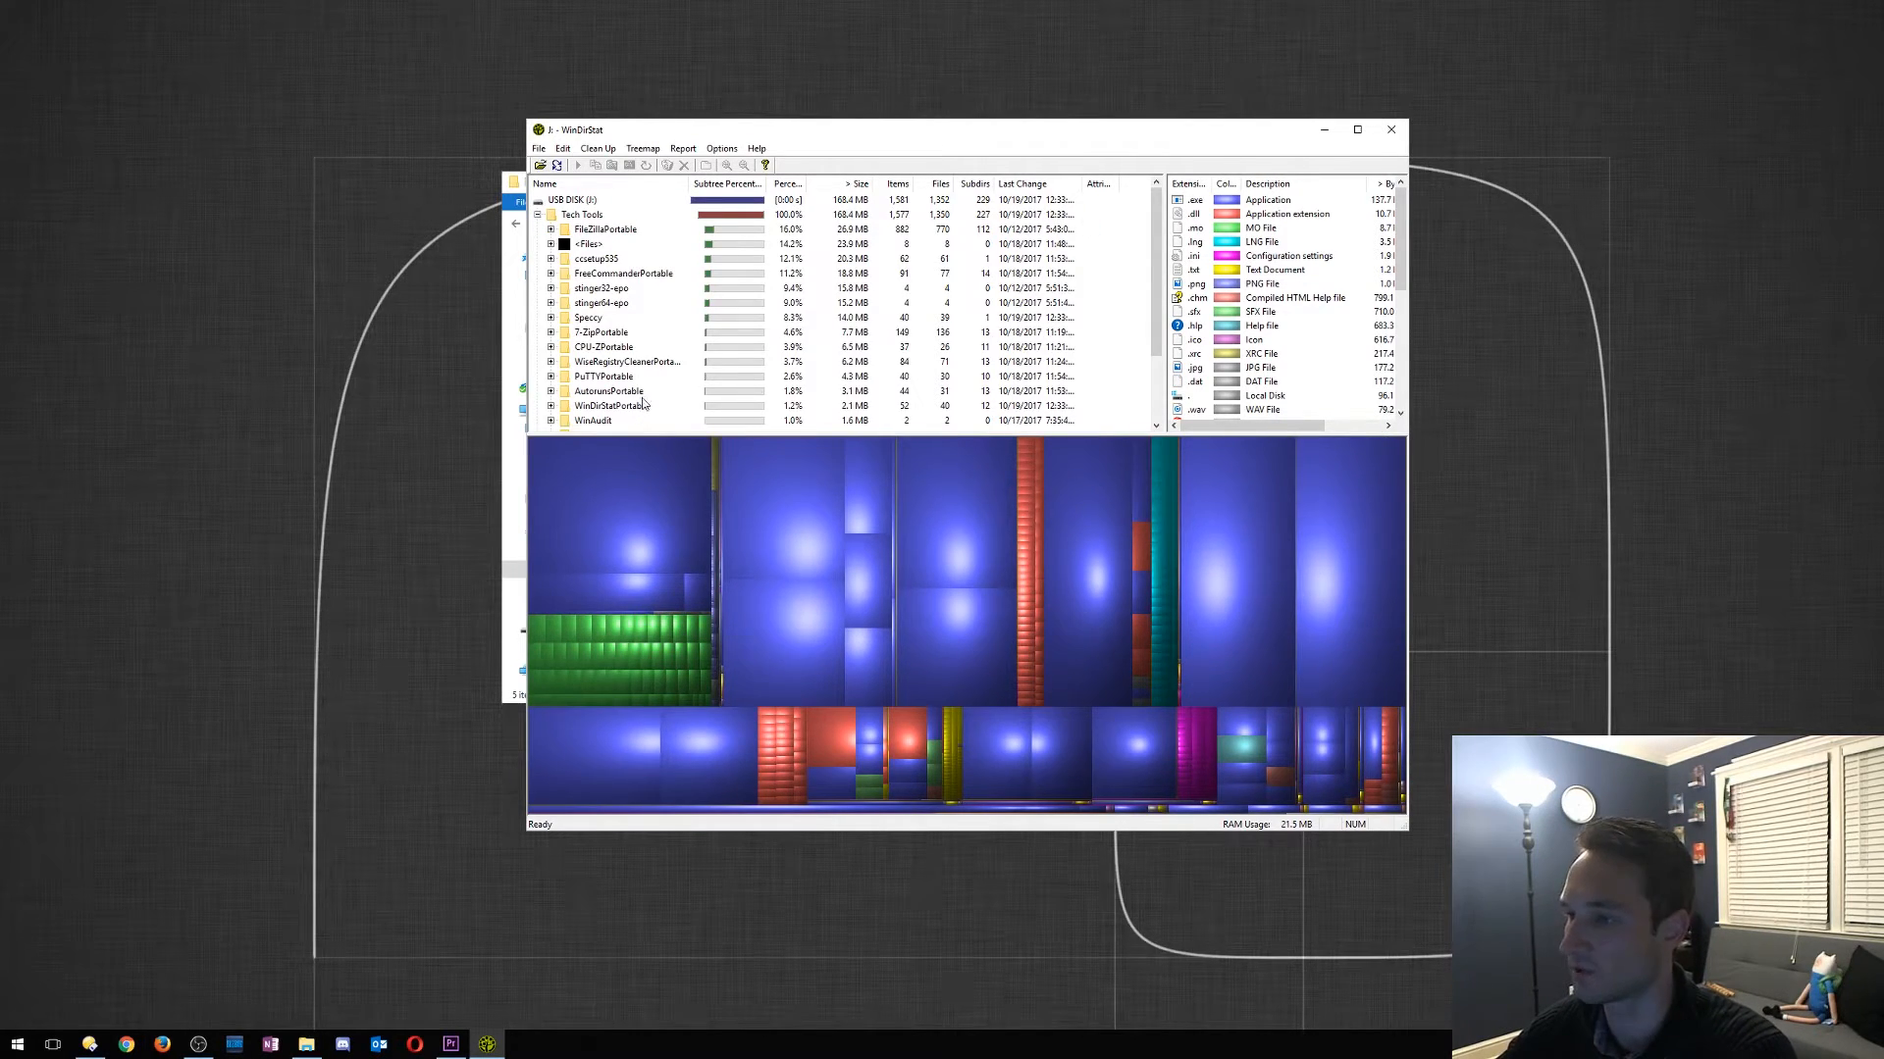
{"action": "left_click", "coordinate": [605, 229]}
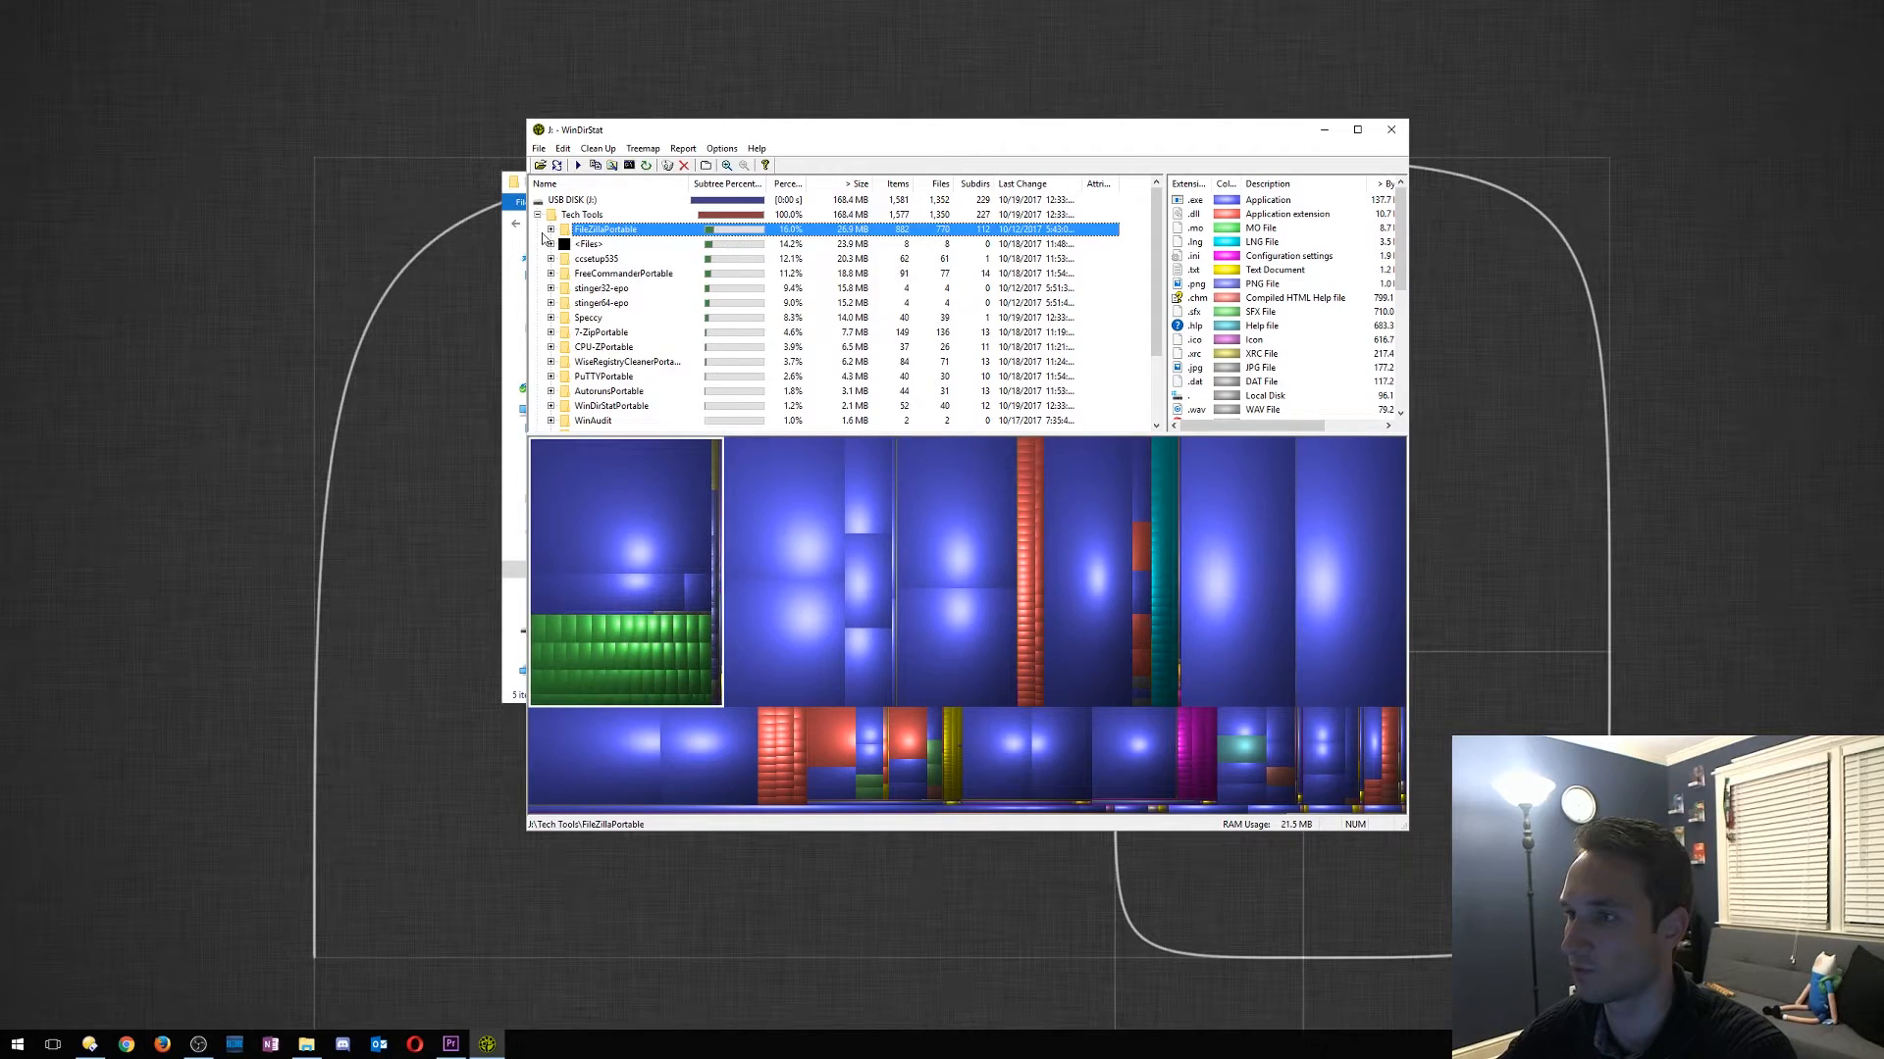
Inspect FileZillaPortable's App subfolder and Tech Tools' loose files usage, then close WinDirStat
{"action": "left_click", "coordinate": [549, 229]}
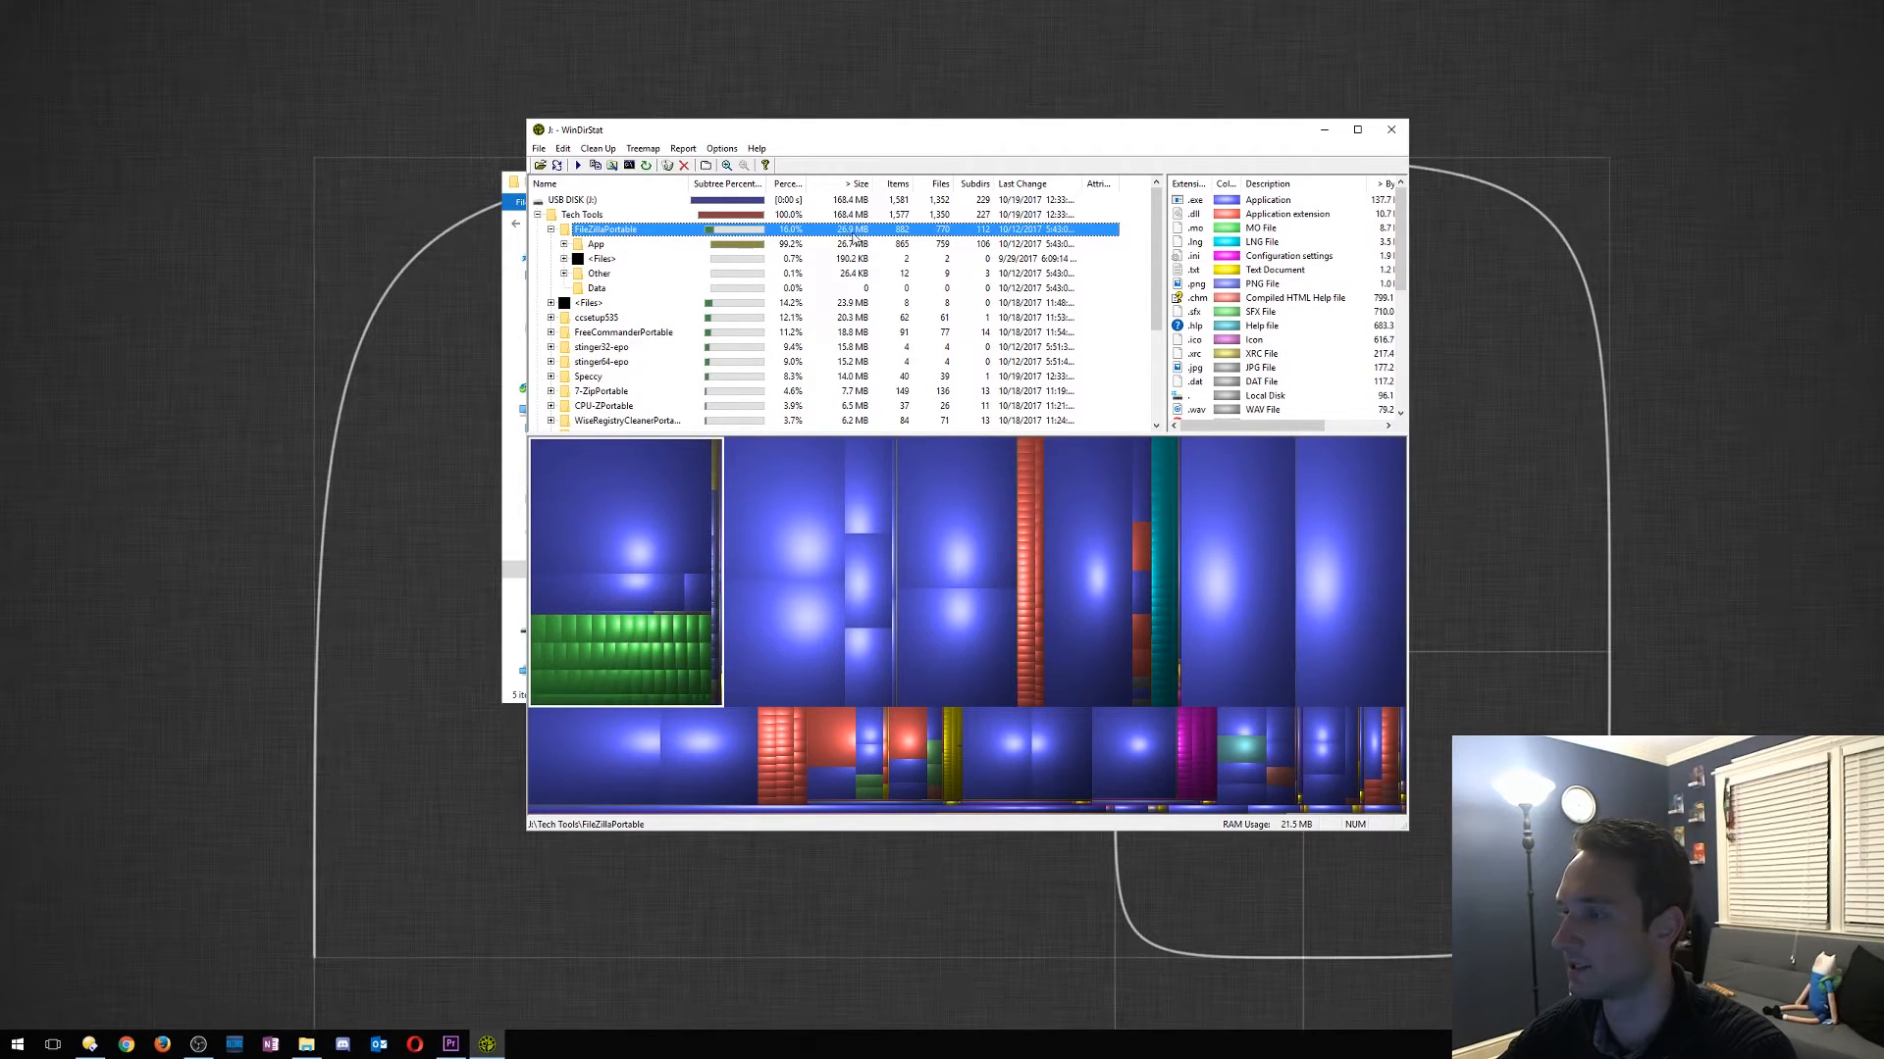
{"action": "left_click", "coordinate": [594, 245]}
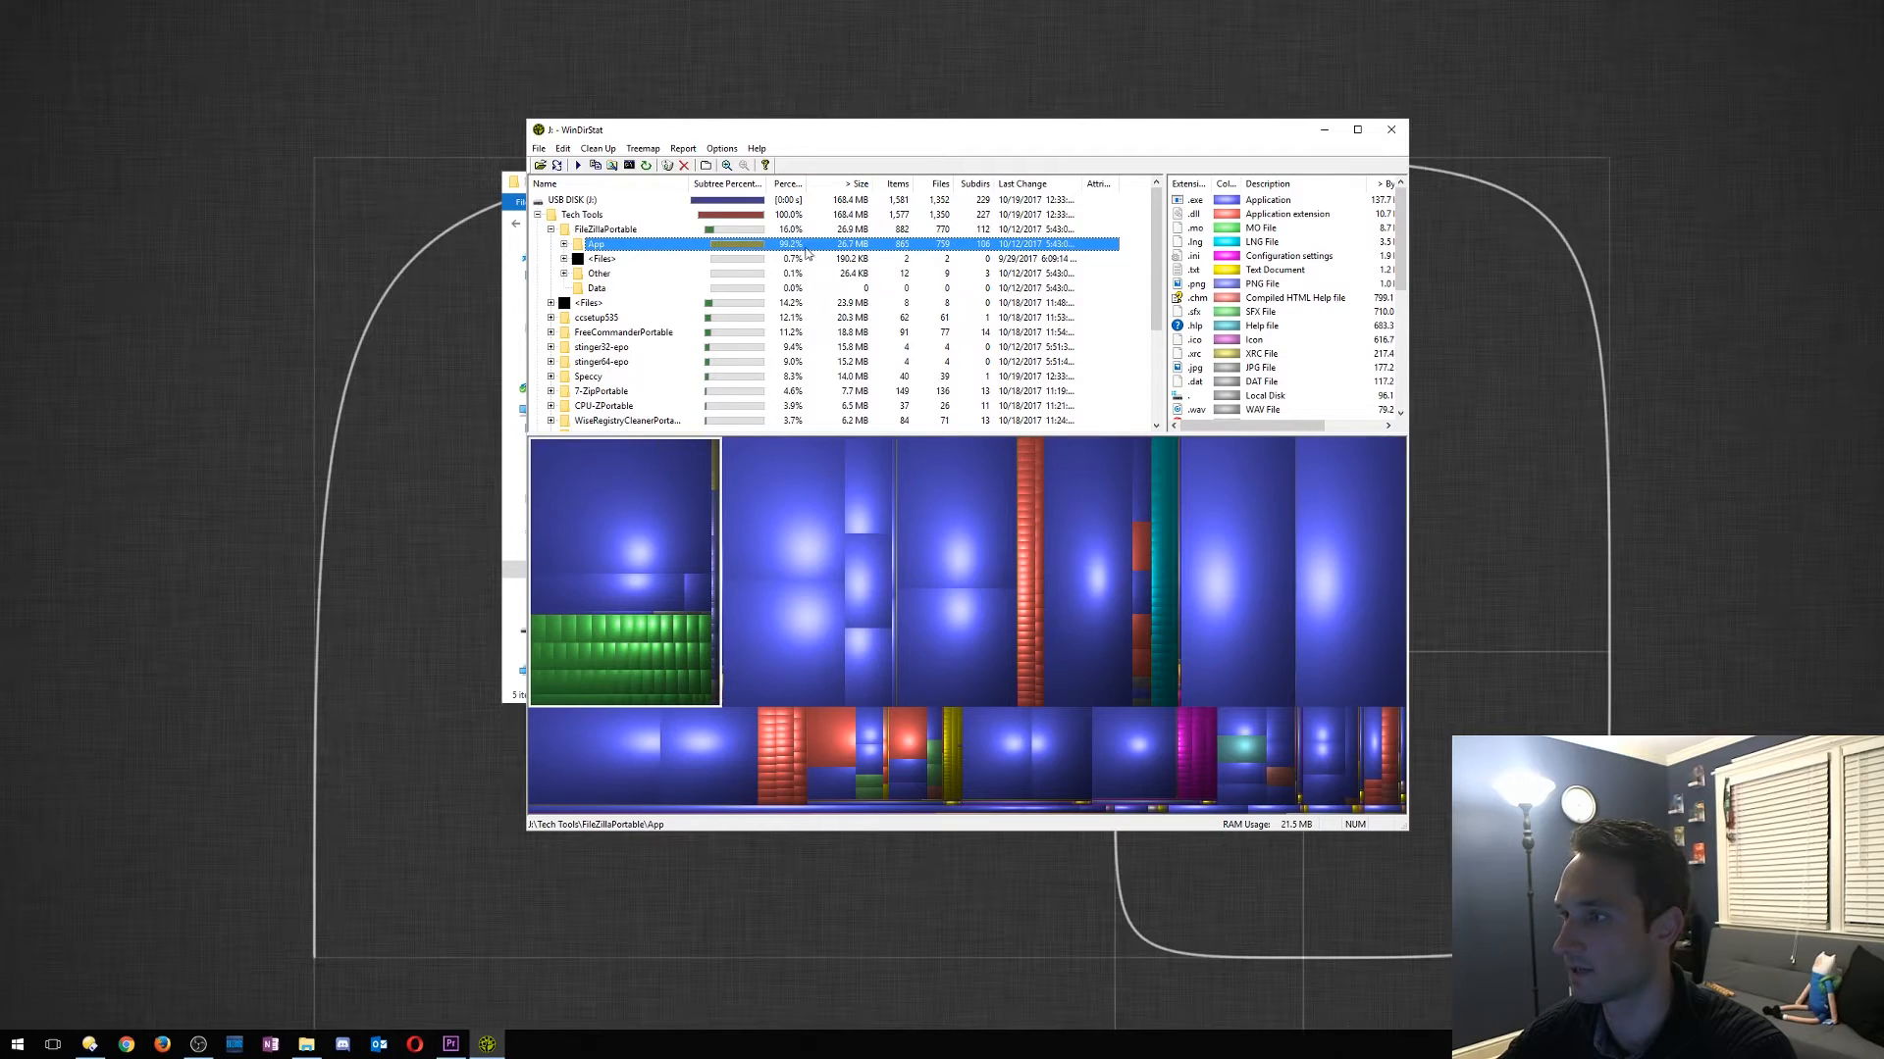
{"action": "left_click", "coordinate": [605, 229]}
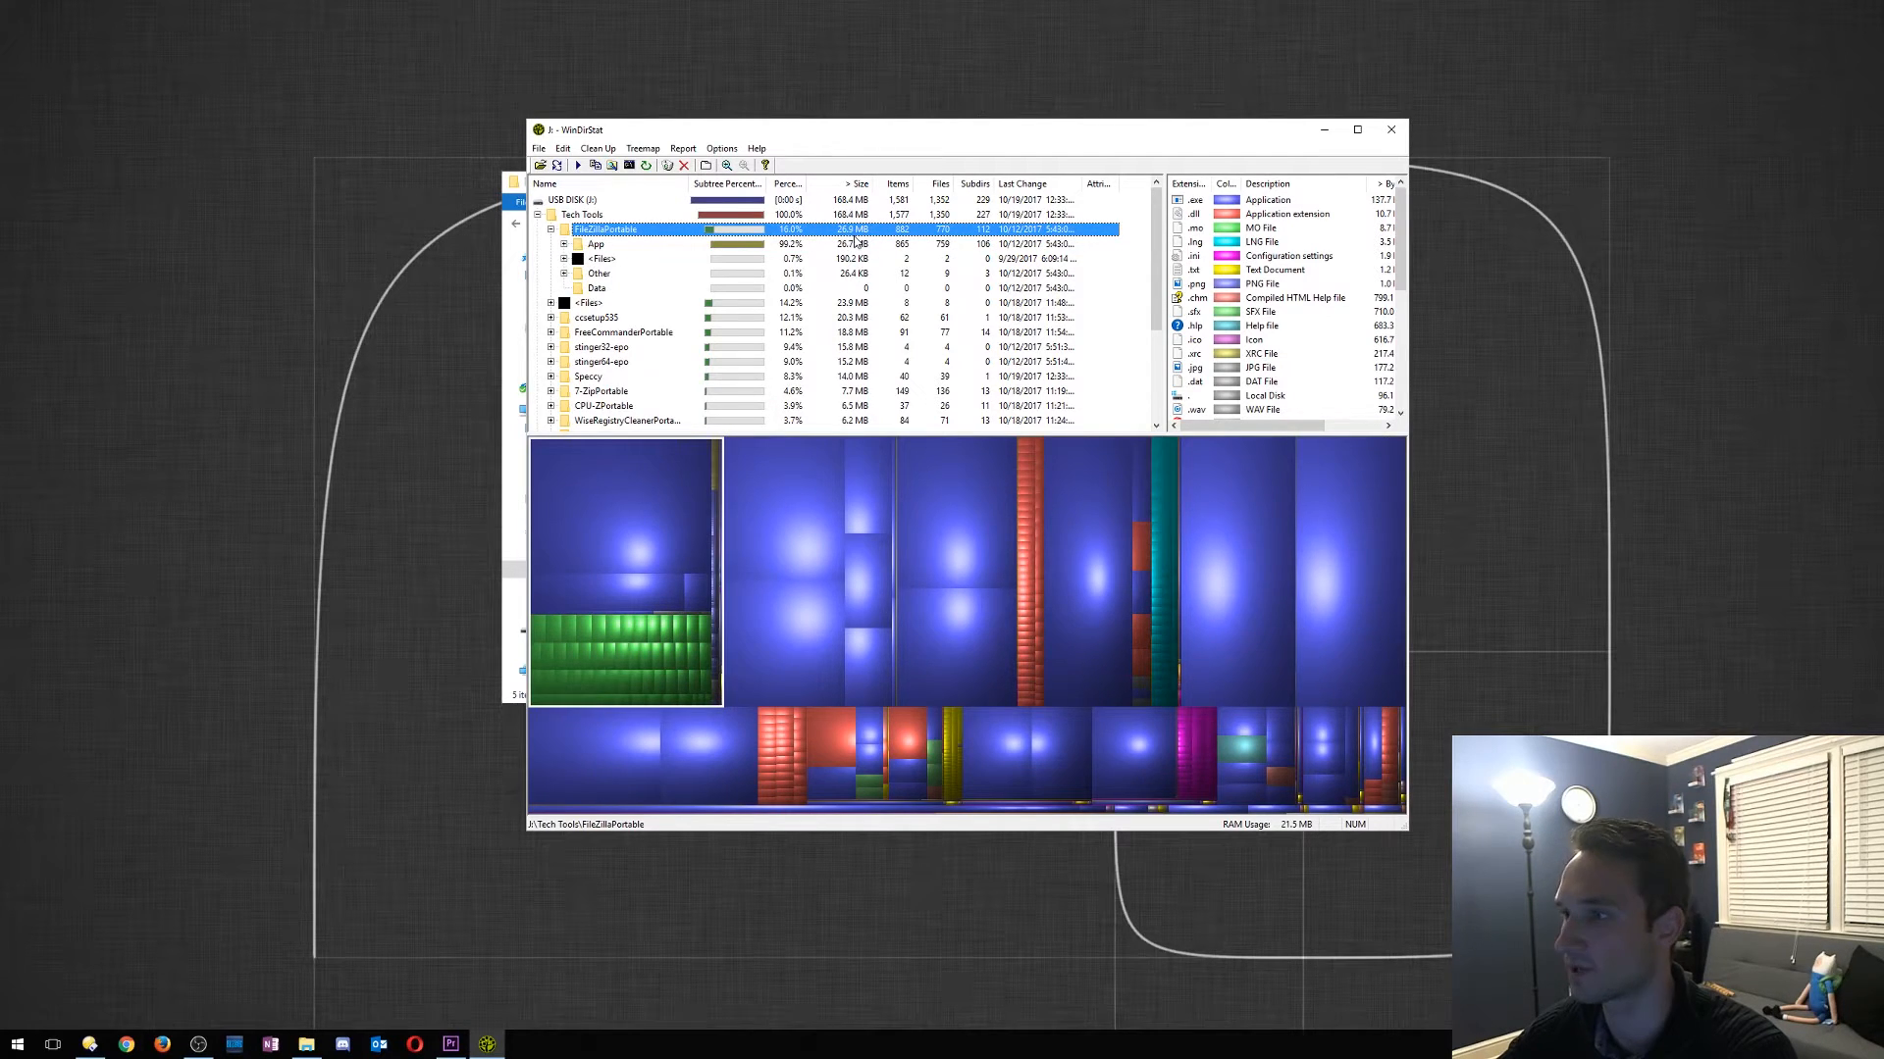
{"action": "mouse_move", "coordinate": [622, 244]}
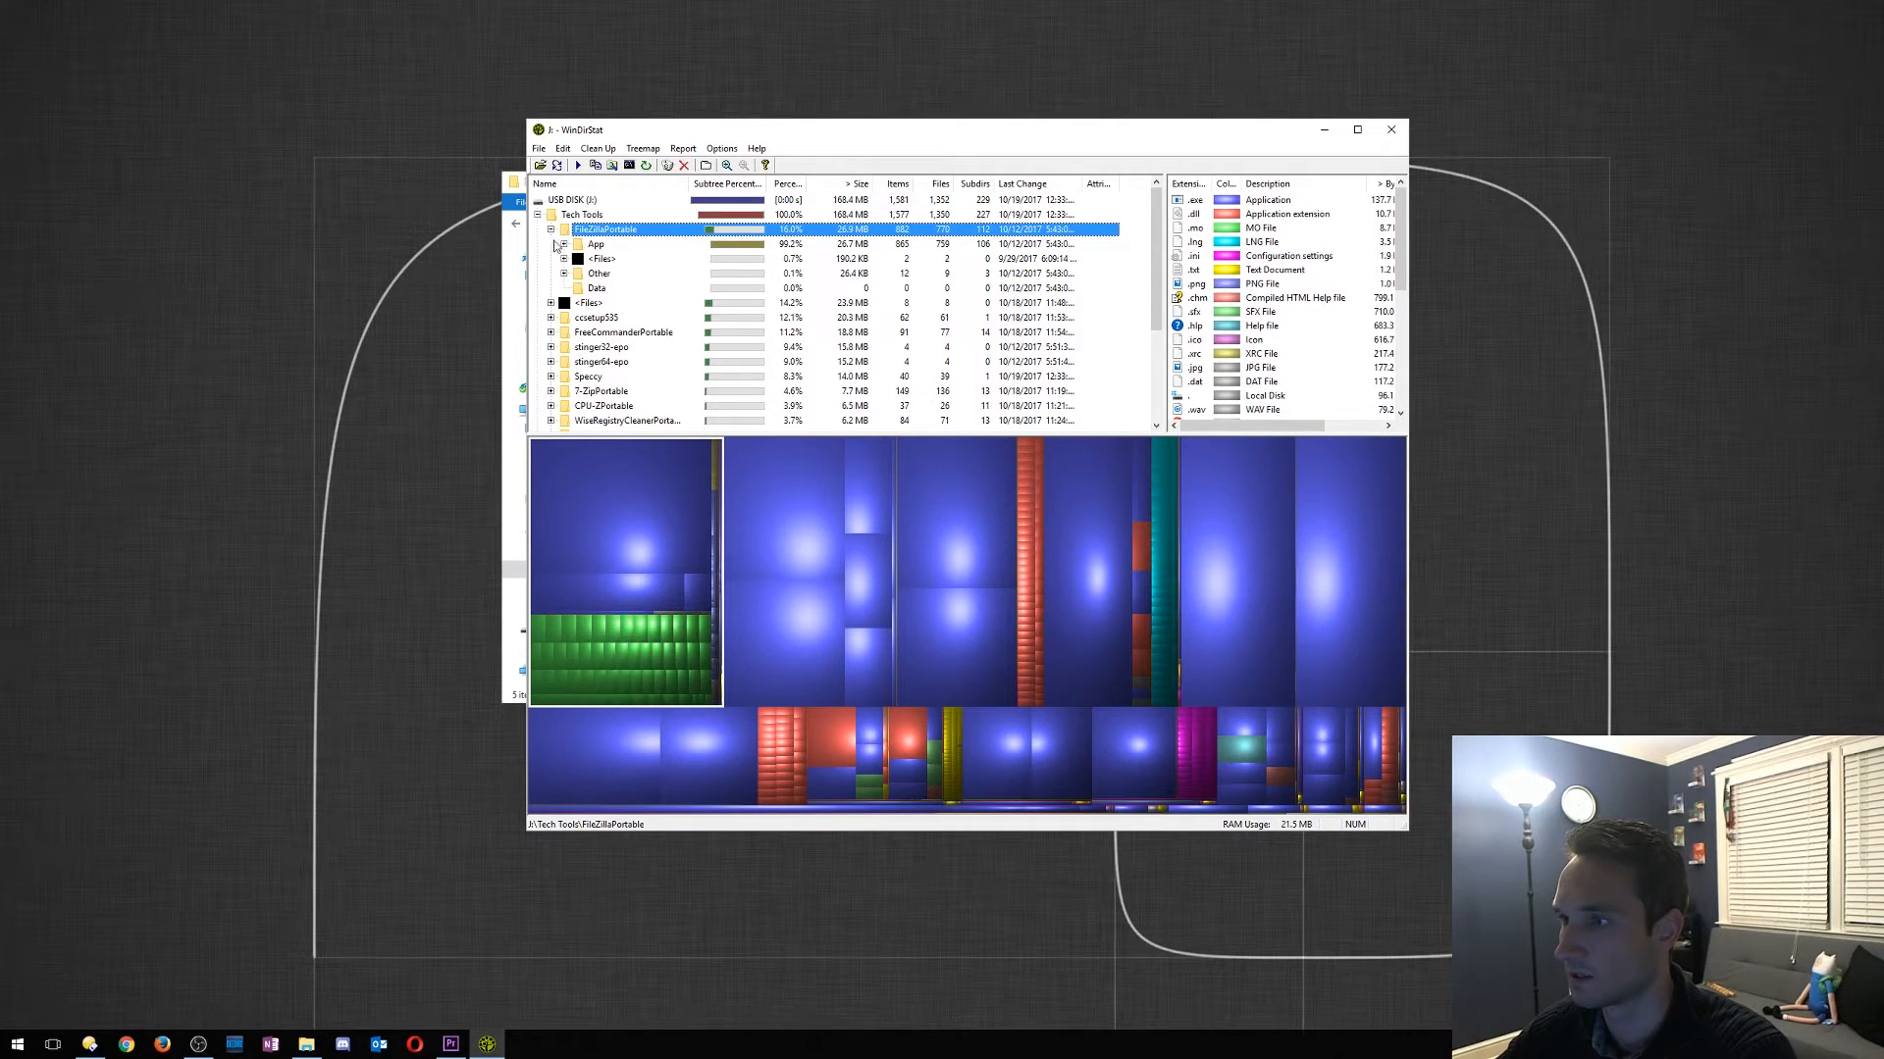
{"action": "left_click", "coordinate": [624, 302]}
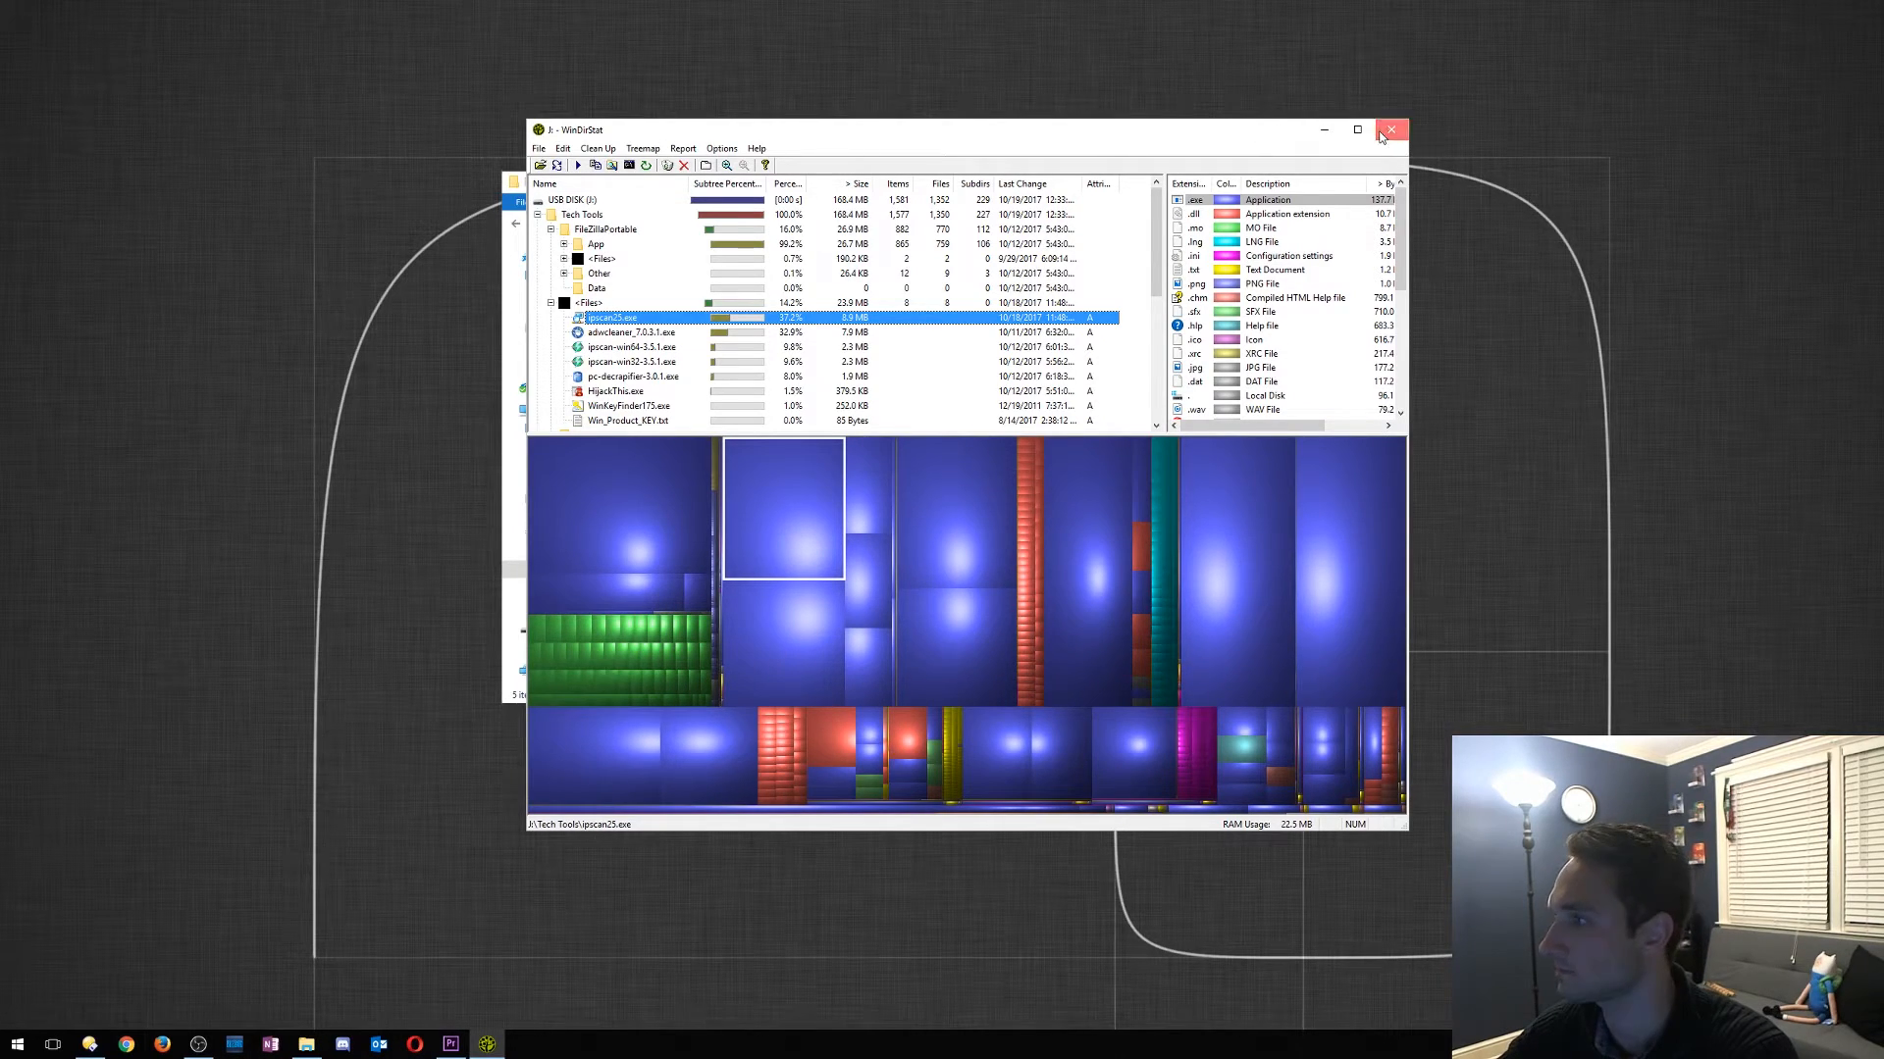
{"action": "left_click", "coordinate": [1393, 130]}
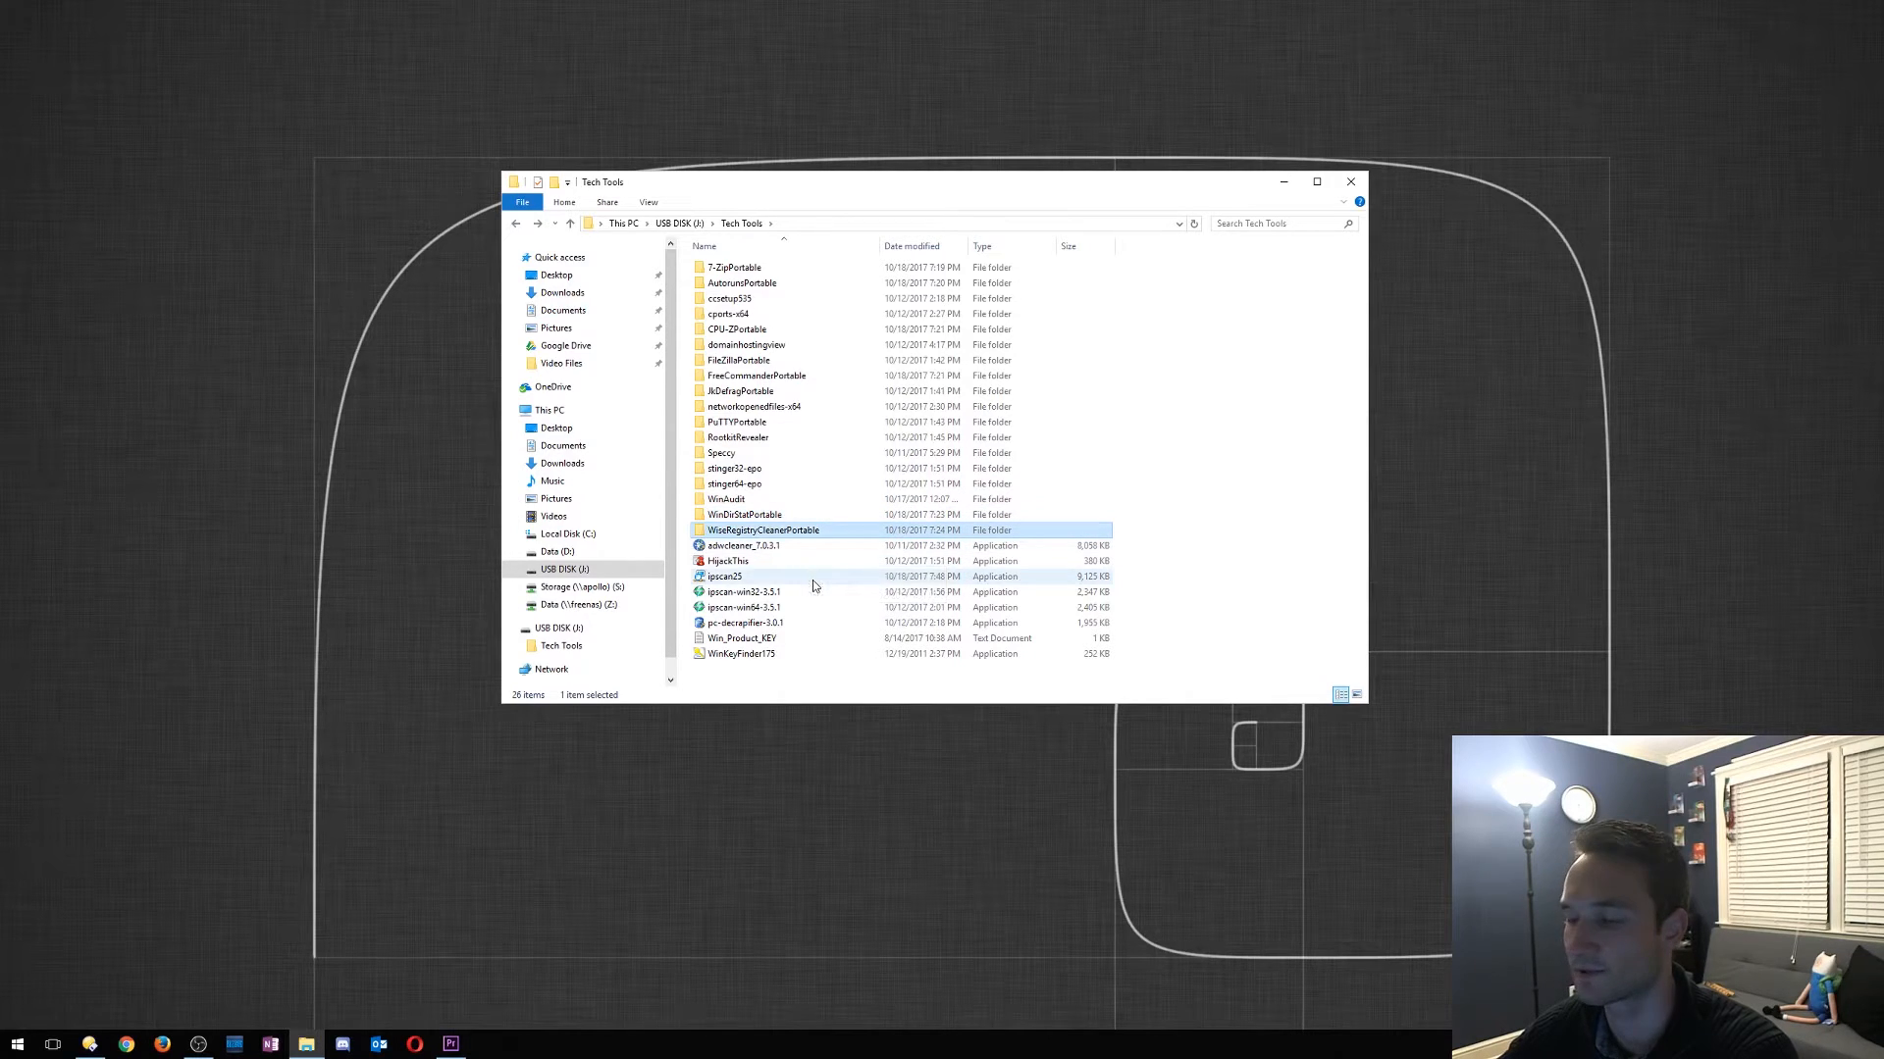
{"action": "mouse_move", "coordinate": [730, 561]}
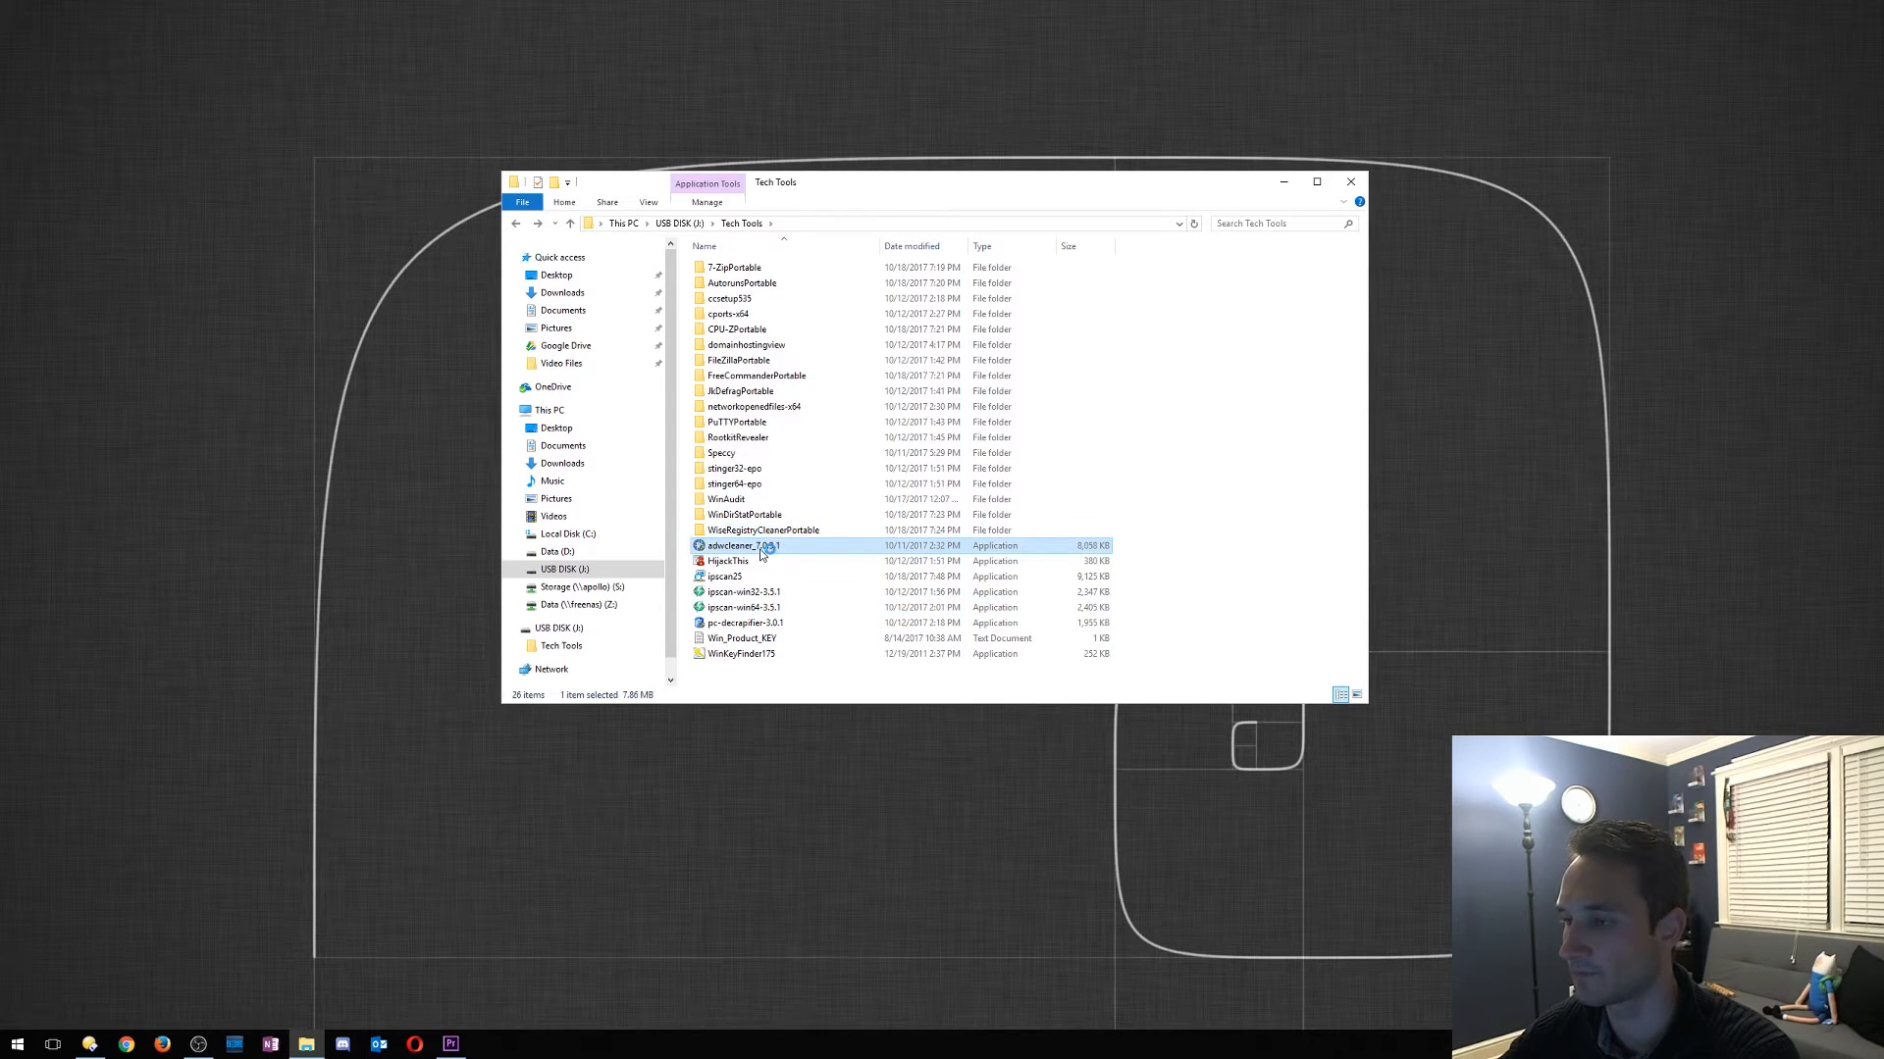
{"action": "double_click", "coordinate": [739, 545]}
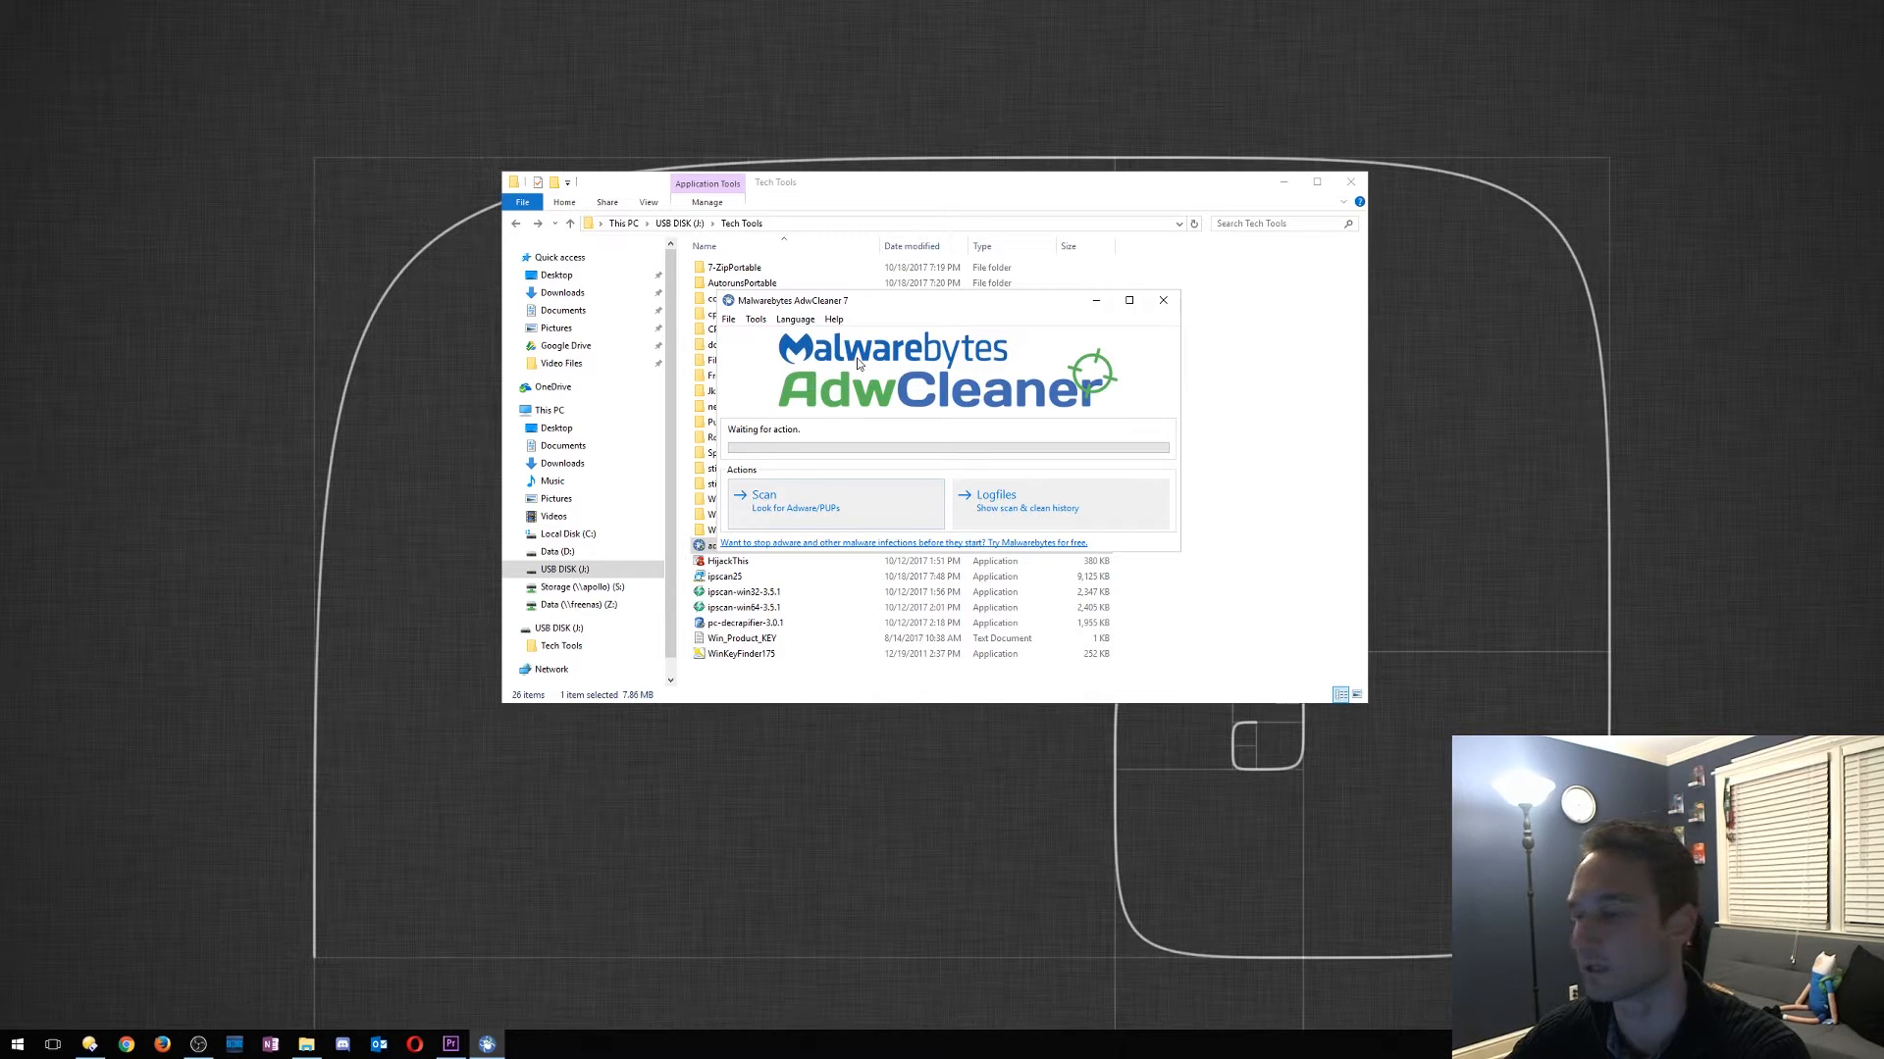
{"action": "left_click", "coordinate": [1159, 298]}
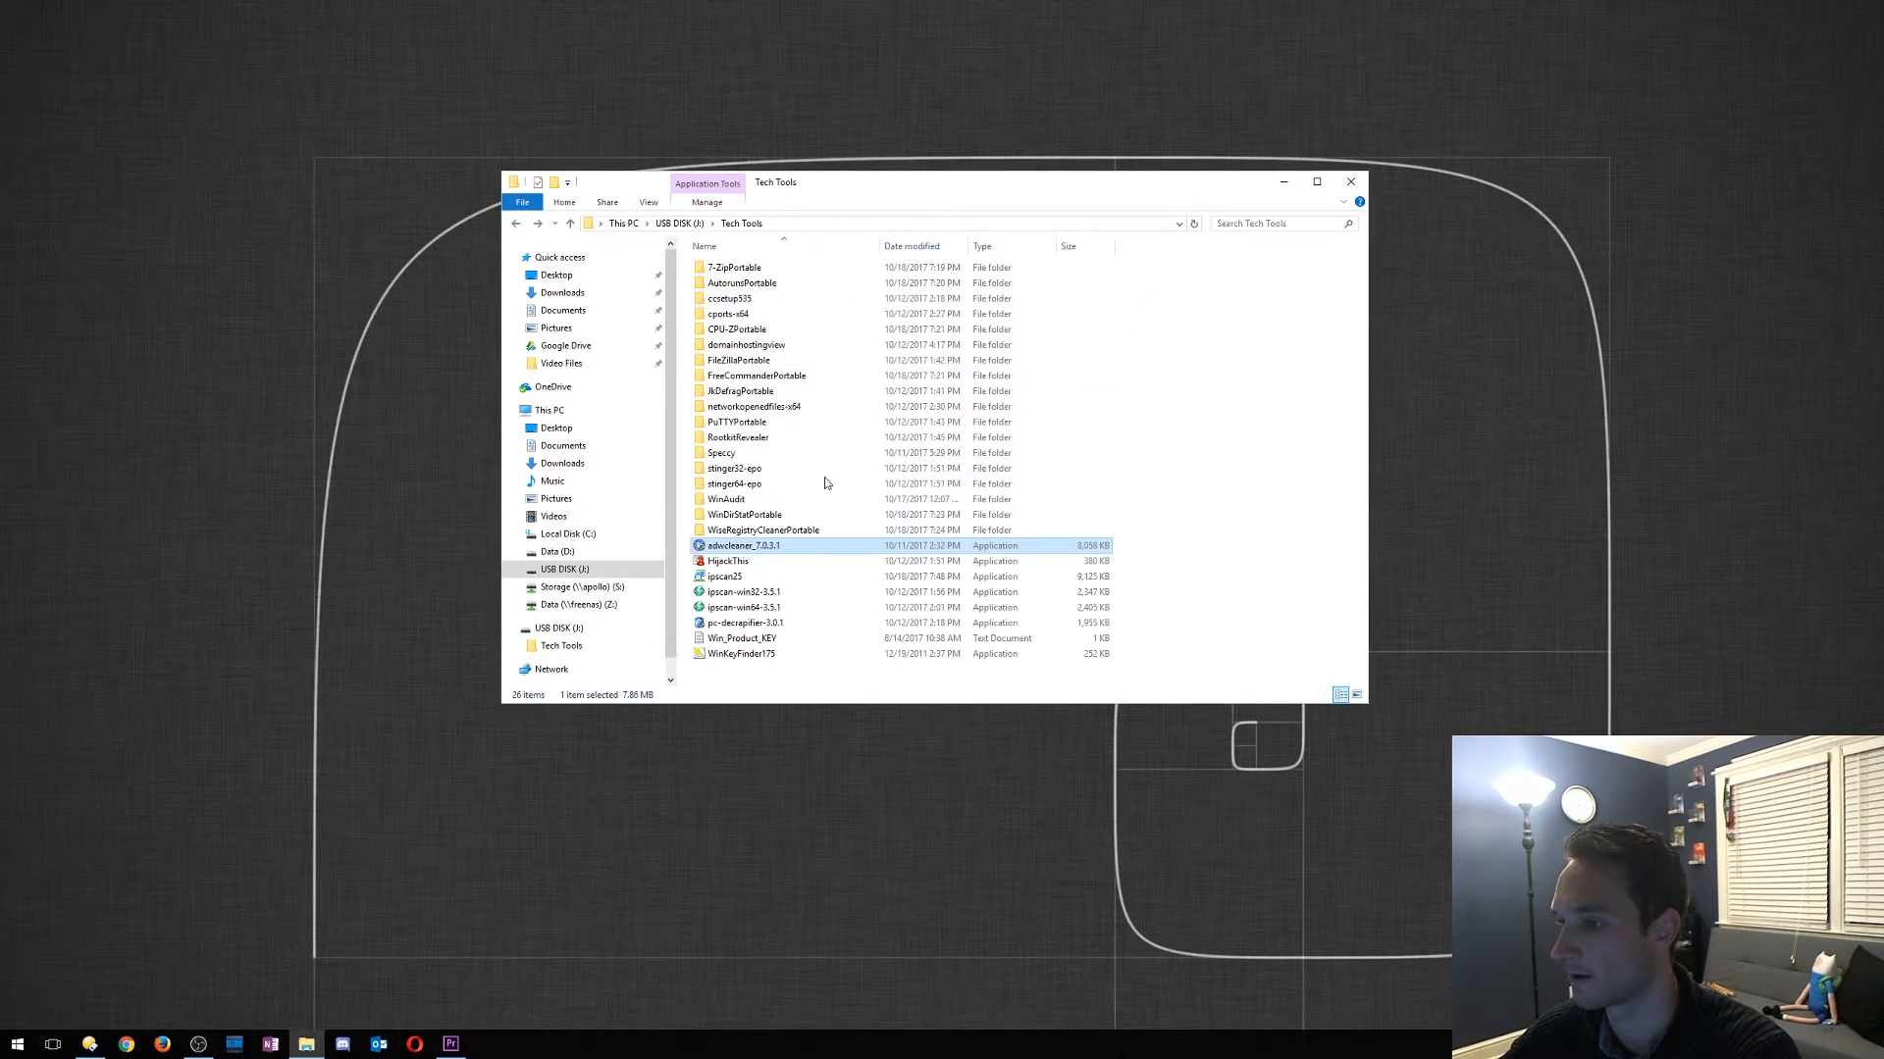
{"action": "left_click", "coordinate": [726, 561]}
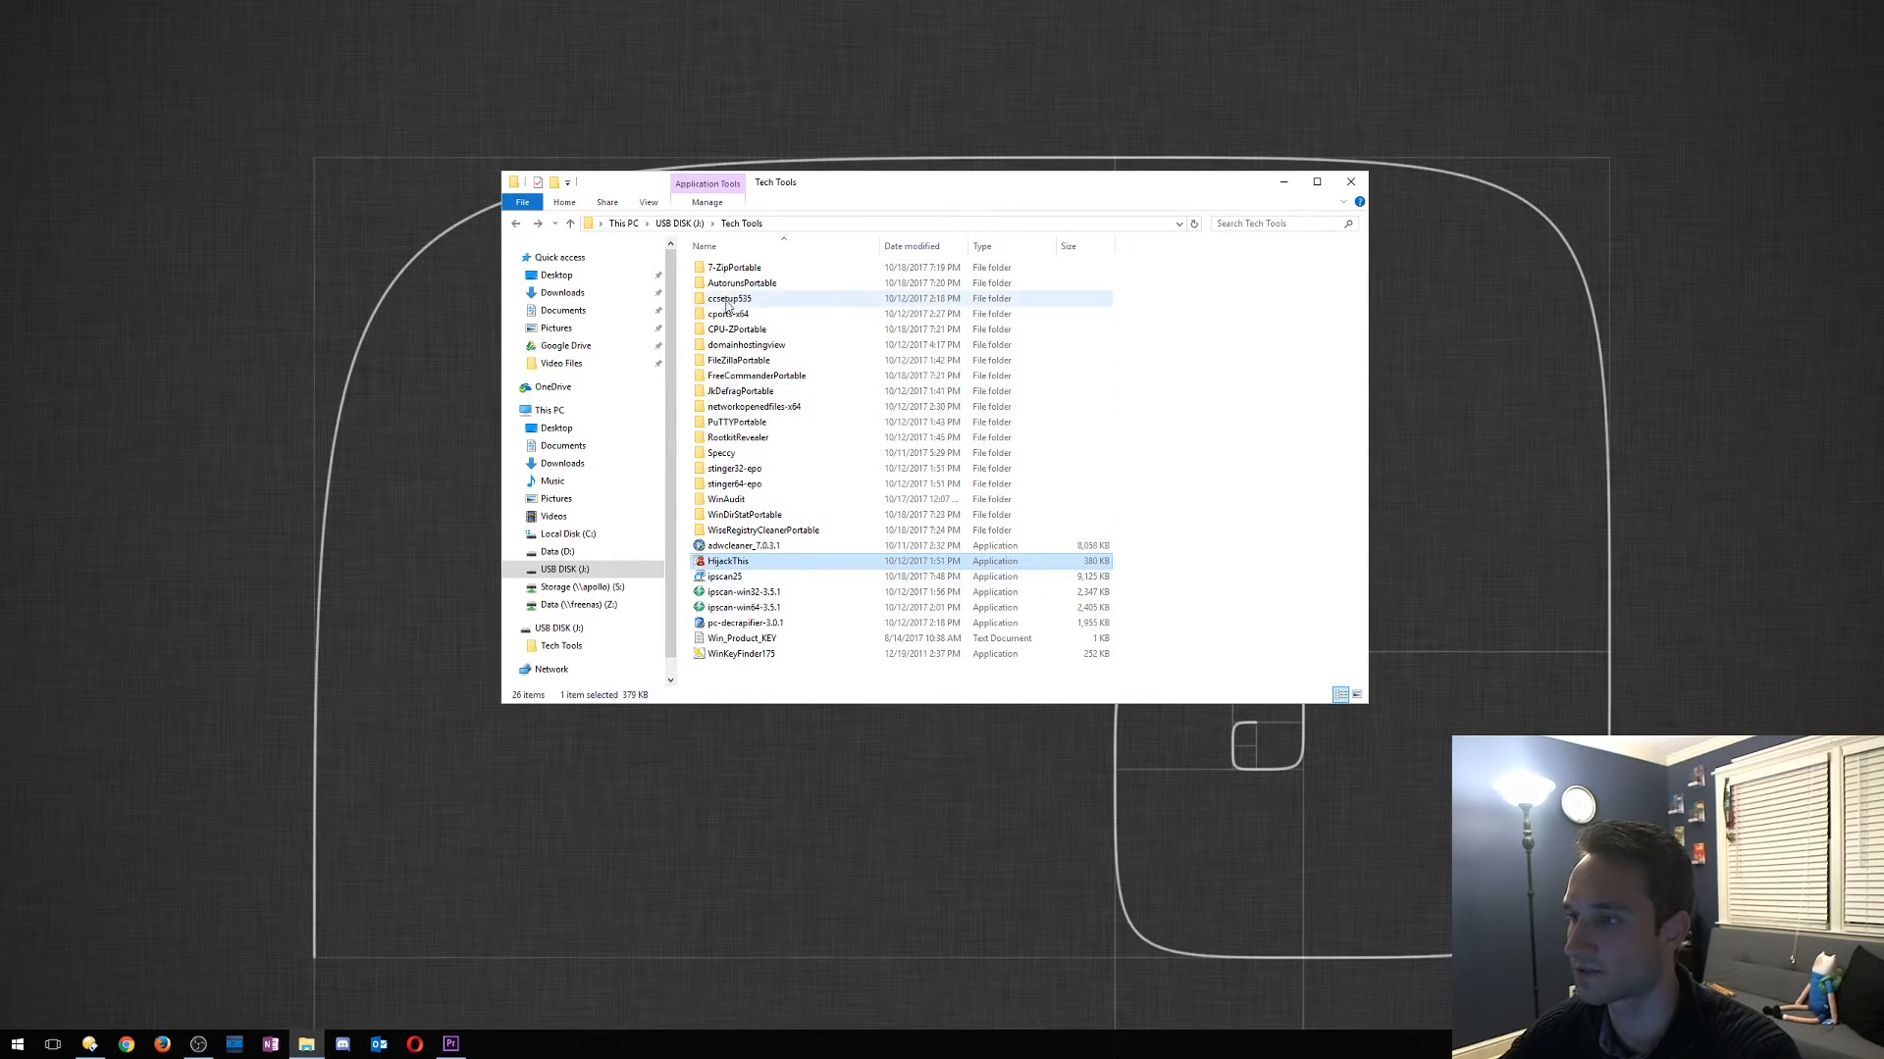
{"action": "left_click", "coordinate": [742, 283]}
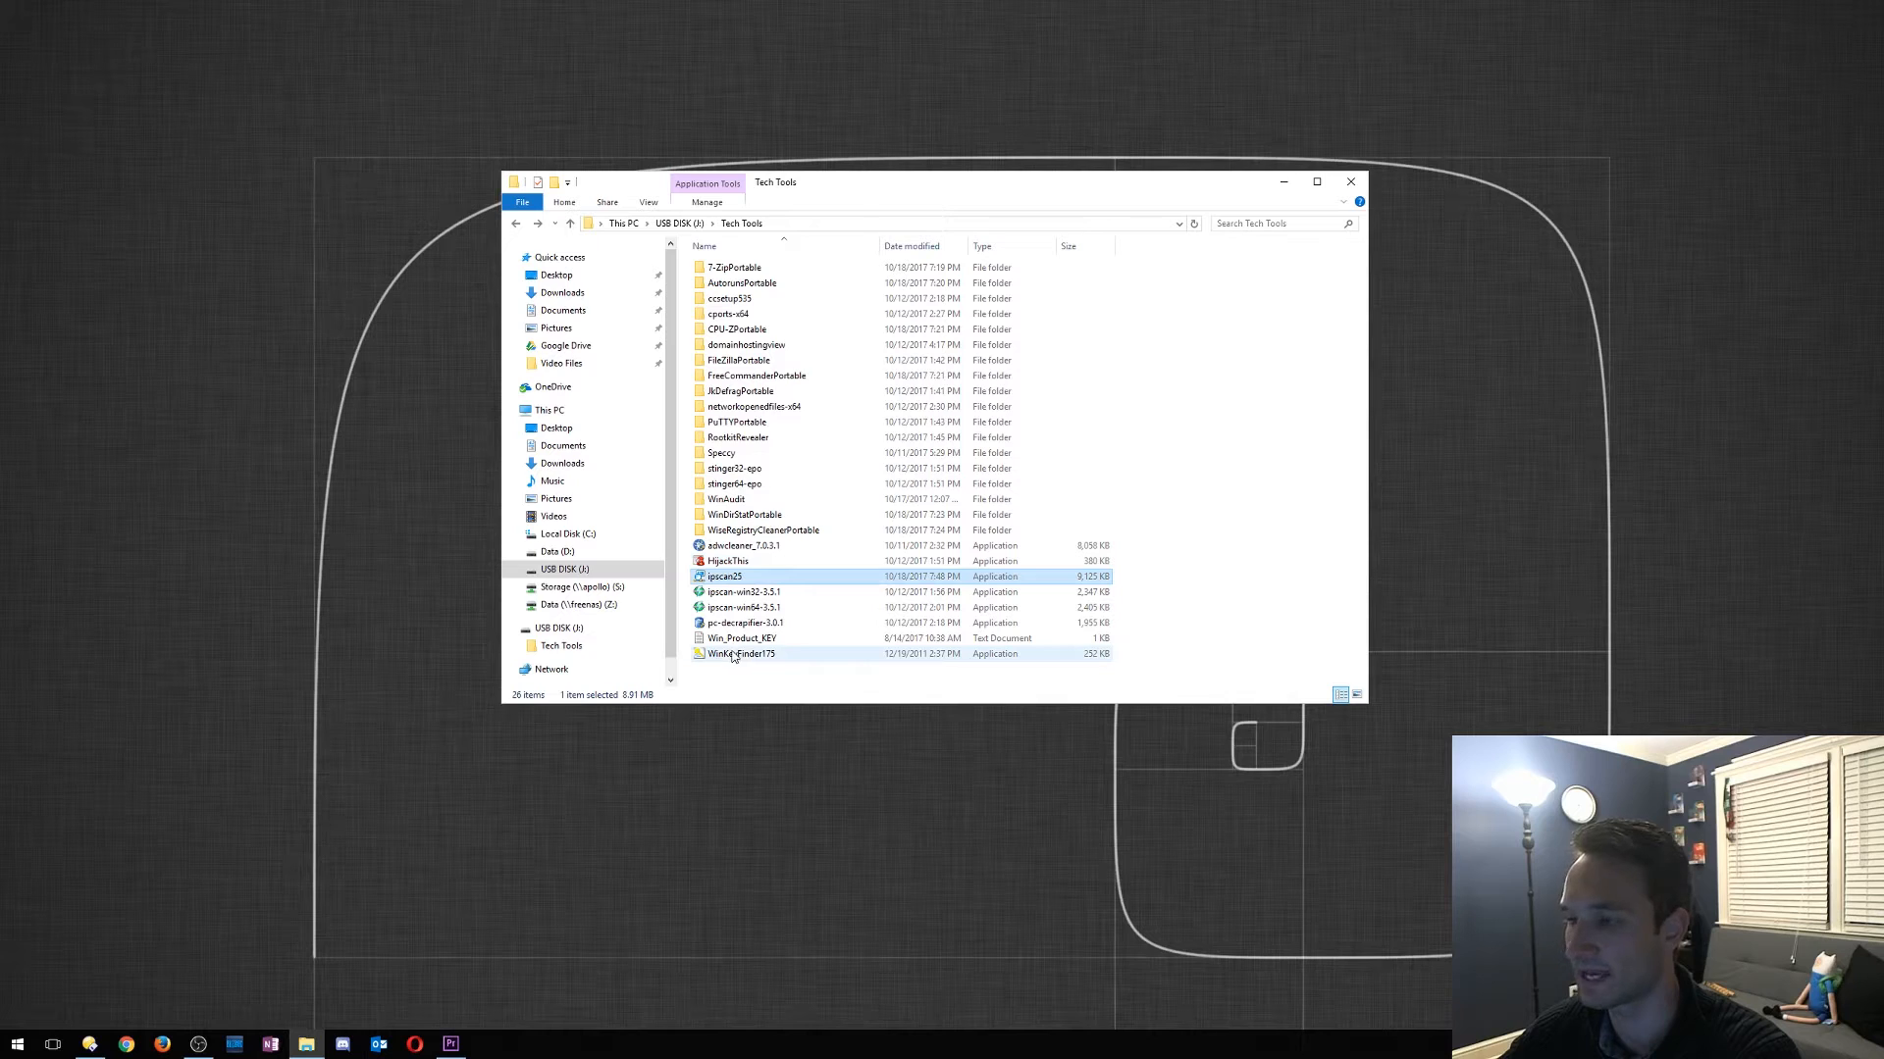
{"action": "mouse_move", "coordinate": [740, 653]}
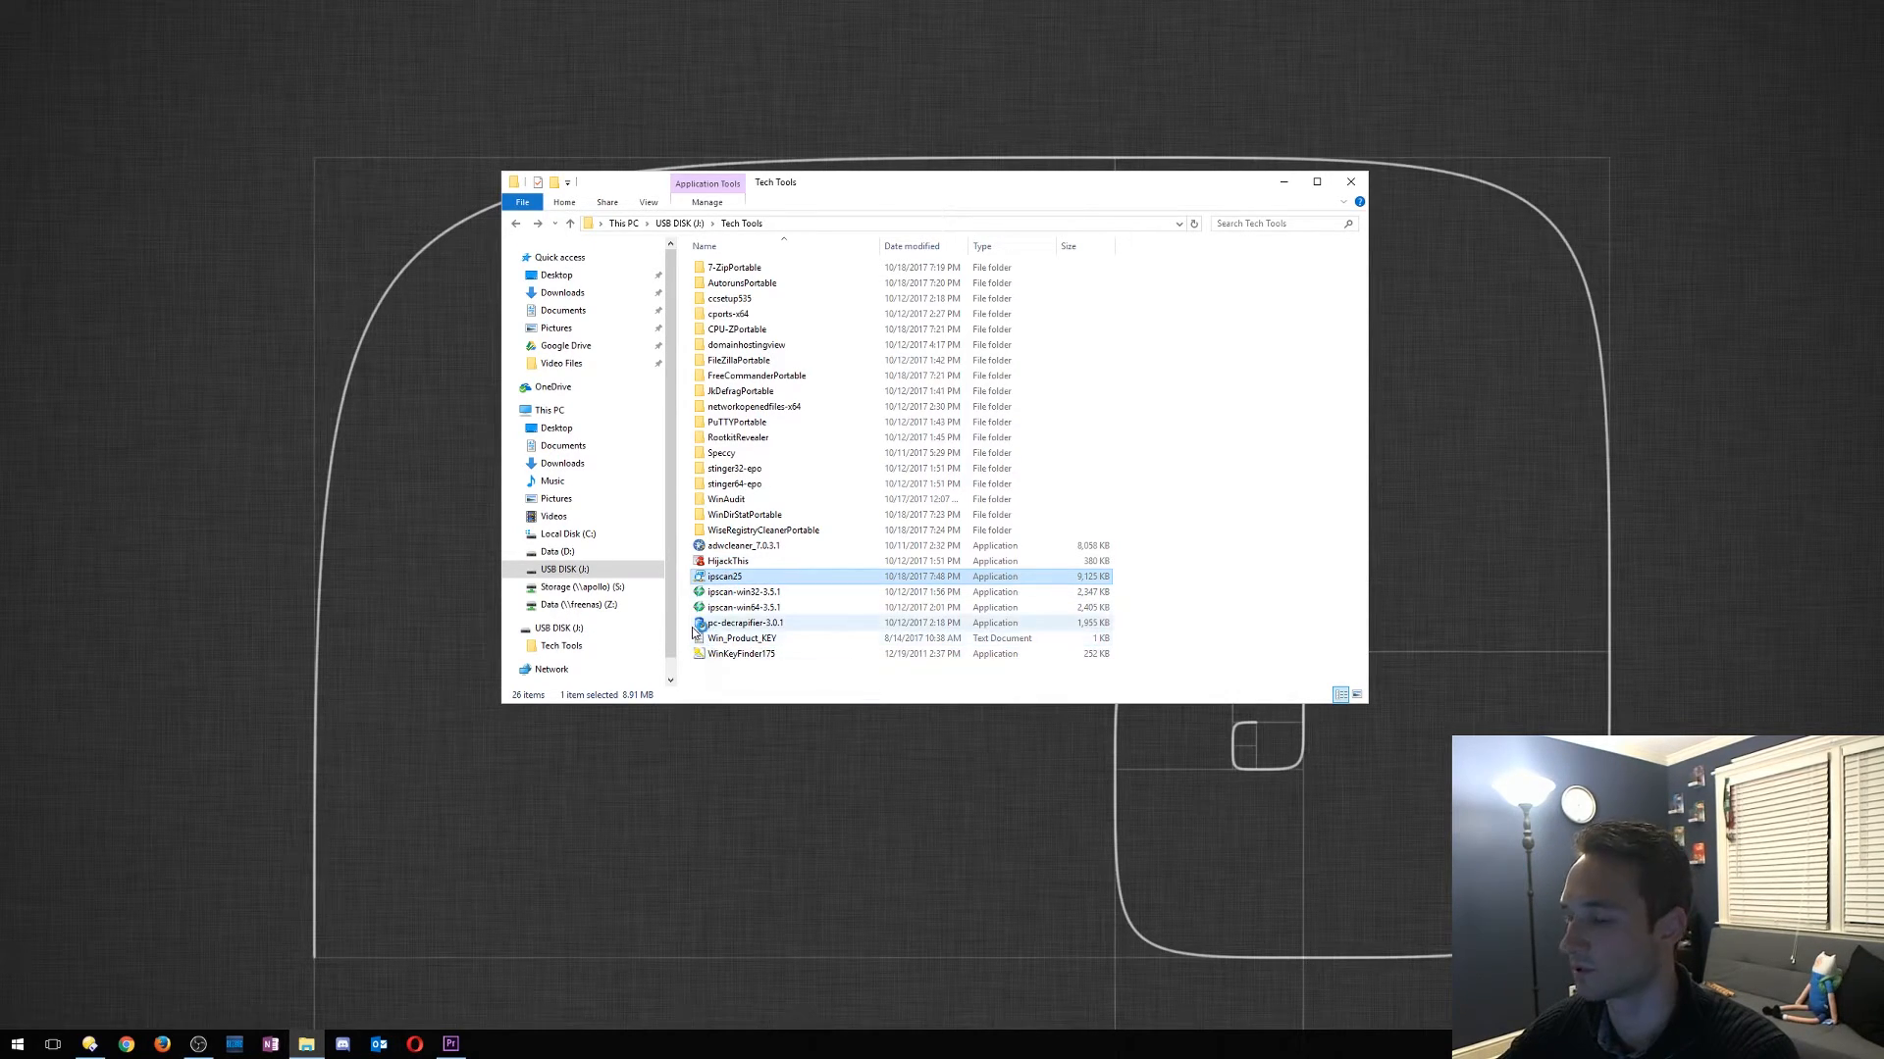
{"action": "double_click", "coordinate": [724, 577]}
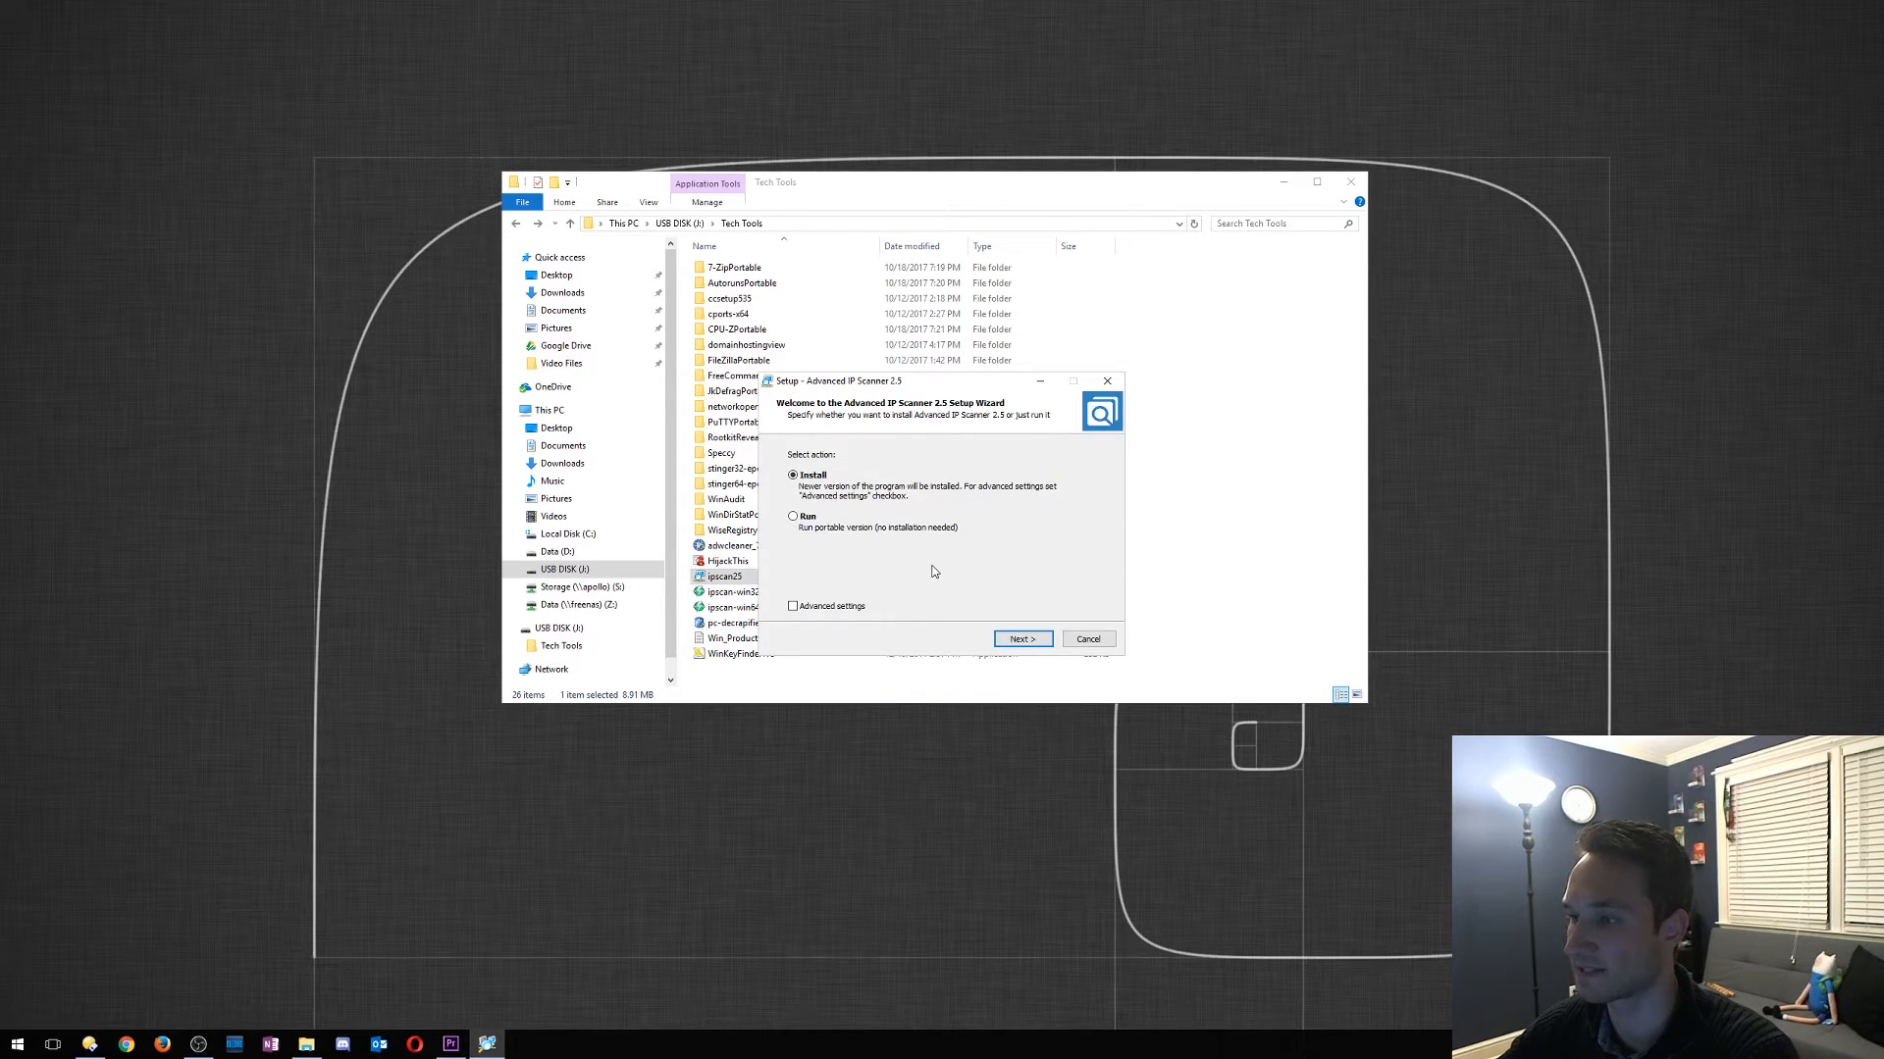
{"action": "mouse_move", "coordinate": [822, 472]}
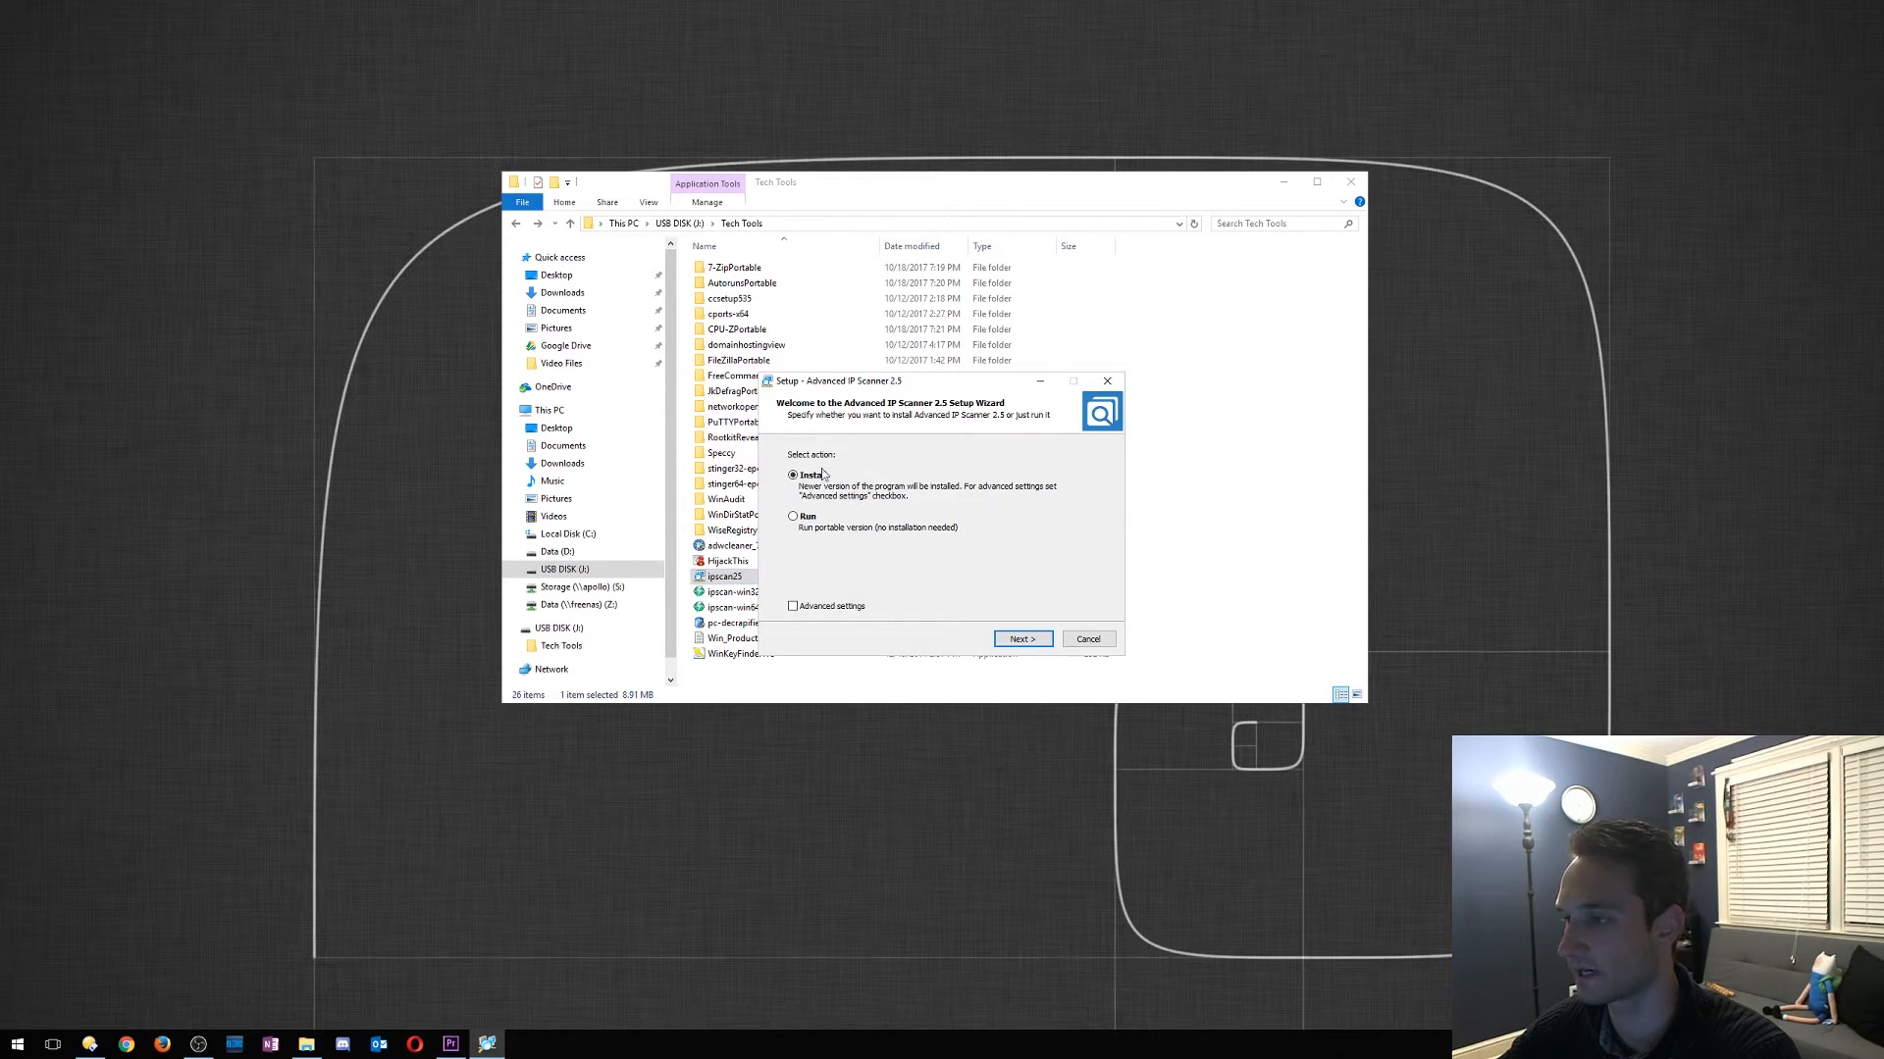
{"action": "left_click", "coordinate": [792, 516]}
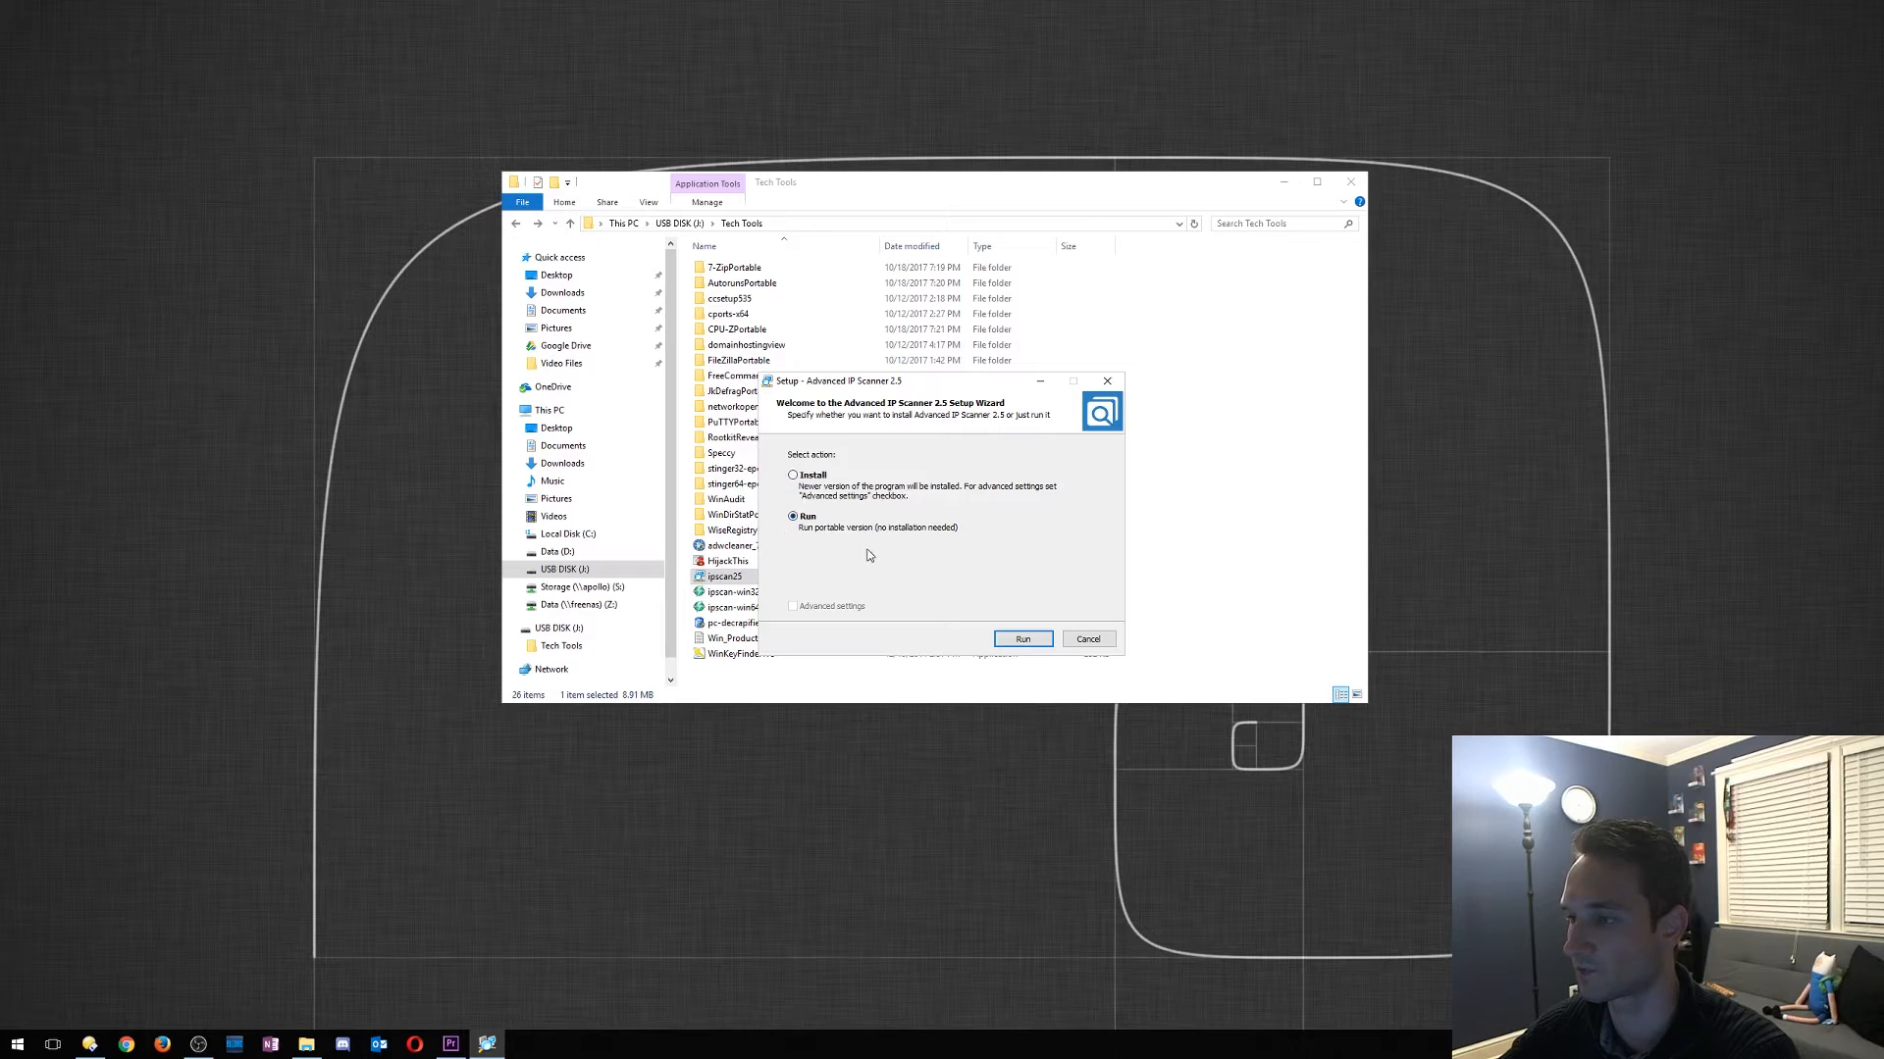
{"action": "left_click", "coordinate": [1020, 637]}
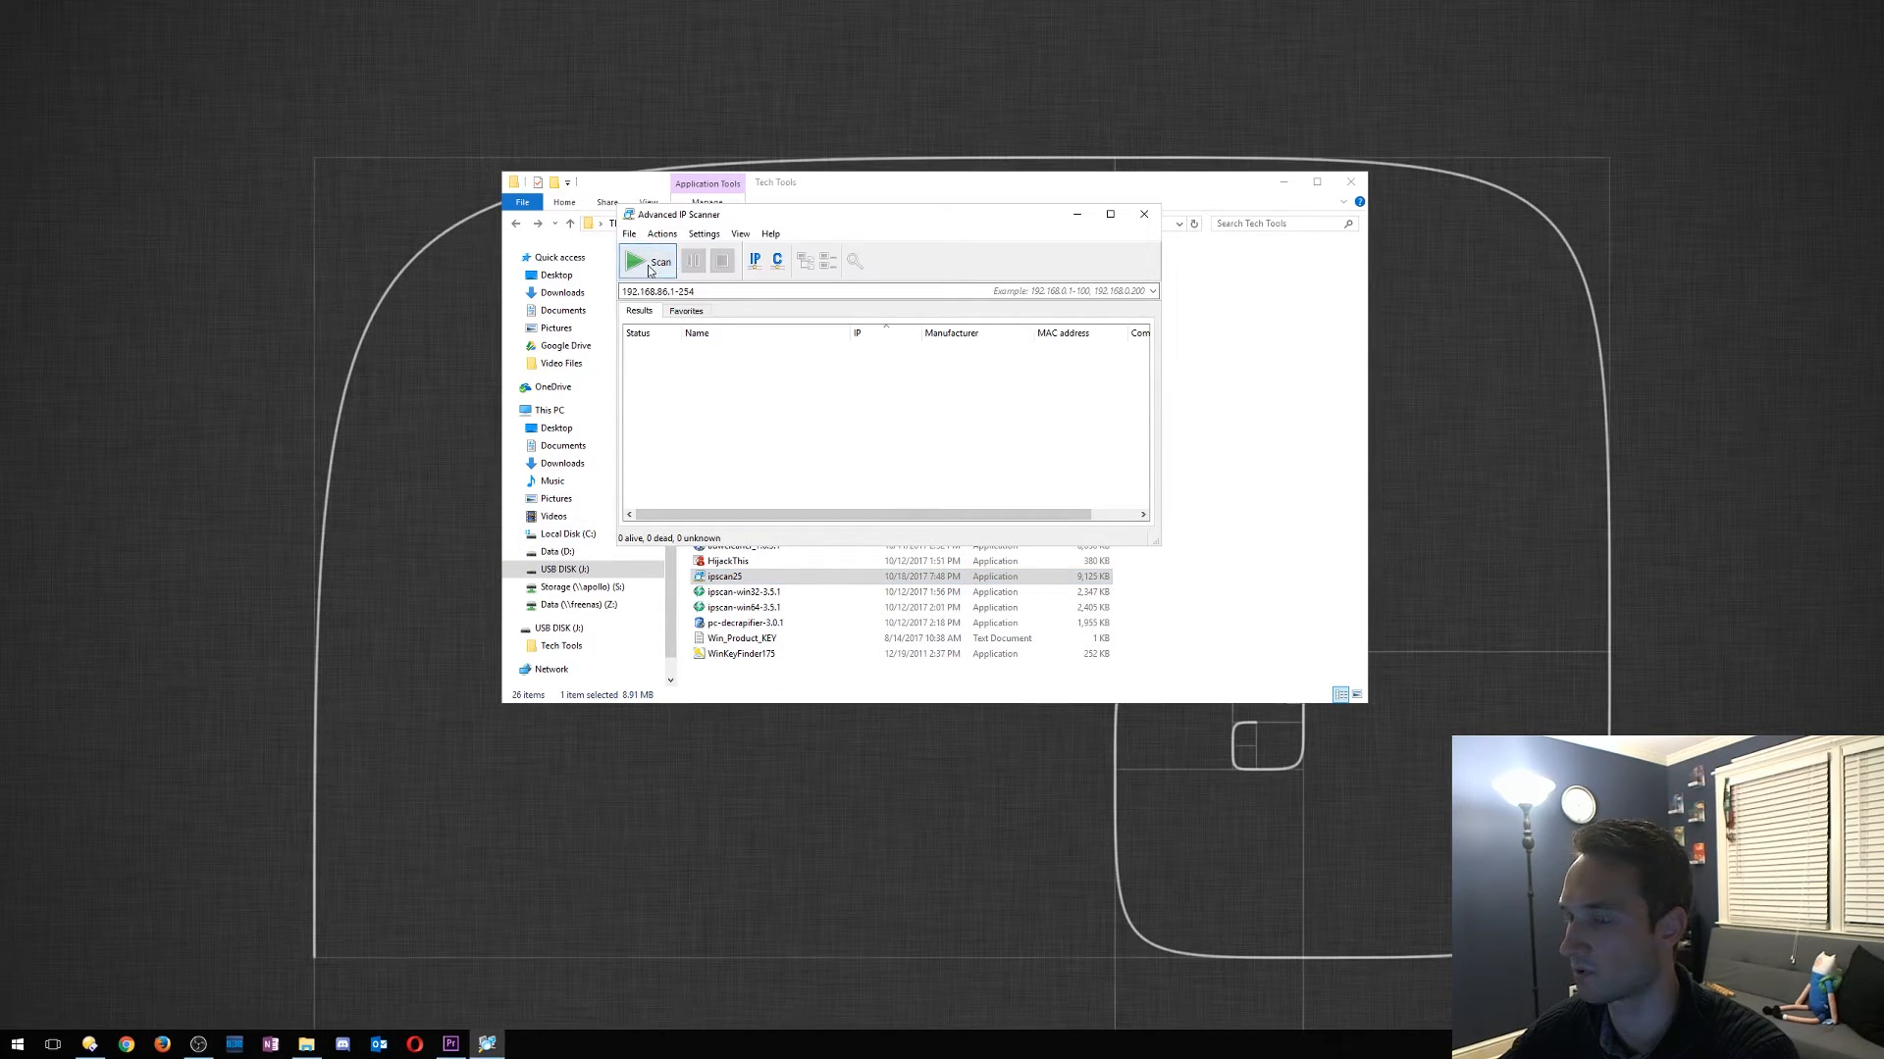
{"action": "left_click", "coordinate": [651, 260]}
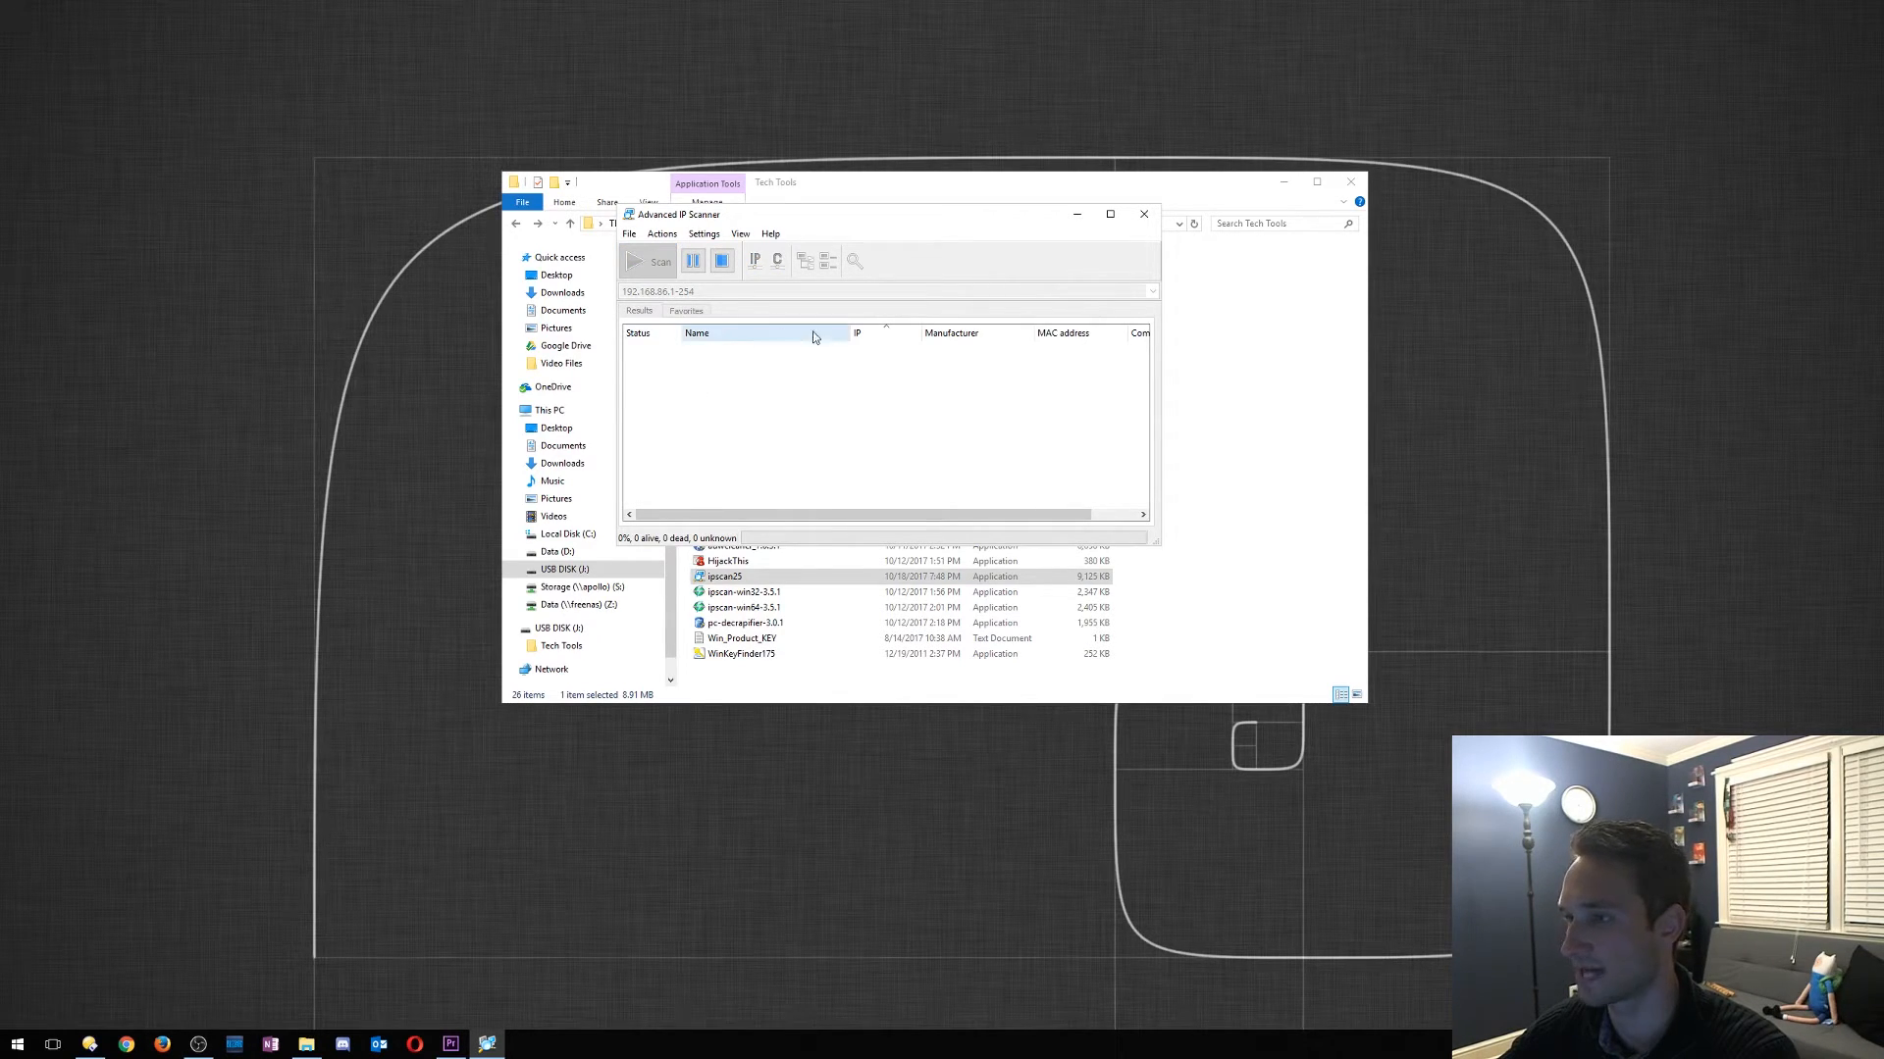
{"action": "left_click", "coordinate": [652, 261]}
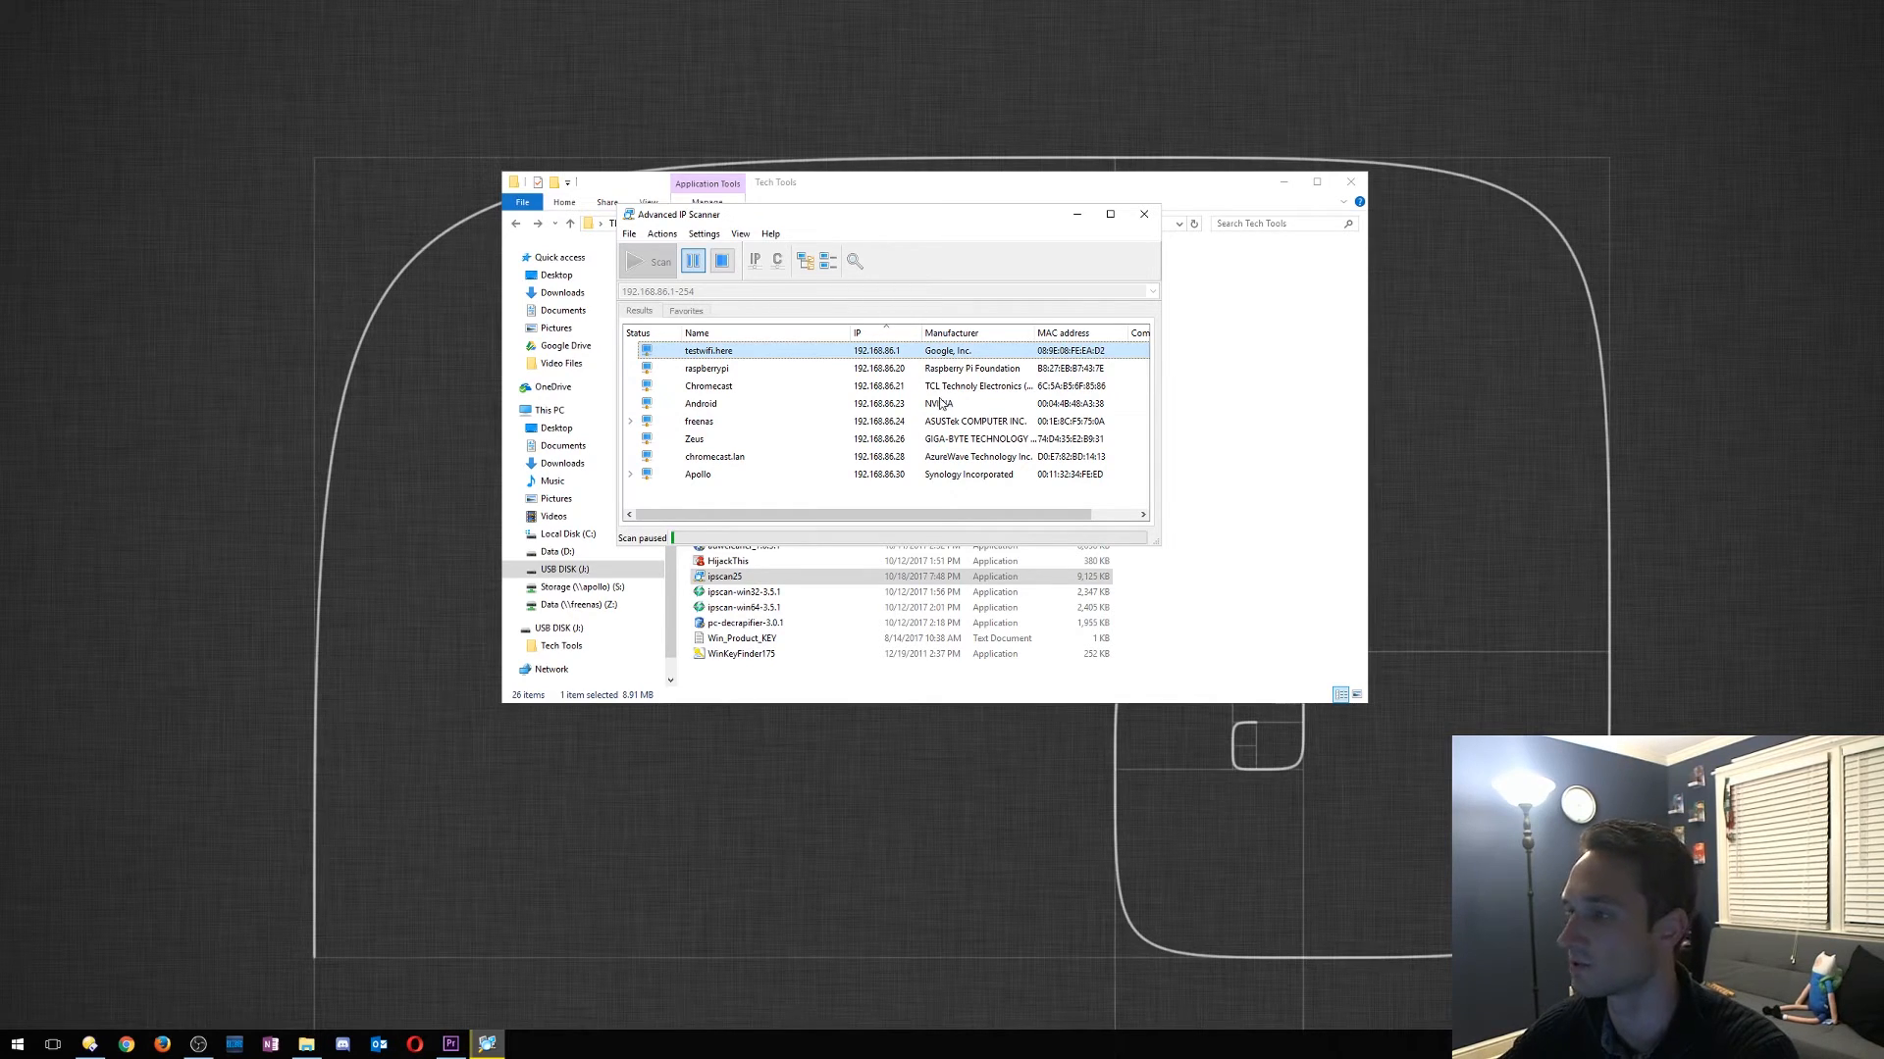
{"action": "left_click", "coordinate": [1142, 214]}
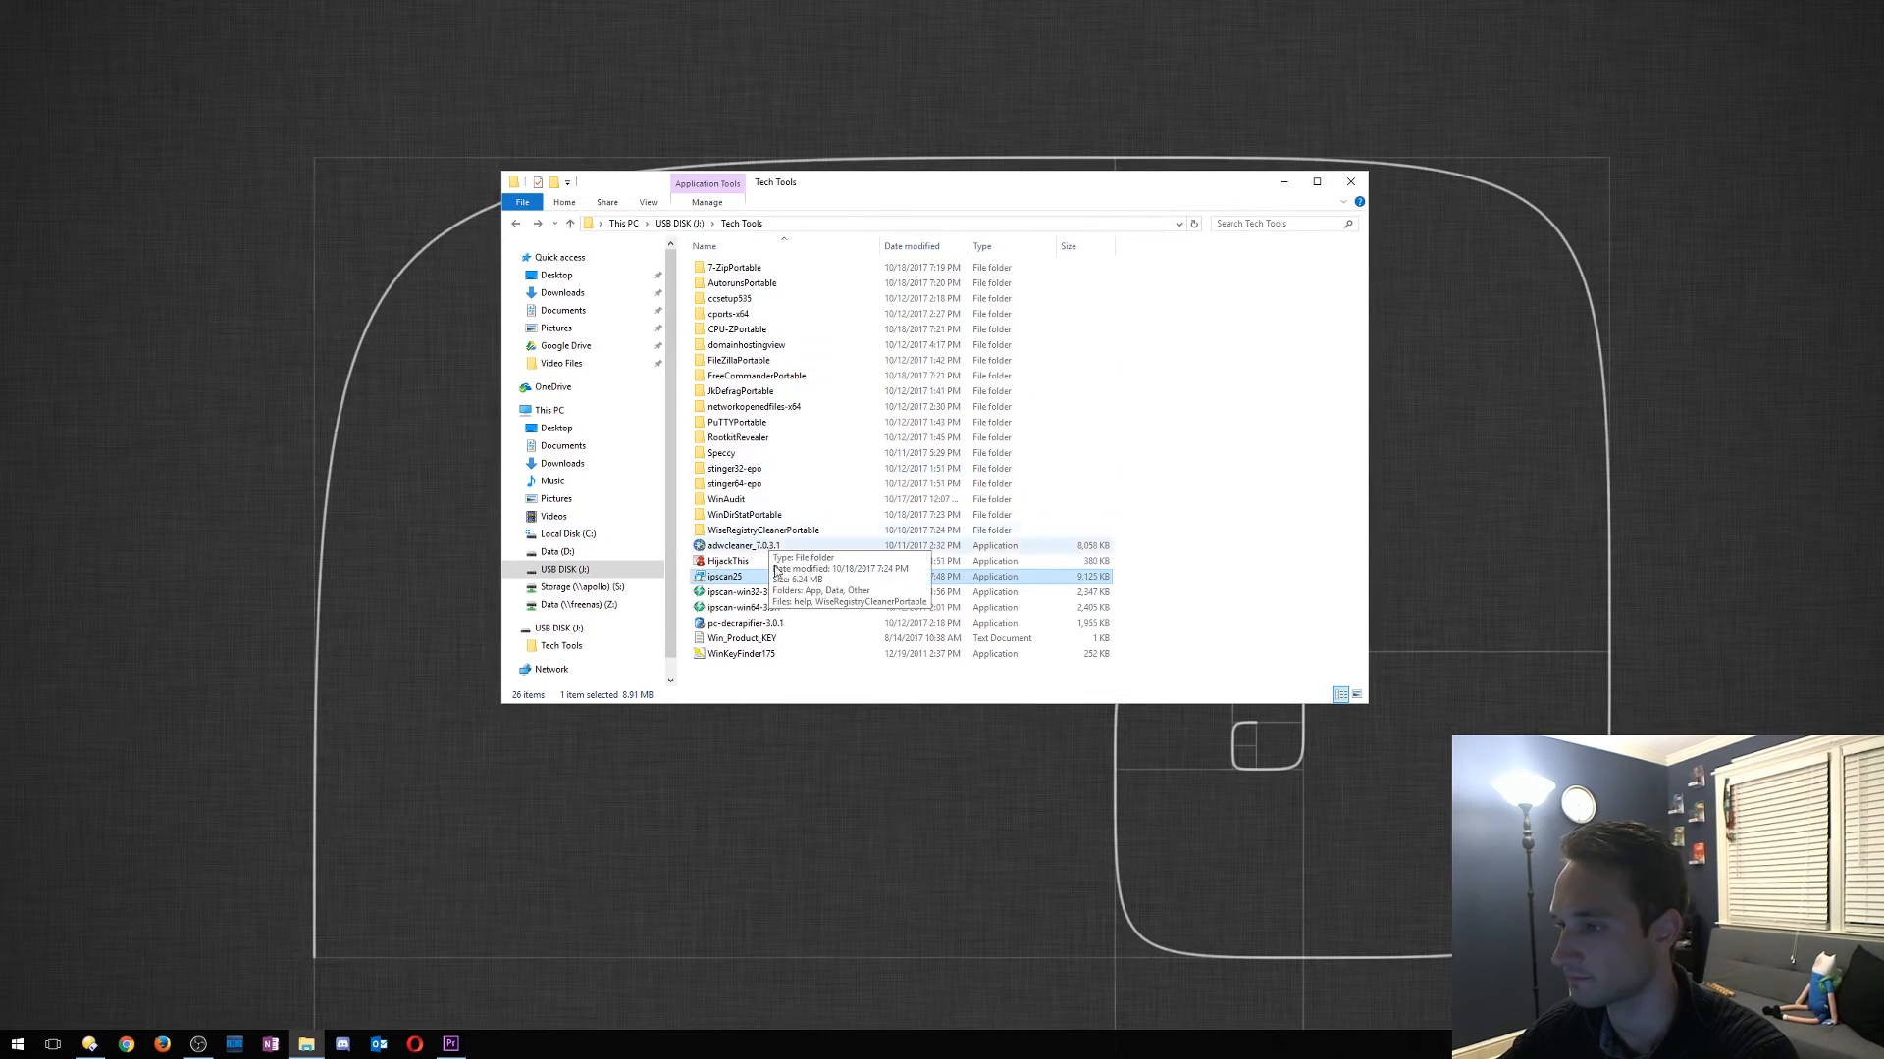
{"action": "left_click", "coordinate": [742, 591]}
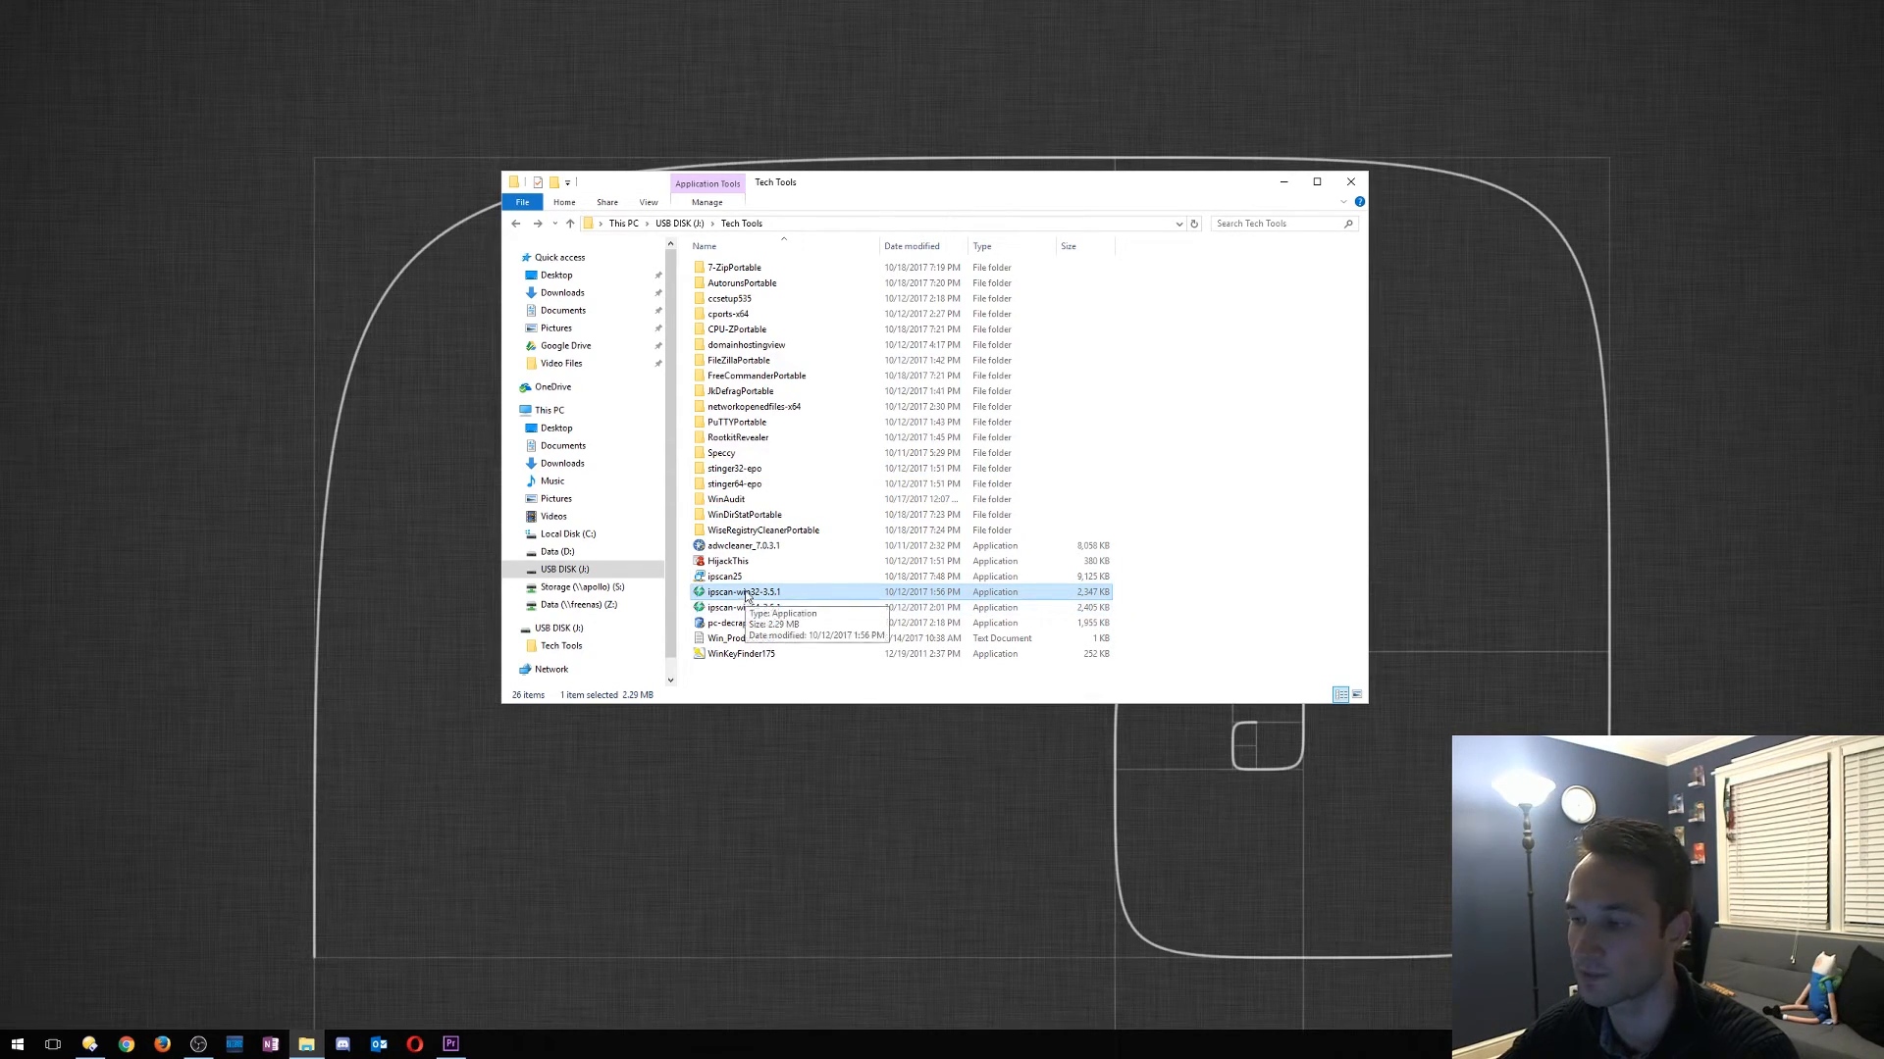
{"action": "left_click", "coordinate": [741, 621]}
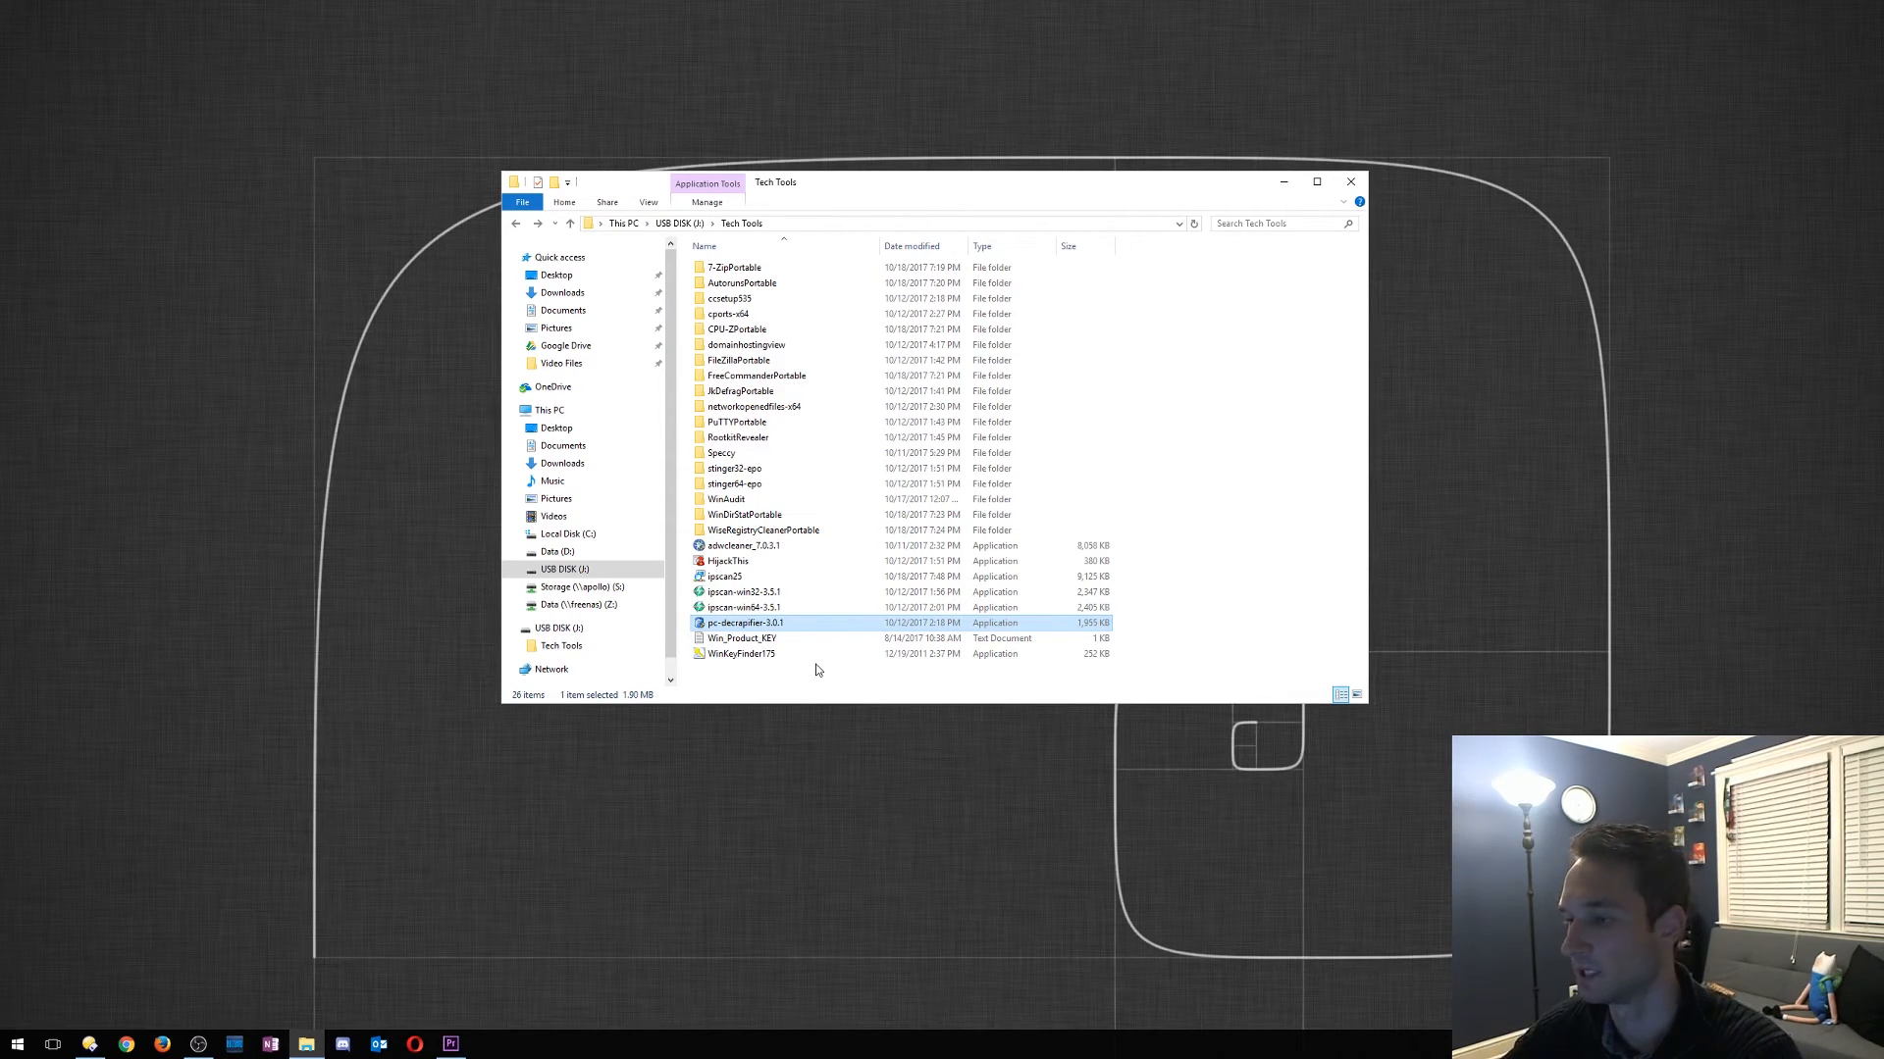
{"action": "mouse_move", "coordinate": [789, 590]}
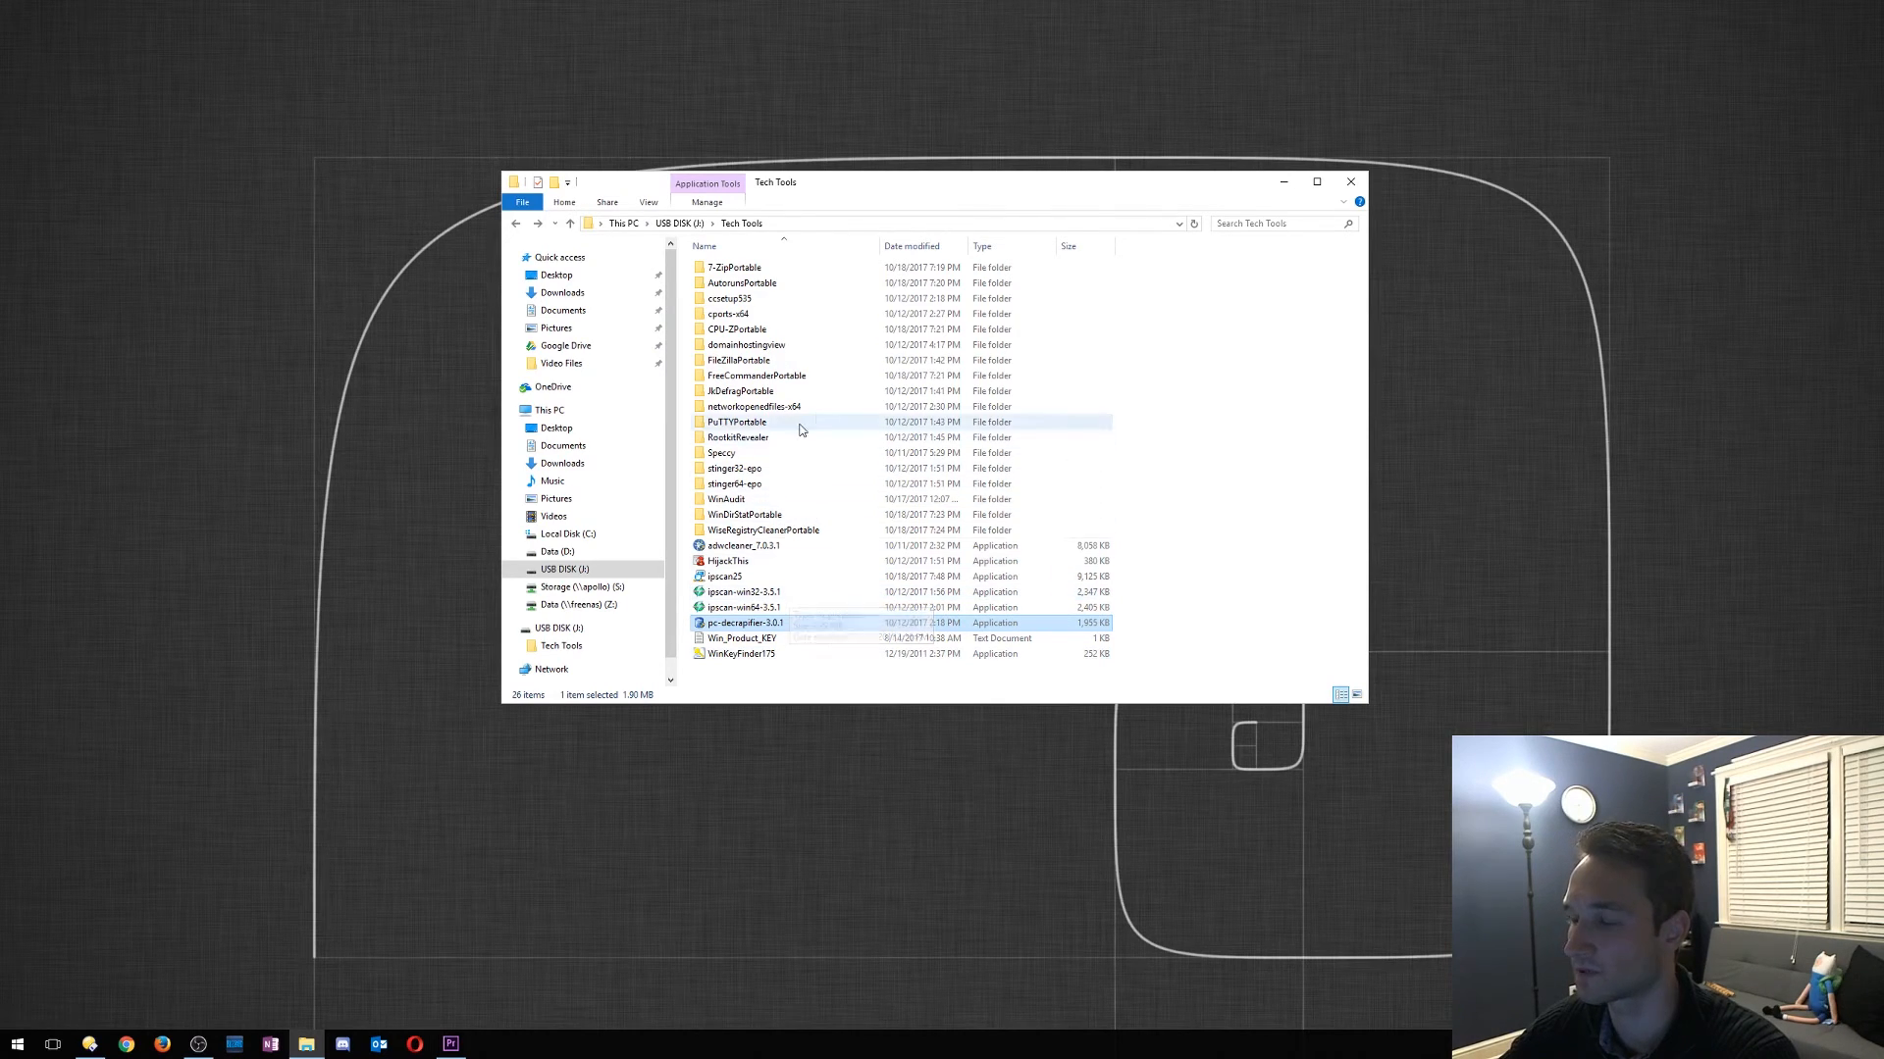
{"action": "mouse_move", "coordinate": [739, 422]}
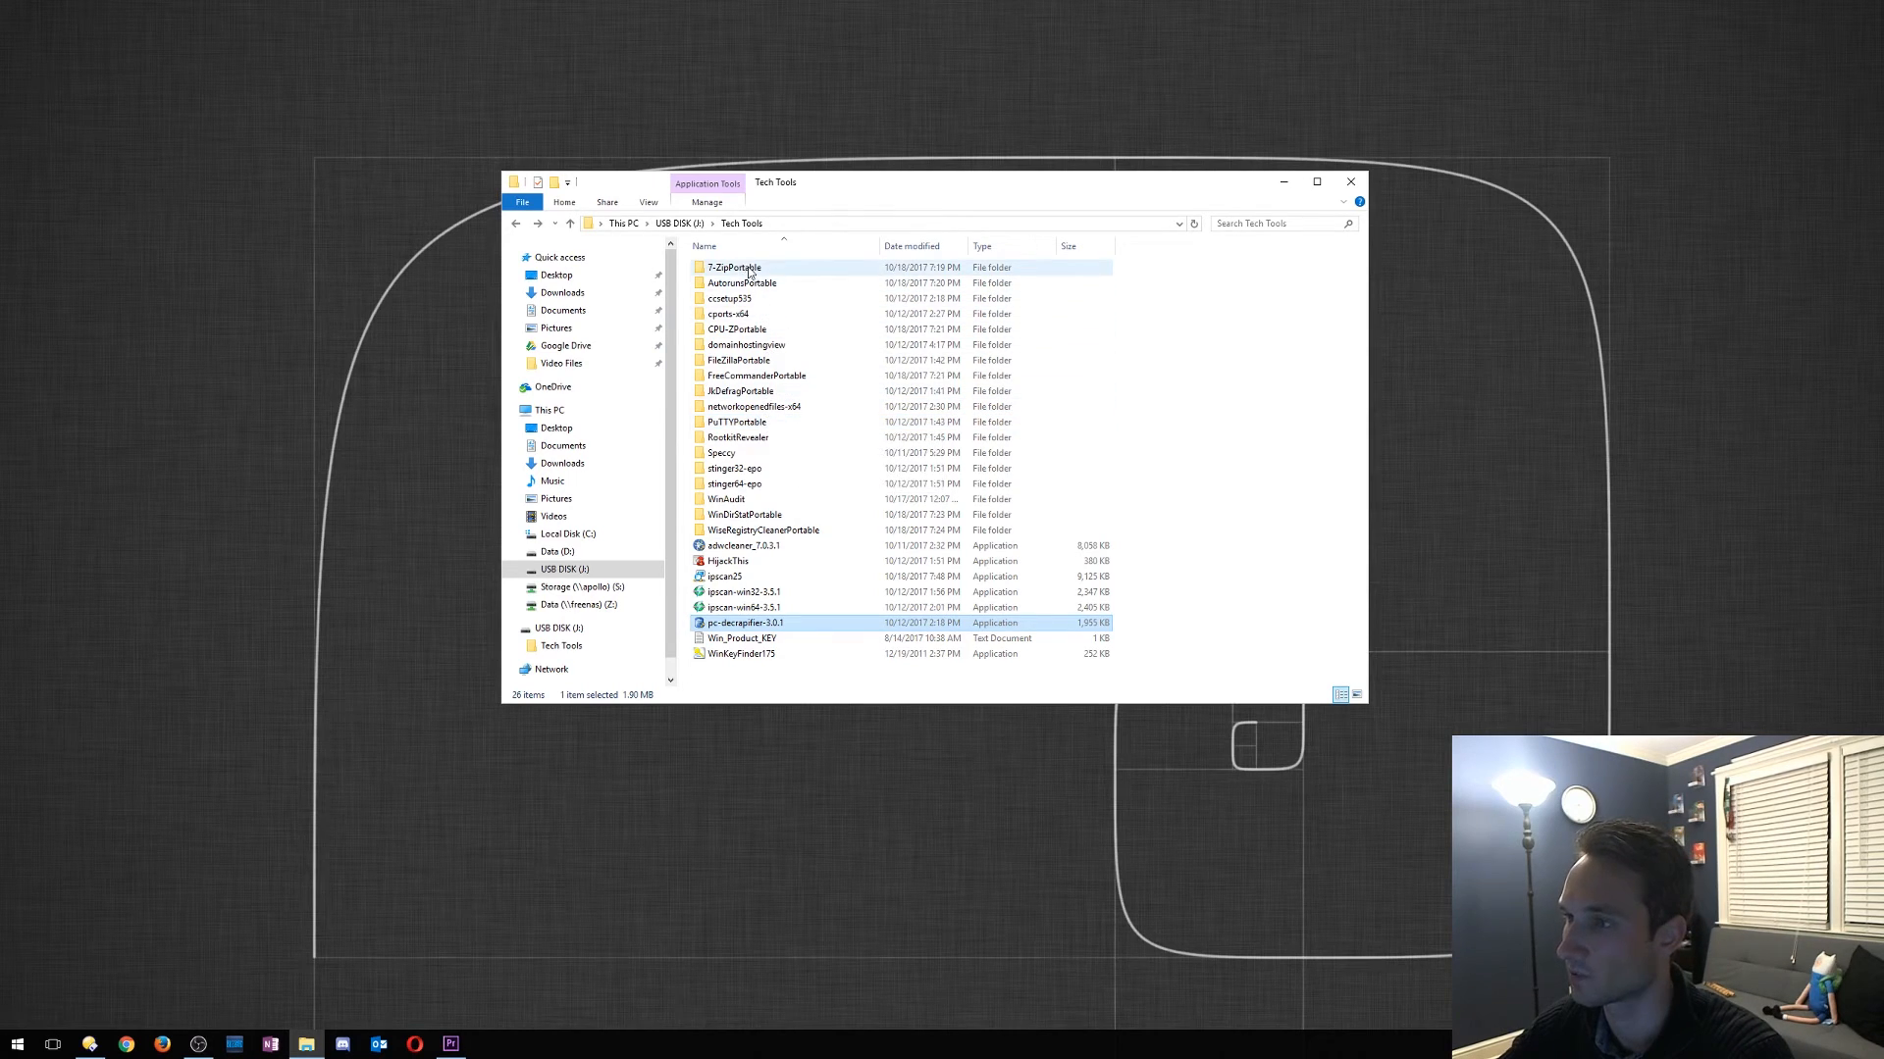
{"action": "left_click", "coordinate": [742, 283]}
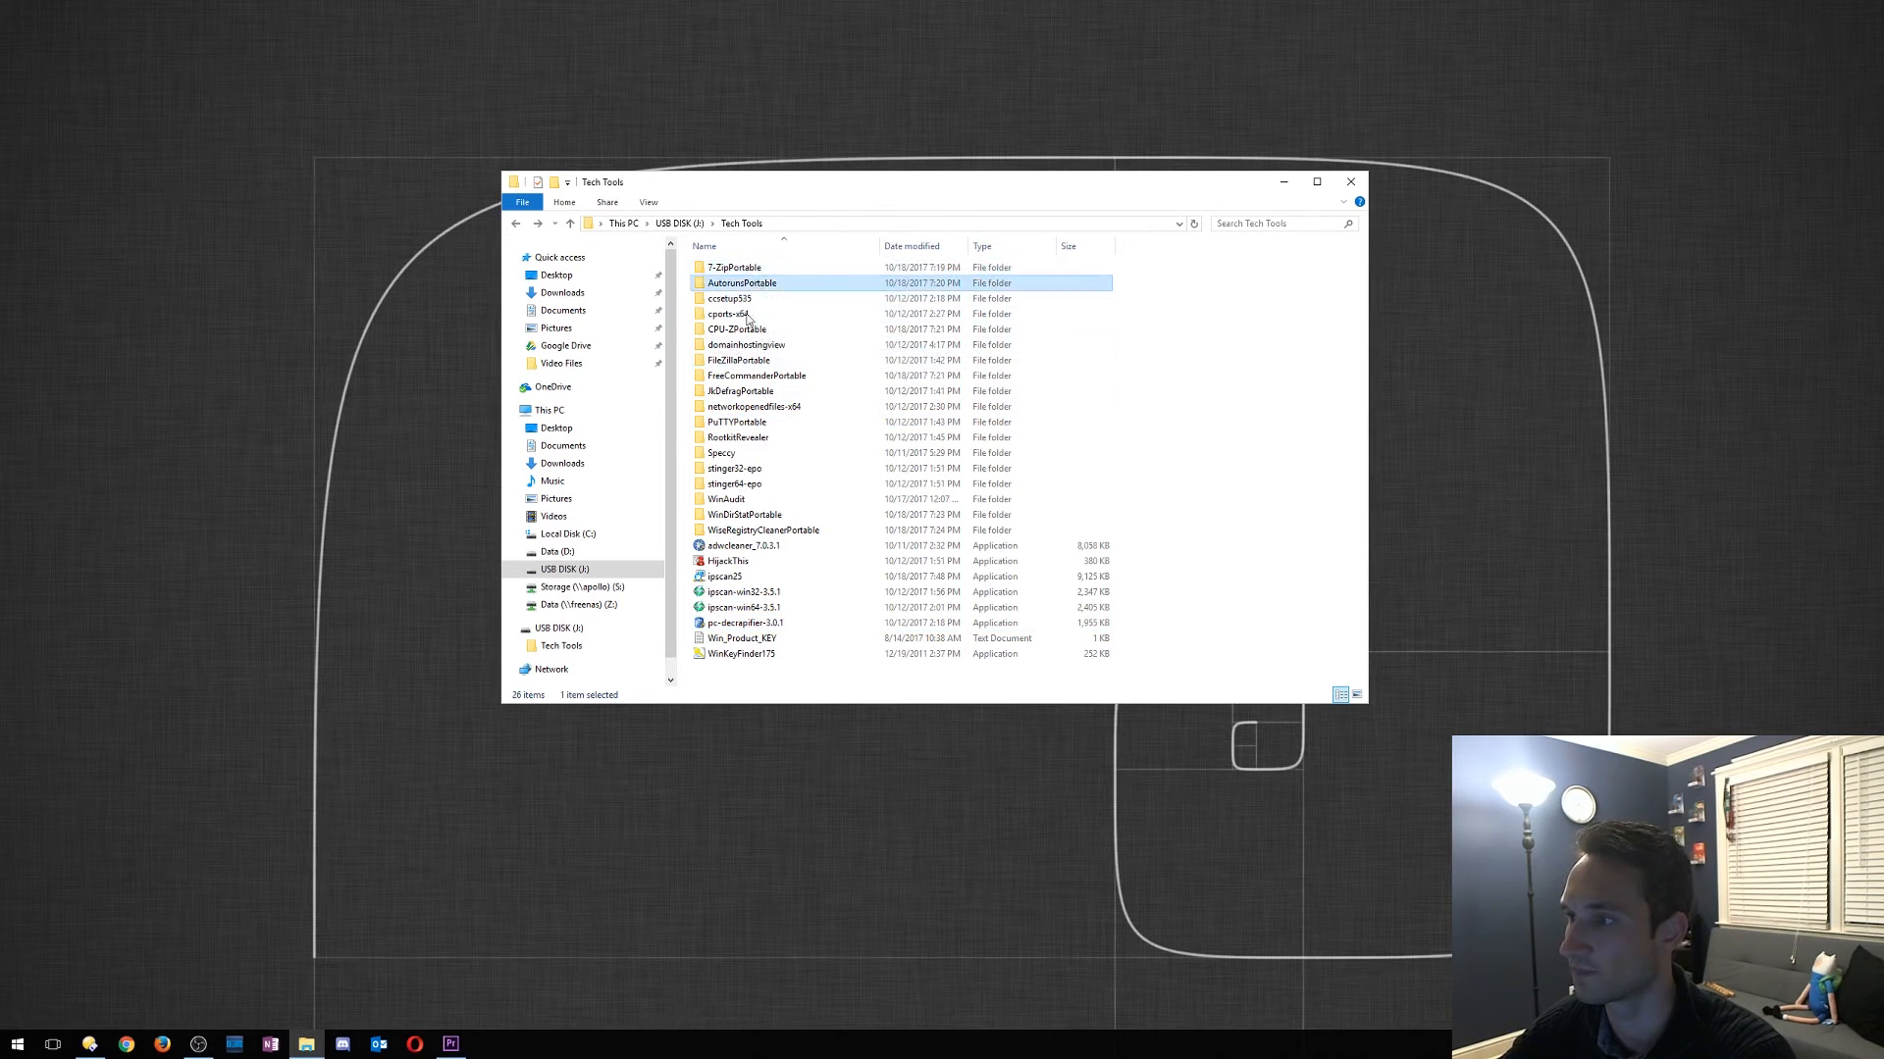
{"action": "mouse_move", "coordinate": [726, 314]}
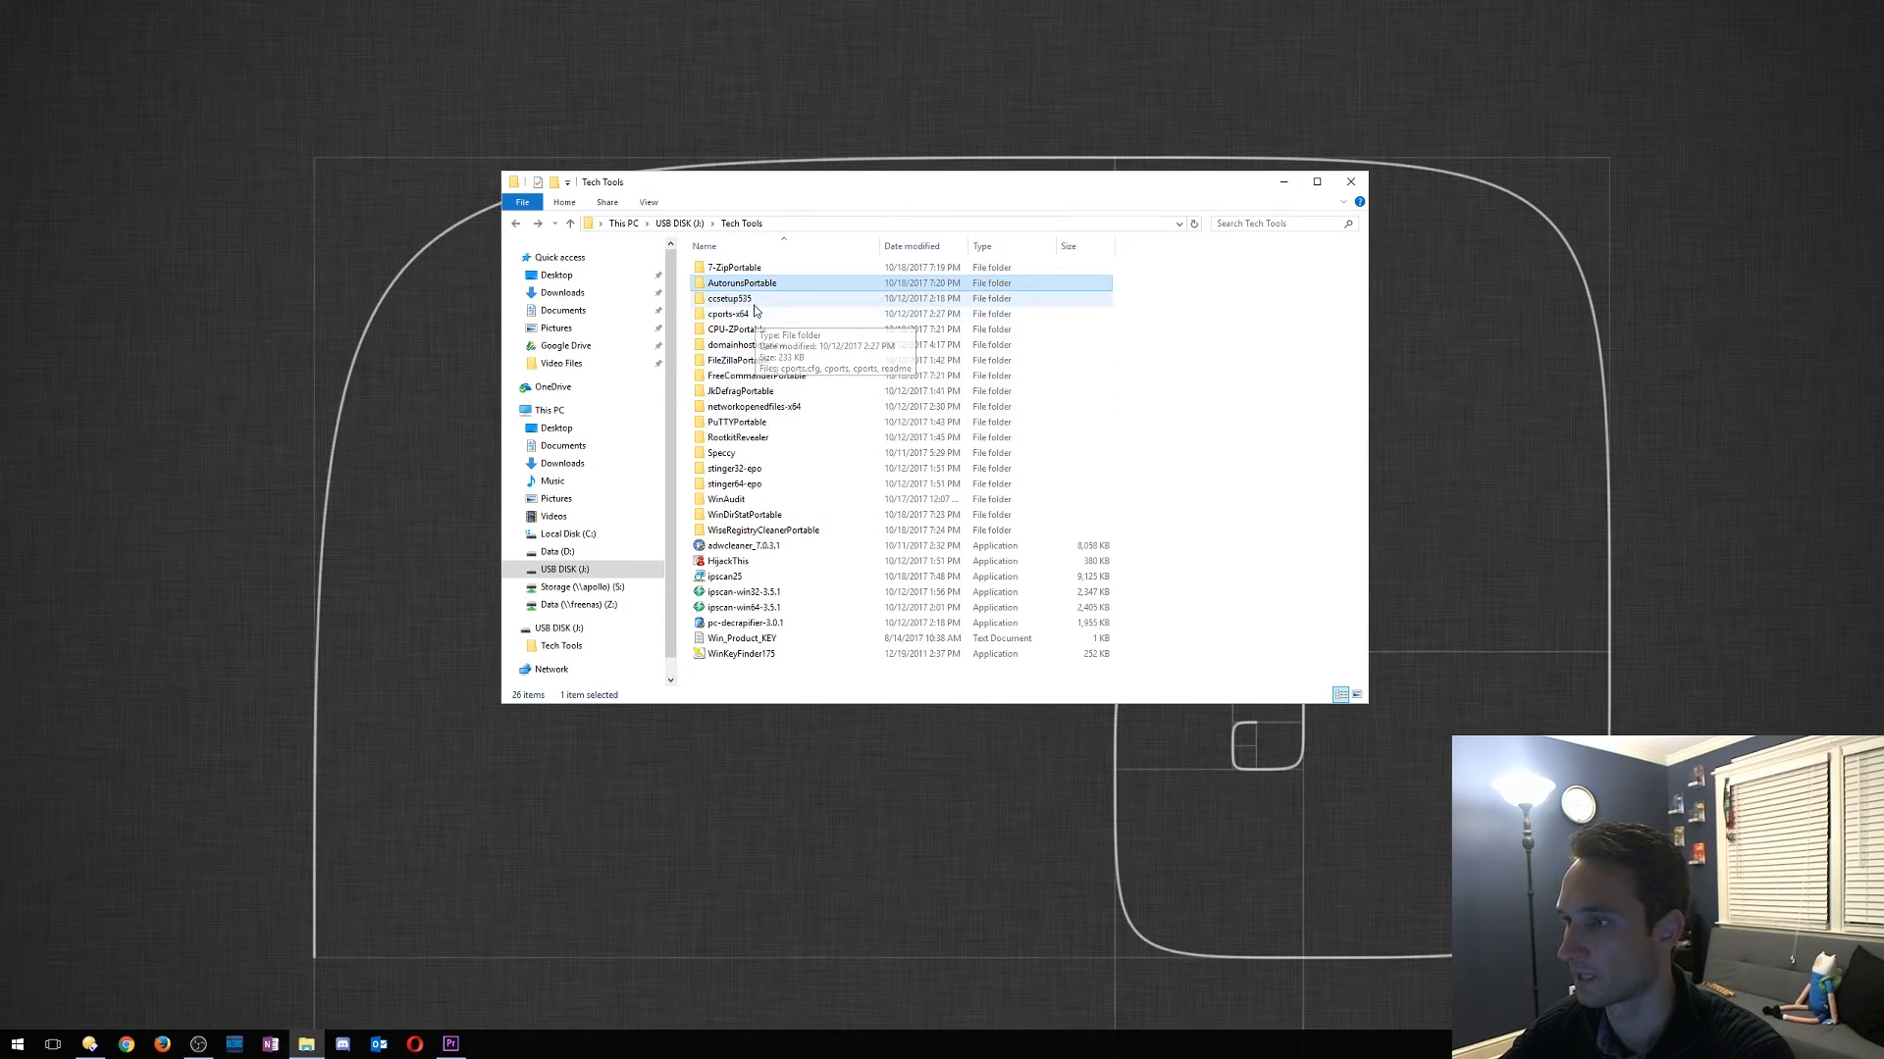
{"action": "left_click", "coordinate": [730, 298]}
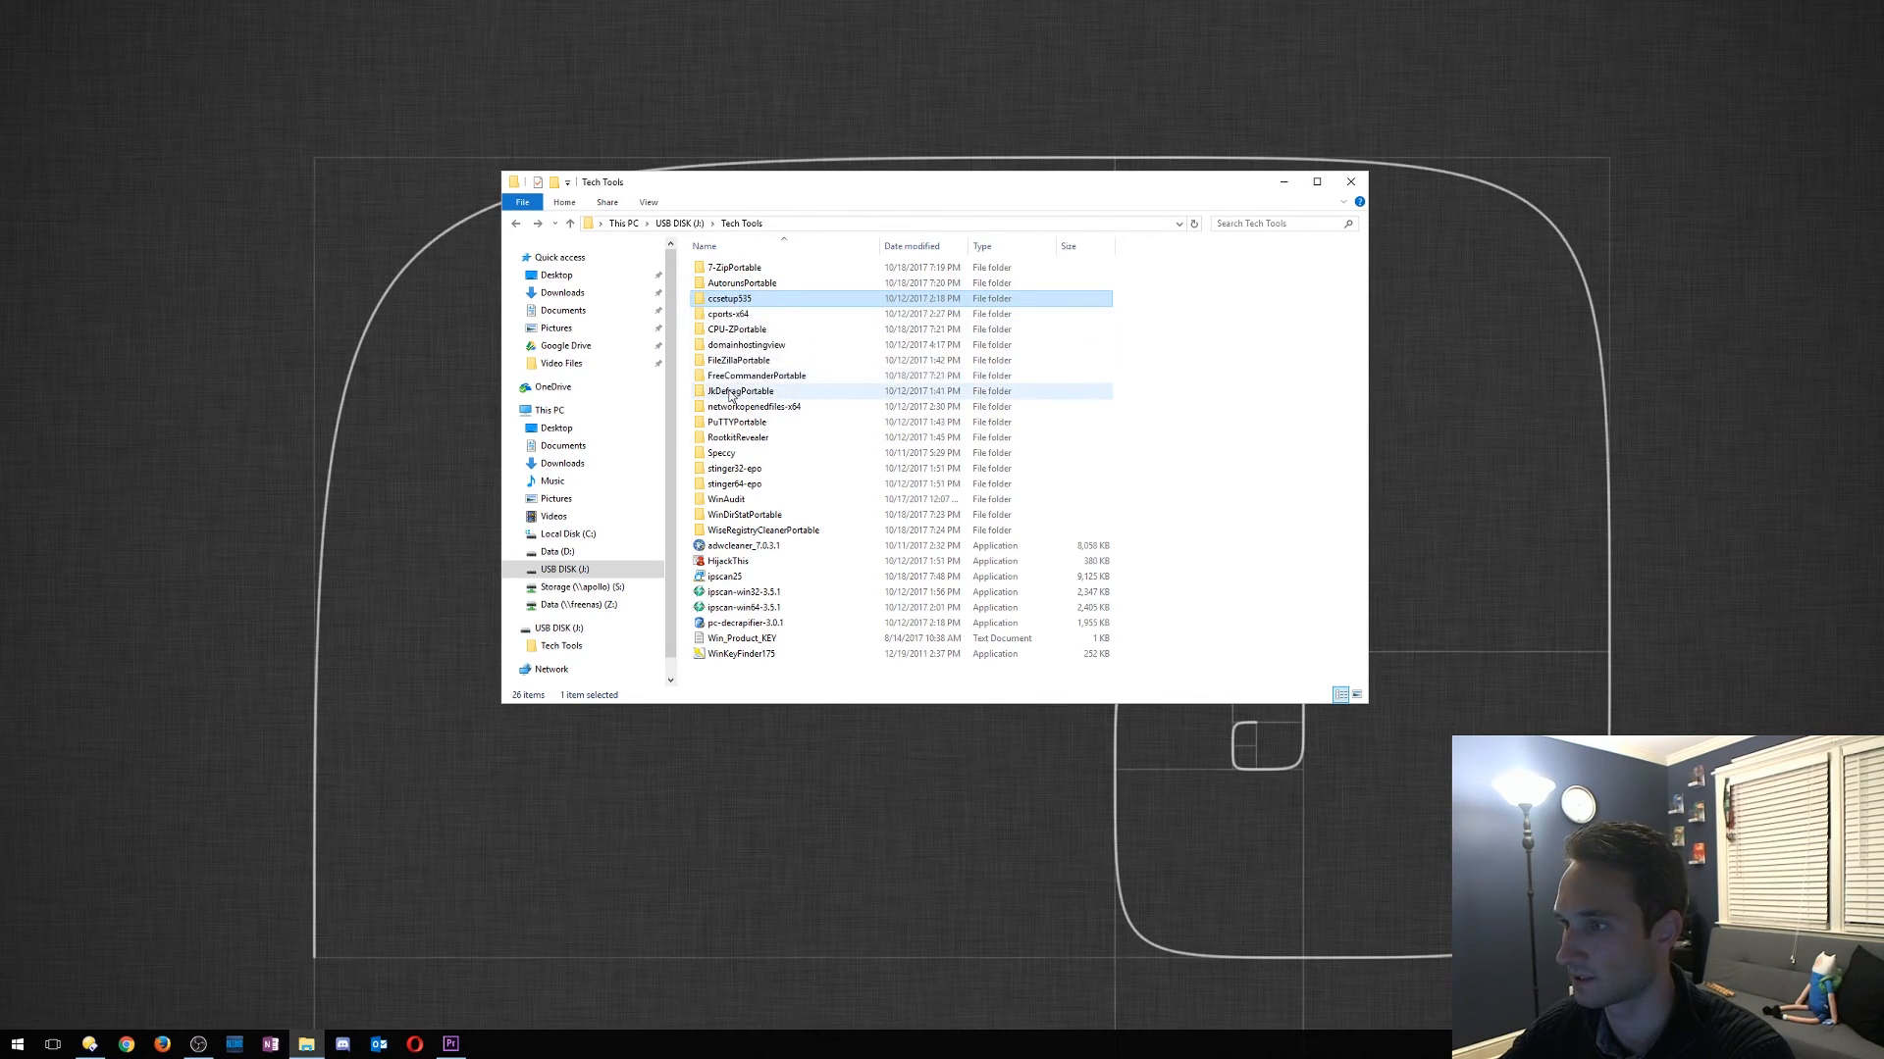
{"action": "mouse_move", "coordinate": [752, 407]}
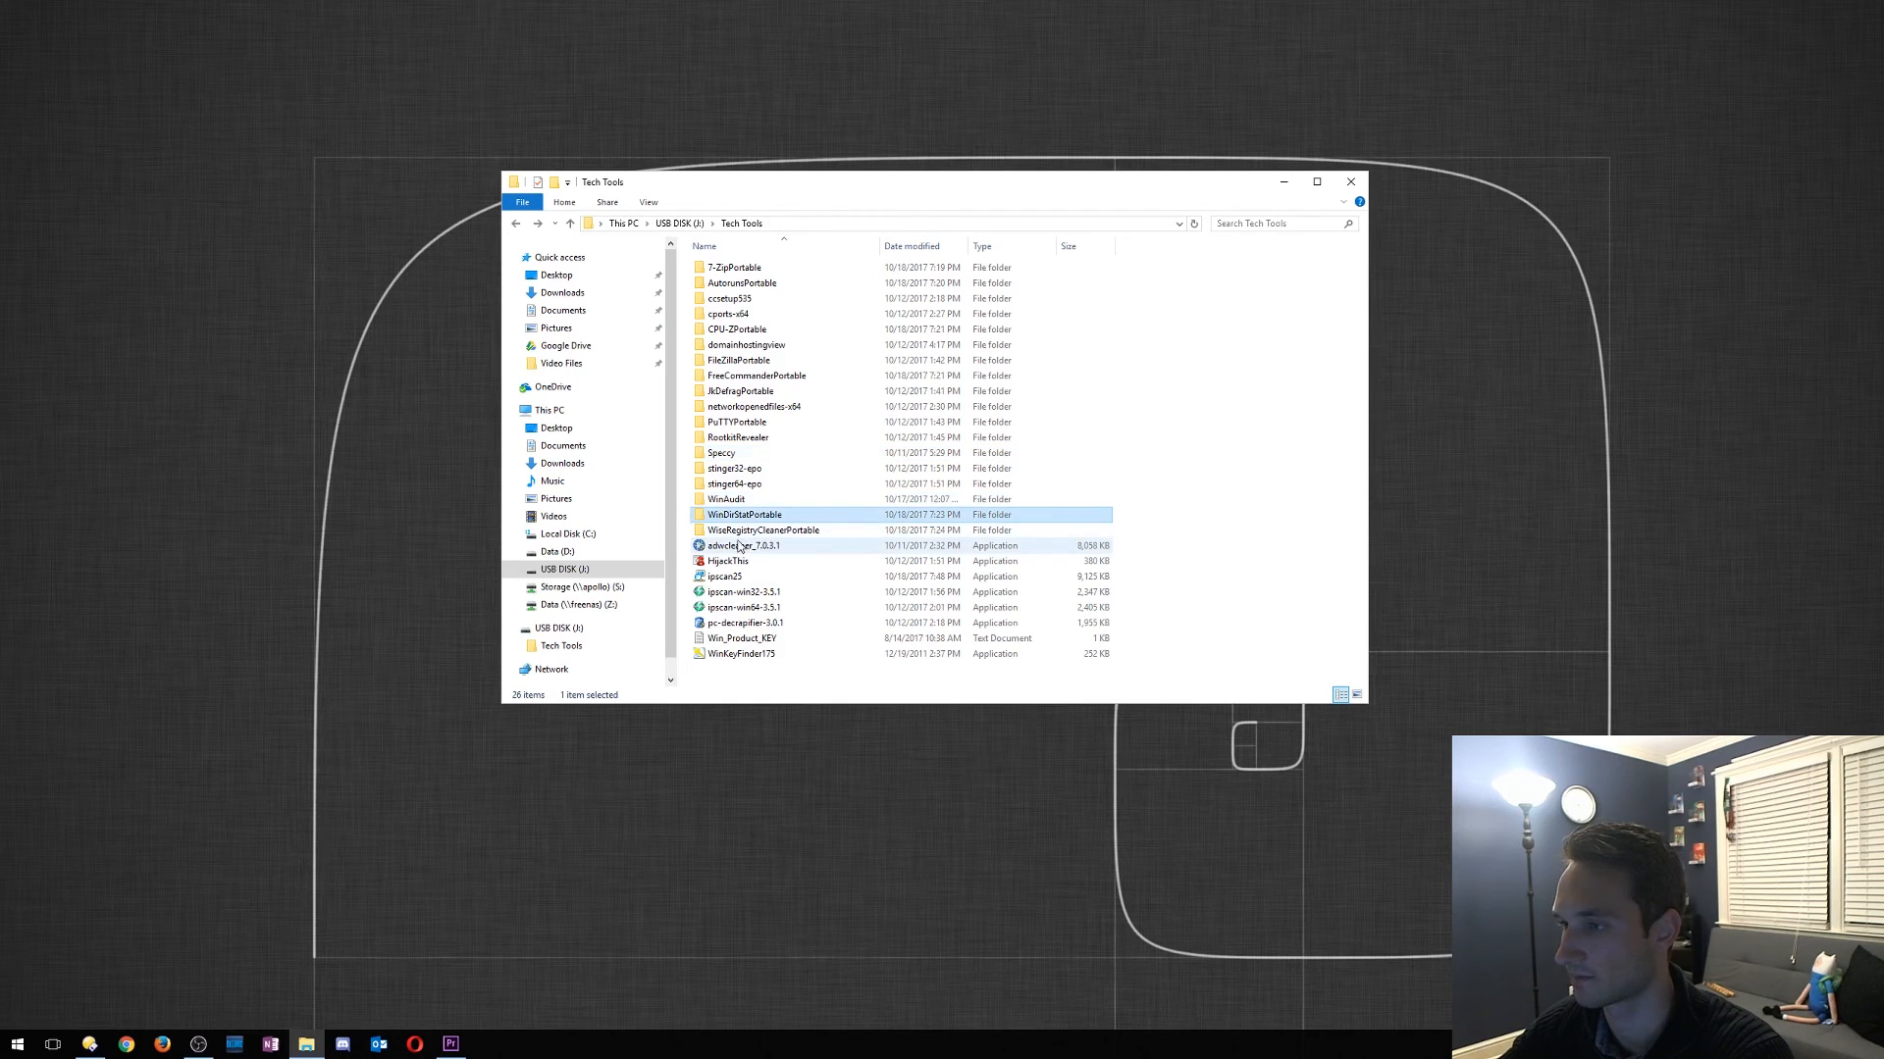
{"action": "left_click", "coordinate": [741, 545]}
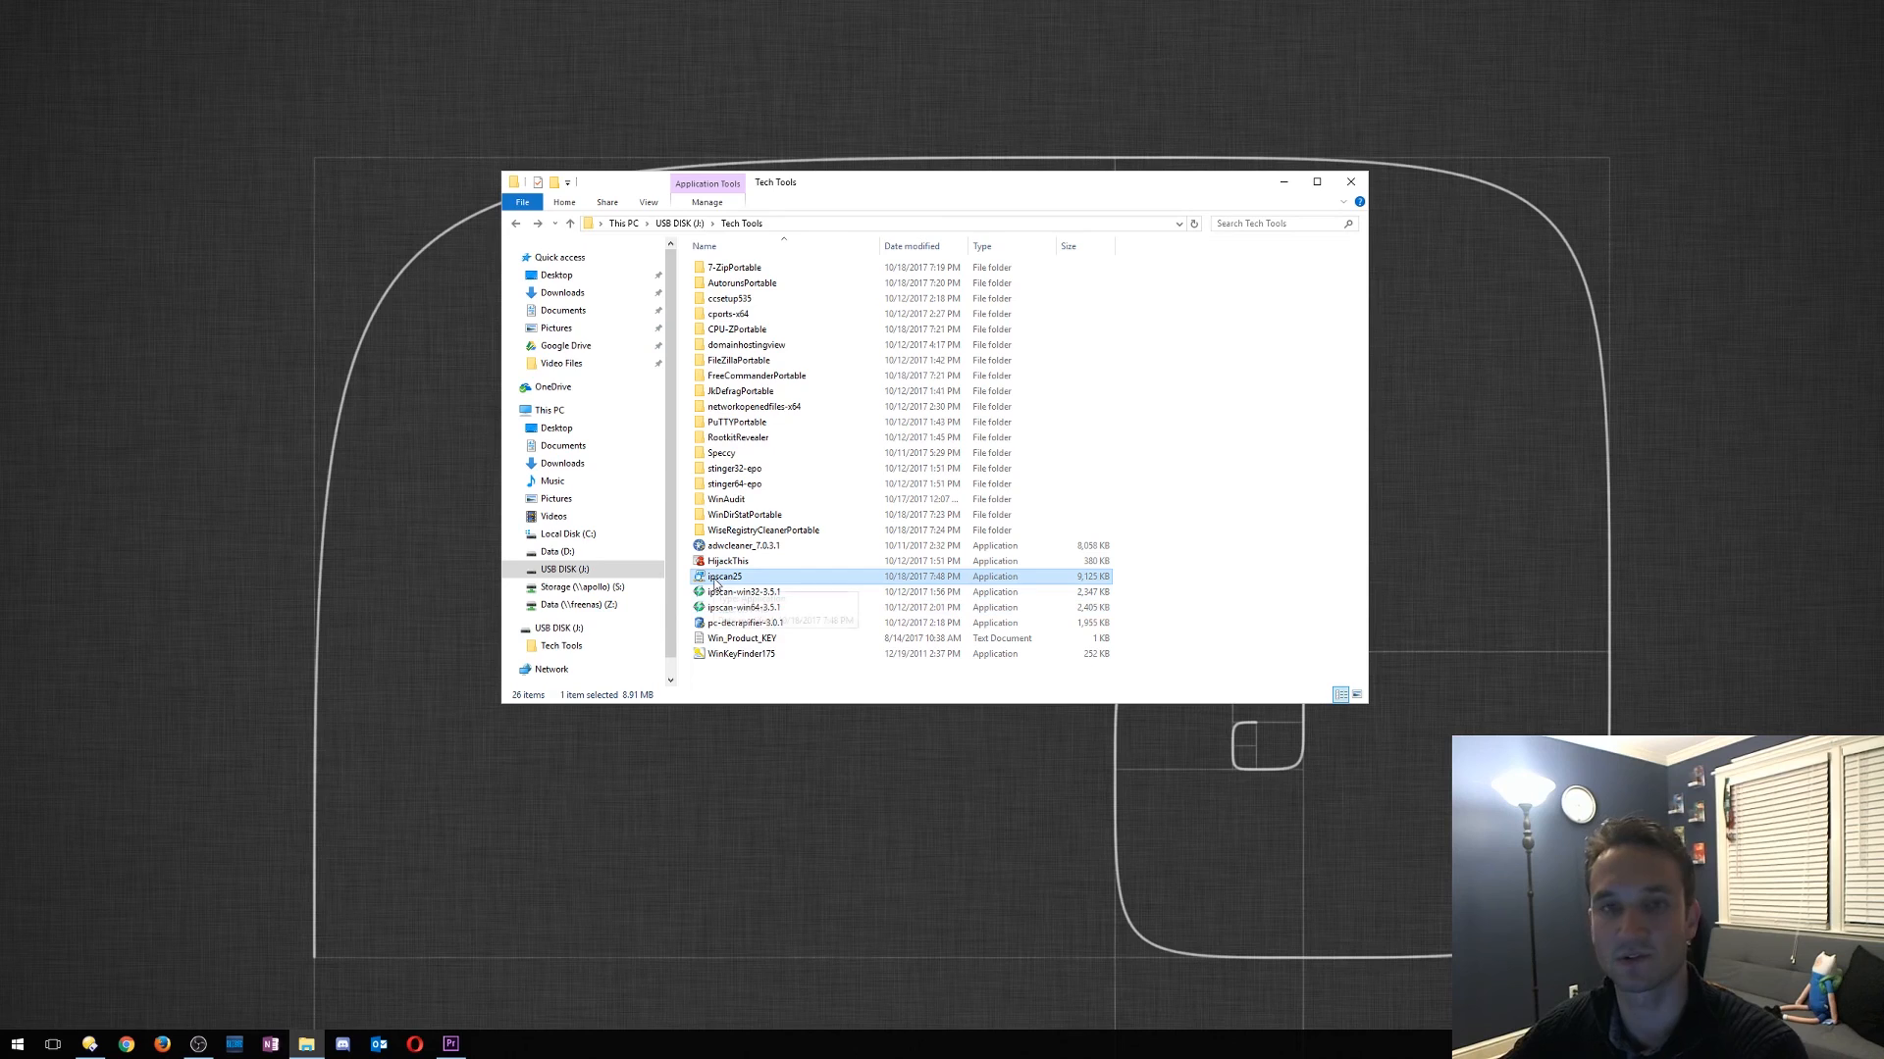
{"action": "mouse_move", "coordinate": [724, 577]}
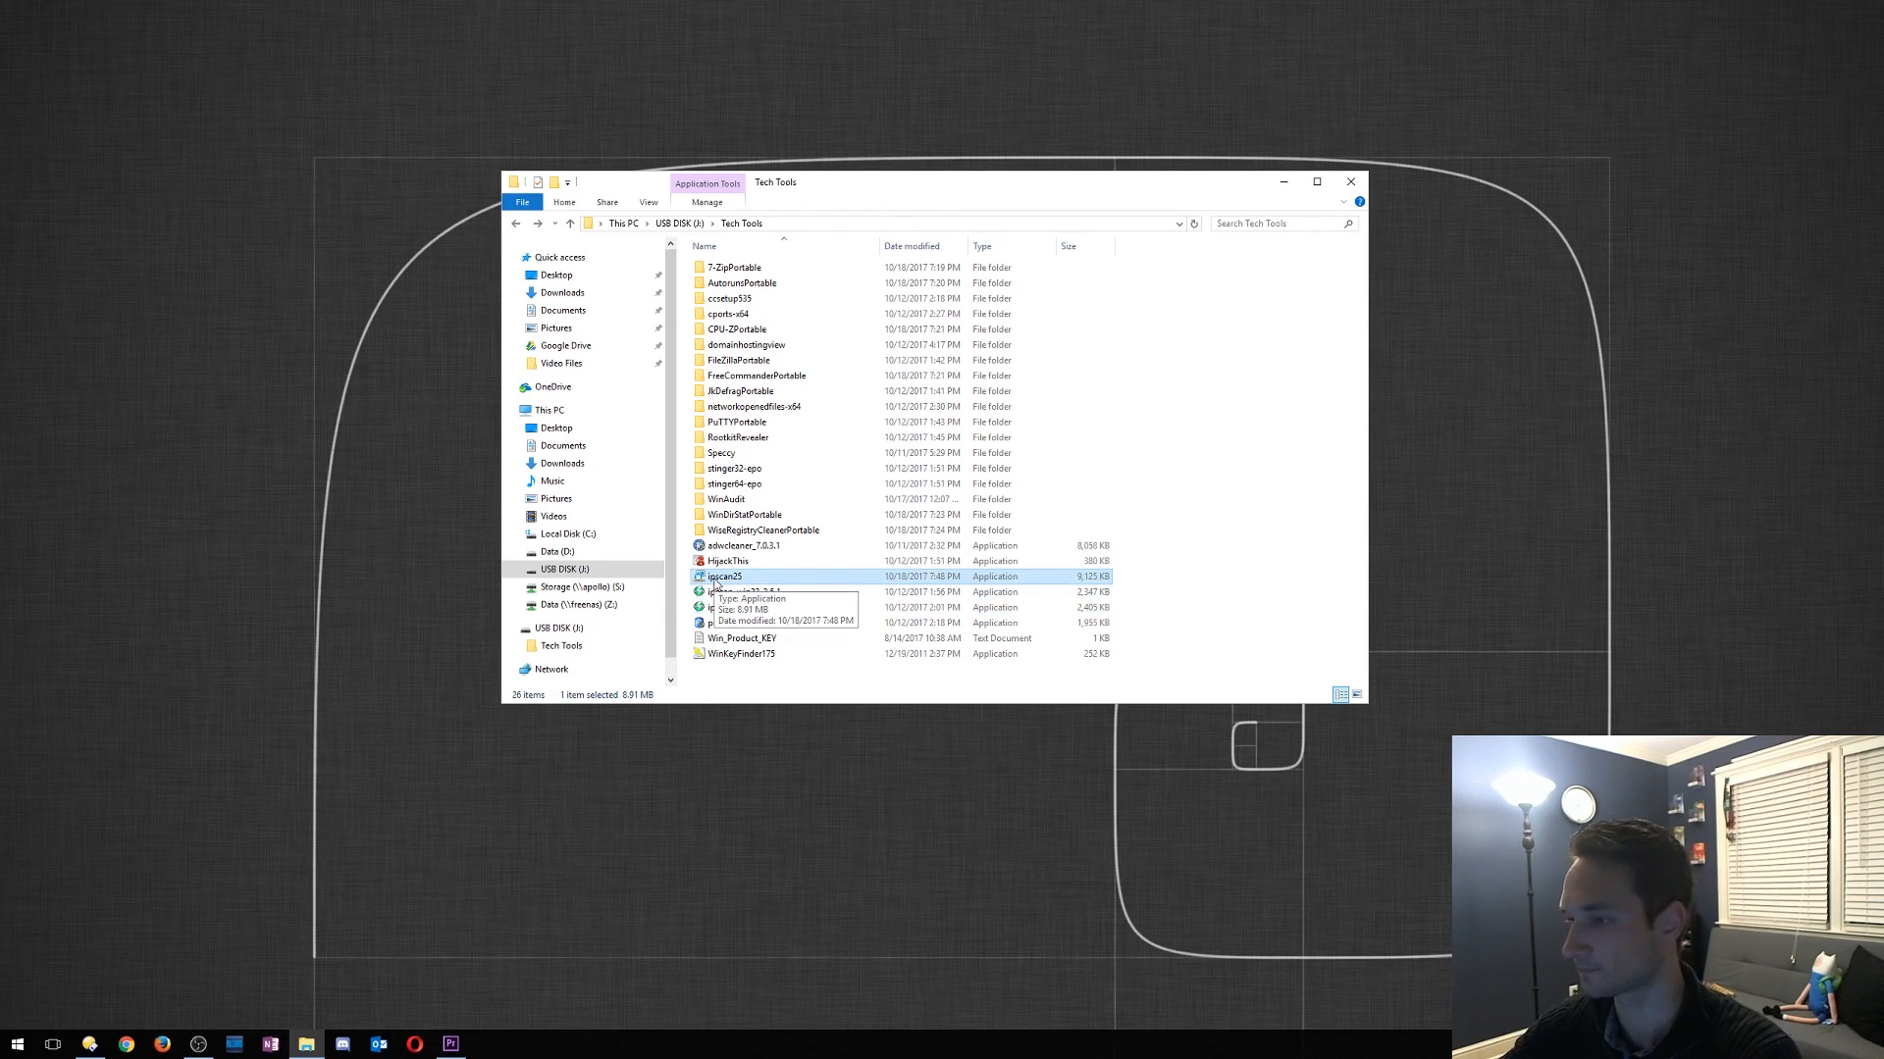